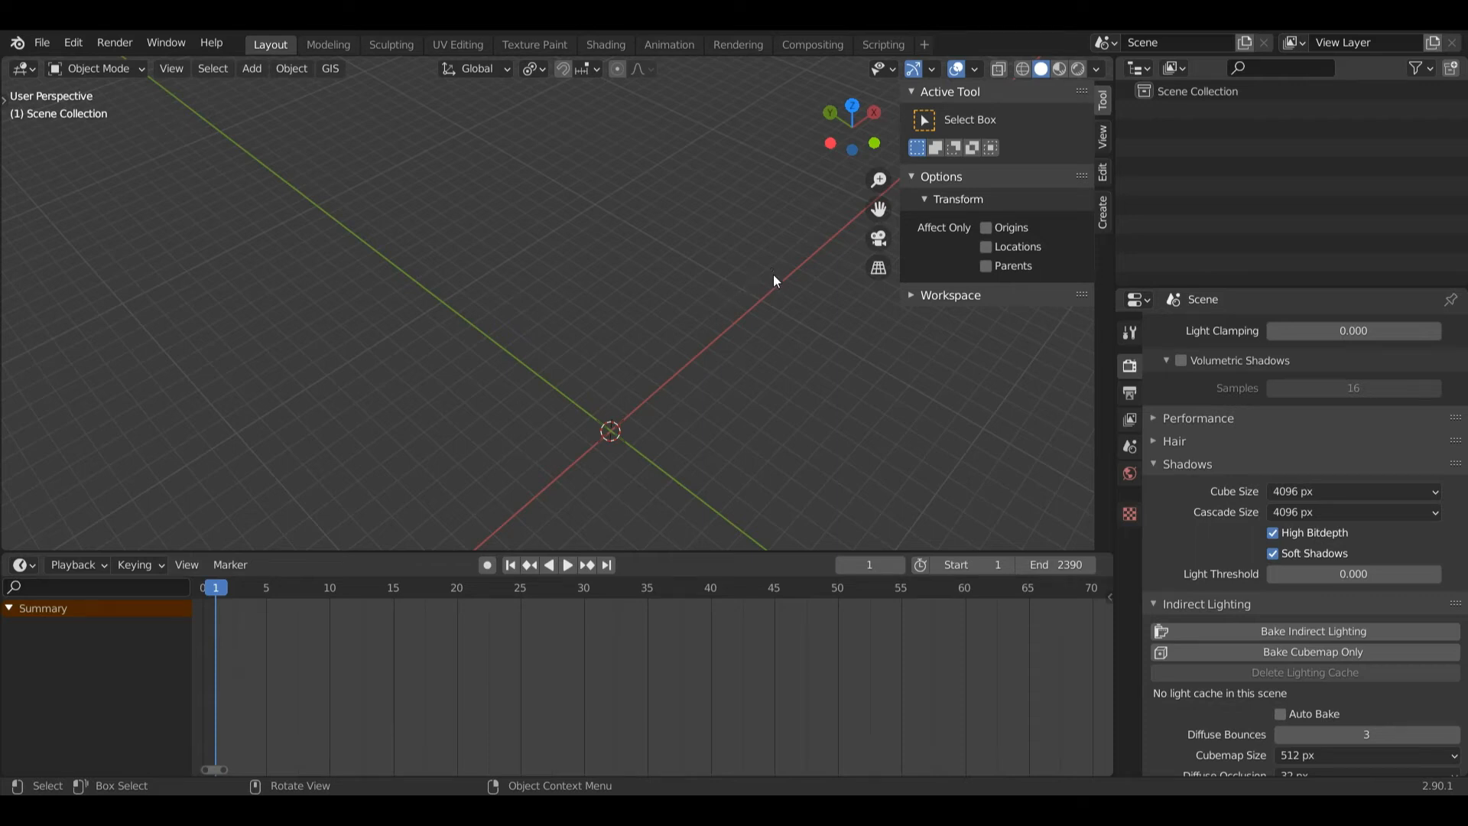
mouse_move(838, 162)
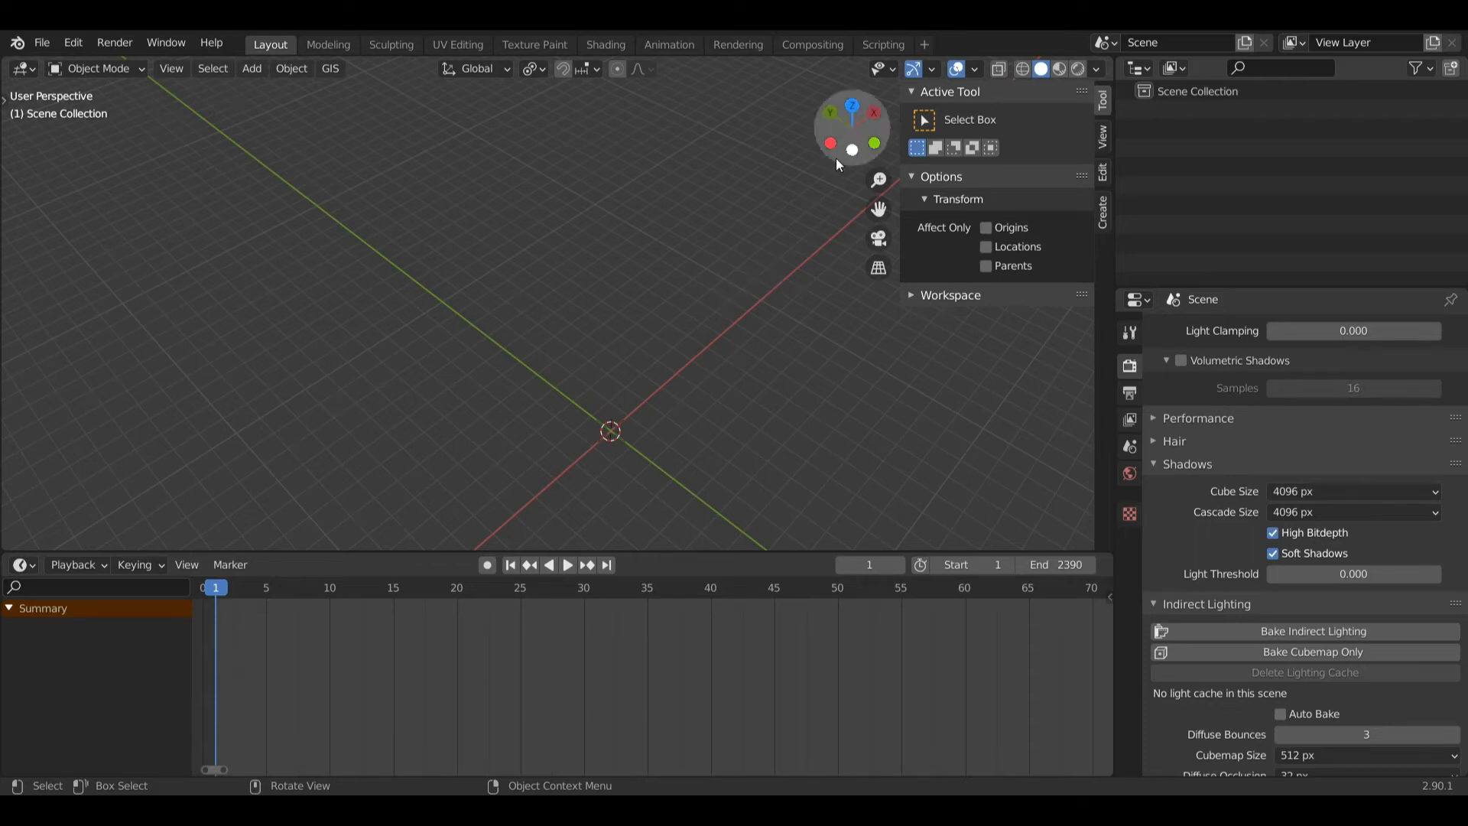
mouse_move(875, 141)
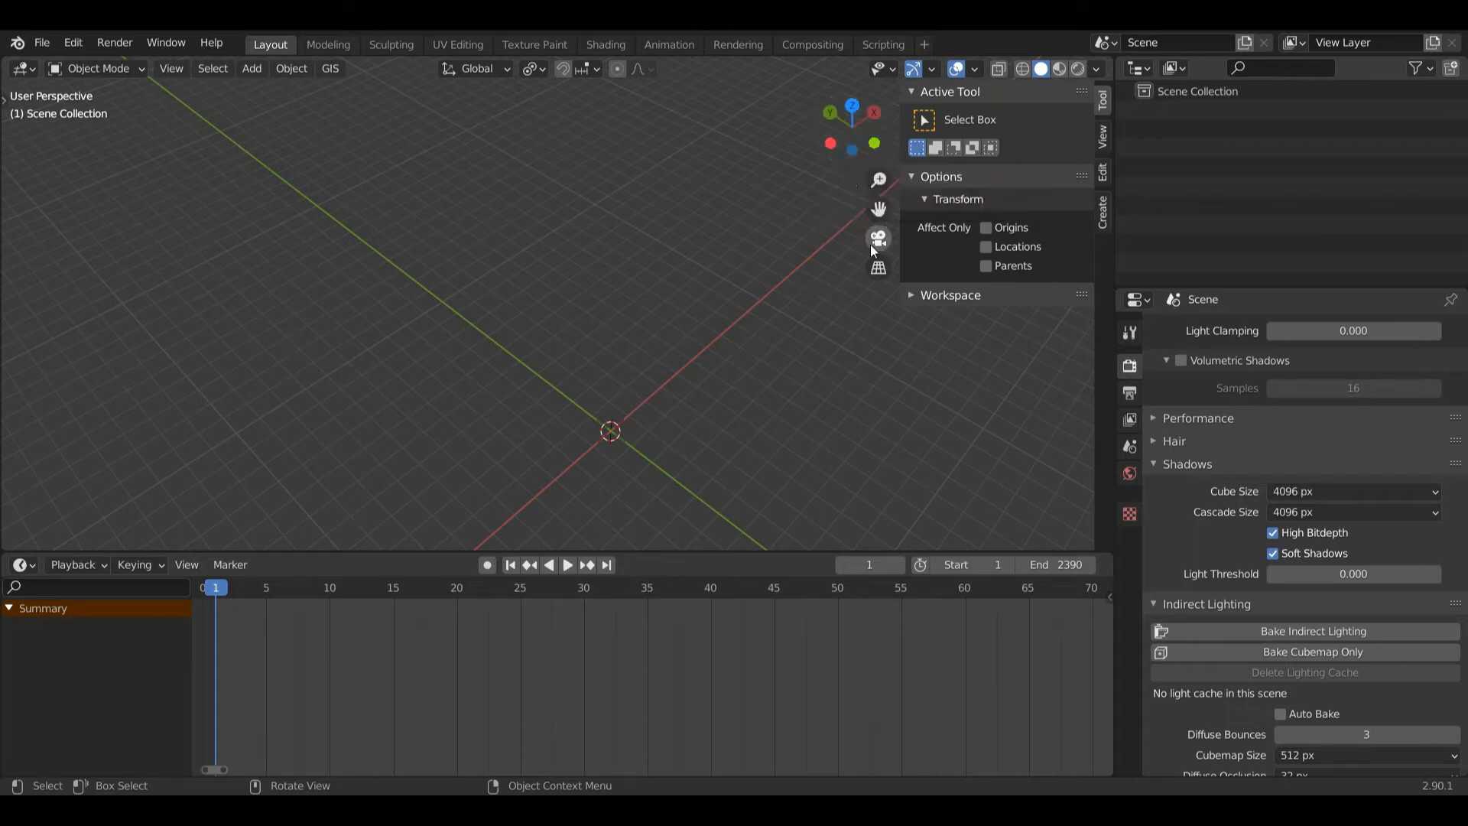
mouse_move(873, 143)
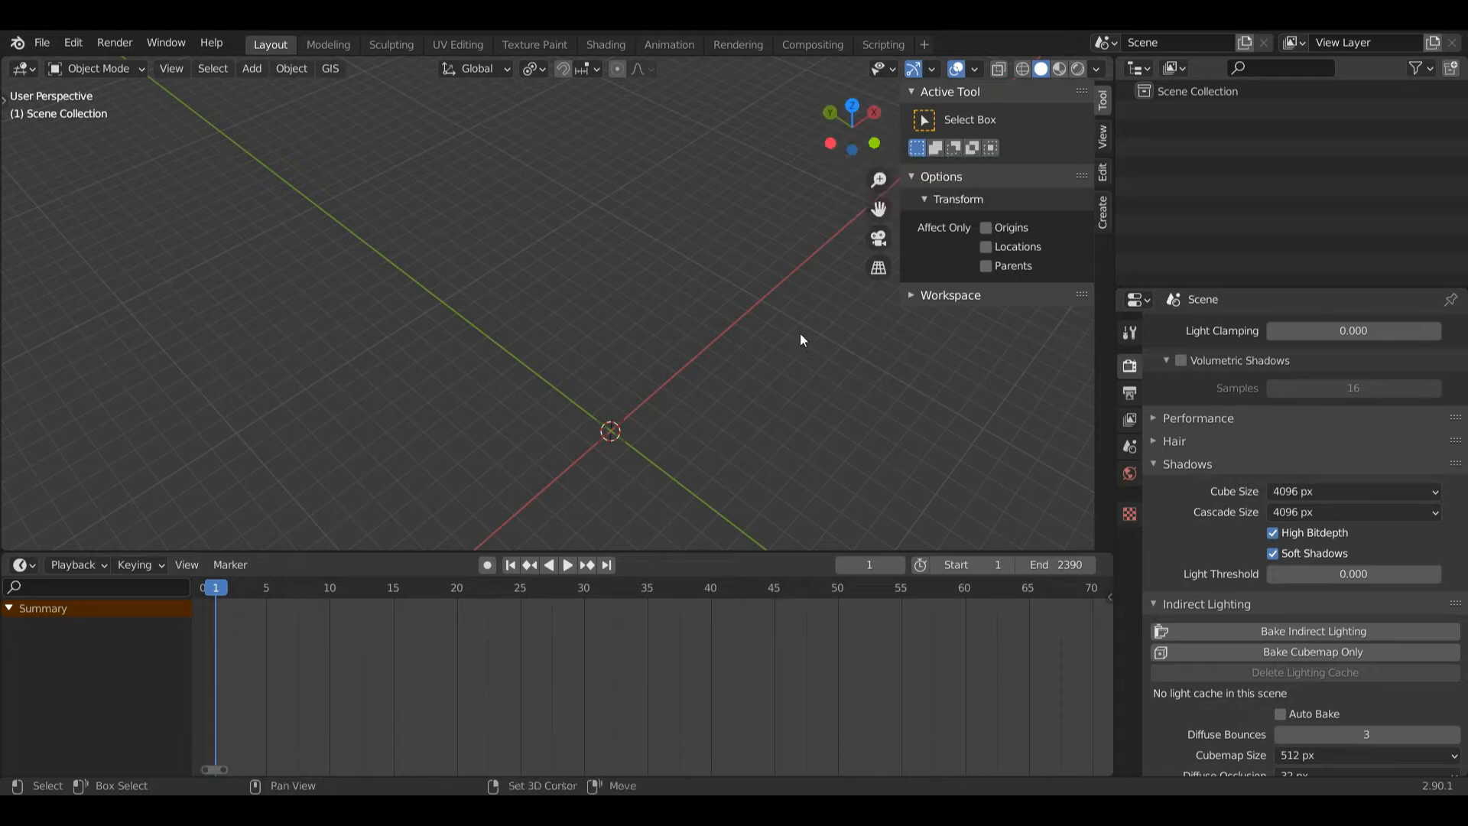
Add a standard camera at the world origin from the Add menu
left_click(251, 68)
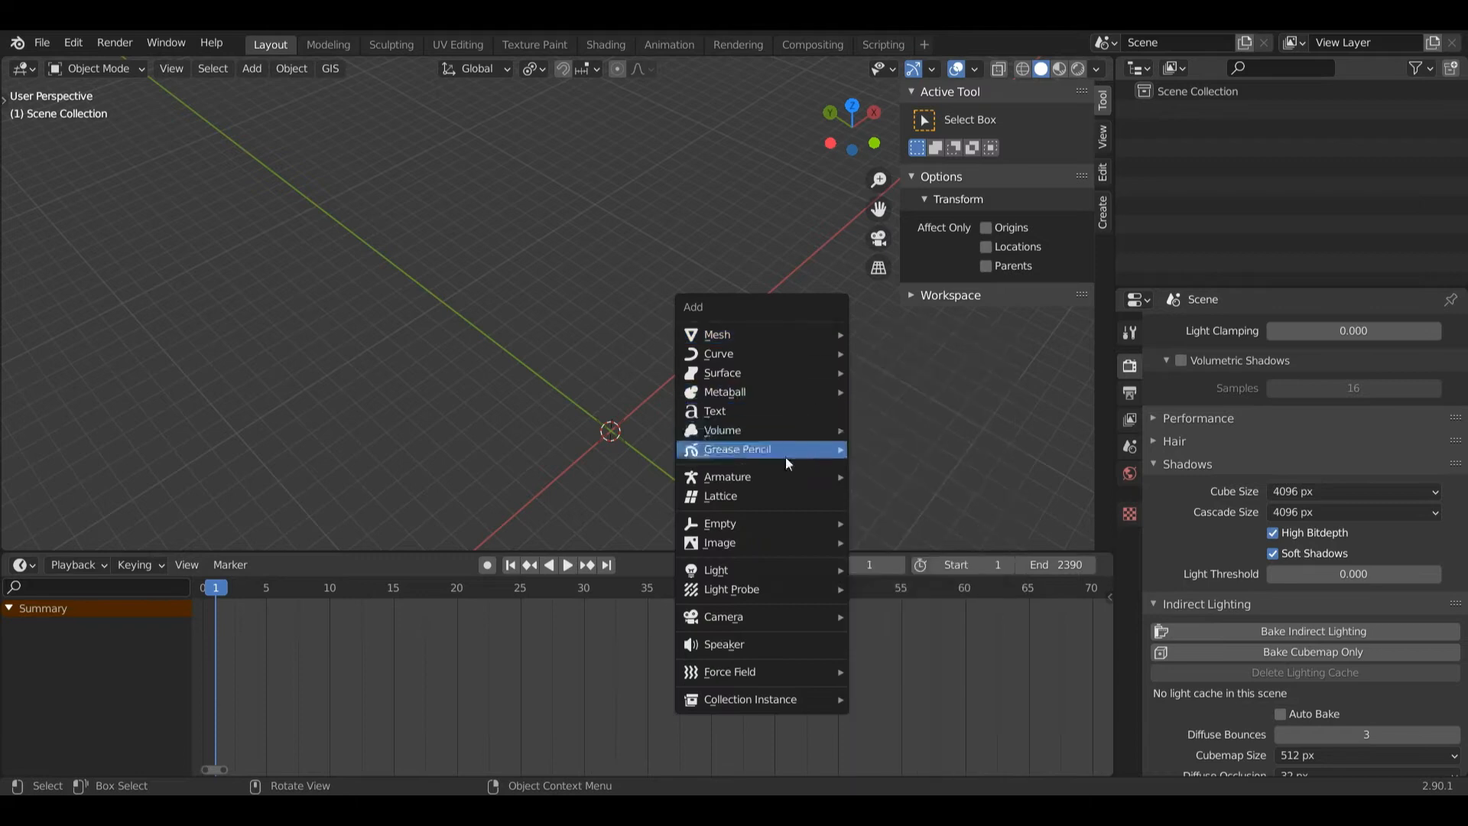
mouse_move(722, 616)
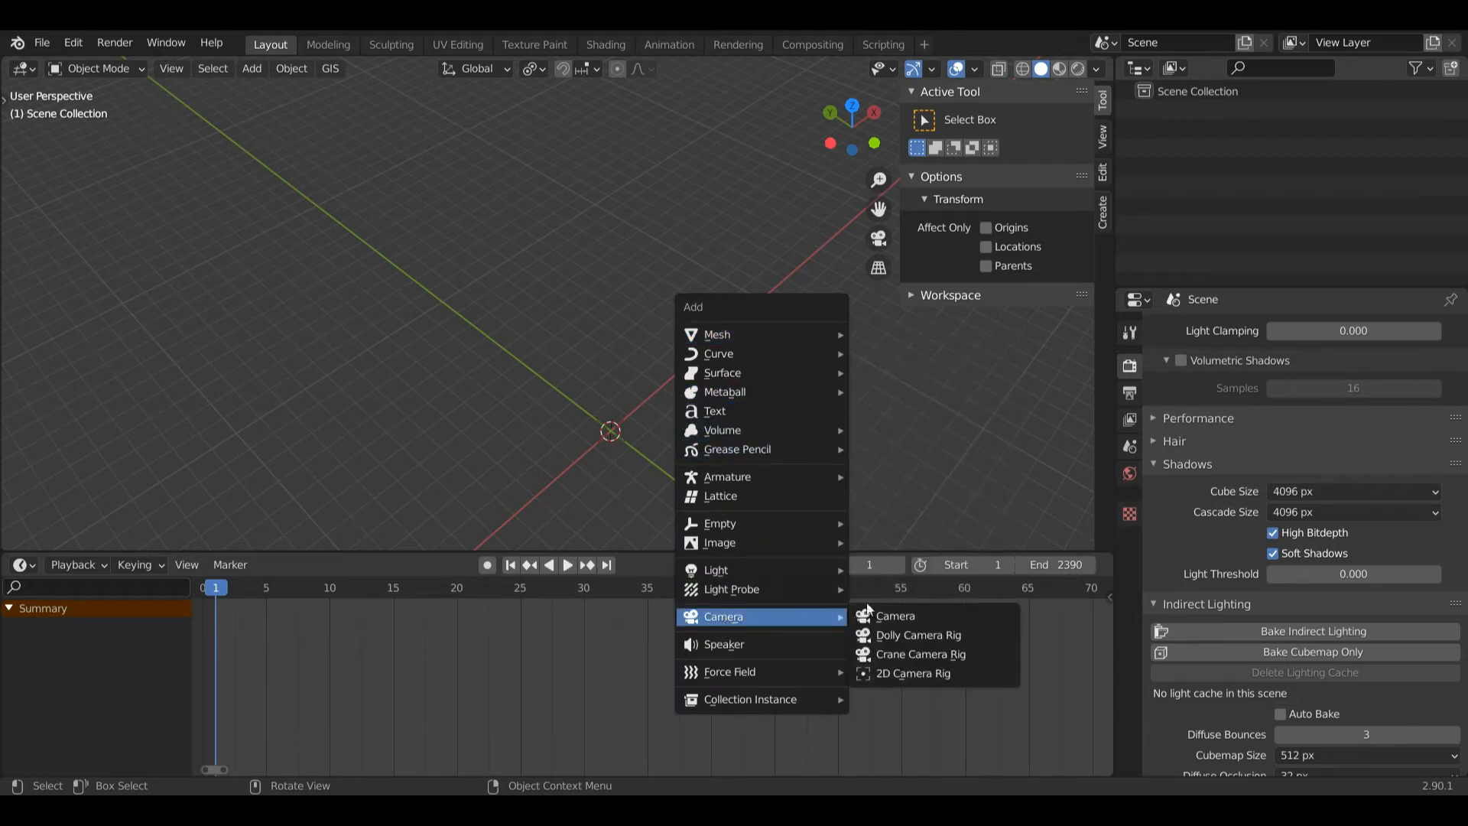
left_click(894, 617)
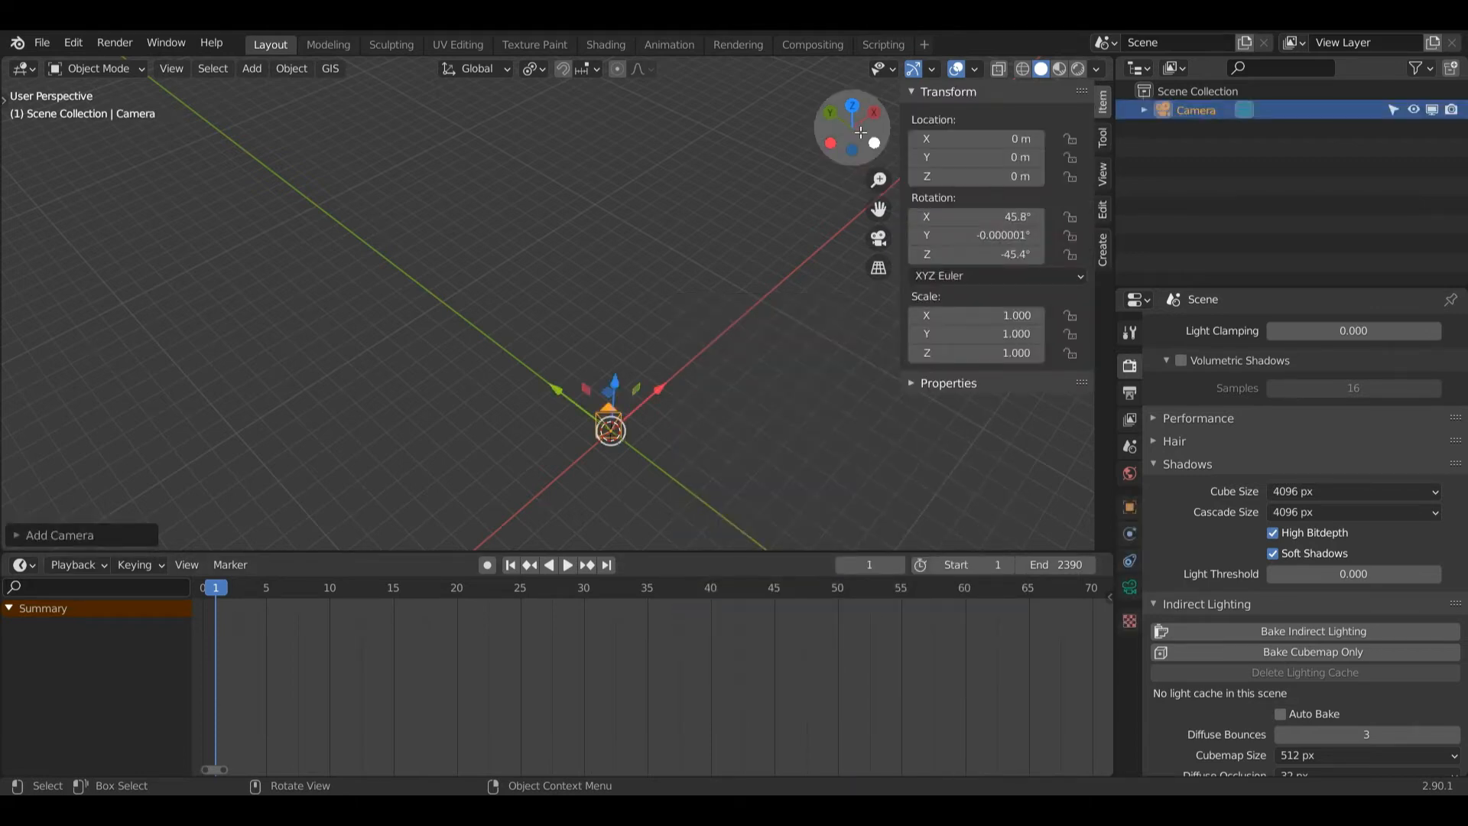
mouse_move(854, 129)
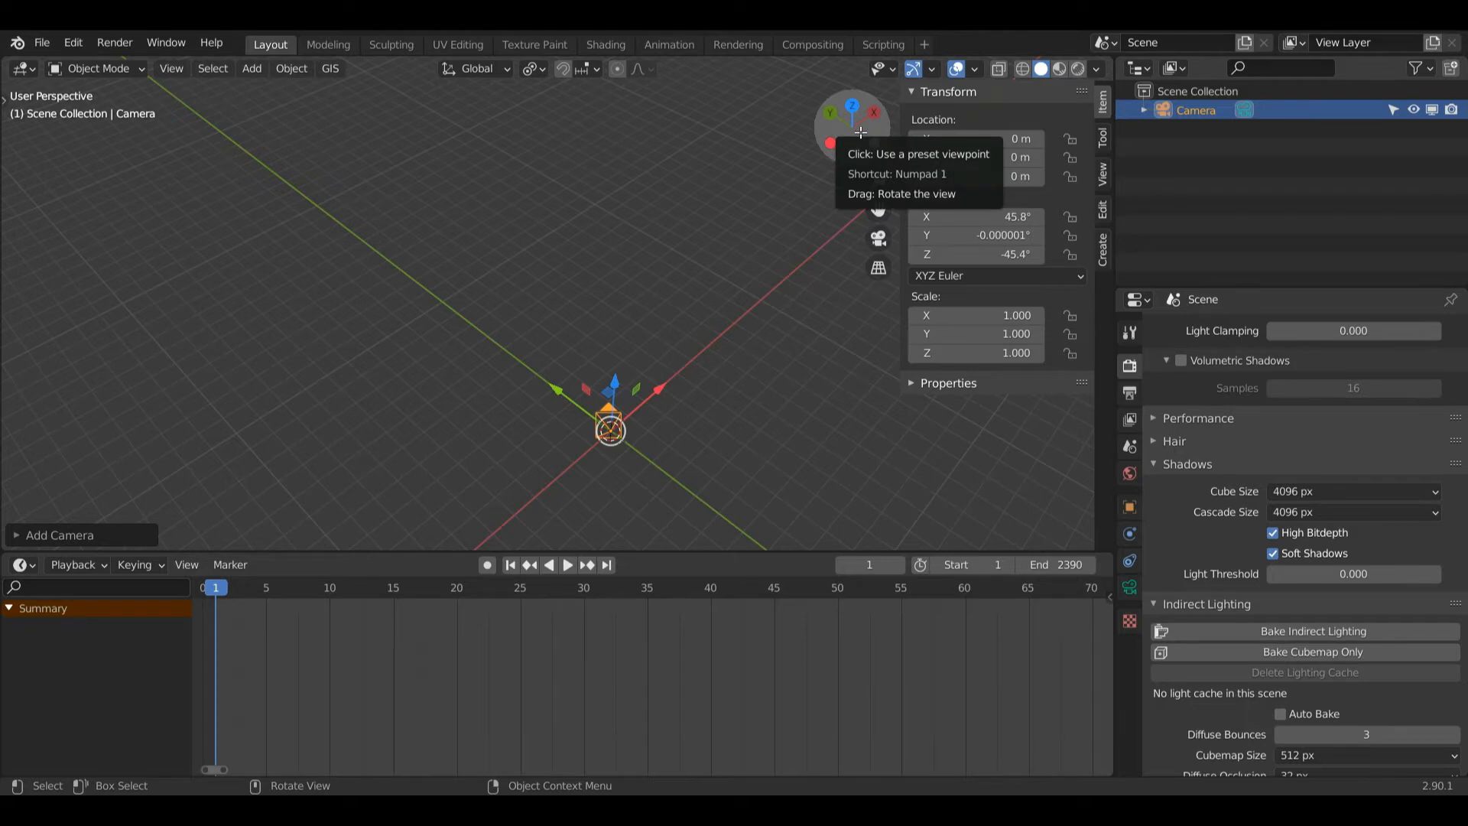
mouse_move(836, 175)
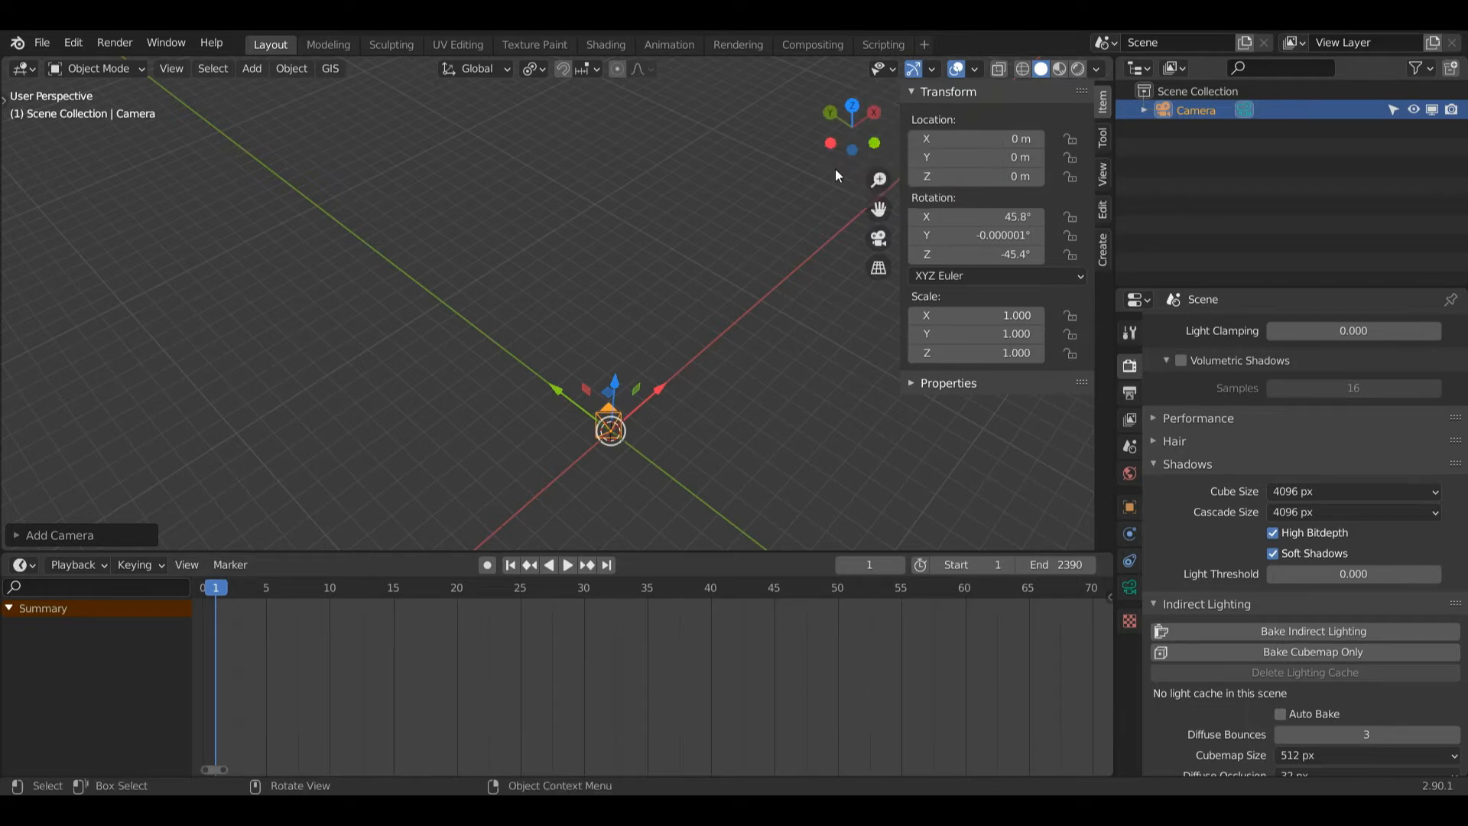
mouse_move(785, 201)
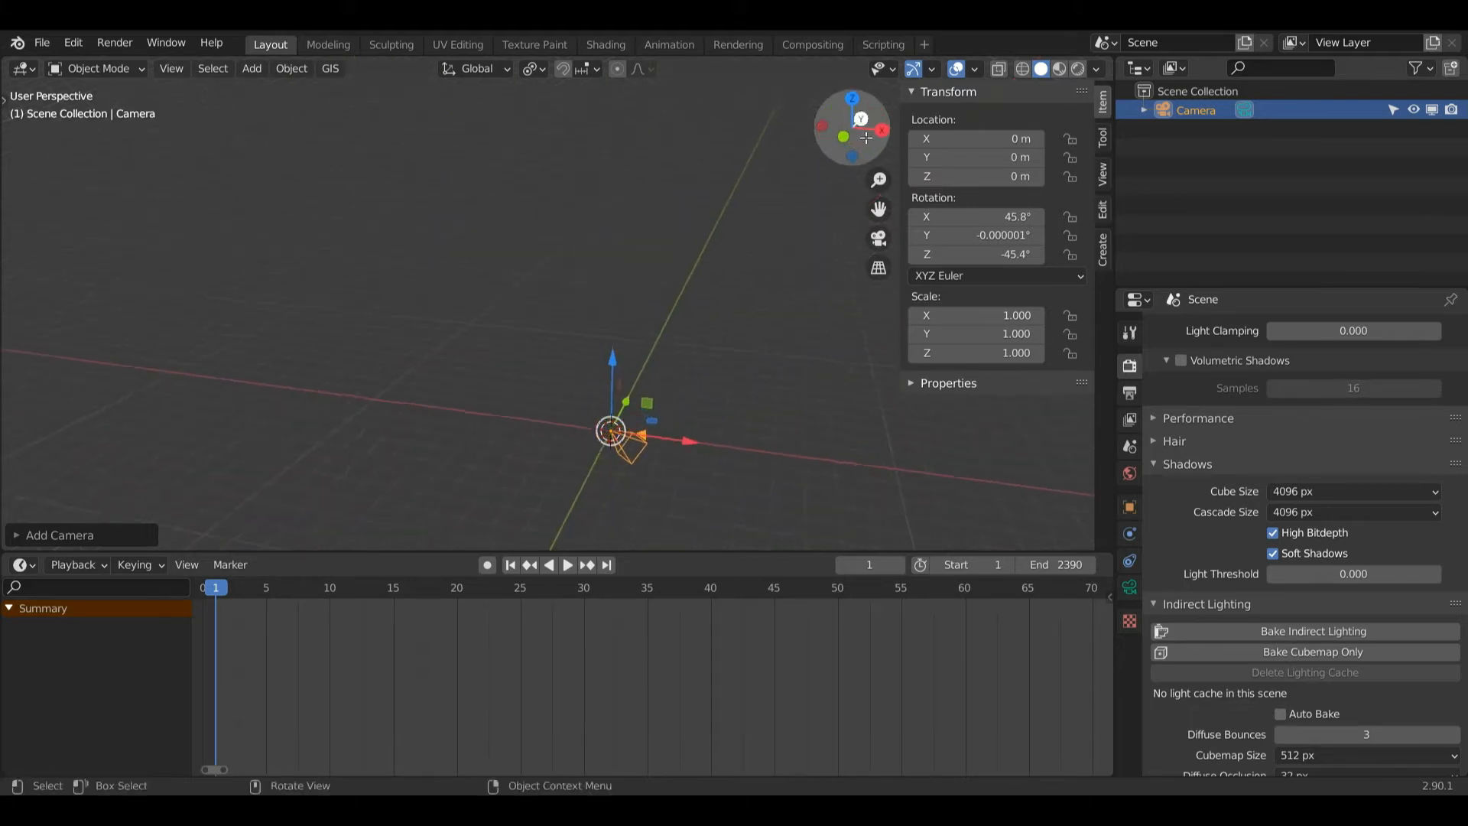
Raise the camera about 8 m and slide it horizontally away from the origin
key("g")
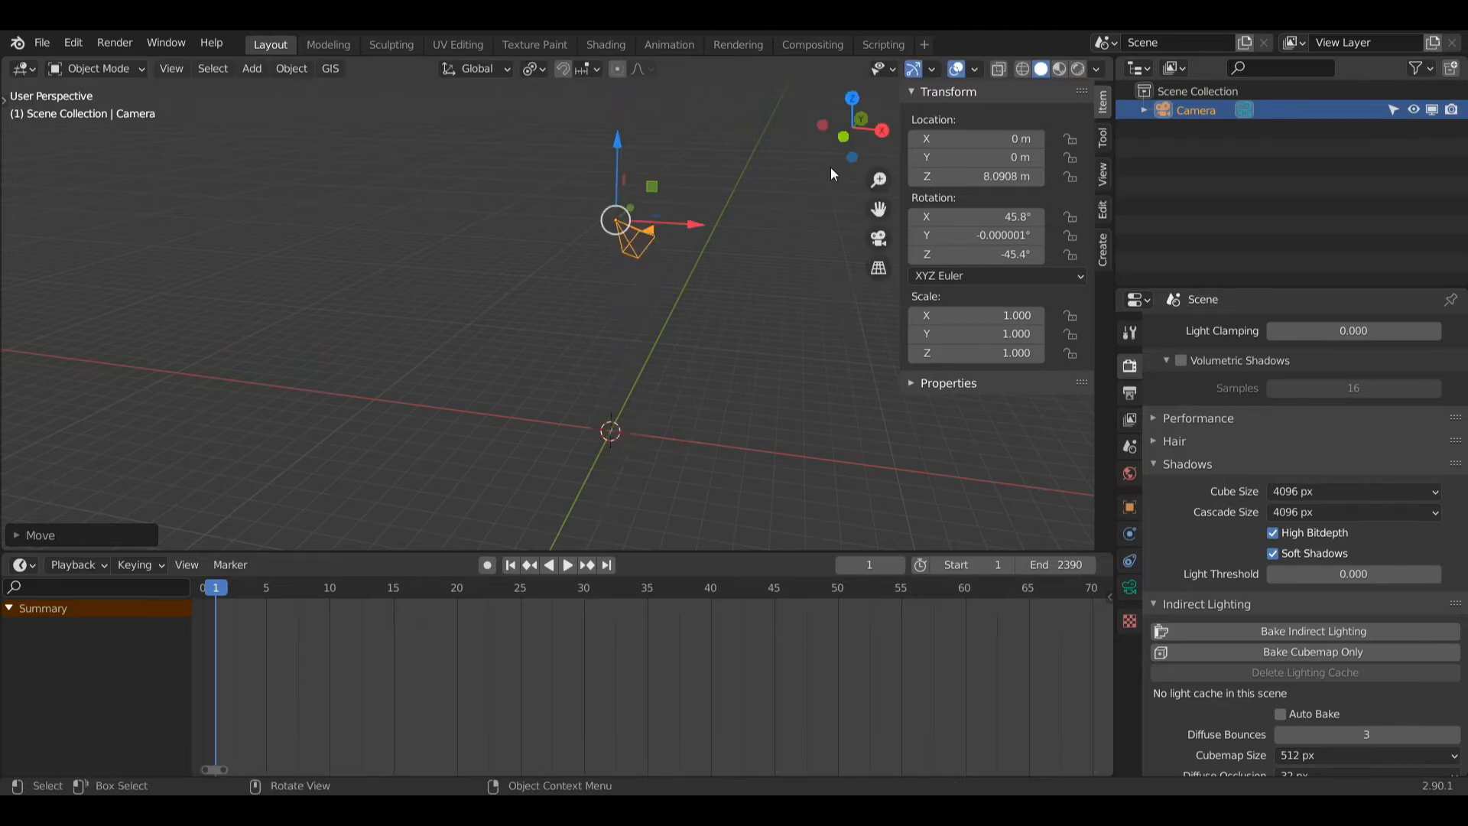
key("g")
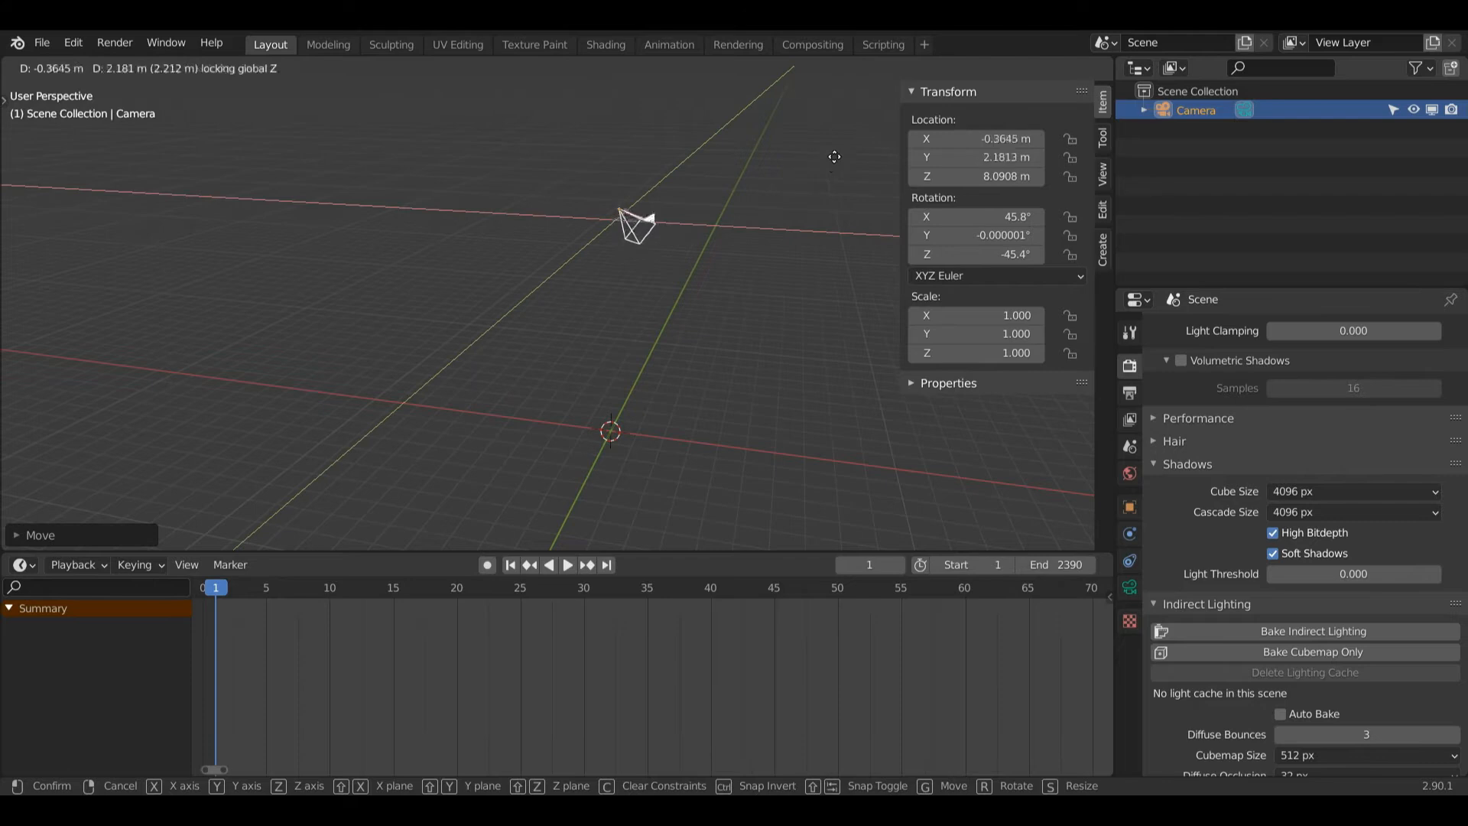
mouse_move(575, 238)
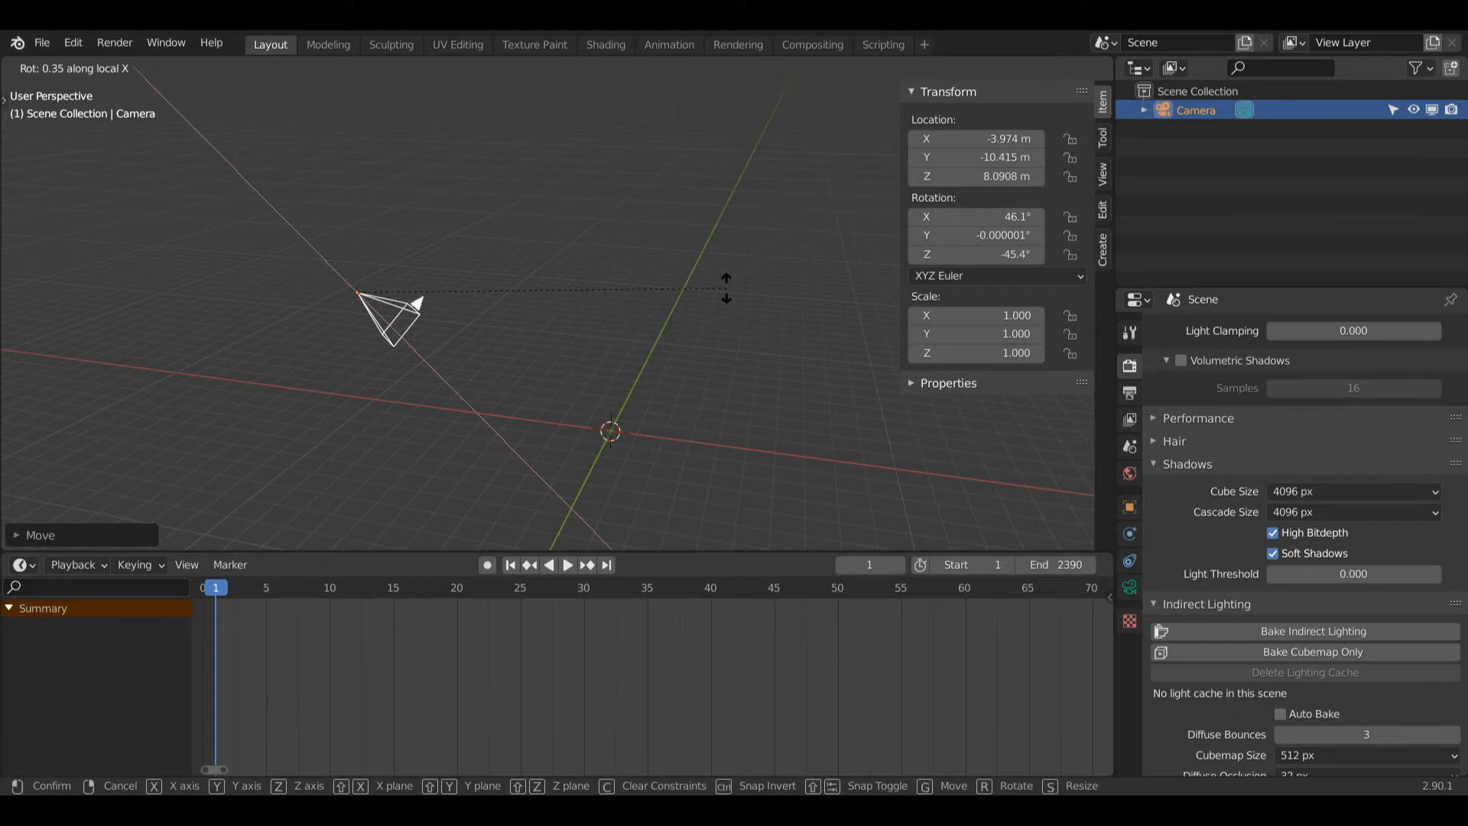
mouse_move(552, 163)
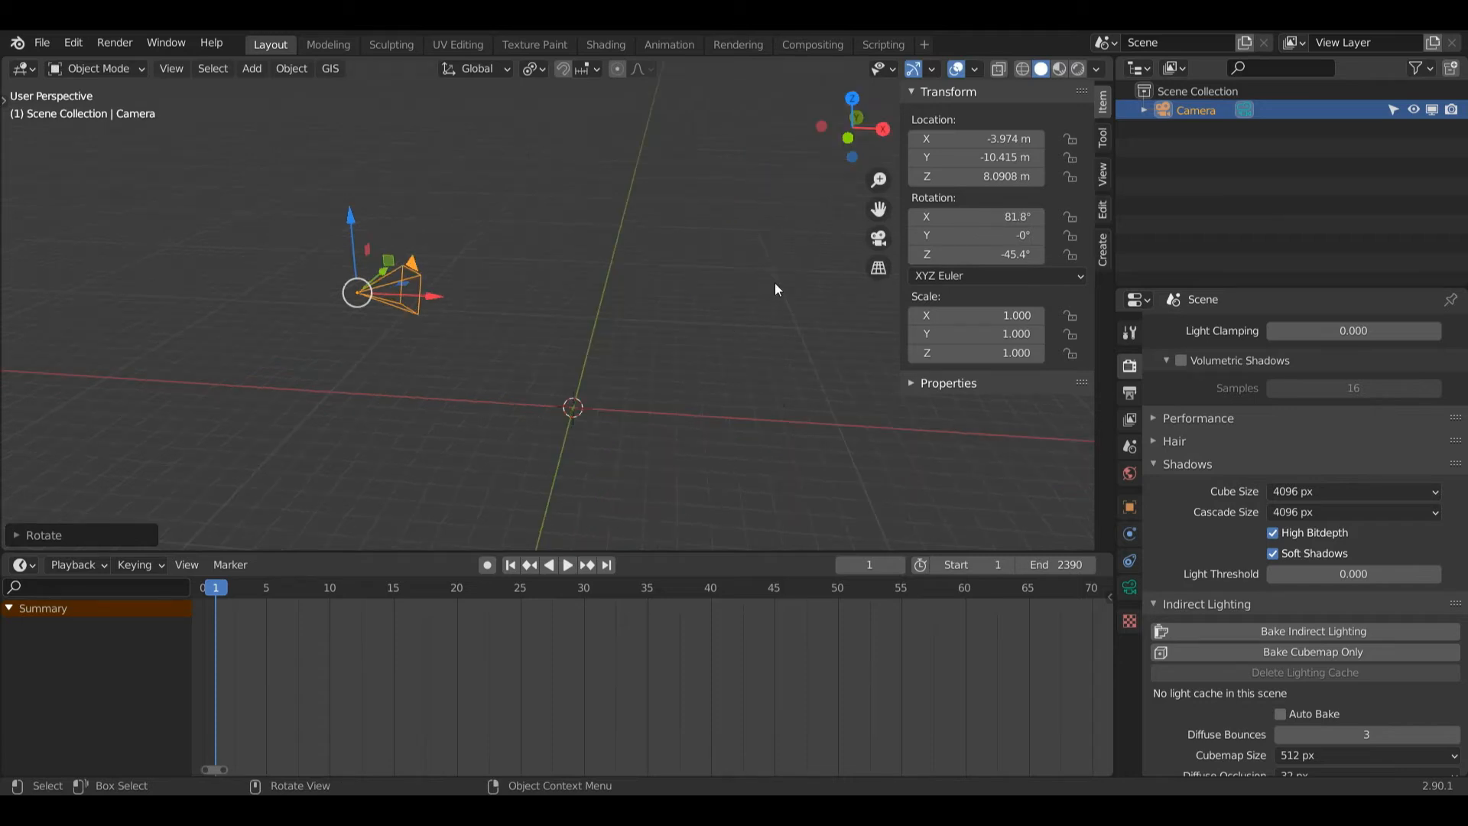
mouse_move(789, 246)
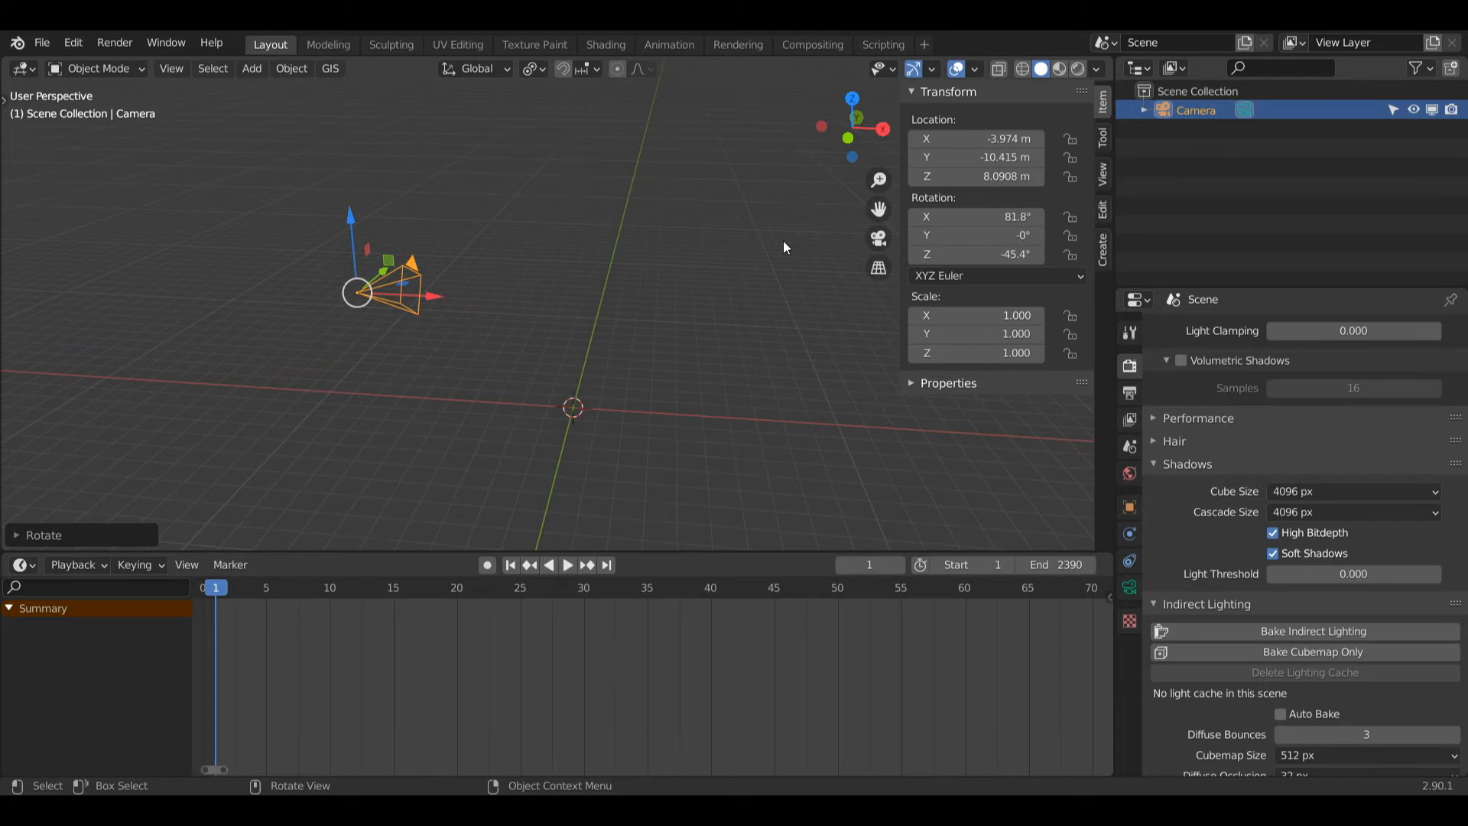
Add a mesh plane at the origin and scale it up about 7.4× into a large ground
left_click(251, 68)
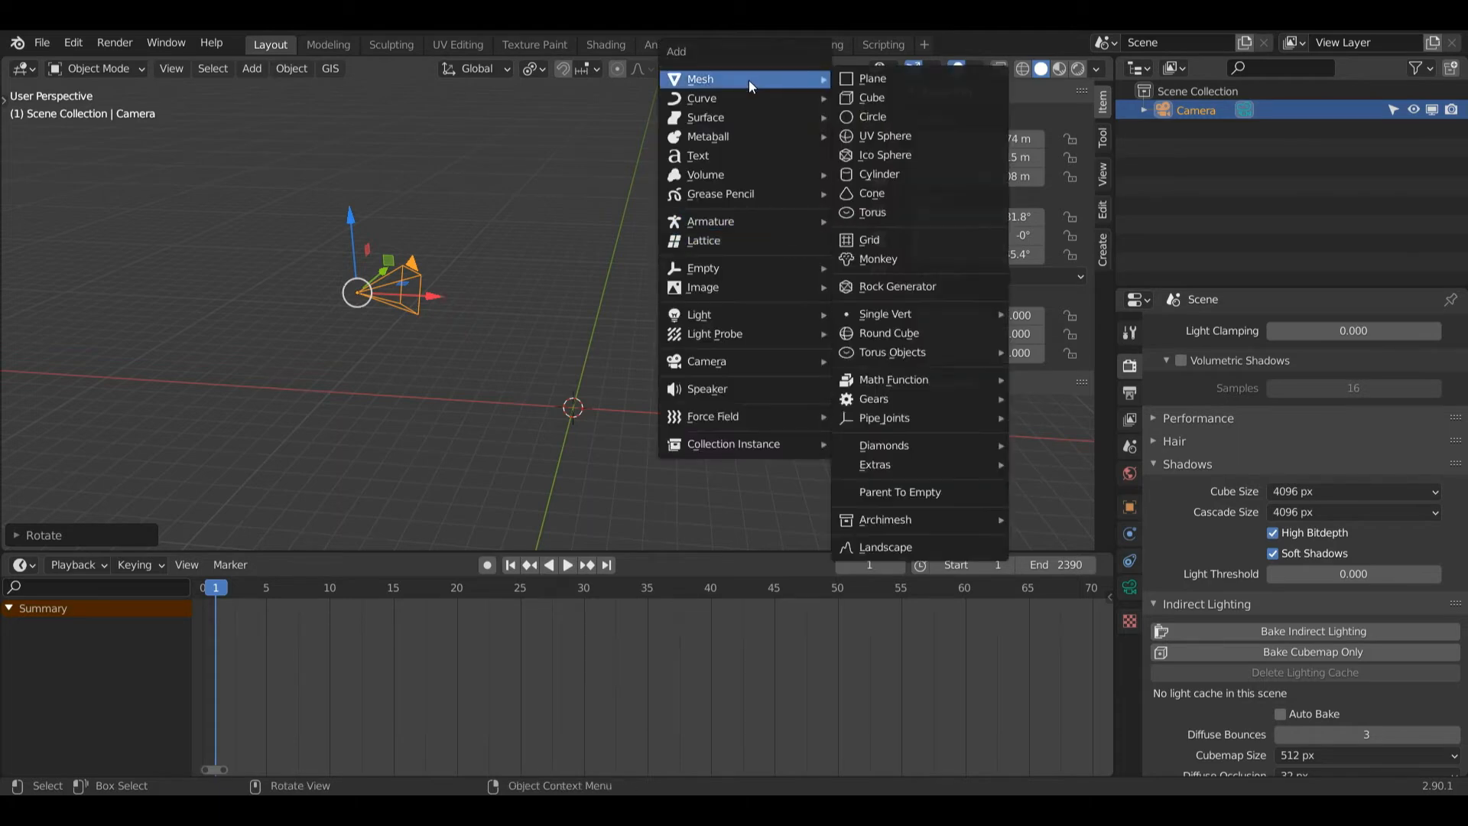
left_click(872, 79)
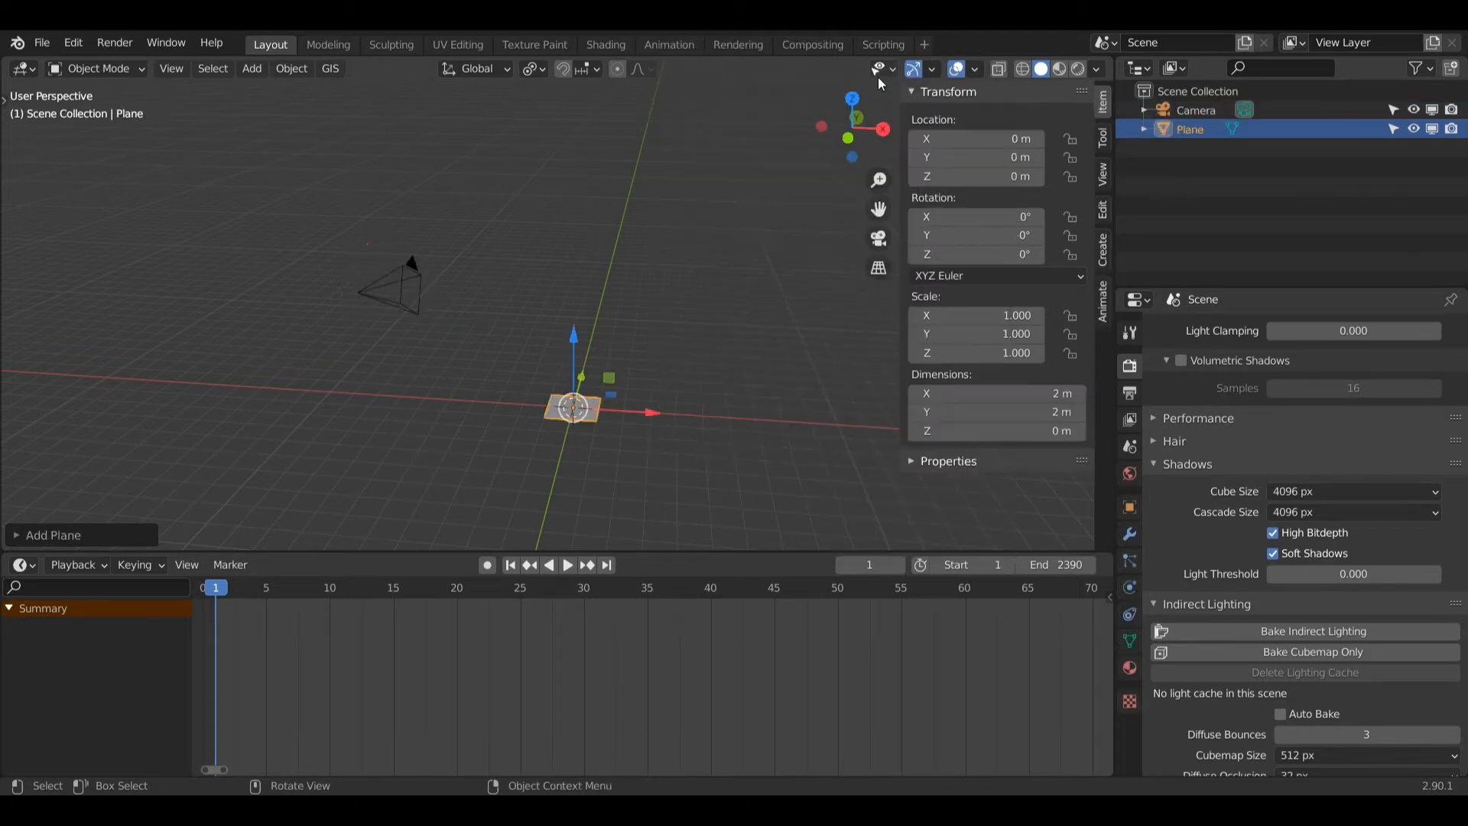
key("s")
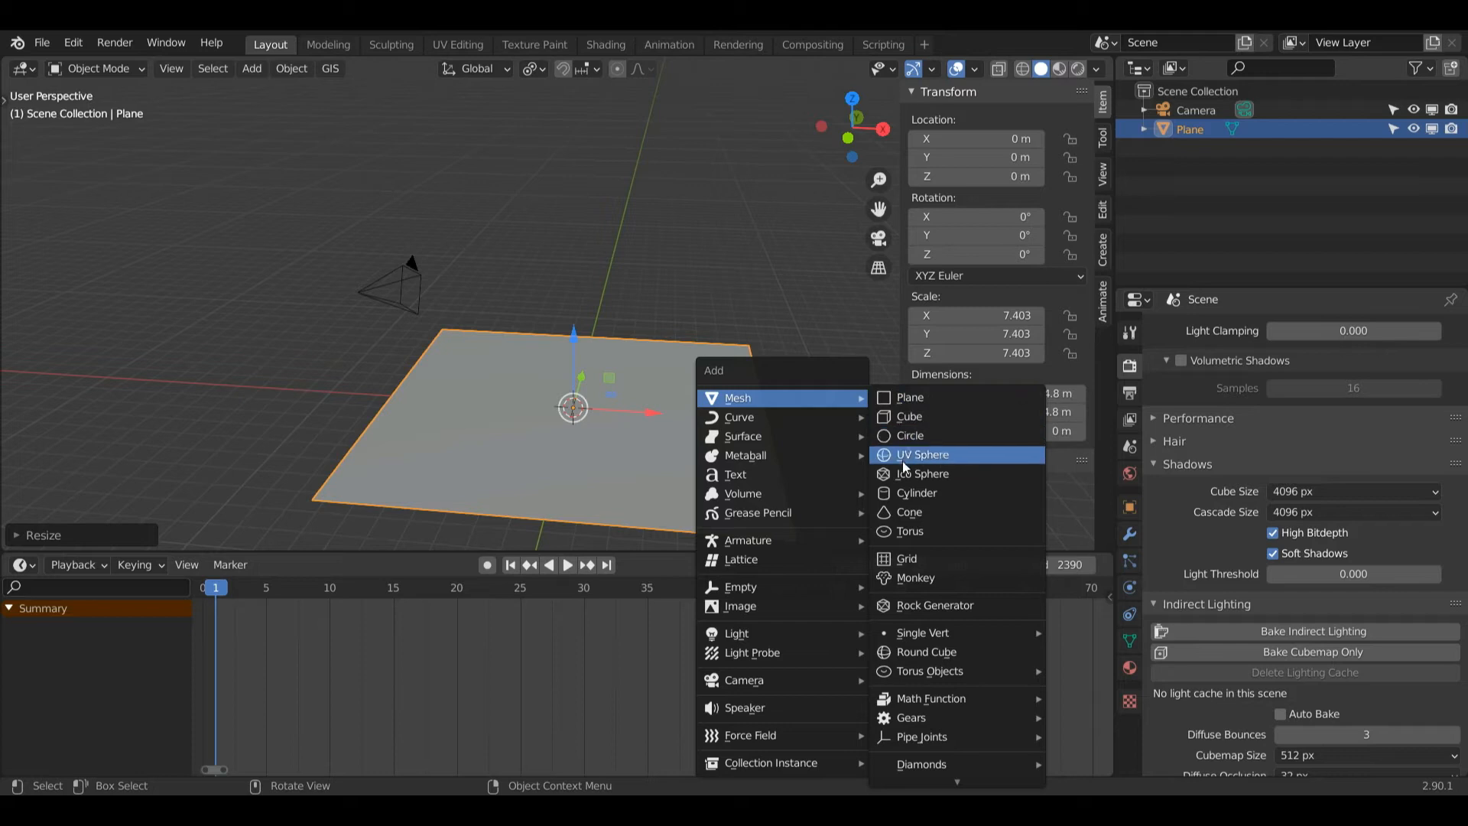
Add a UV sphere raised 1 m and slide it toward the front-left of the plane
left_click(921, 455)
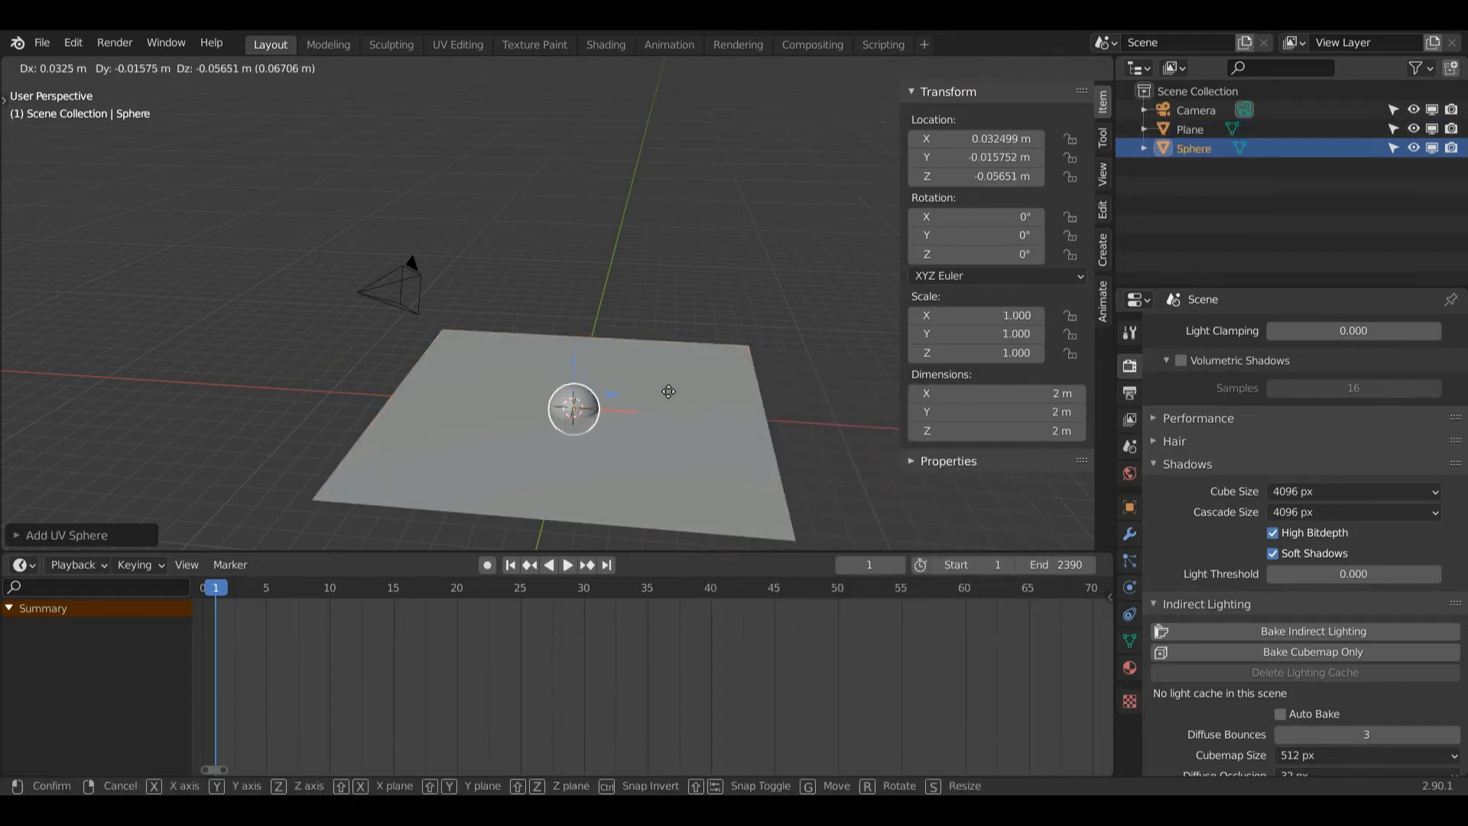
mouse_move(721, 337)
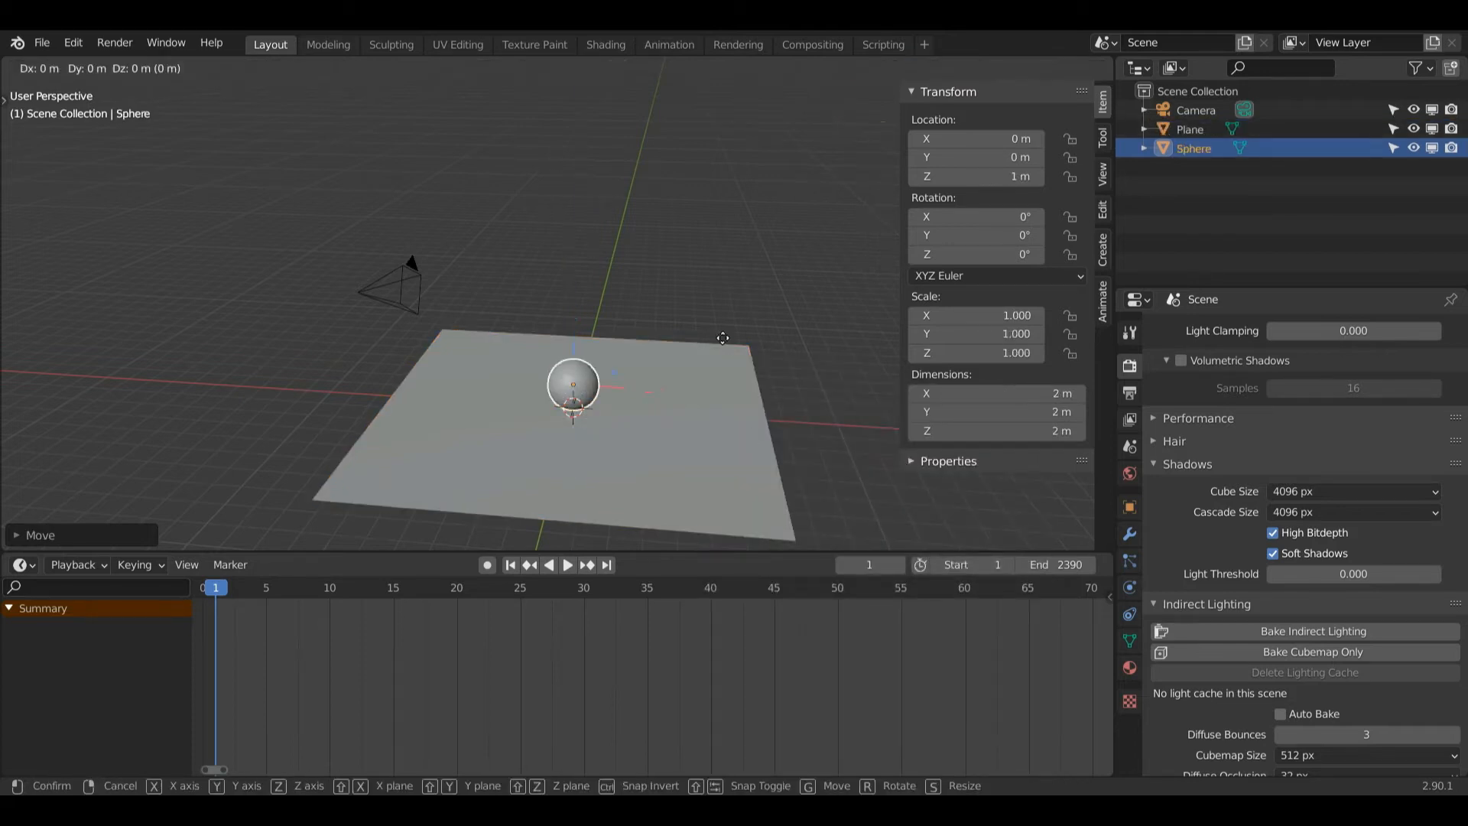
key("z")
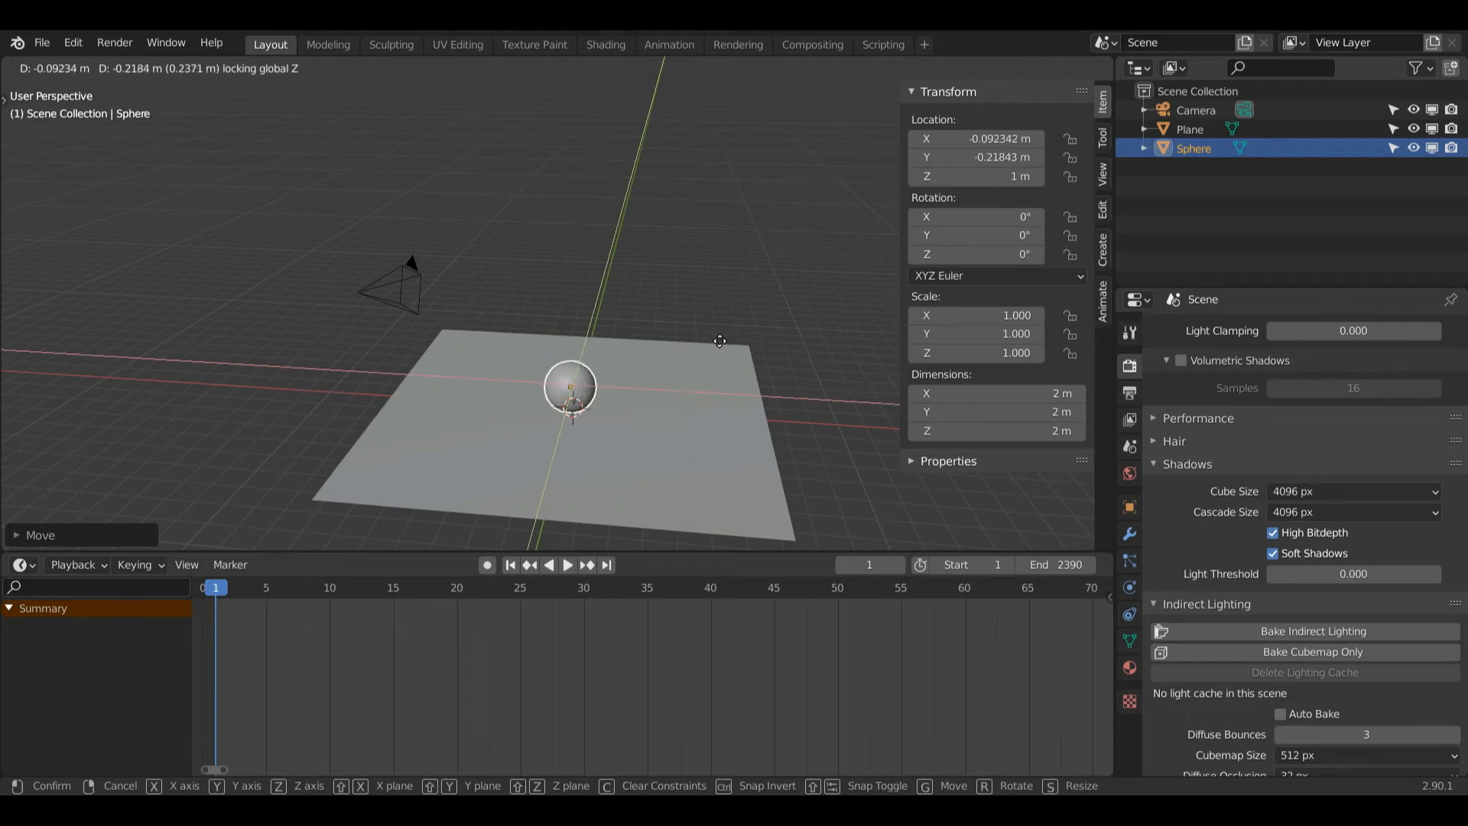
mouse_move(637, 382)
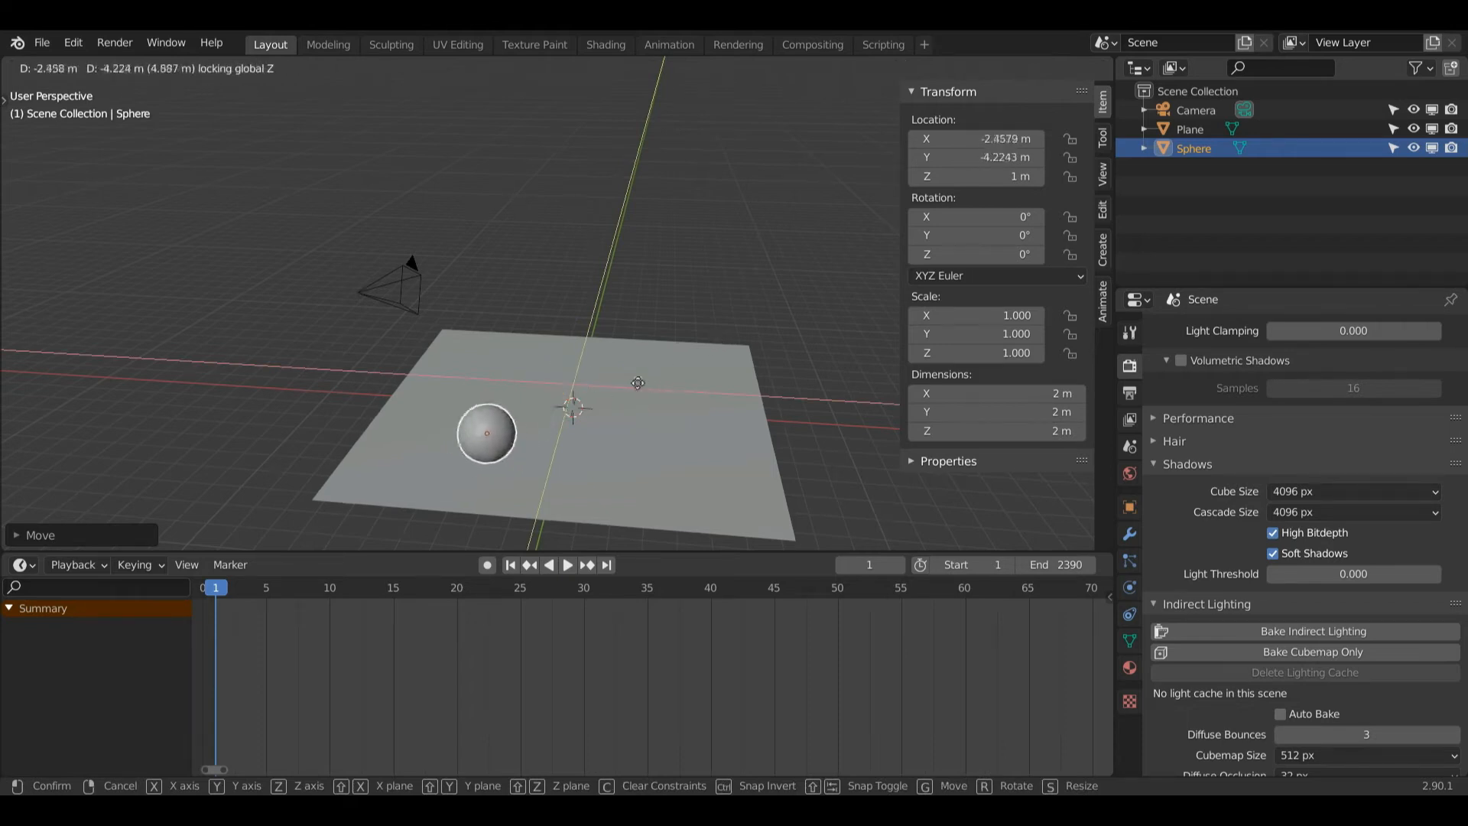
Add a cone scaled 2×, raised 2 m and slid to the back of the plane opposite the sphere
left_click(251, 68)
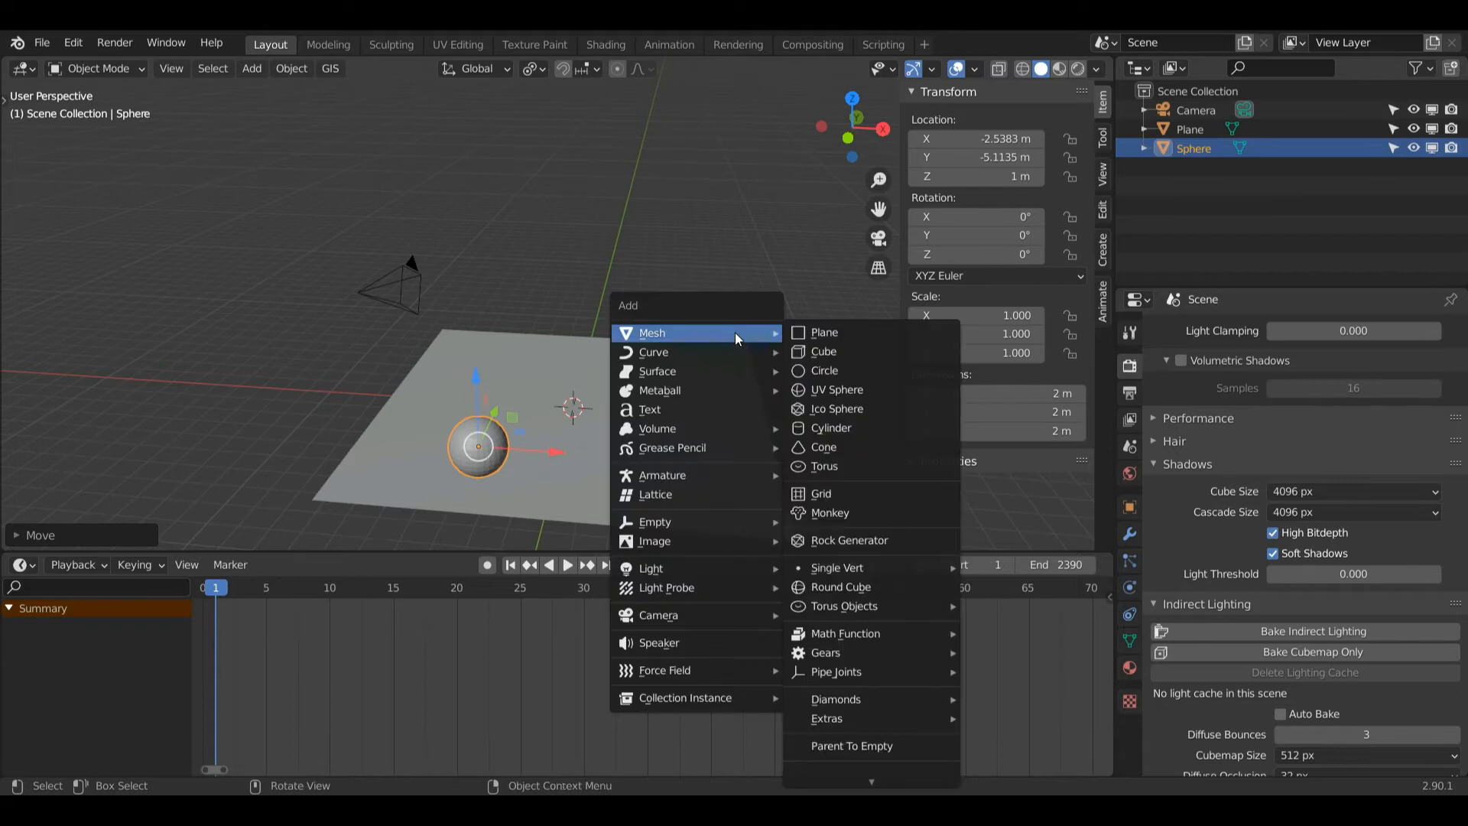
mouse_move(826, 332)
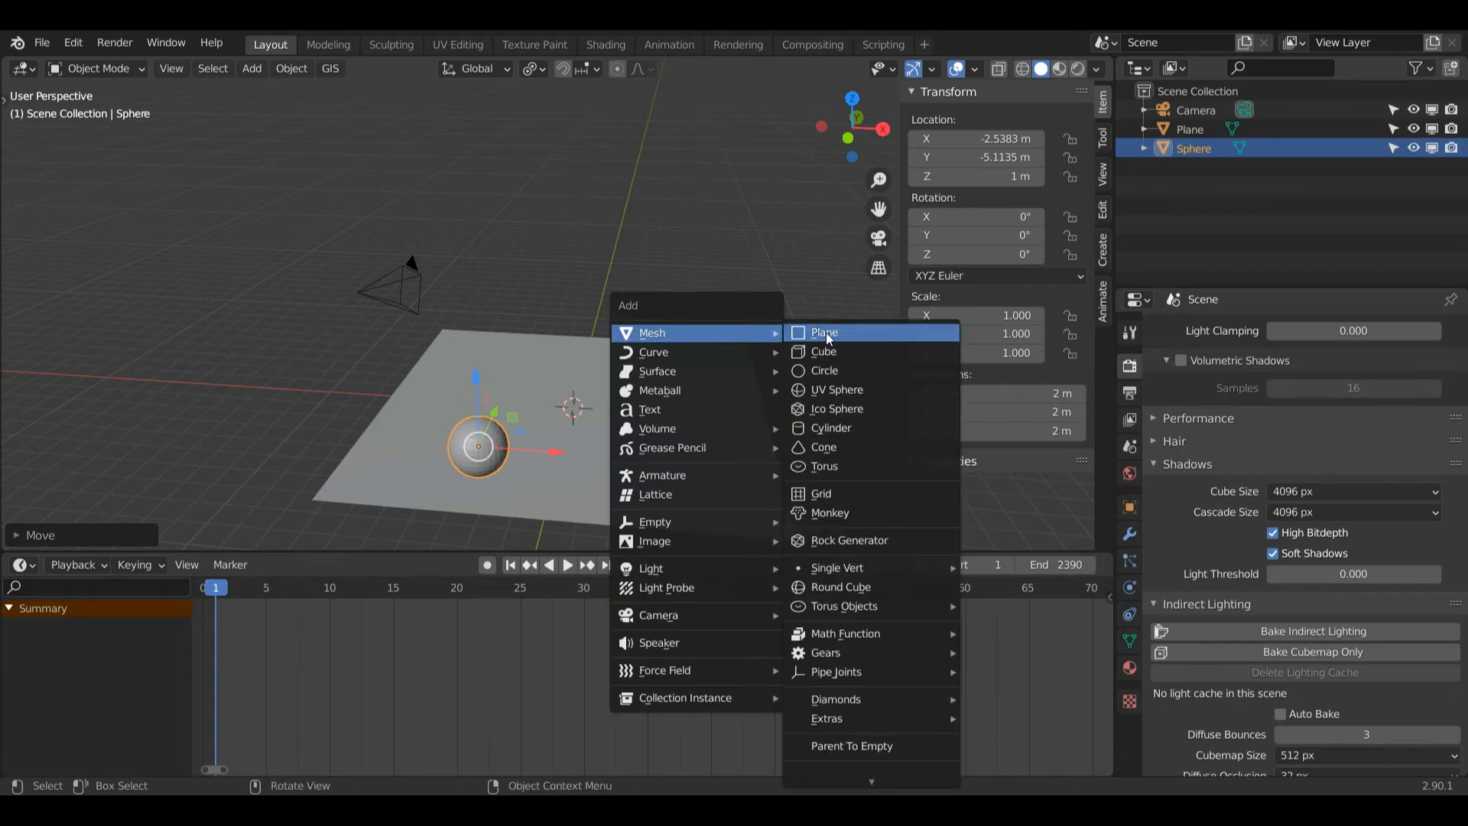
mouse_move(824, 446)
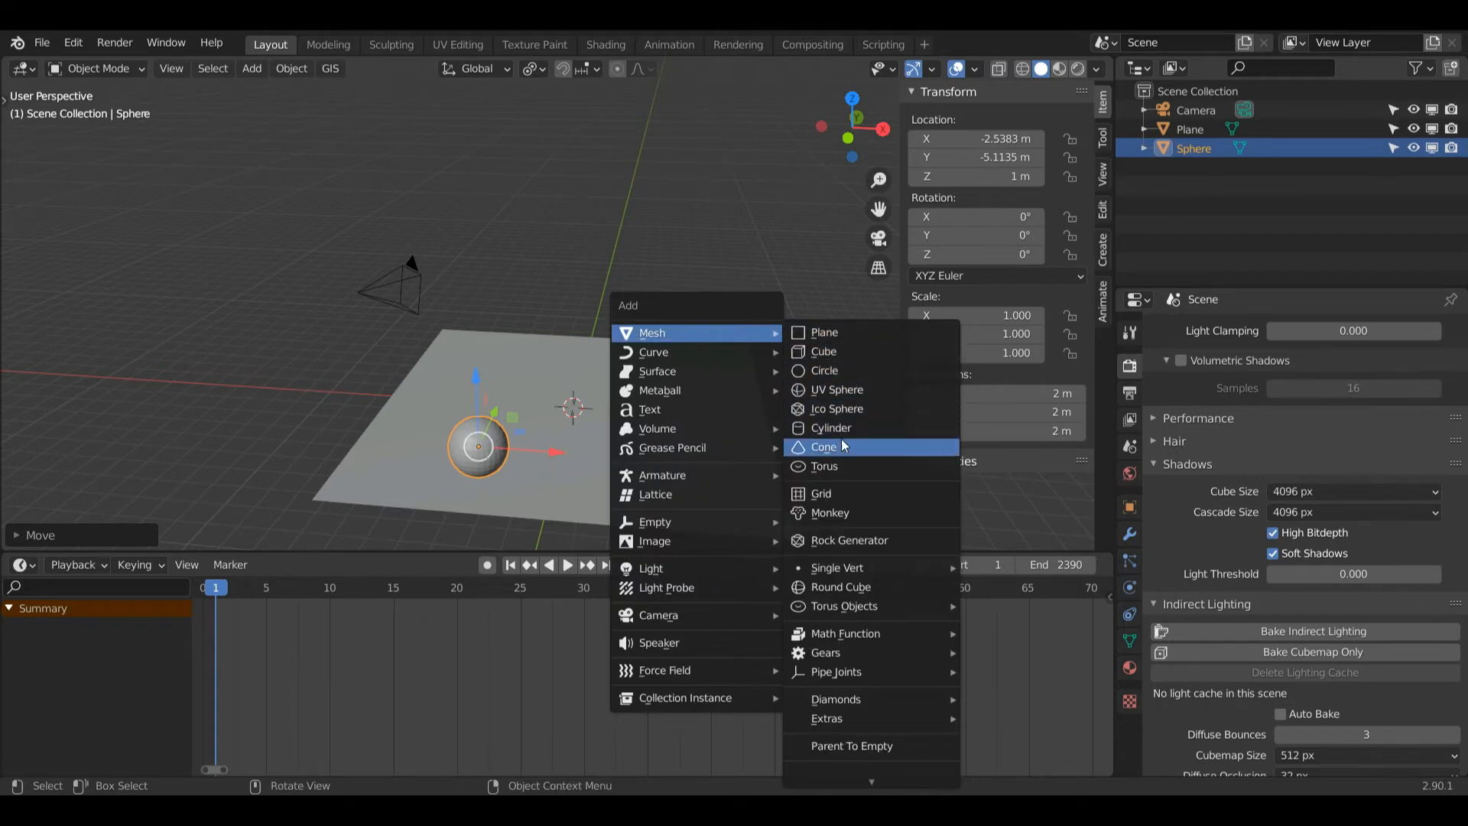
left_click(824, 446)
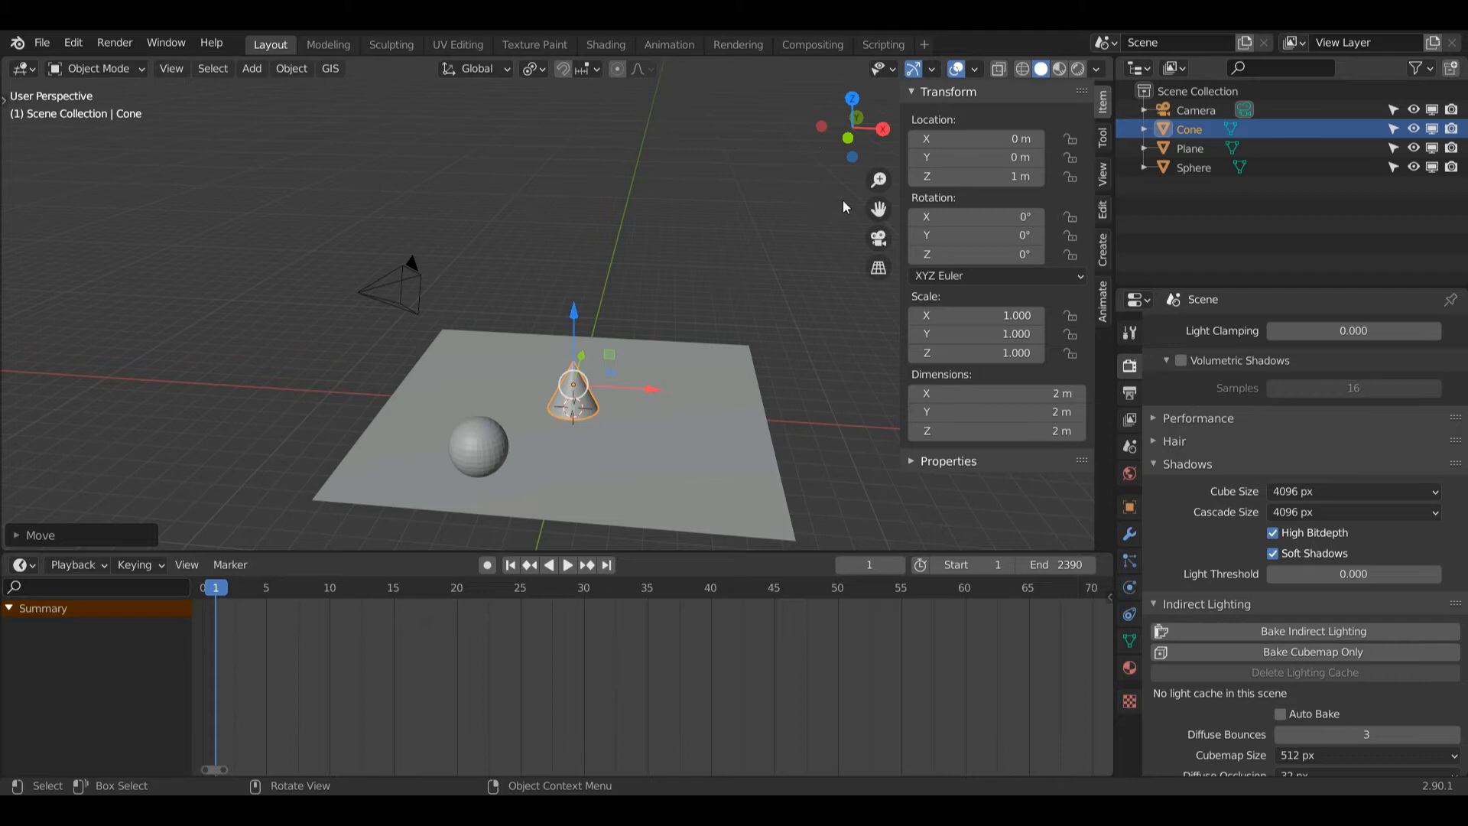
key("s")
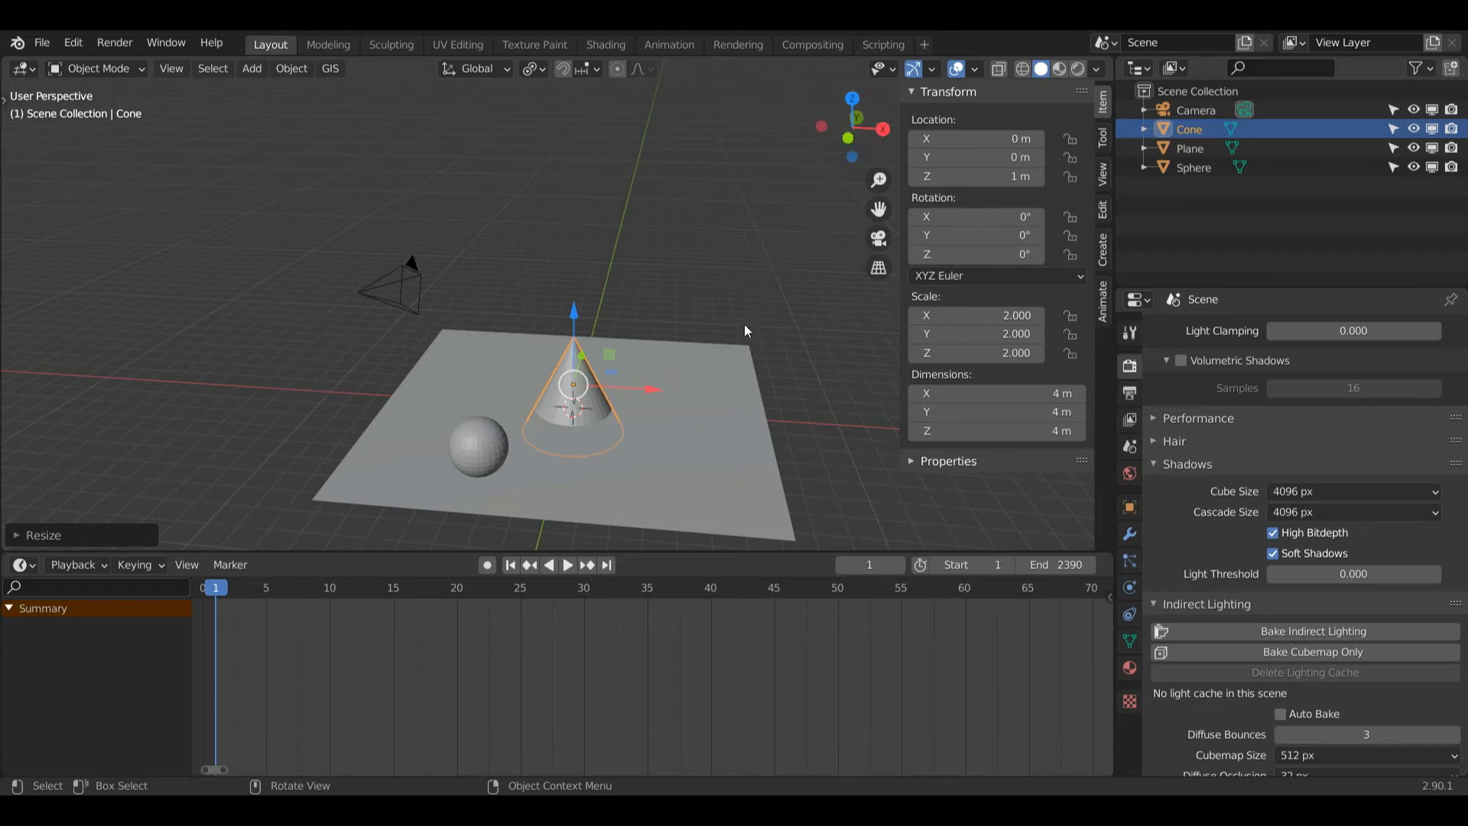
key("g")
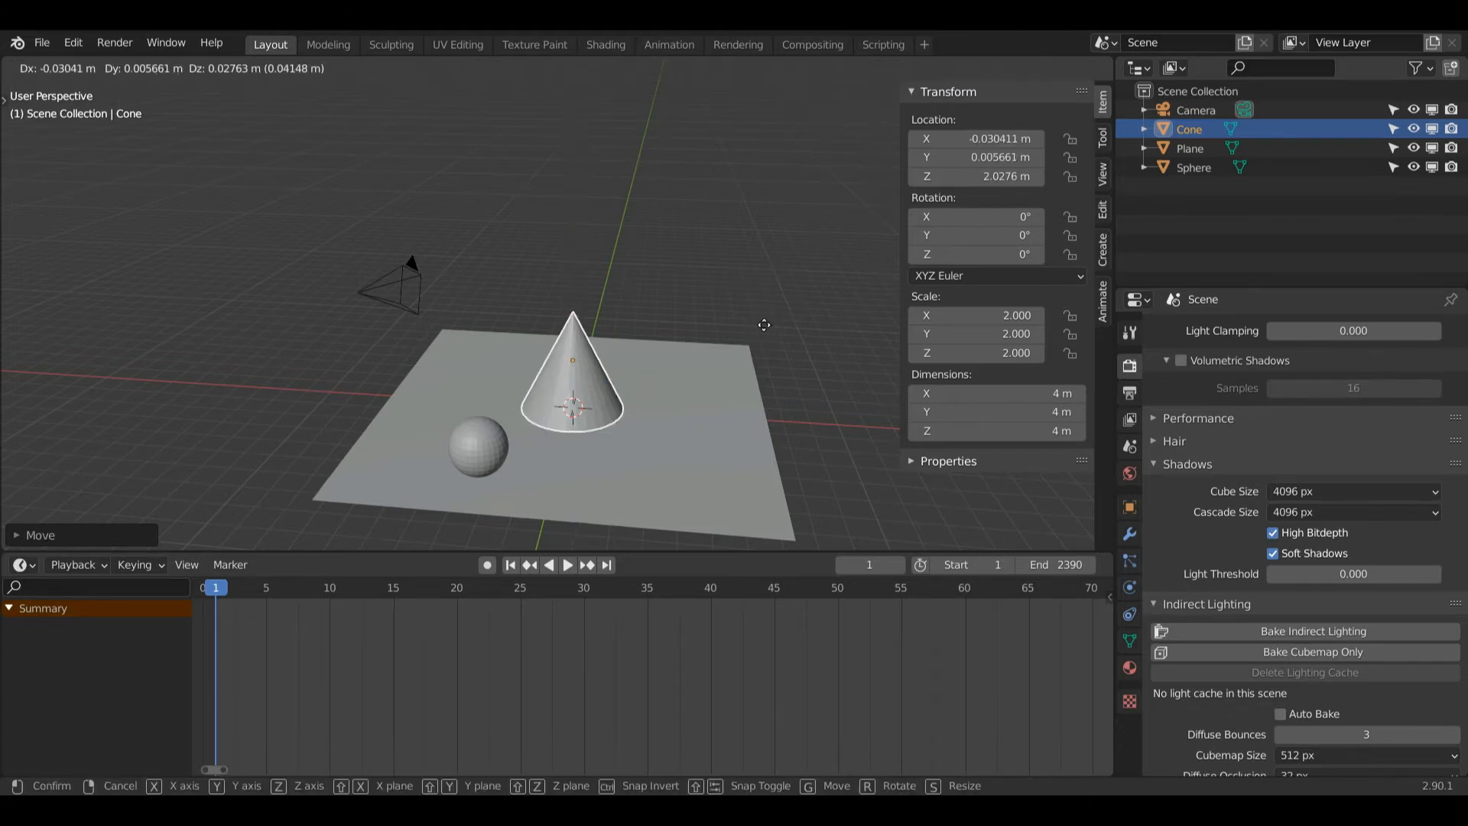
key("z")
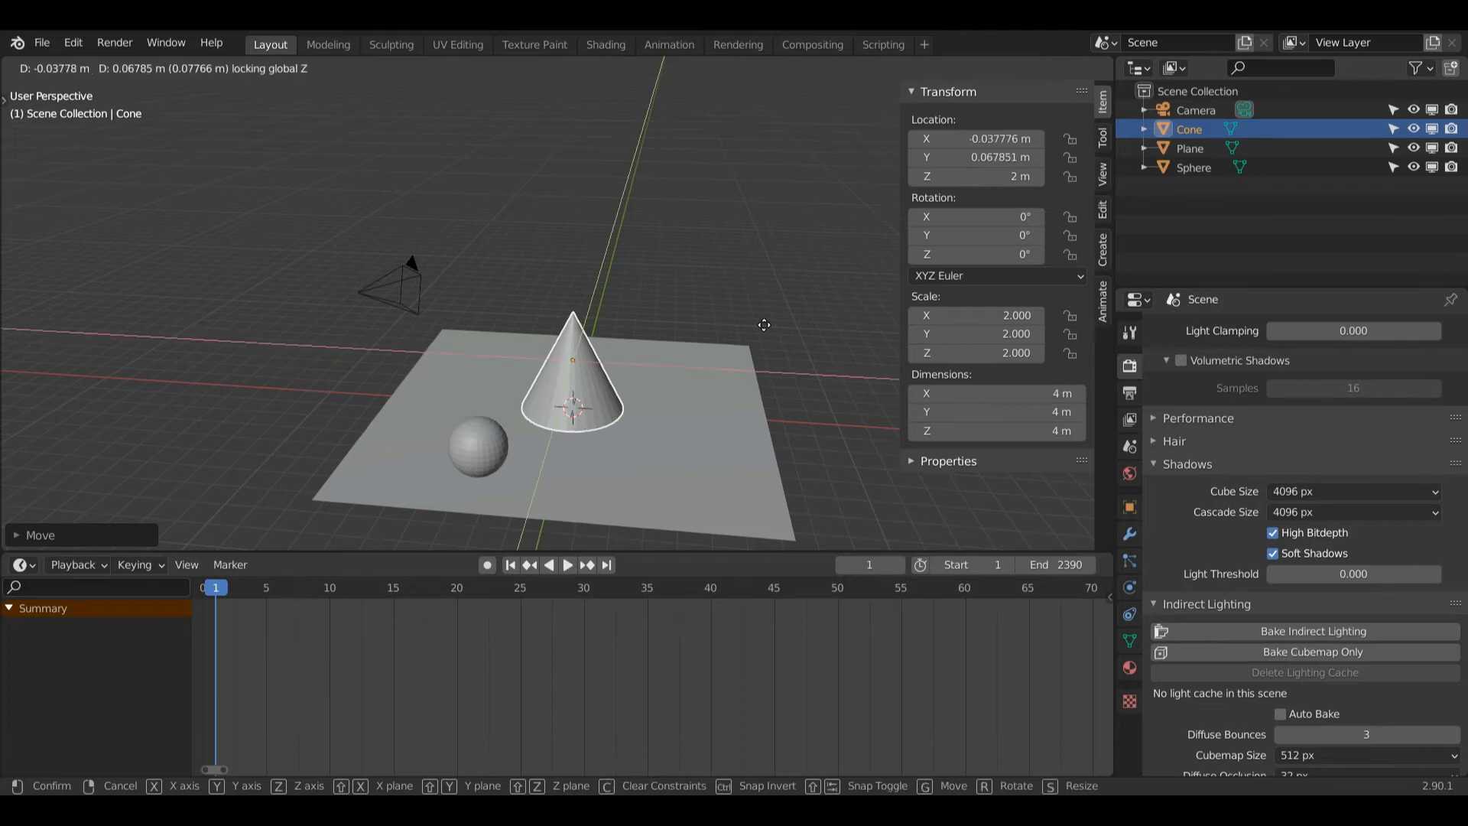
mouse_move(841, 295)
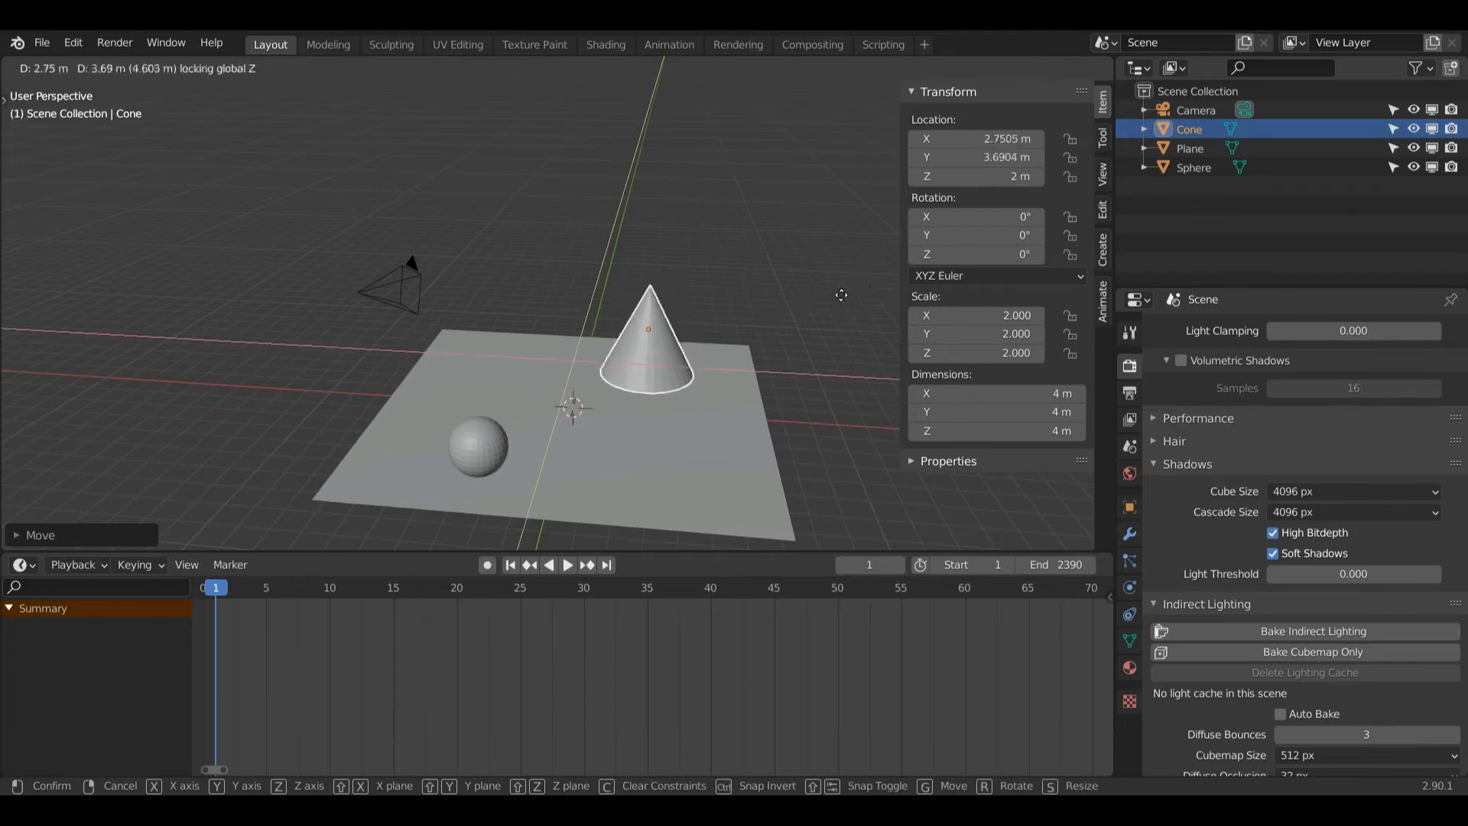
Apply Shade Smooth to the cone from its right-click menu
right_click(652, 330)
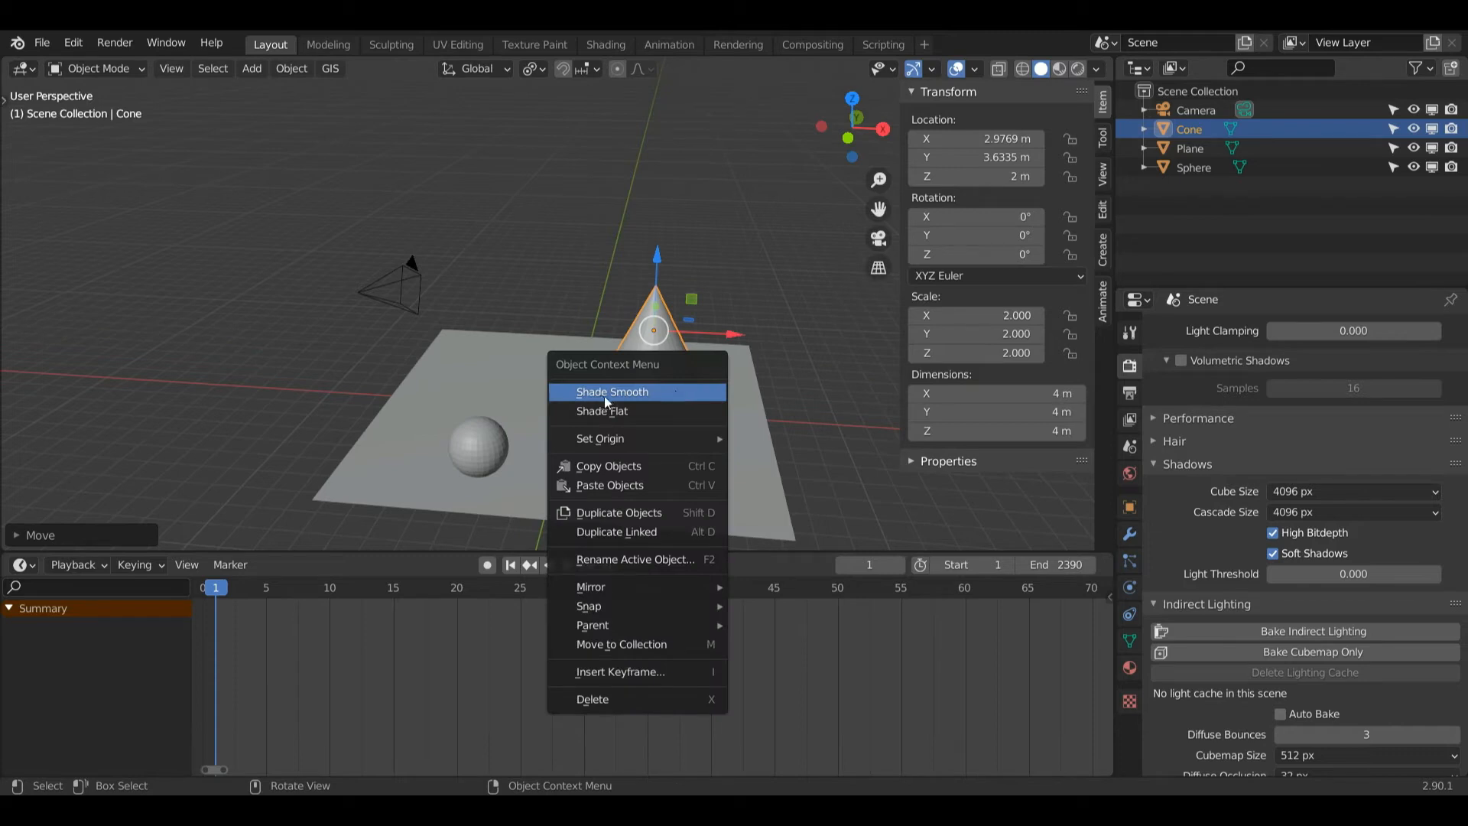
left_click(612, 391)
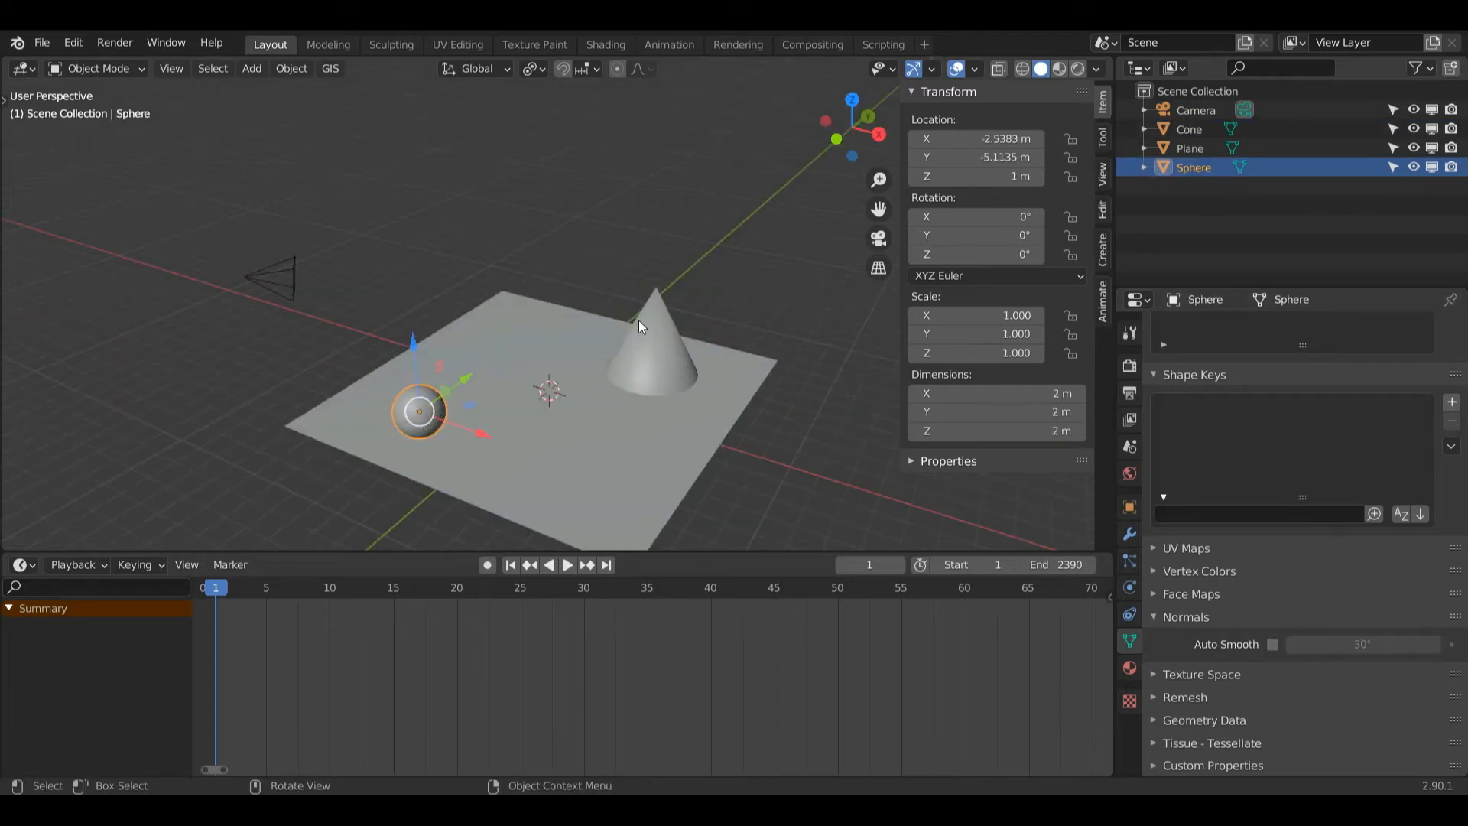
mouse_move(446, 392)
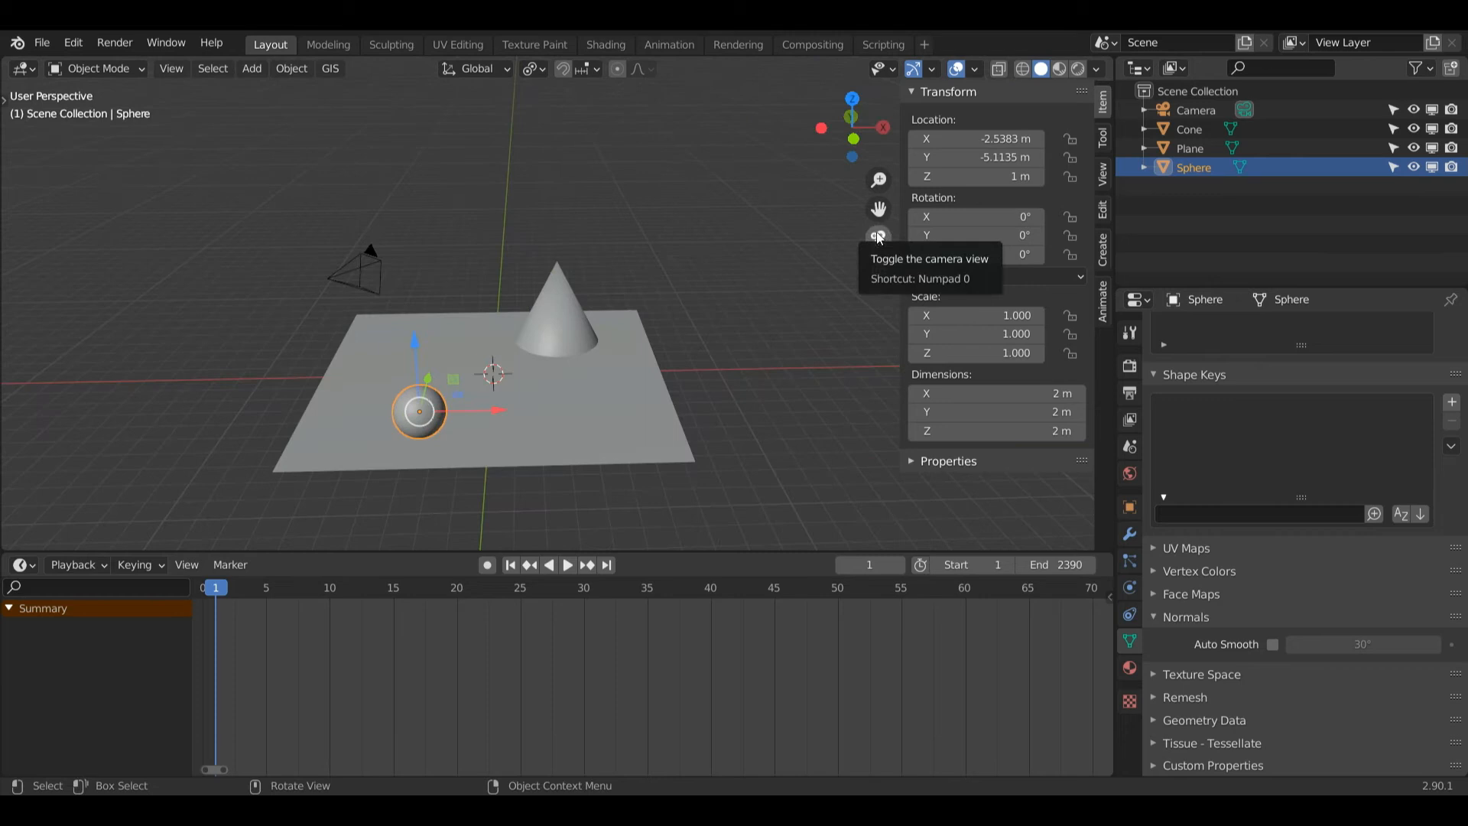
mouse_move(877, 247)
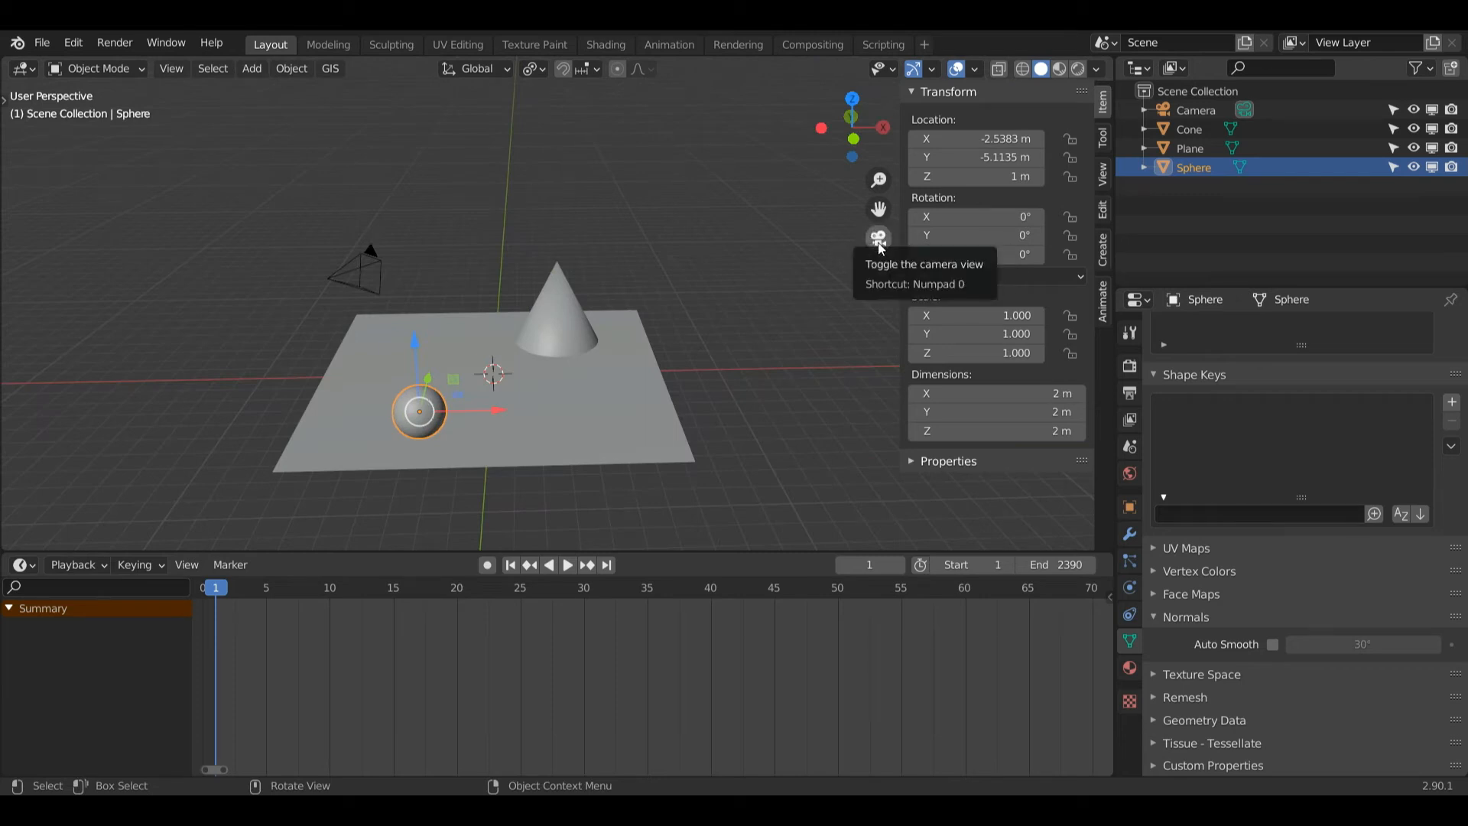
Switch to camera view and enable Lock Camera to View in the sidebar View settings
left_click(877, 237)
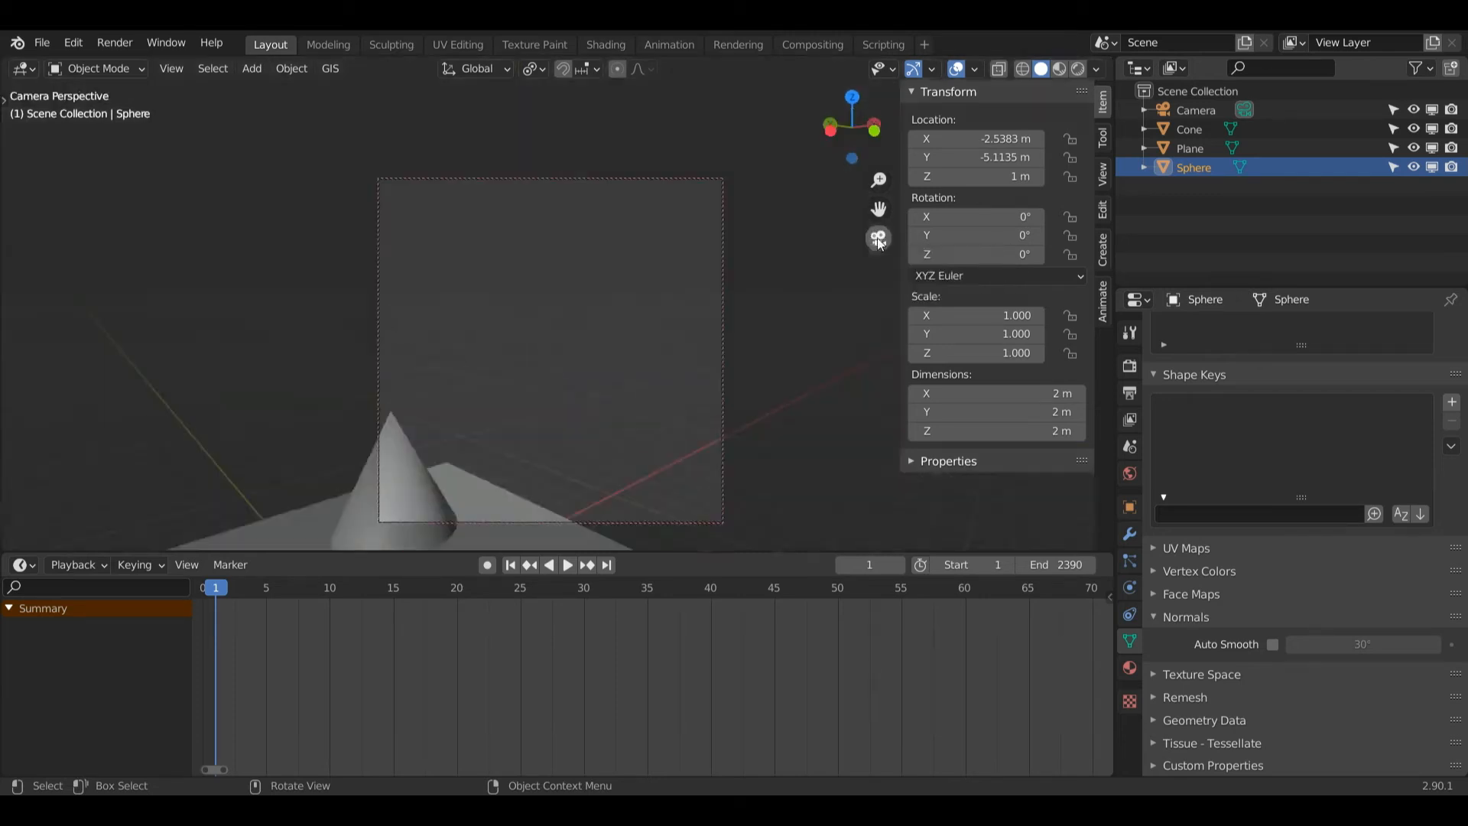
left_click(1103, 176)
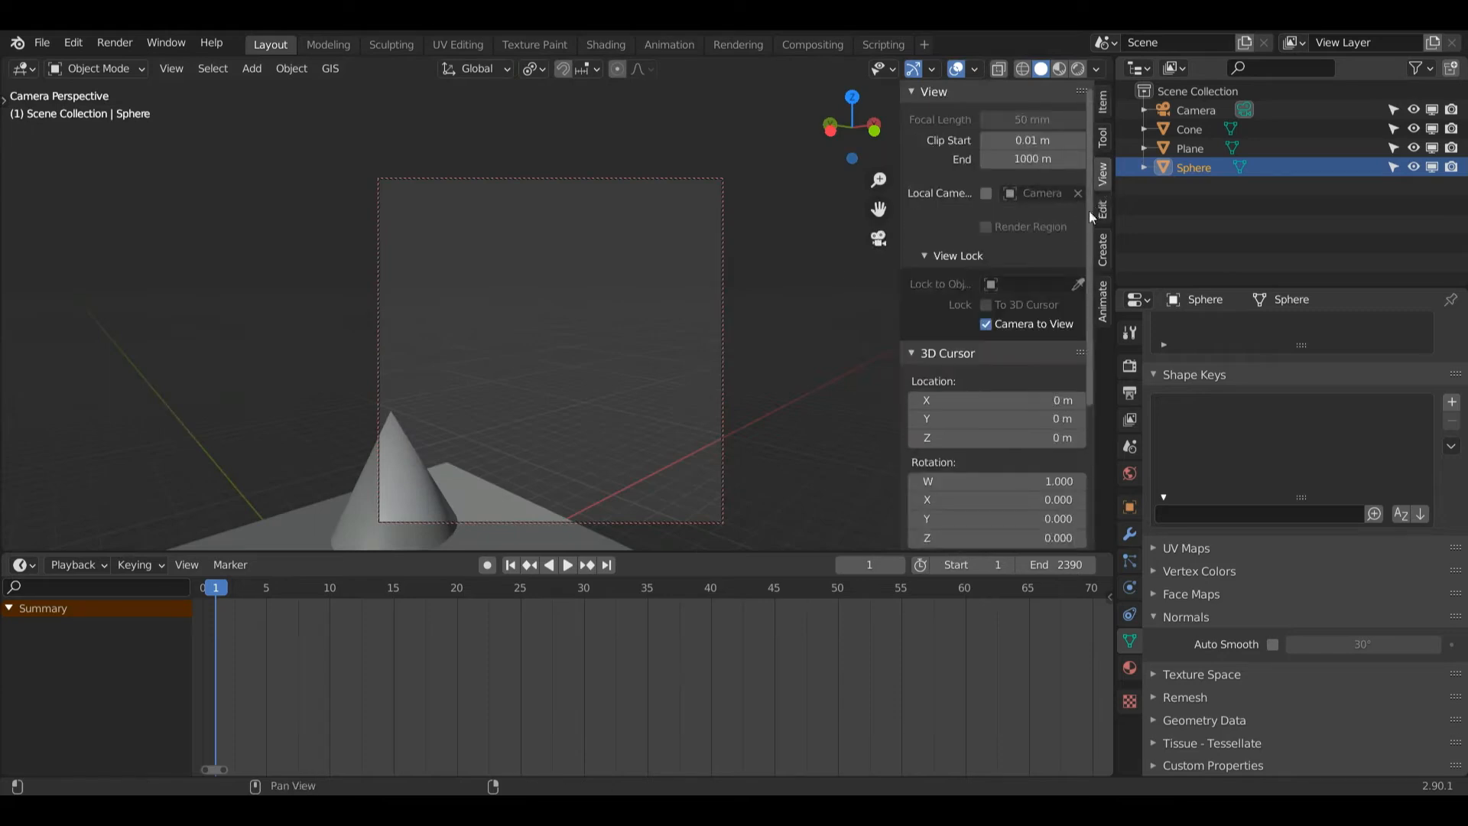
mouse_move(1105, 183)
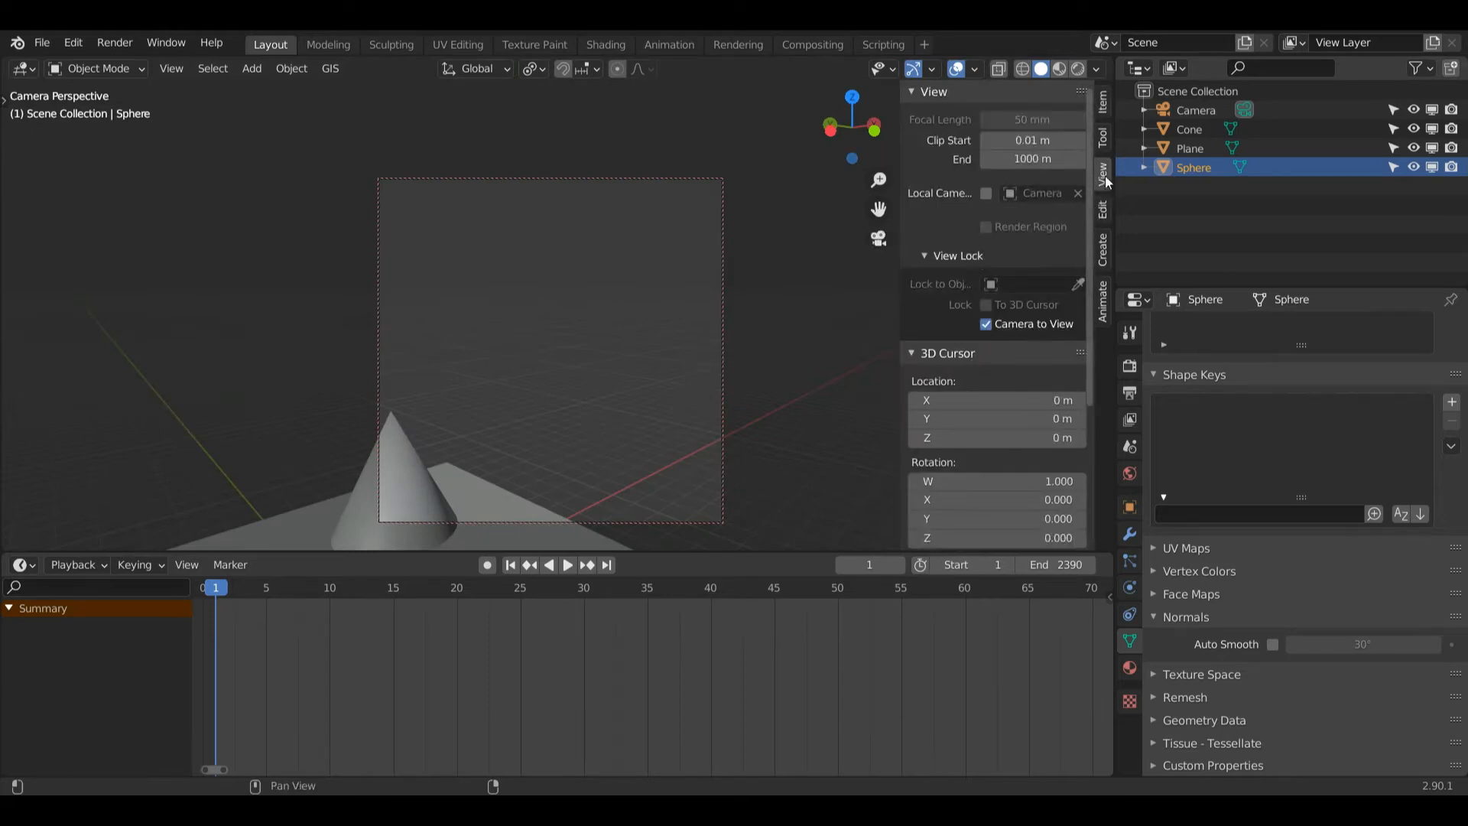
left_click(1104, 174)
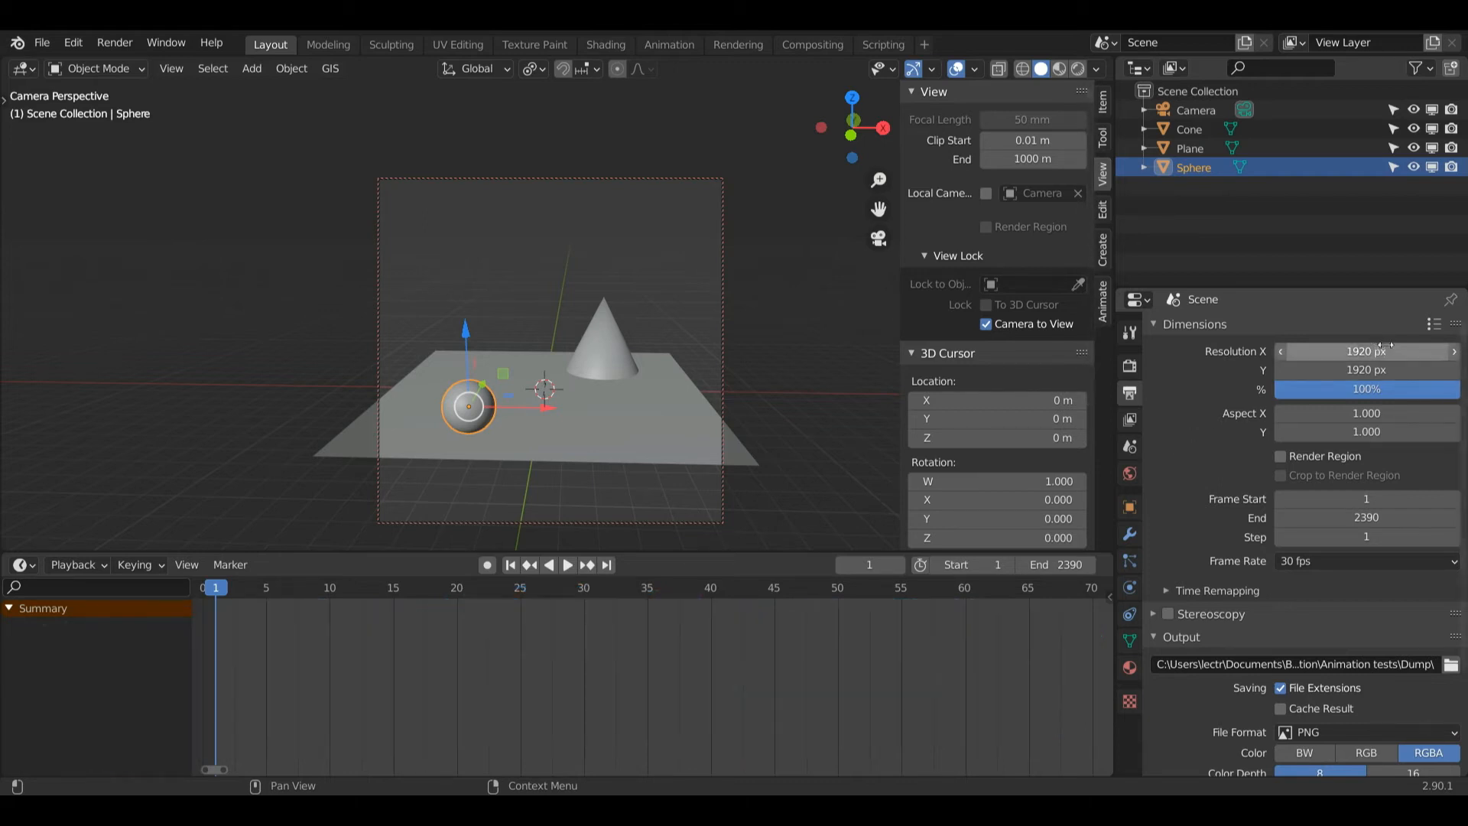
mouse_move(1297, 334)
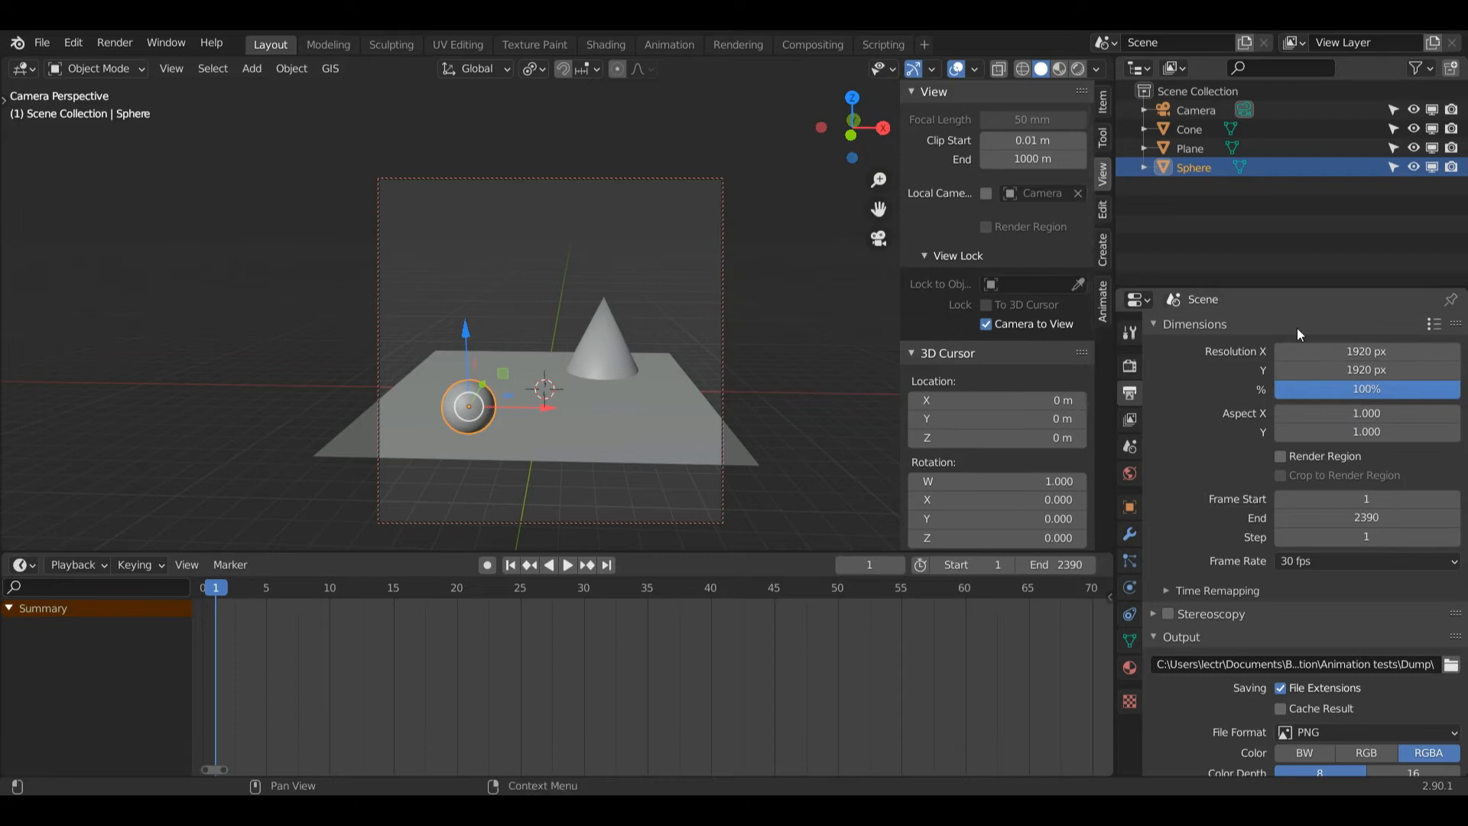
mouse_move(1434, 331)
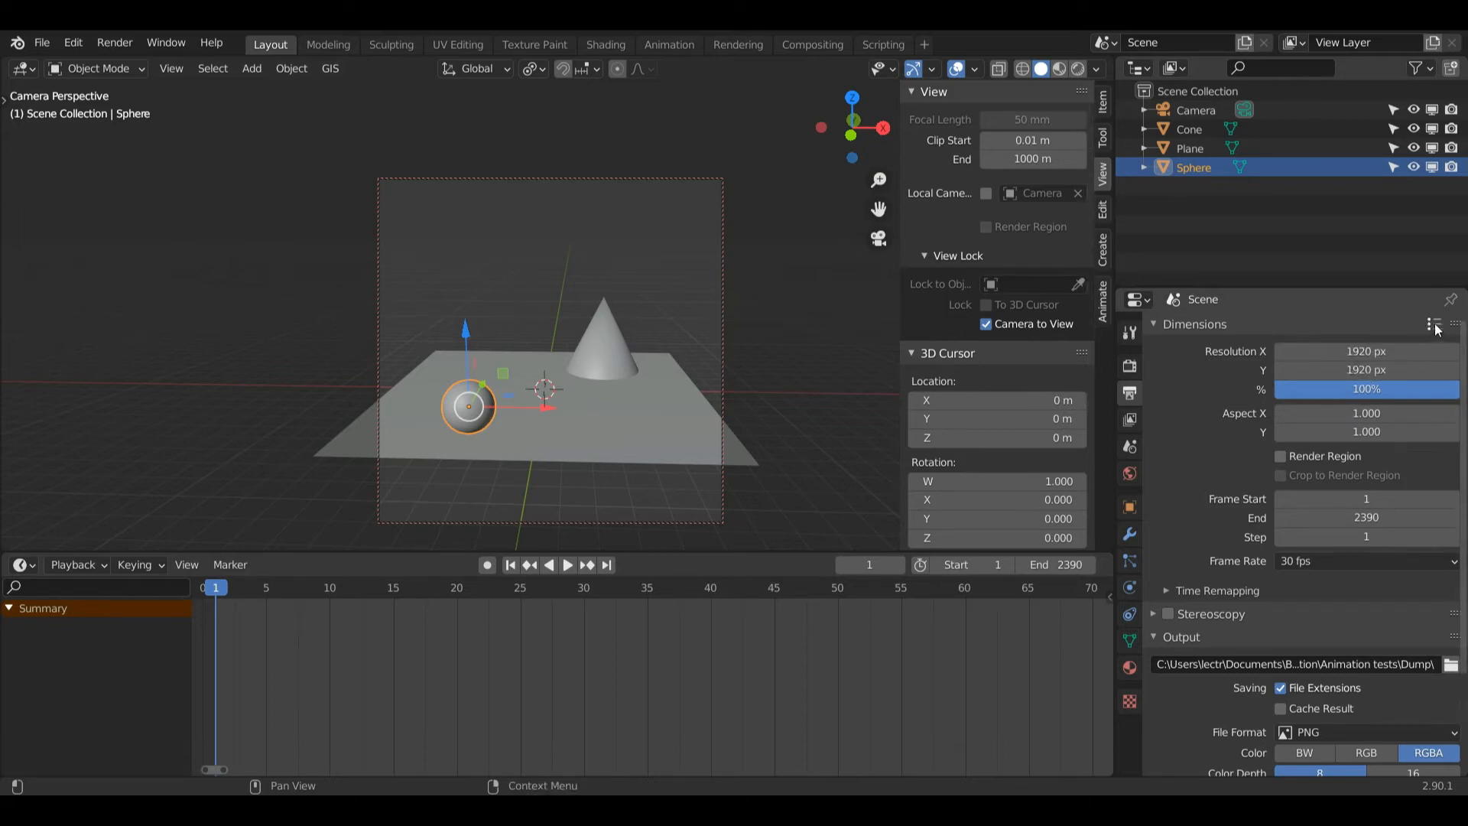
Try the 4K DCI 2160p preset, then settle on HDTV 1080p (1920 × 1080, 24 fps)
left_click(1430, 324)
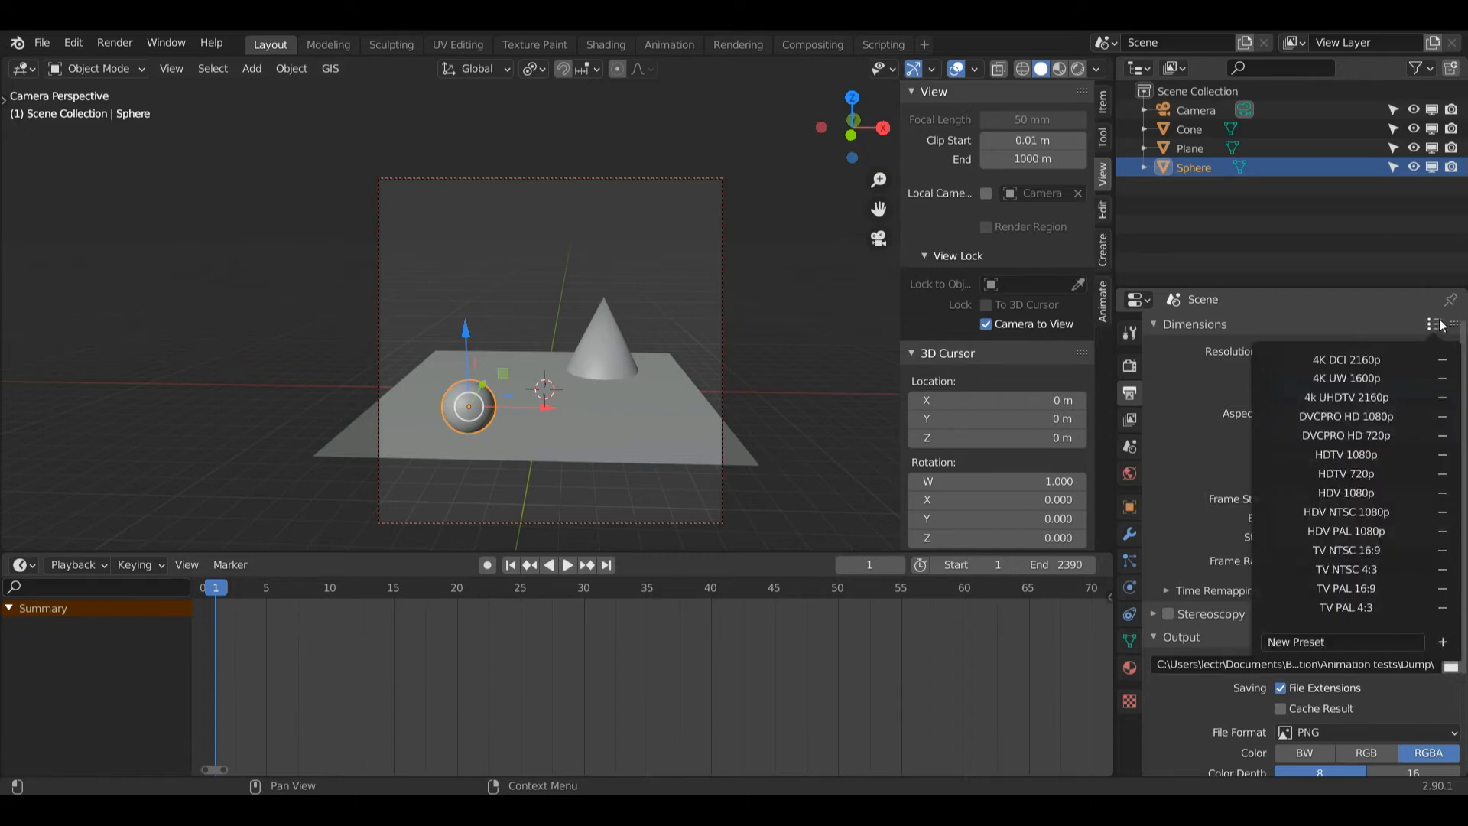
mouse_move(1346, 607)
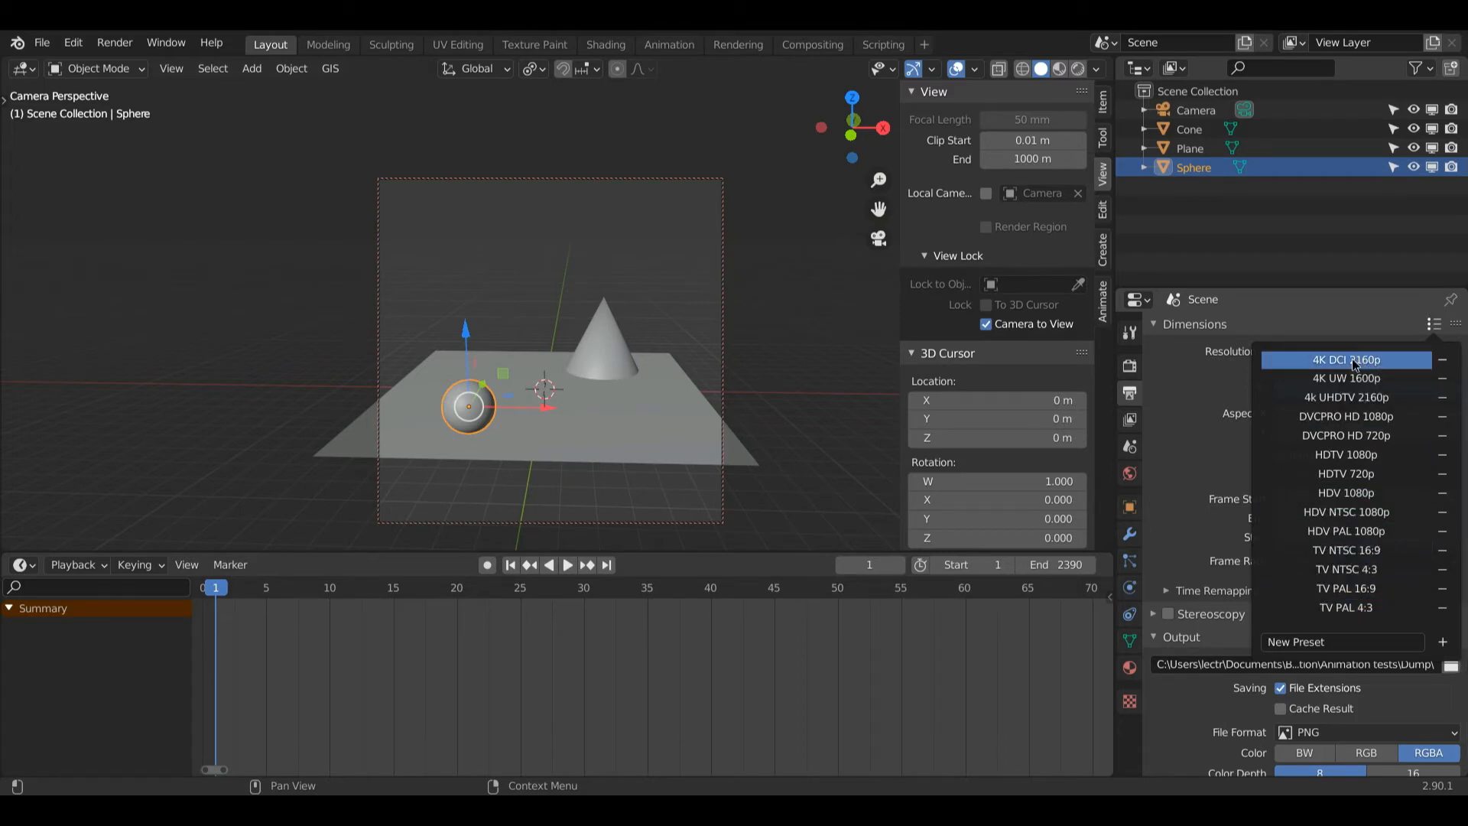
left_click(1347, 359)
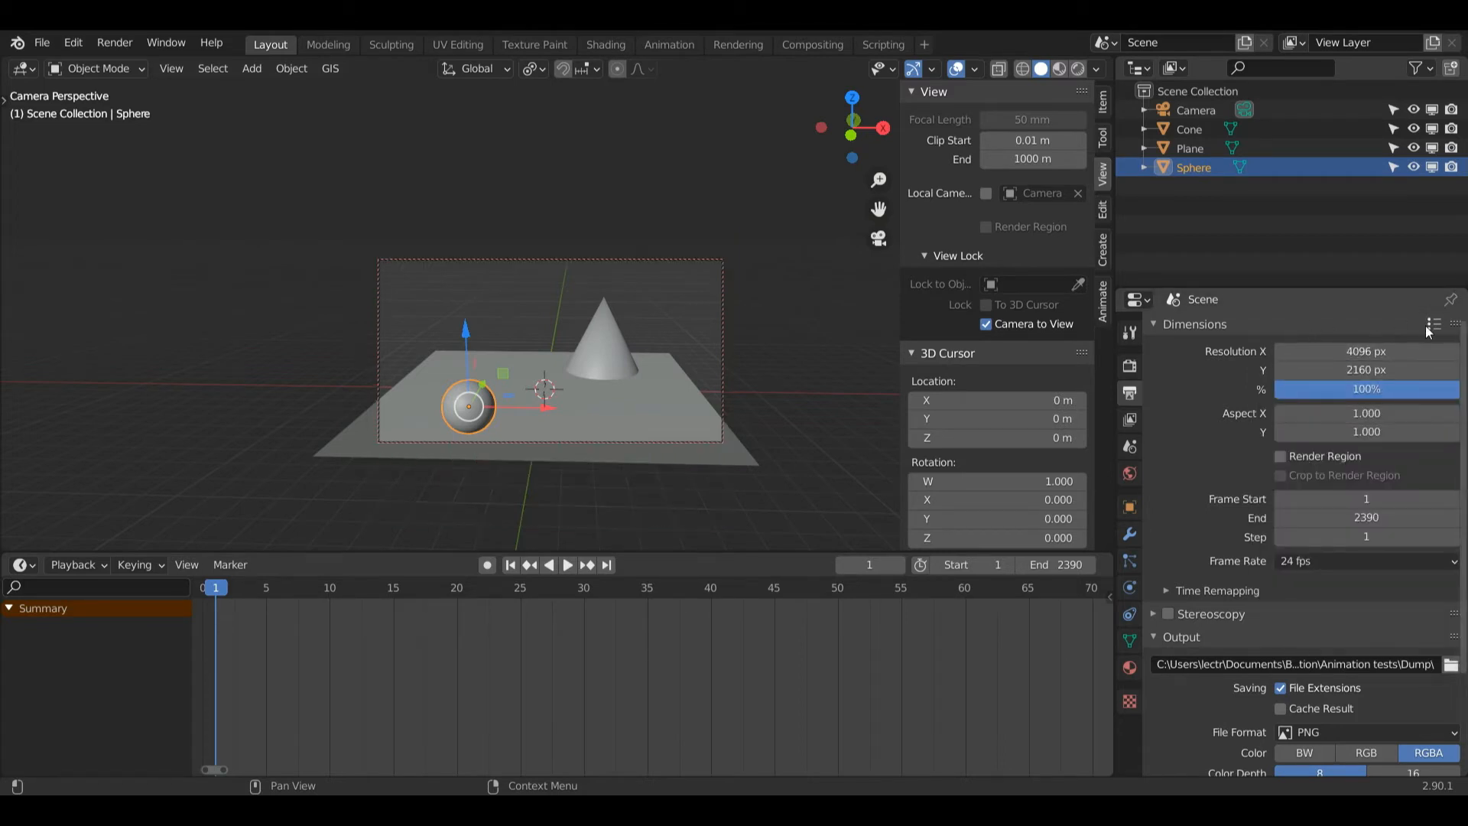
left_click(1432, 324)
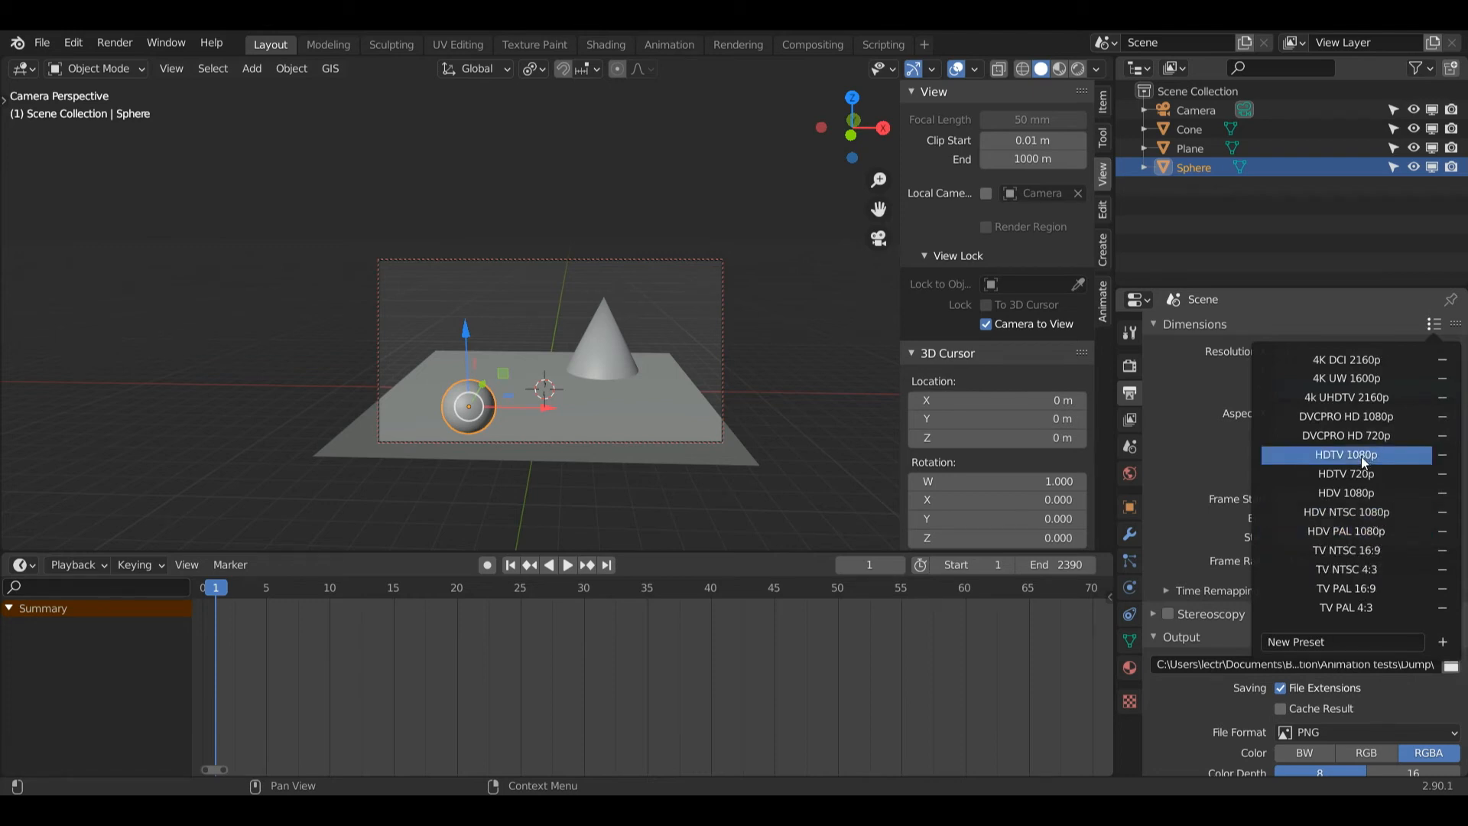
left_click(1346, 454)
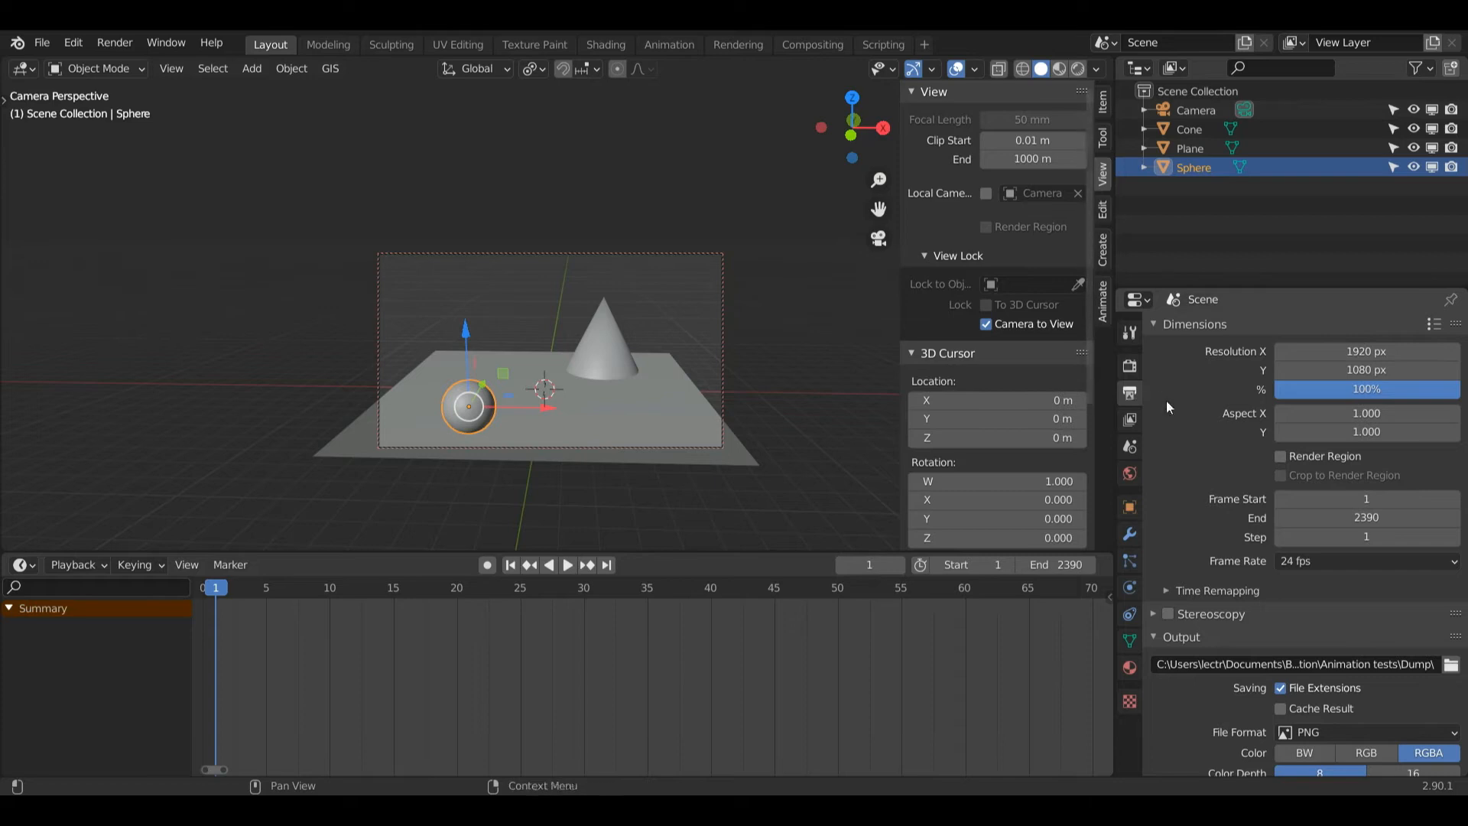
mouse_move(1234, 403)
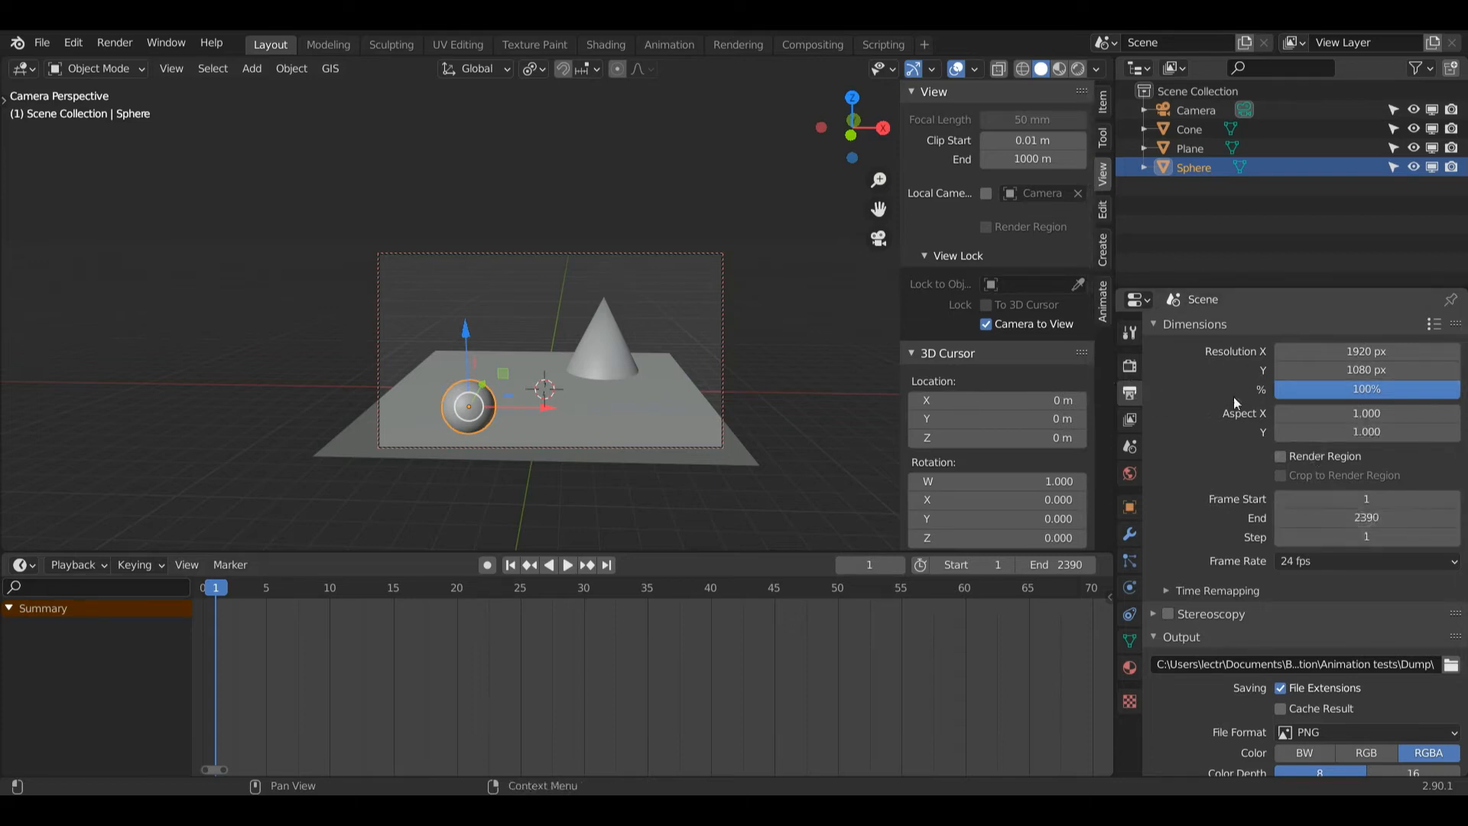
mouse_move(871, 388)
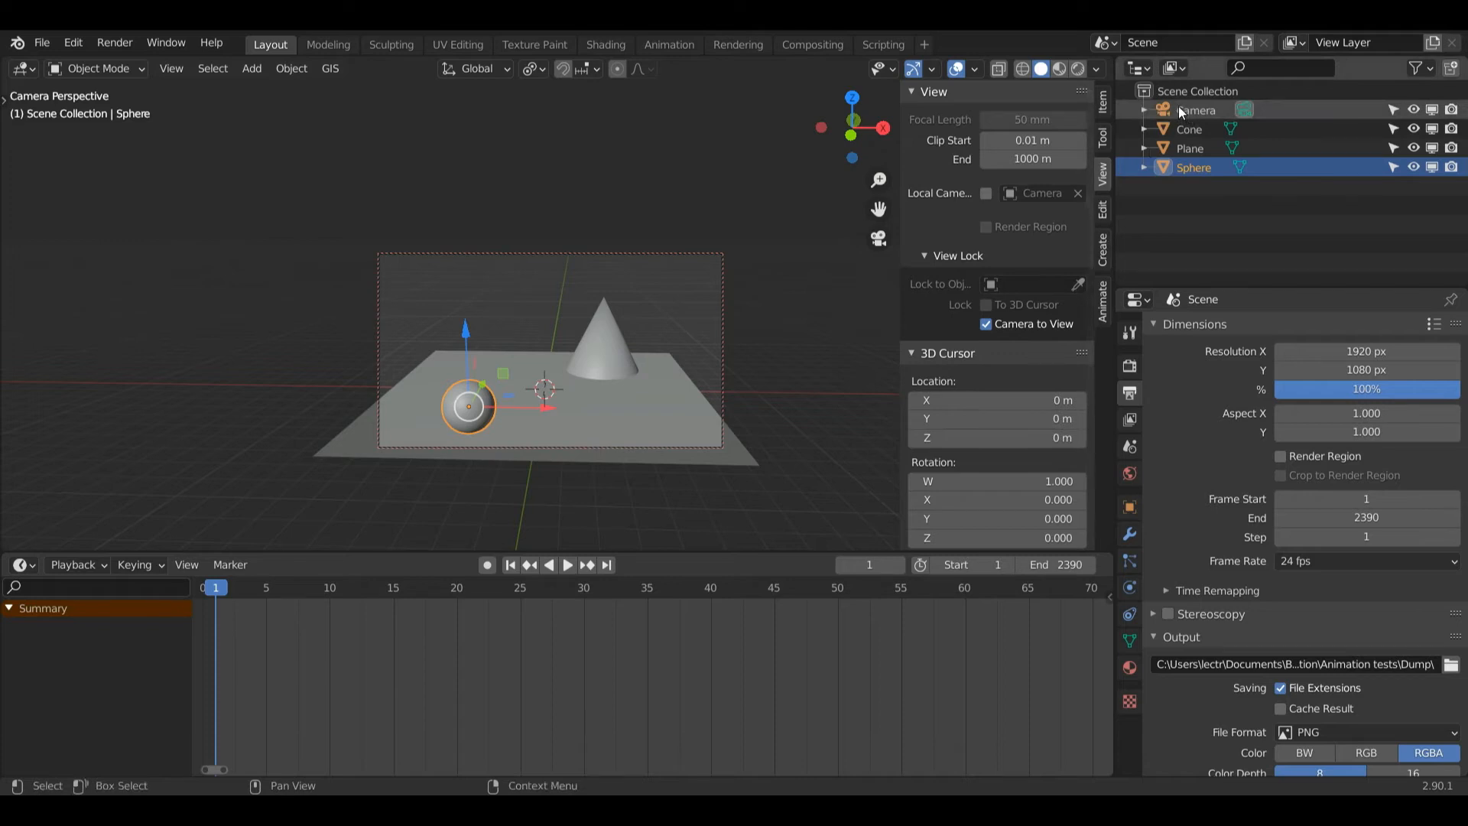
Enable the Thirds composition guide in the camera's Viewport Display settings
left_click(1195, 109)
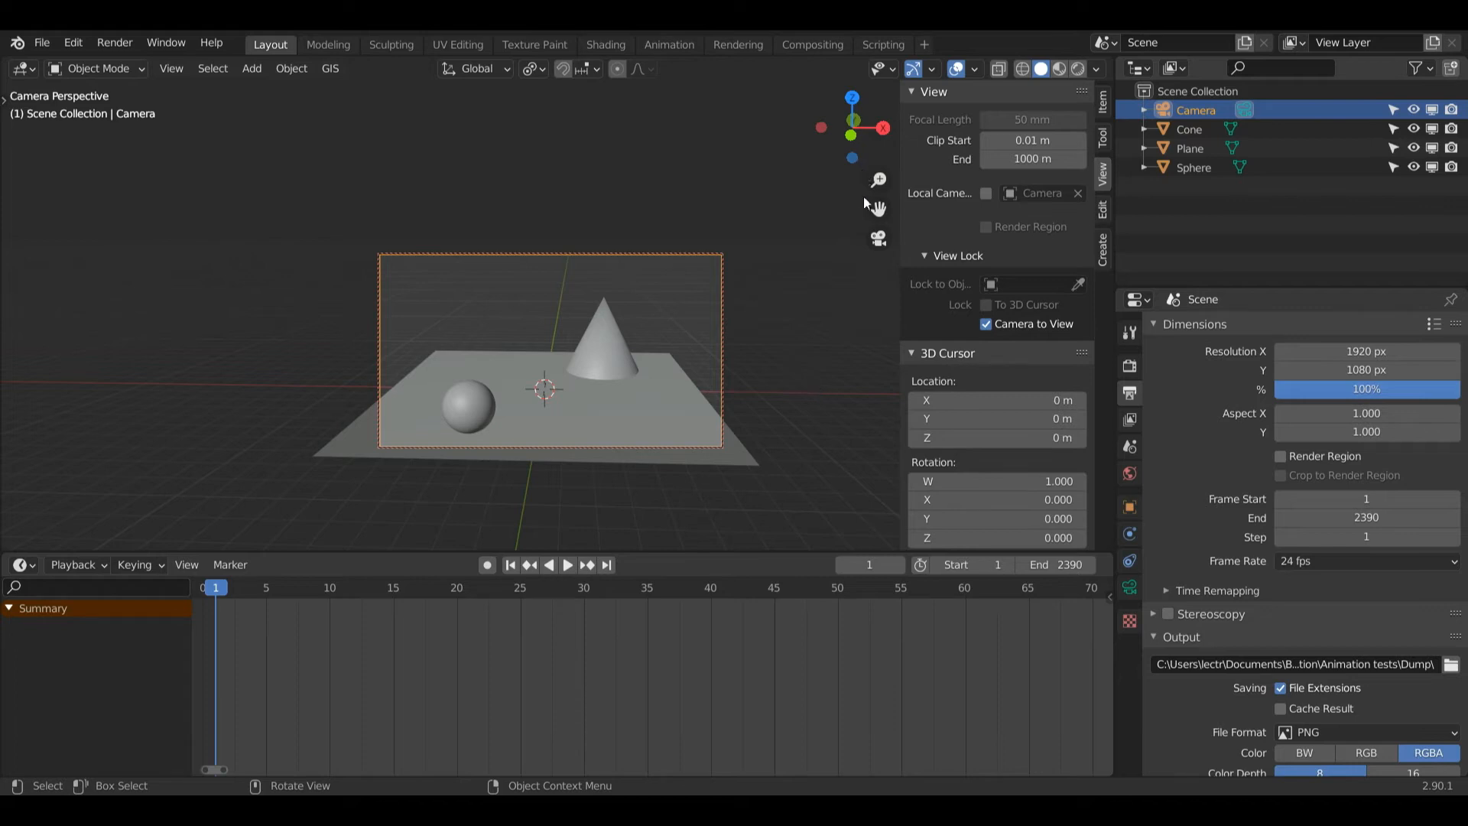
mouse_move(840, 366)
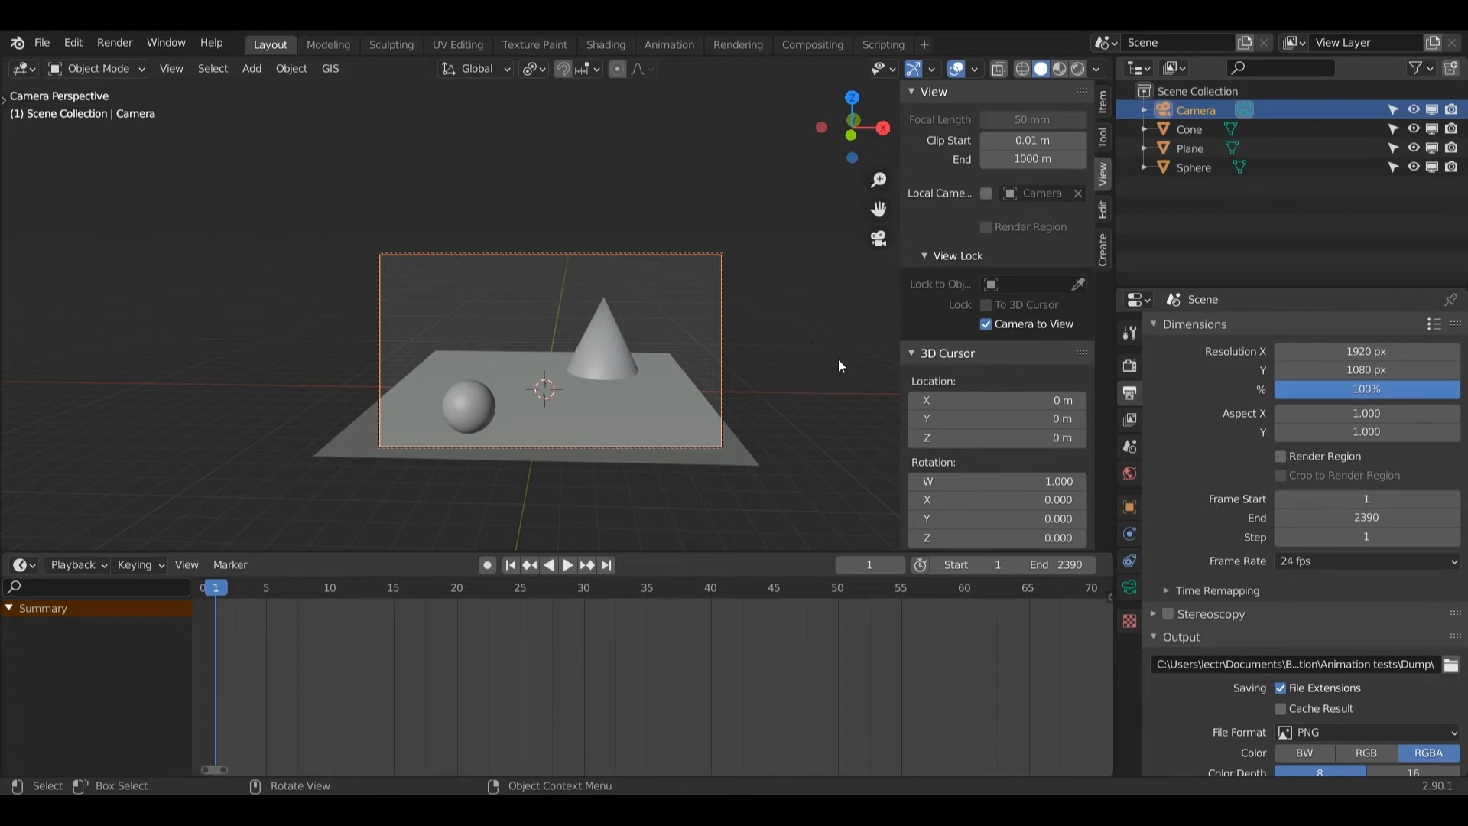
mouse_move(1121, 498)
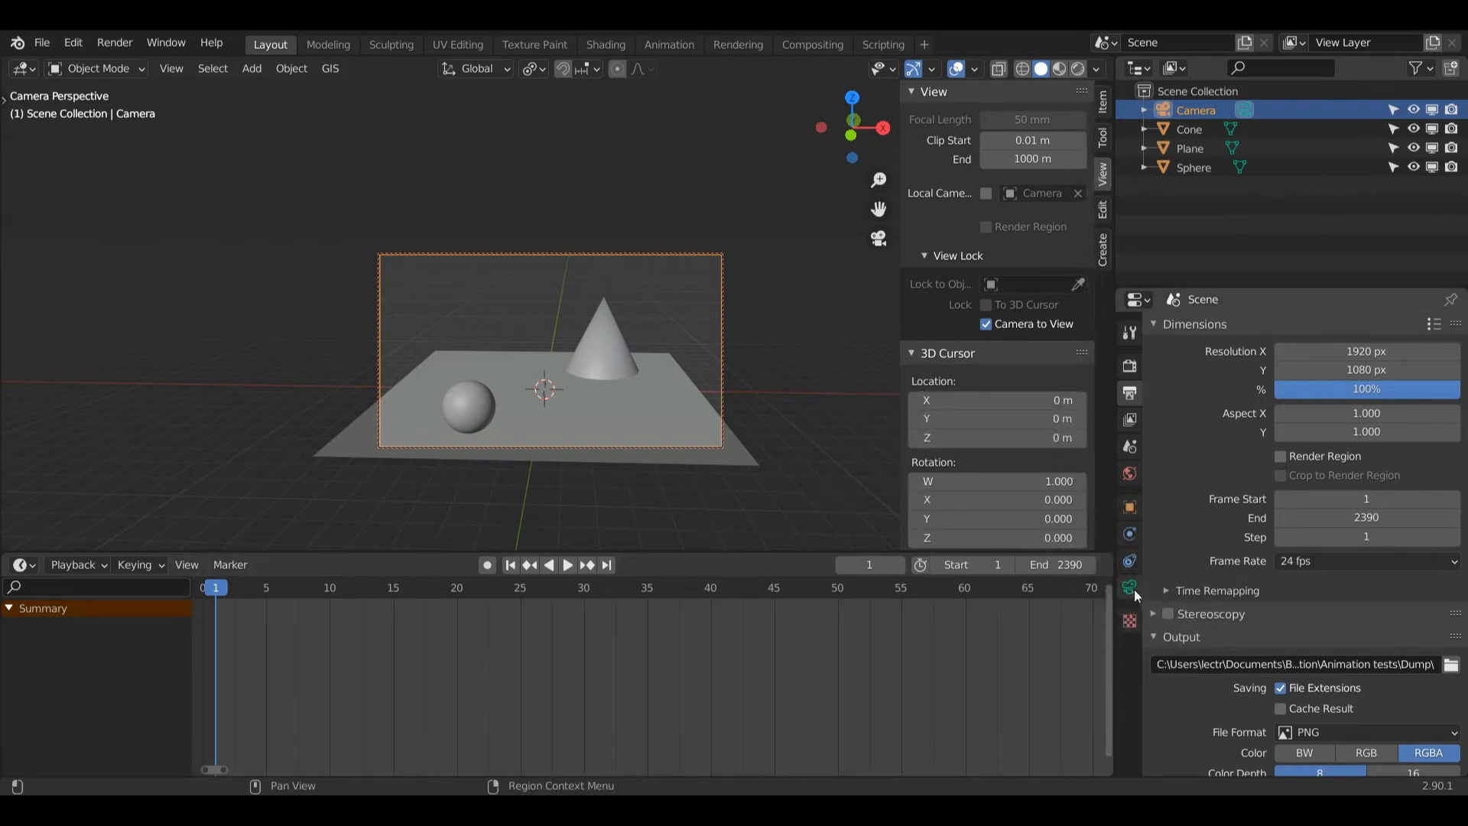
left_click(1128, 592)
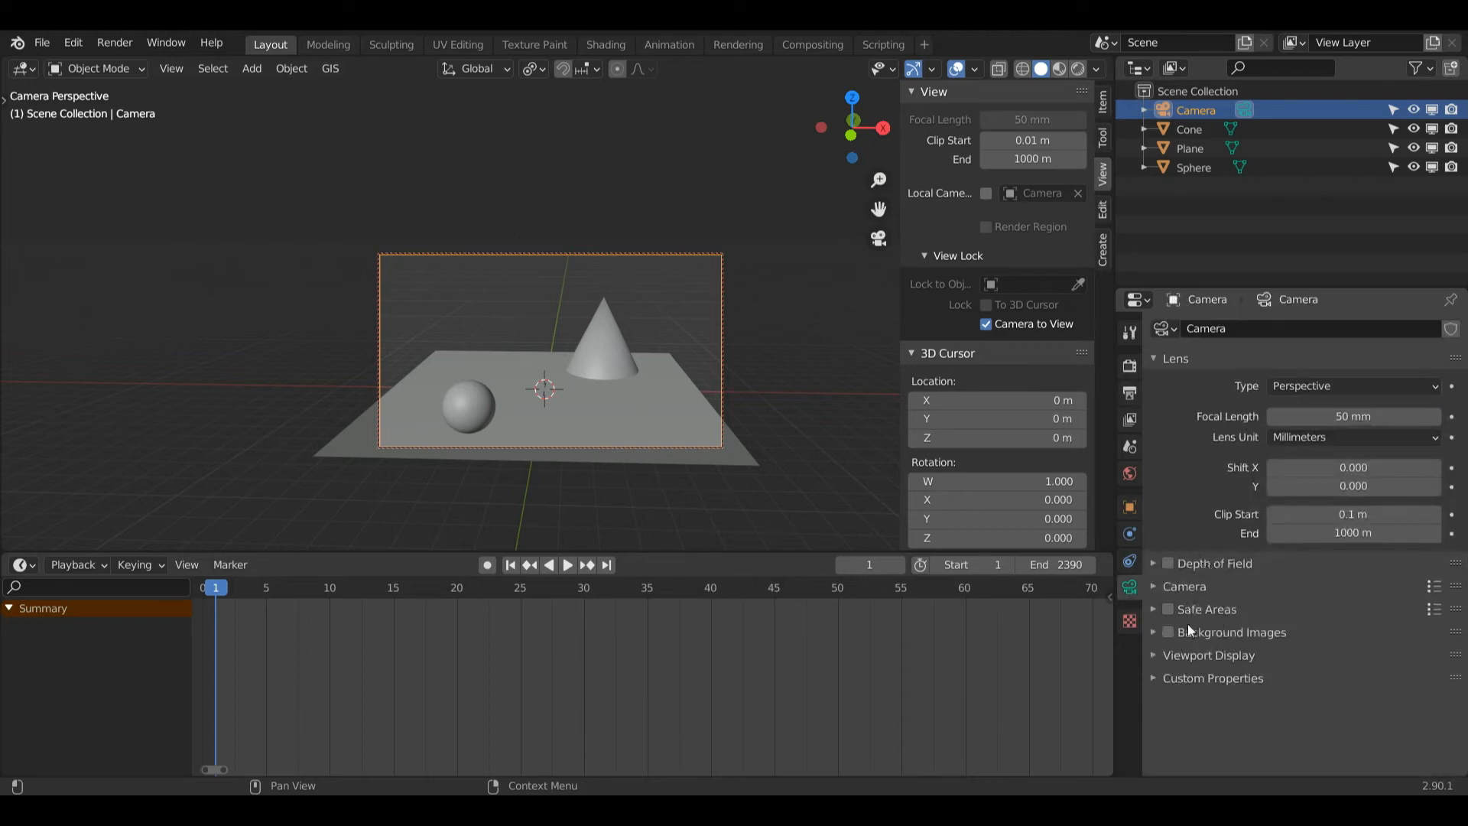
mouse_move(1160, 663)
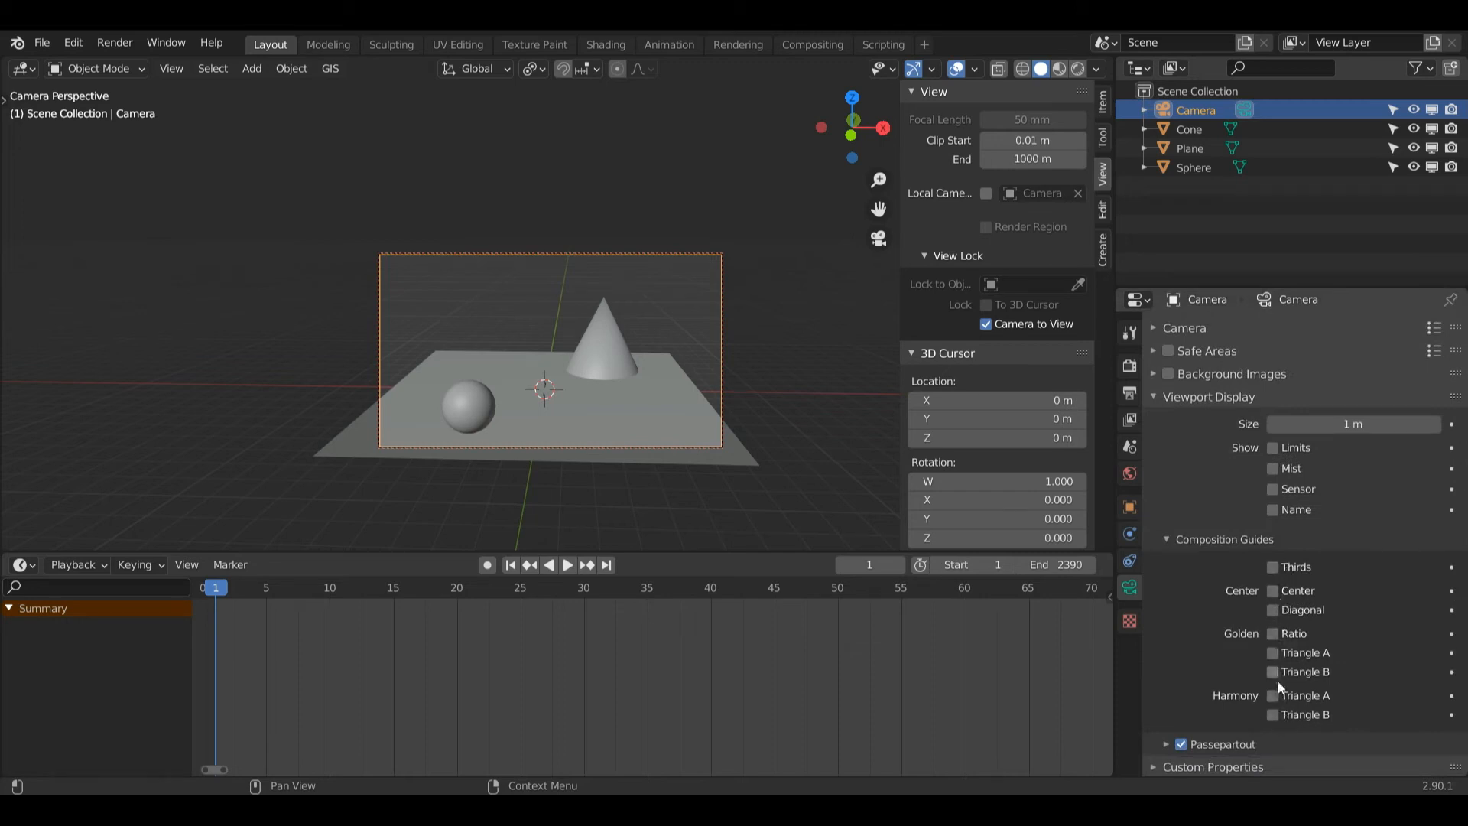
left_click(1272, 568)
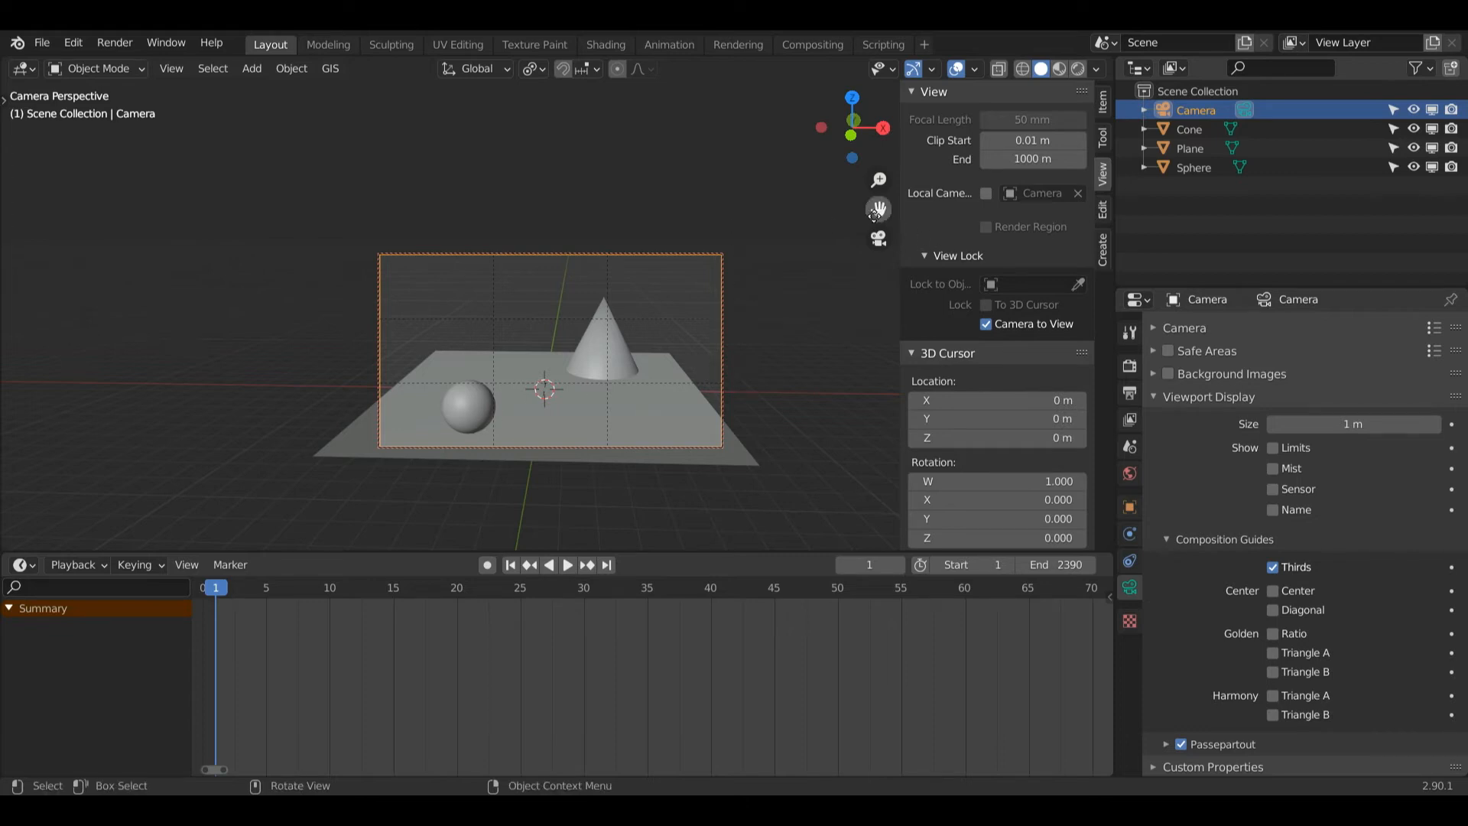
mouse_move(877, 207)
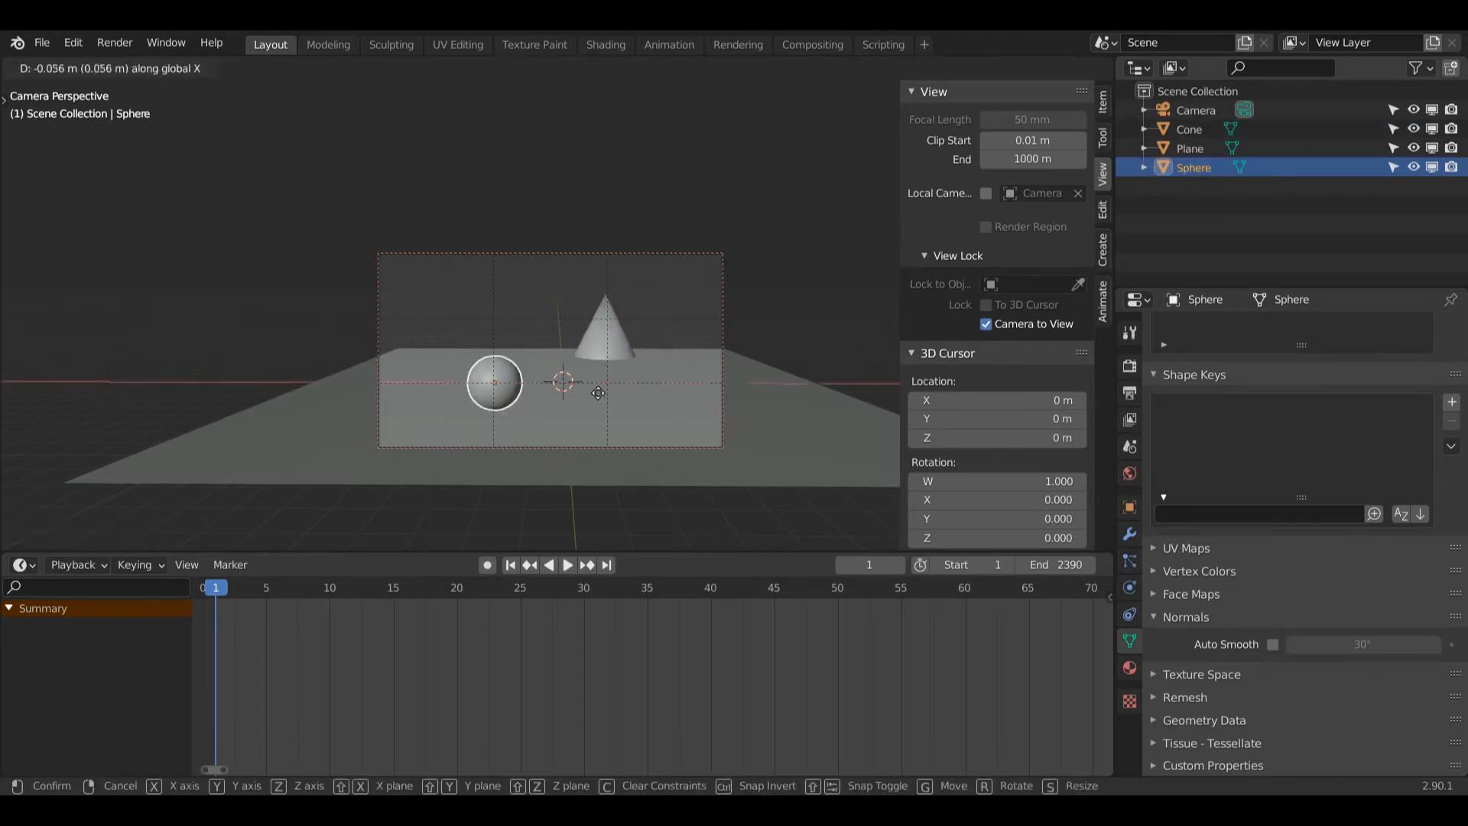
Confirm the sphere on the left third line, then select the camera for its 60 mm lens
left_click(496, 382)
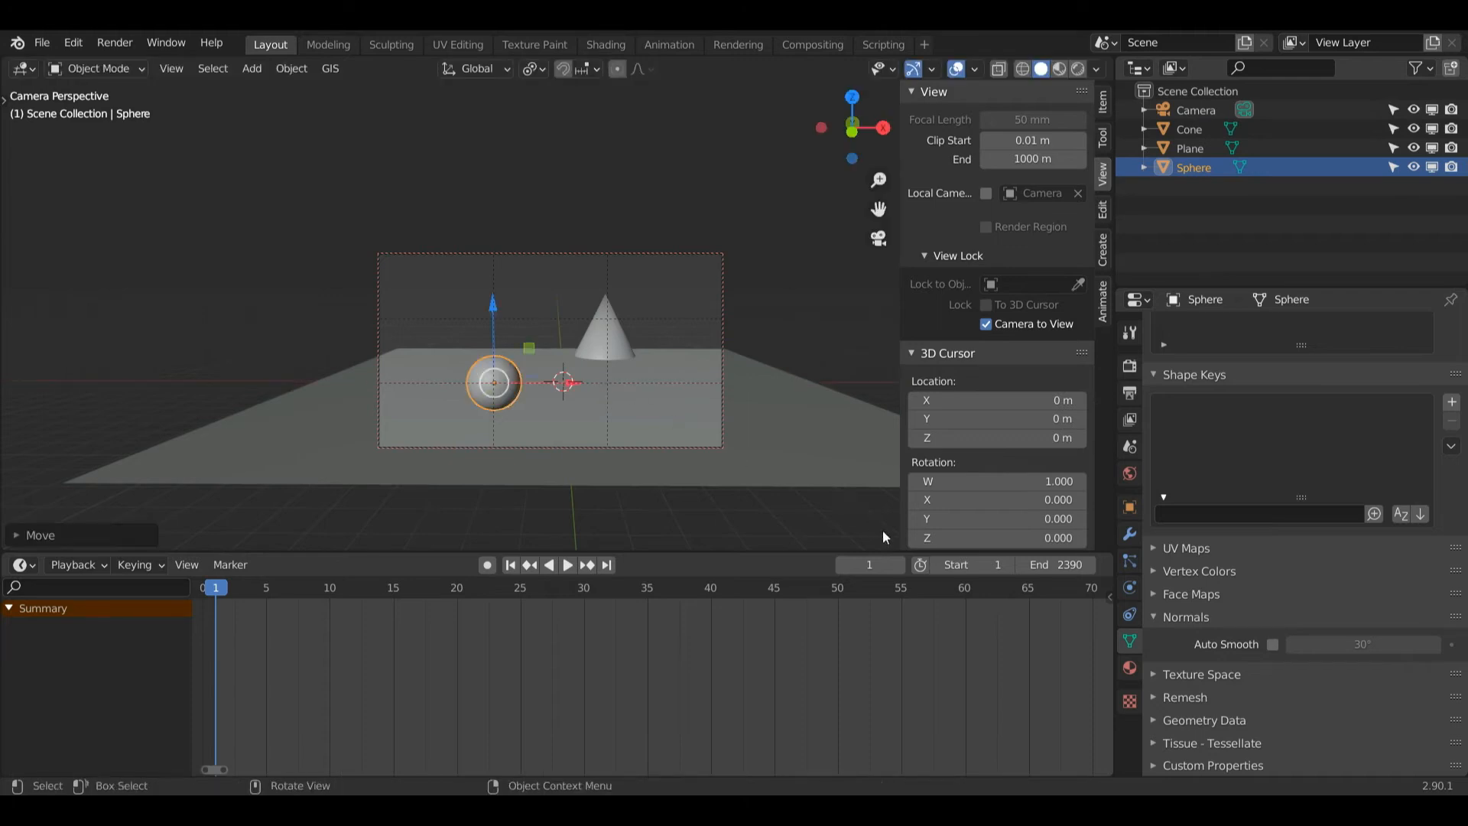
mouse_move(1217, 578)
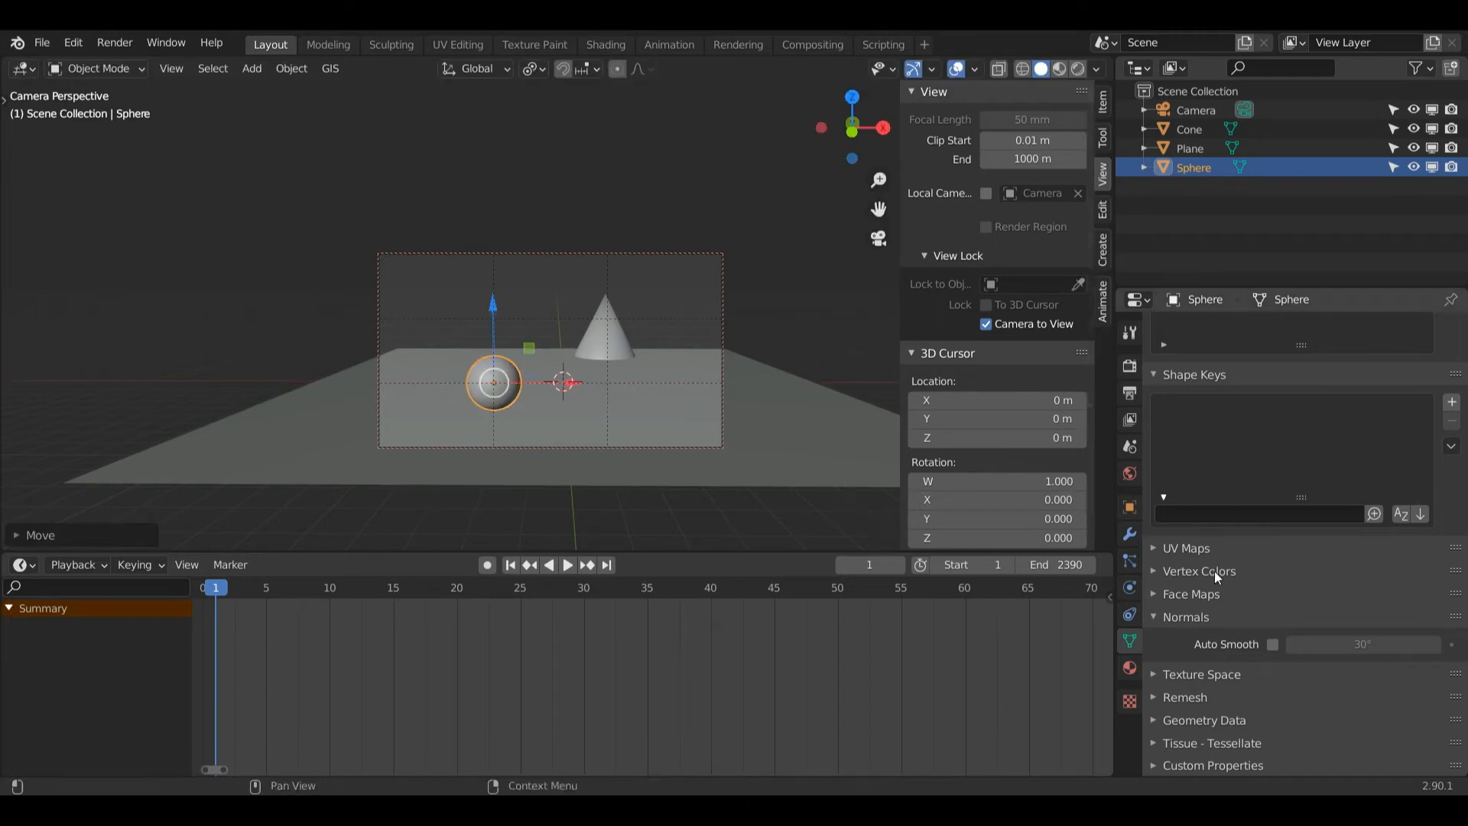
left_click(1194, 109)
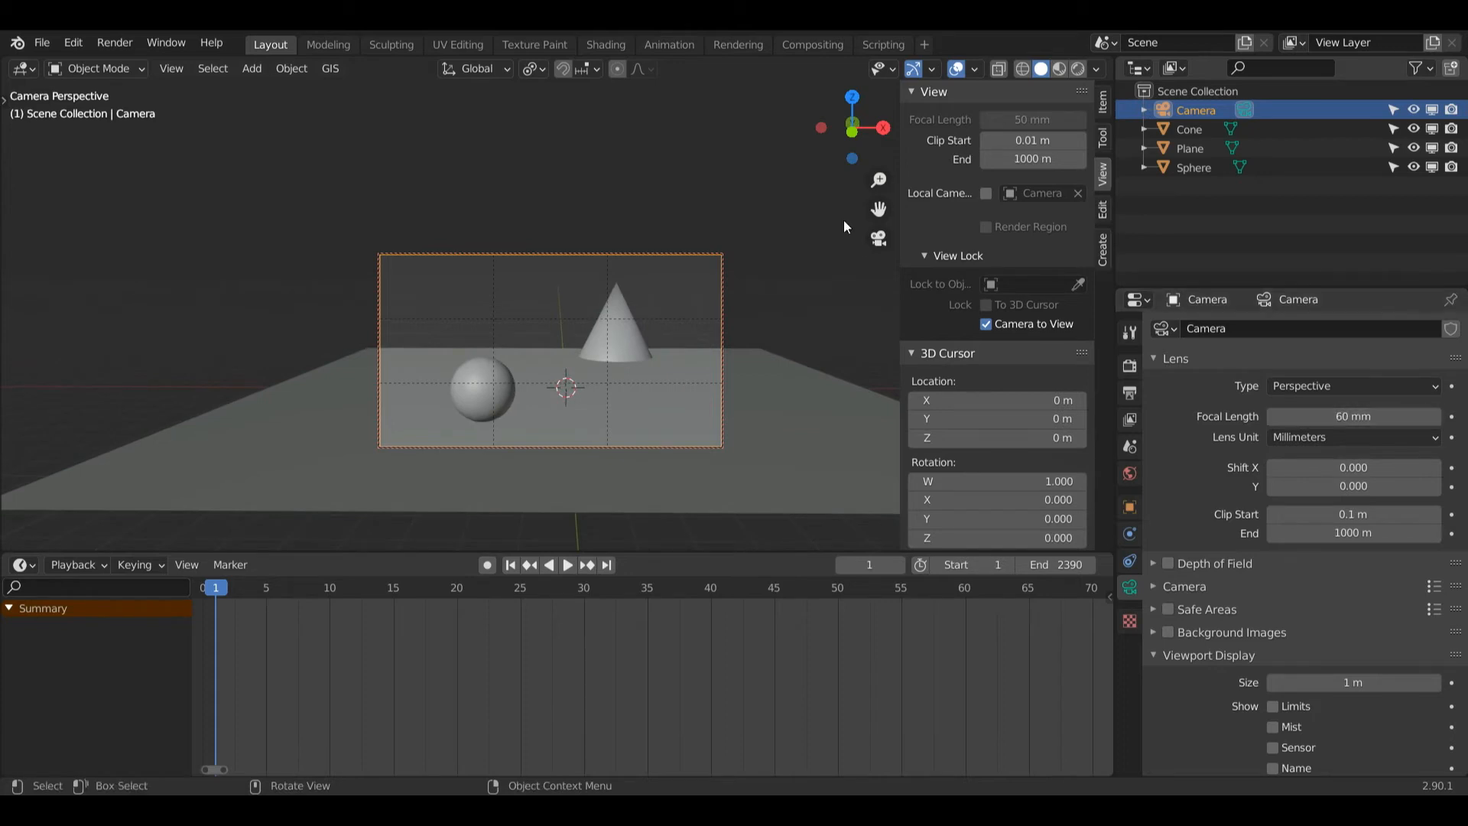
left_click(480, 386)
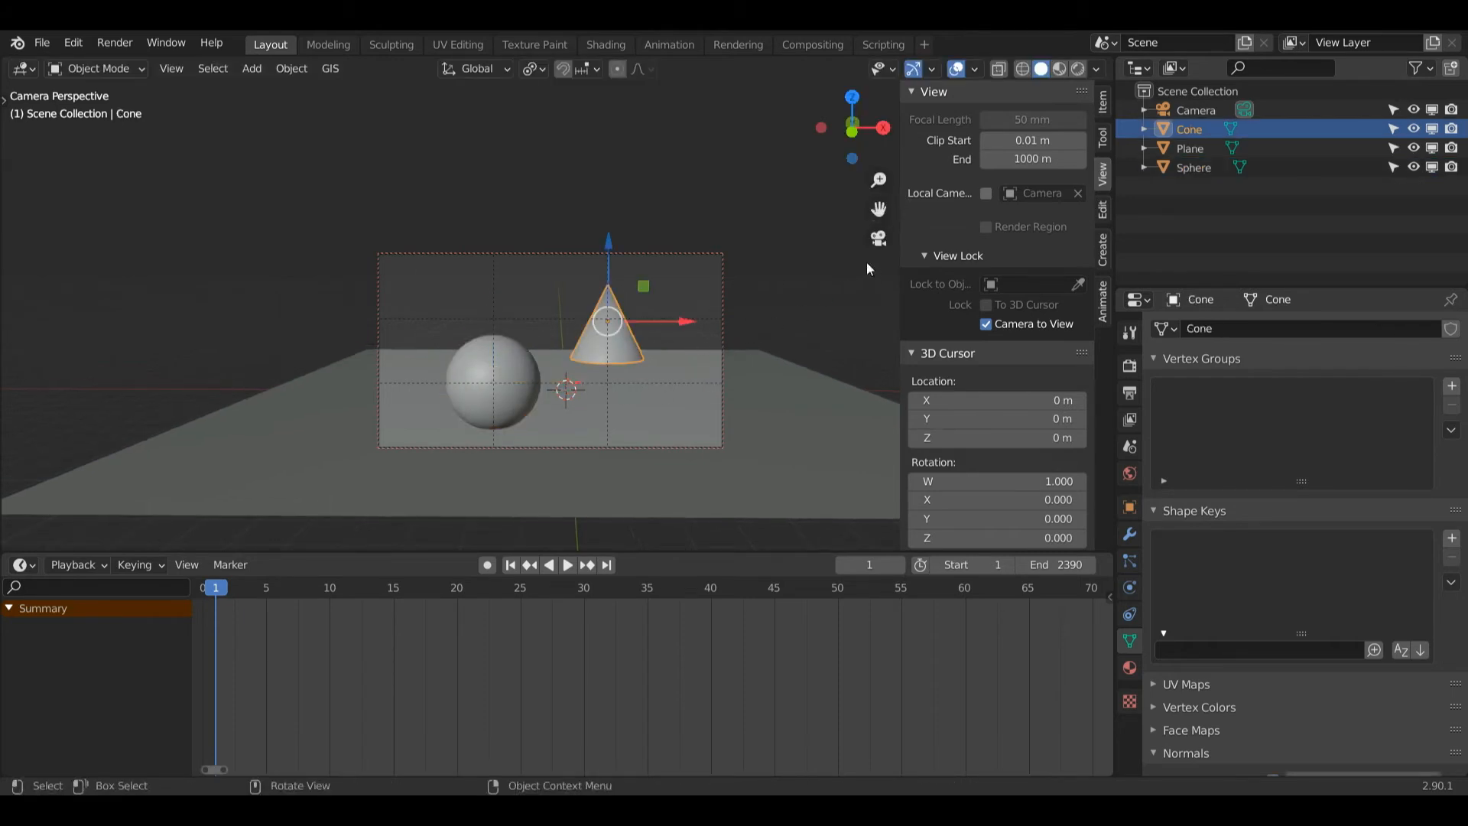
key("s")
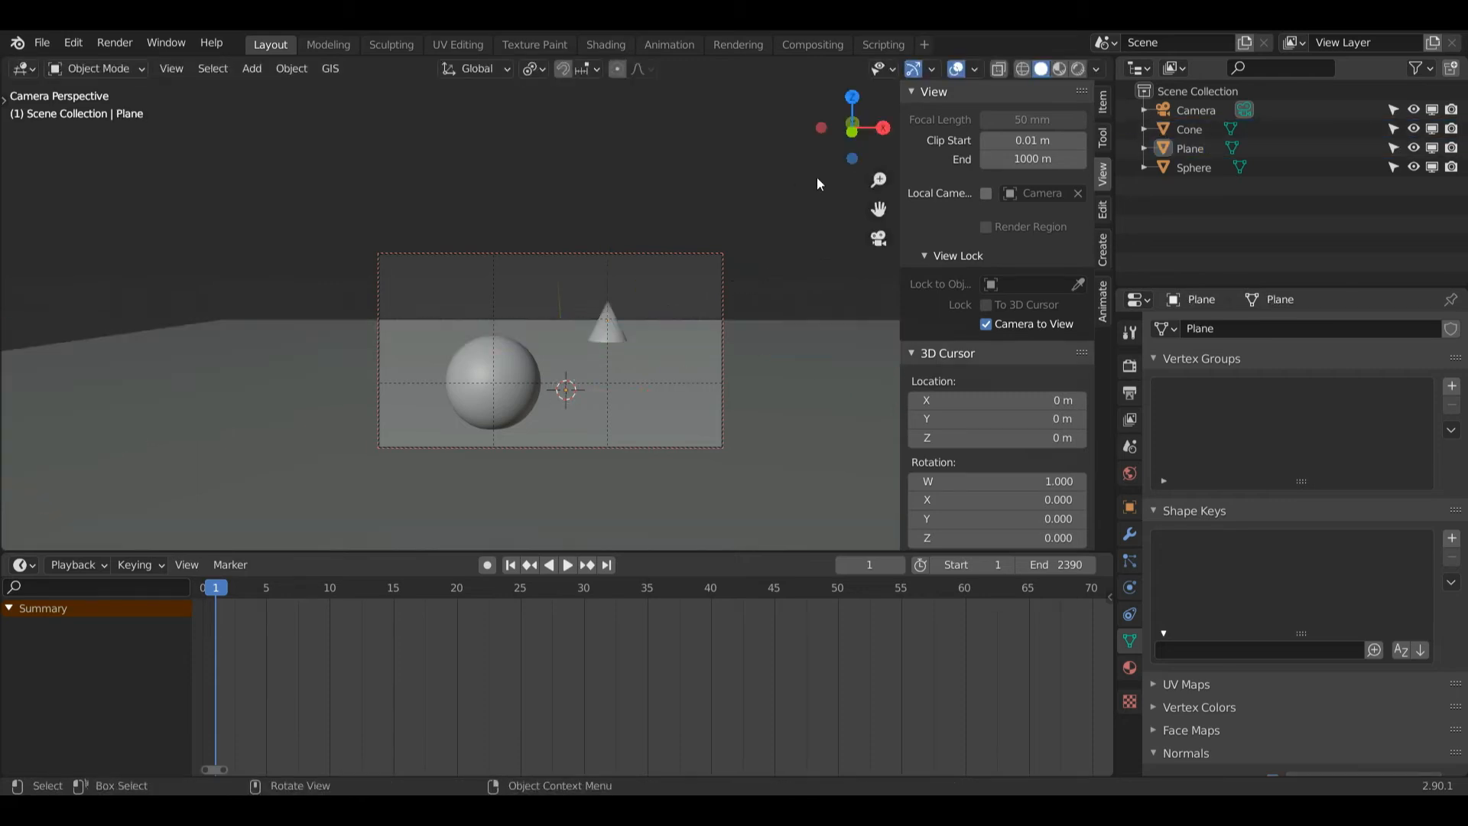
left_click(492, 384)
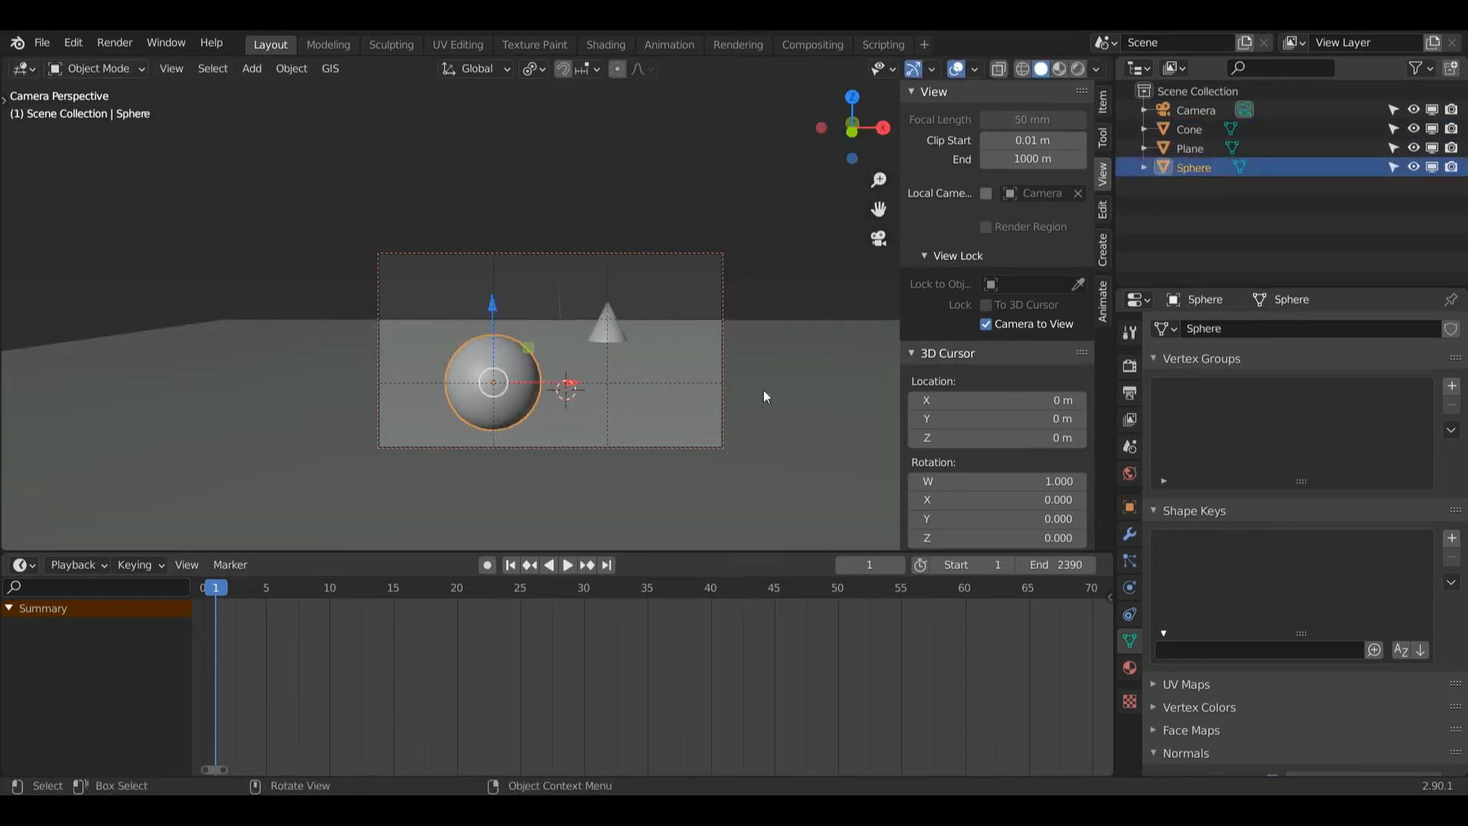
mouse_move(644, 349)
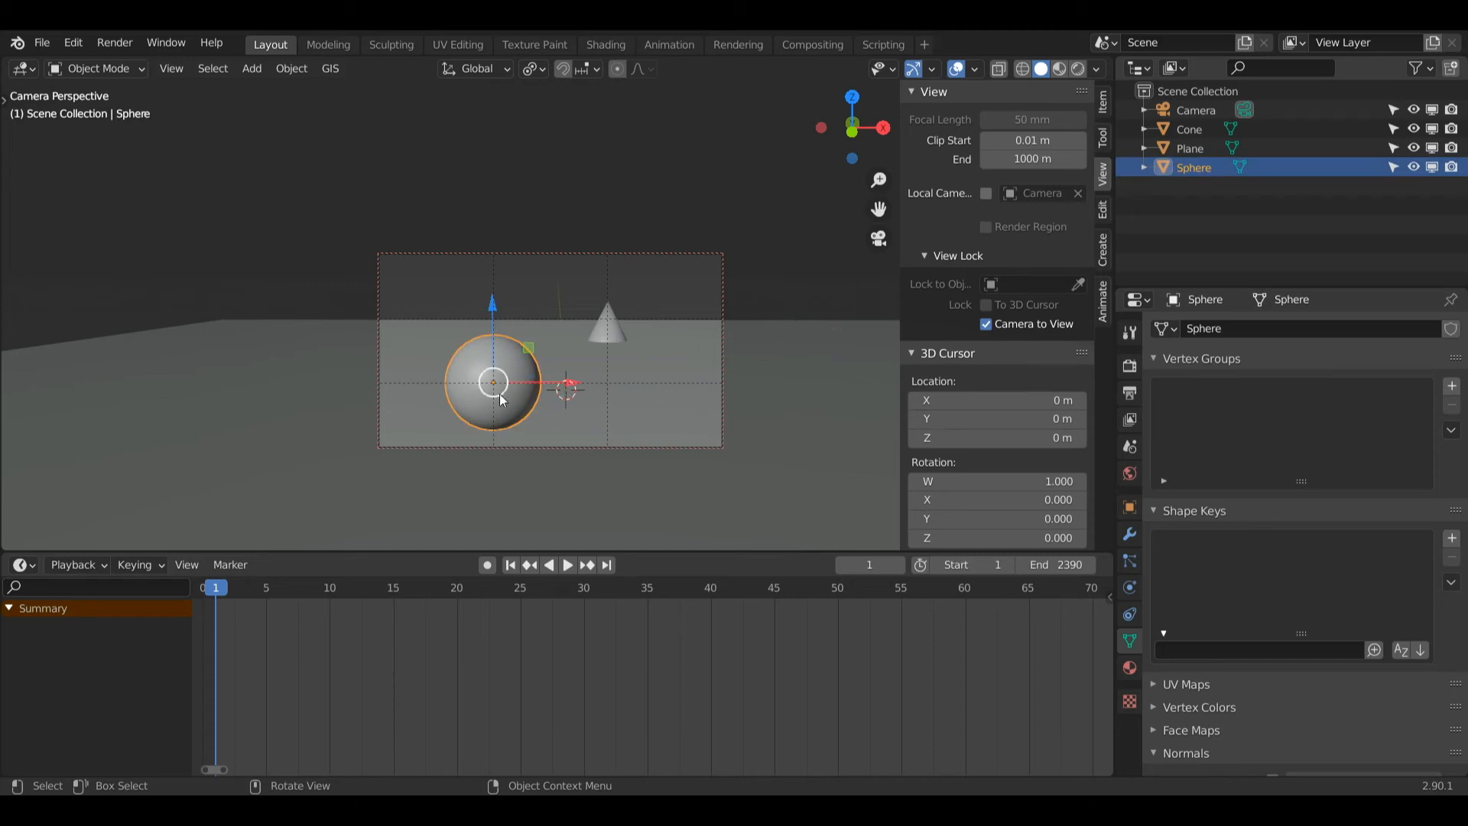
mouse_move(1059, 68)
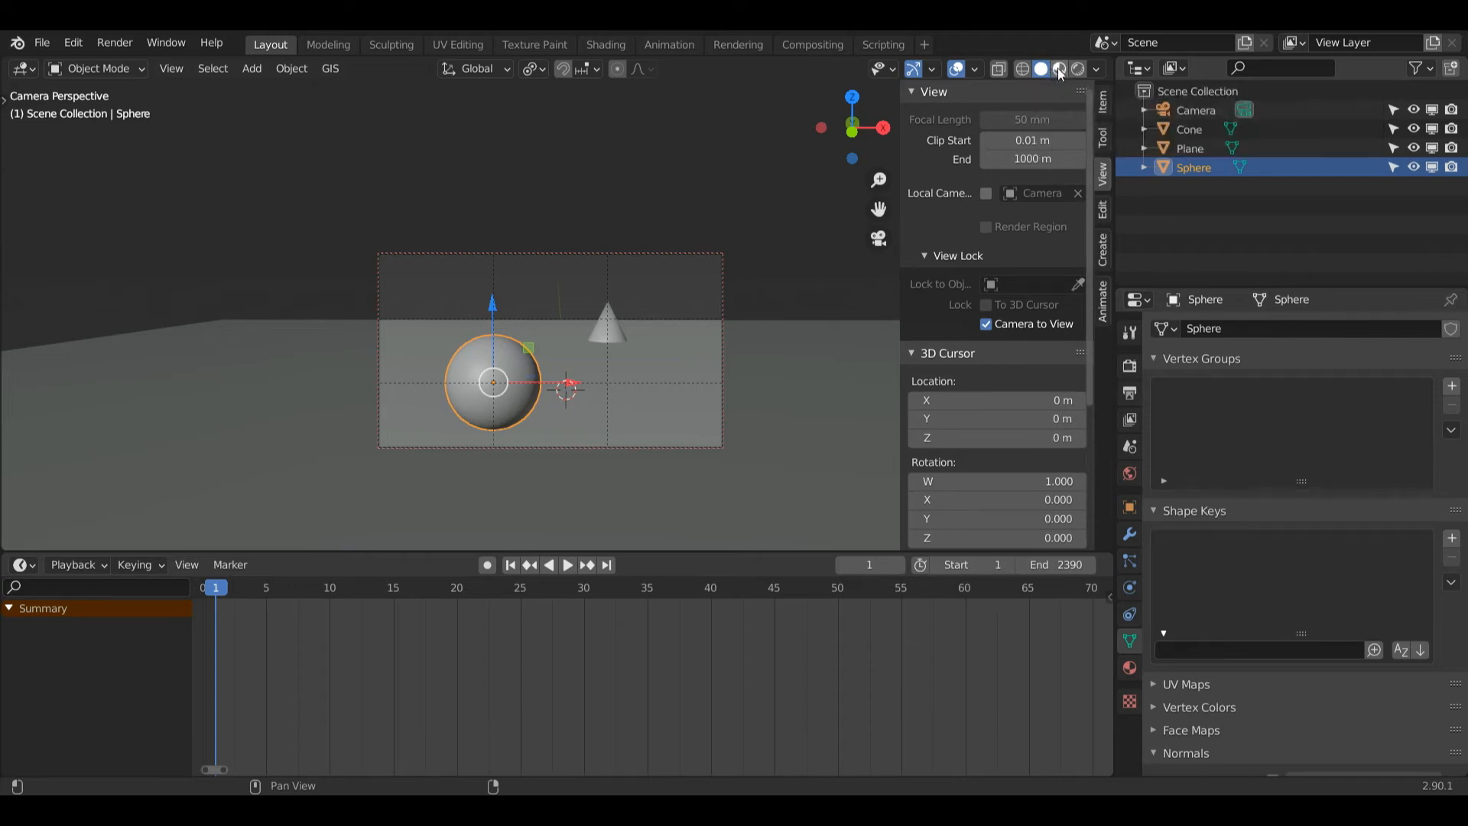
Switch the viewport to Material Preview shading, keeping the sphere selected
left_click(1059, 68)
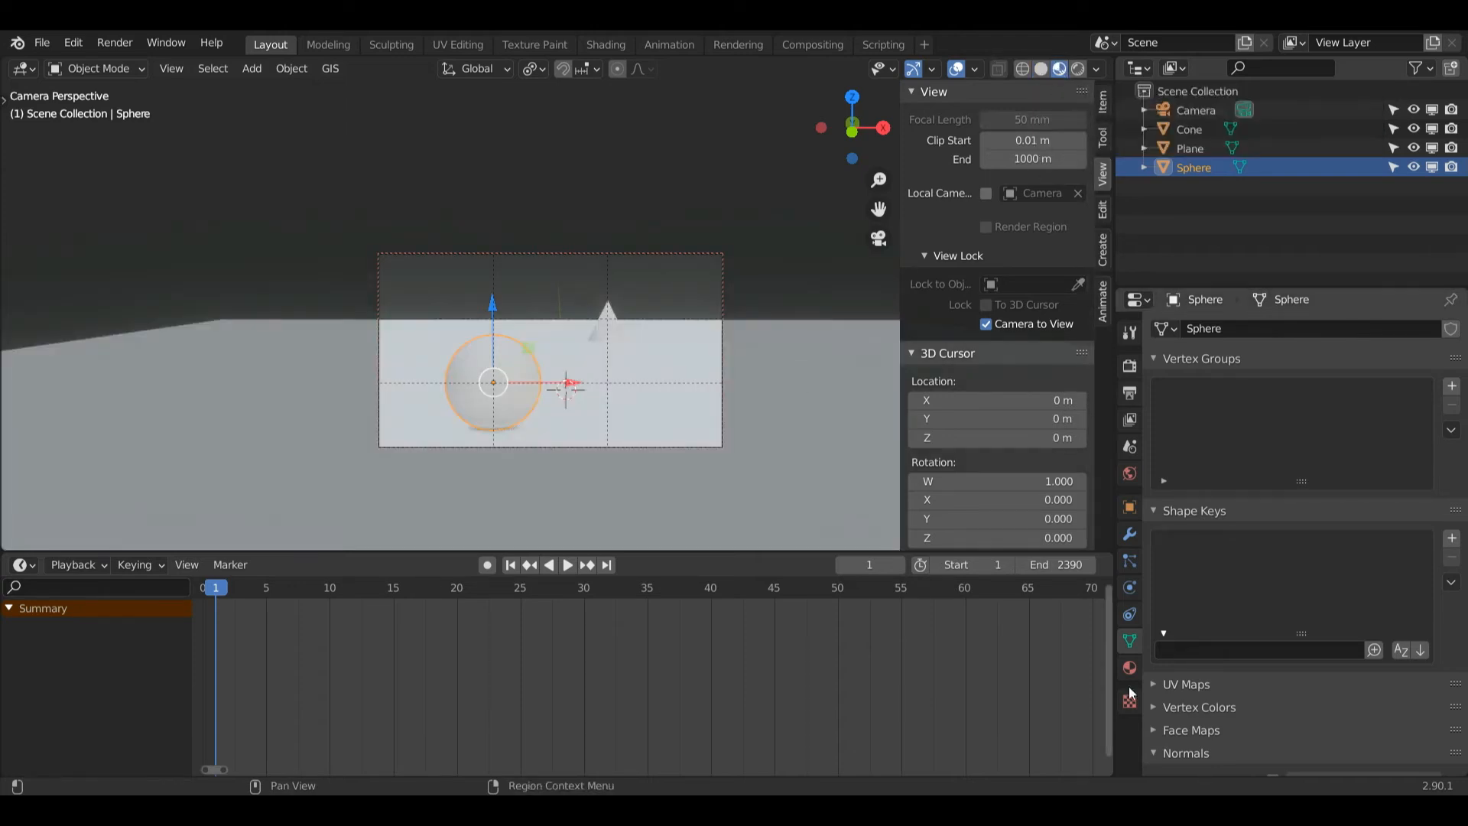
left_click(801, 231)
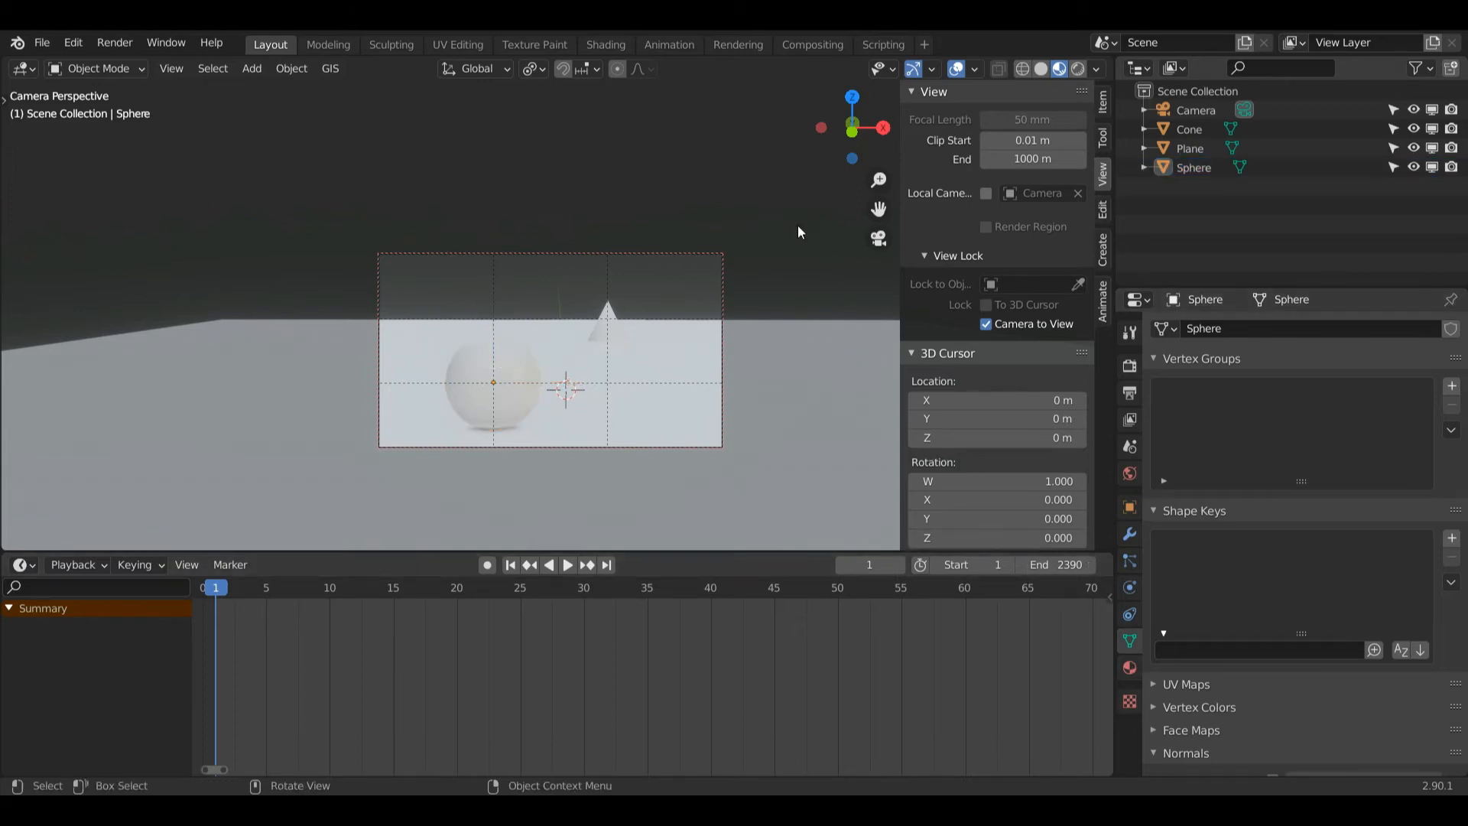
left_click(492, 383)
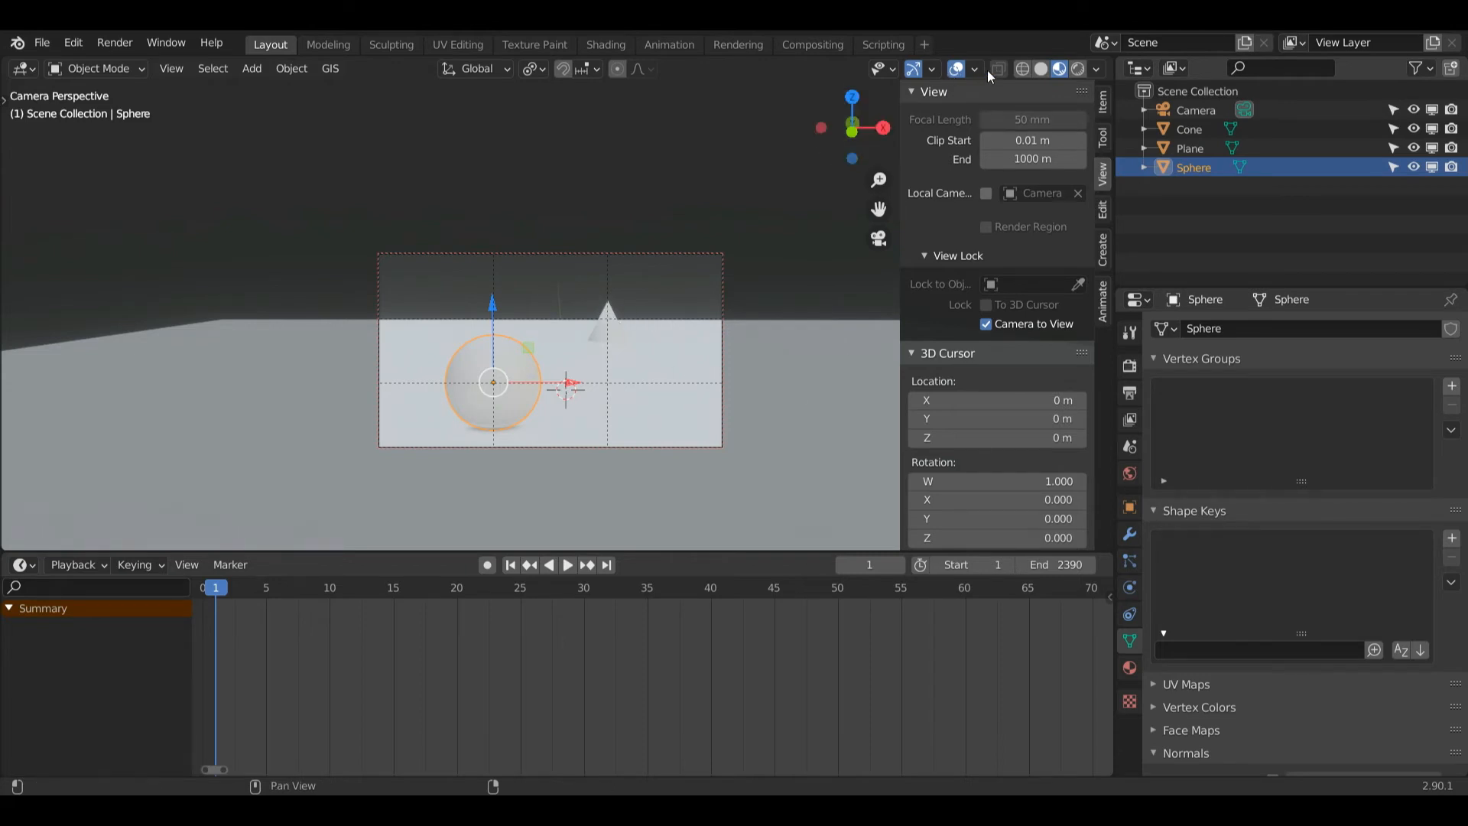
mouse_move(957, 68)
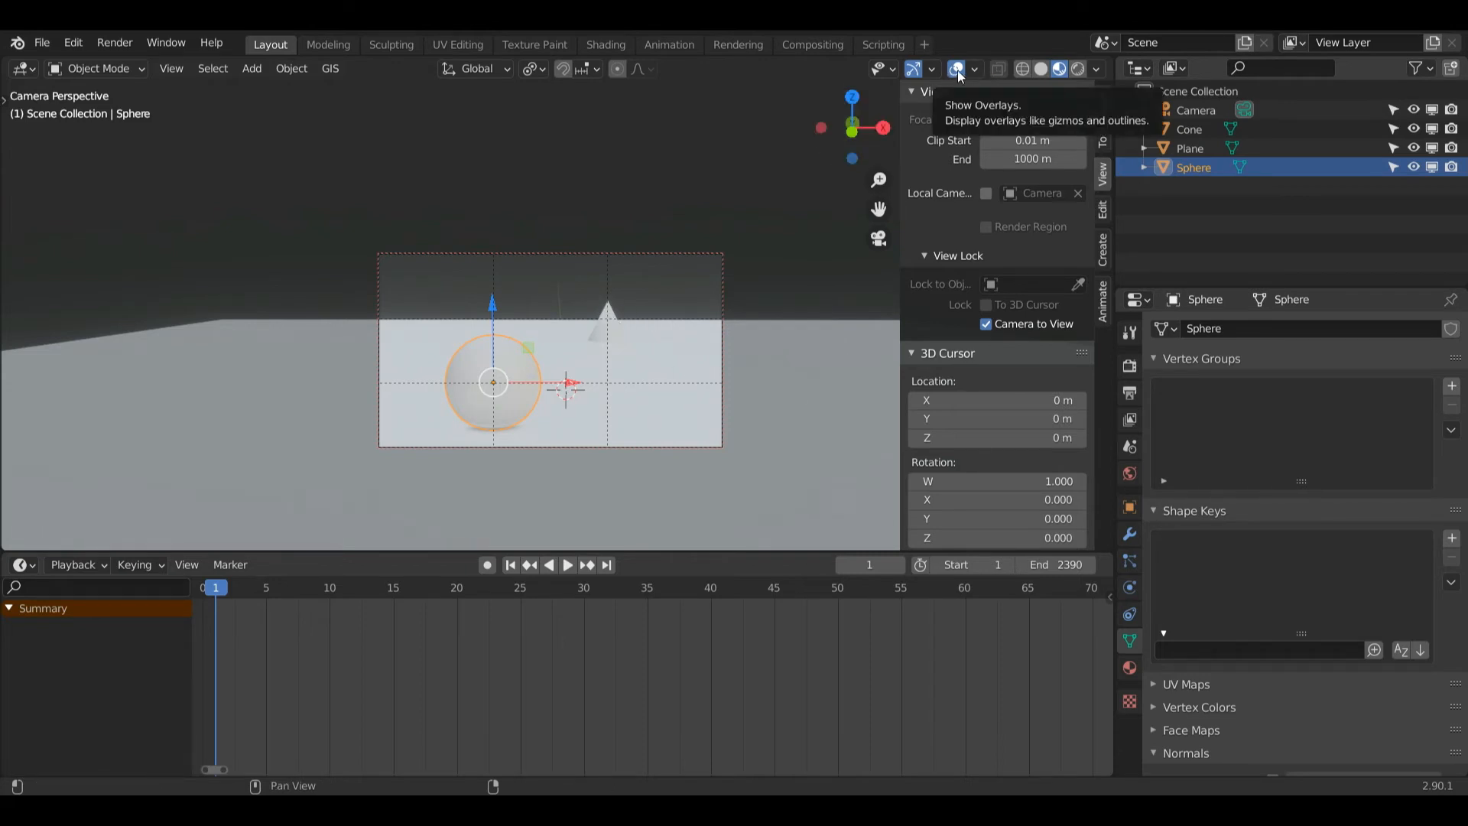
Hide viewport overlays and the Move gizmo so the camera view shows no guides or handles
left_click(956, 68)
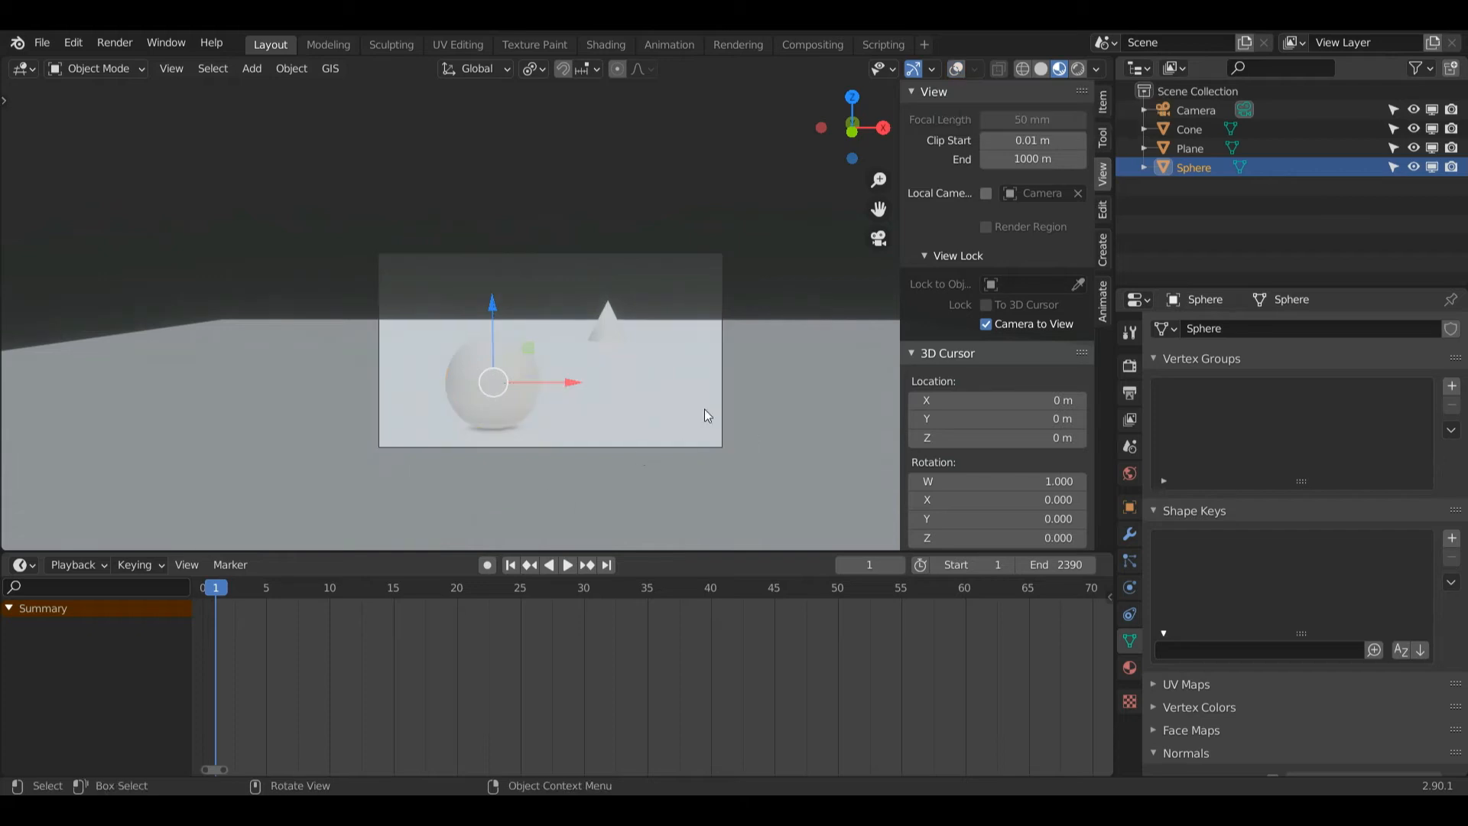
left_click(931, 68)
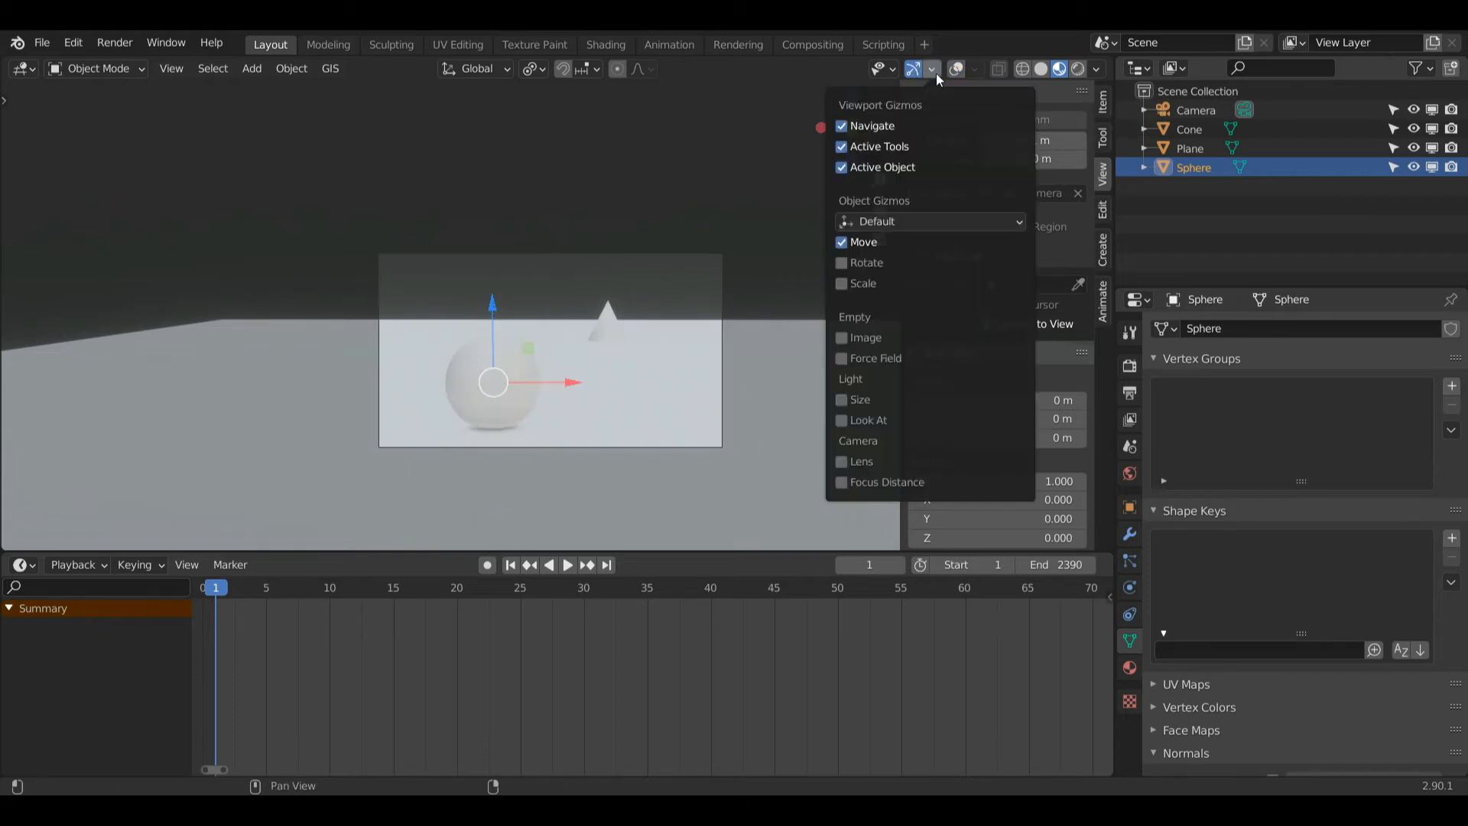
left_click(841, 242)
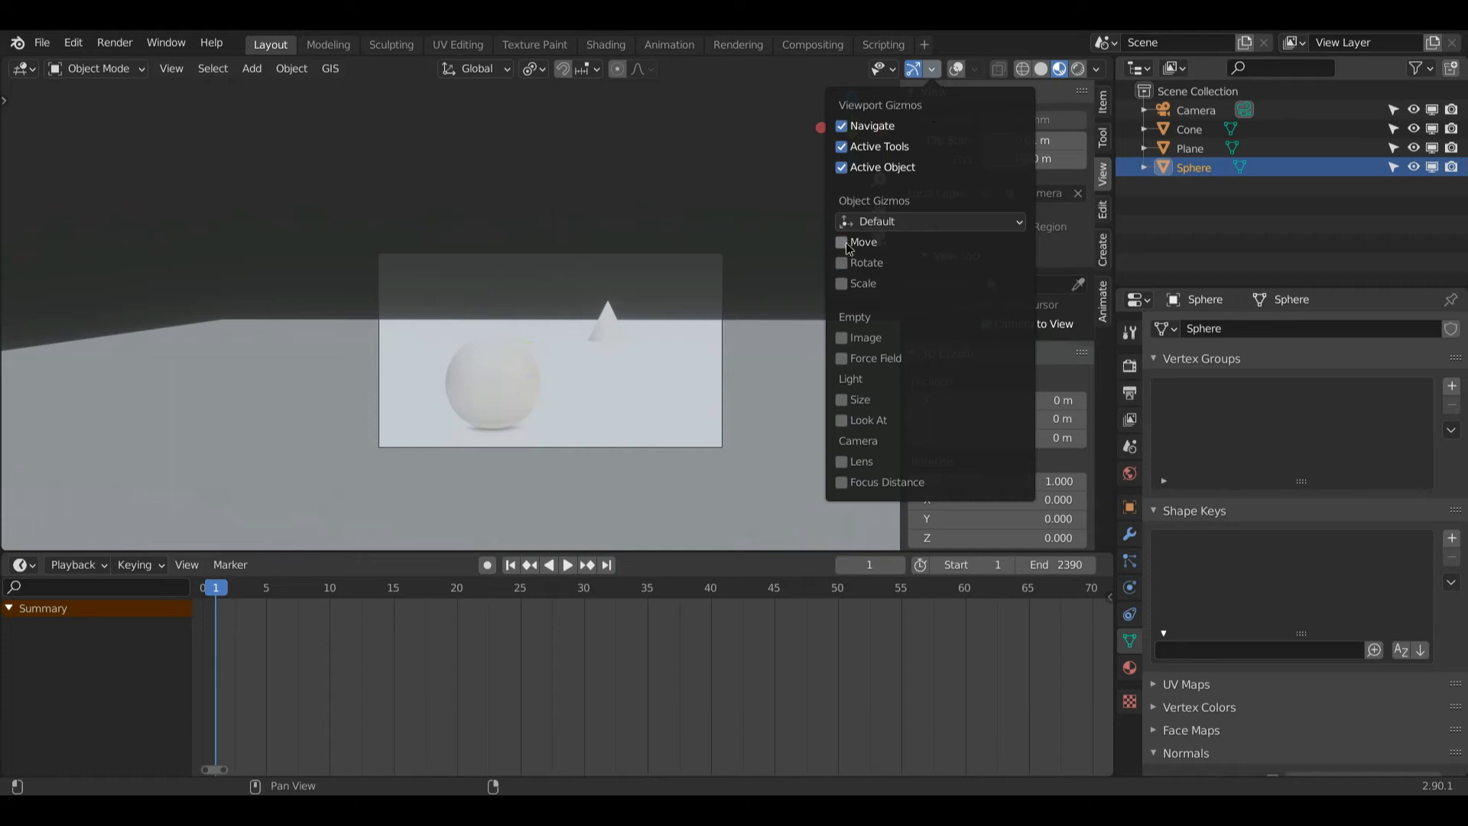
left_click(721, 403)
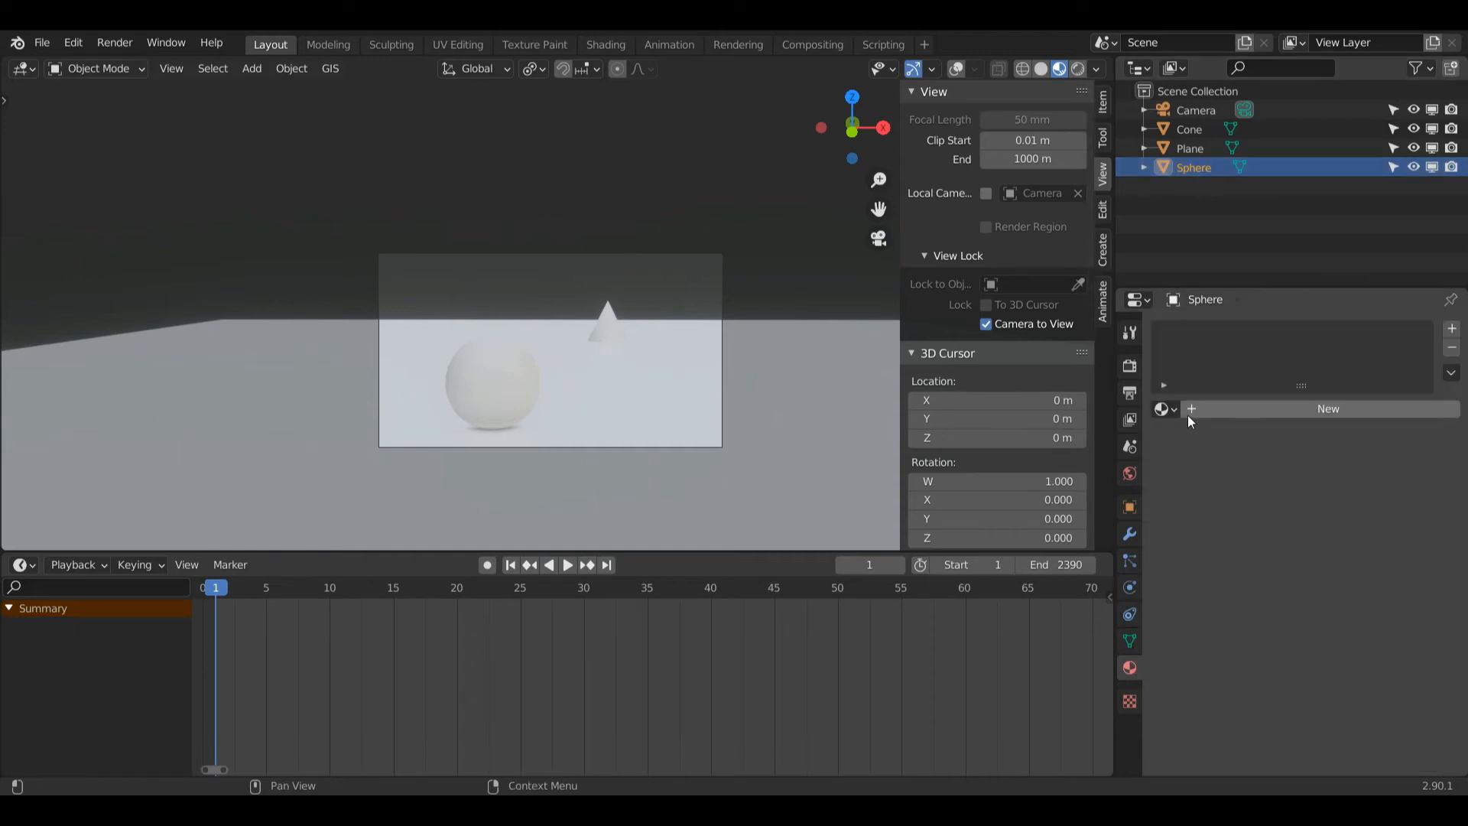
mouse_move(1246, 504)
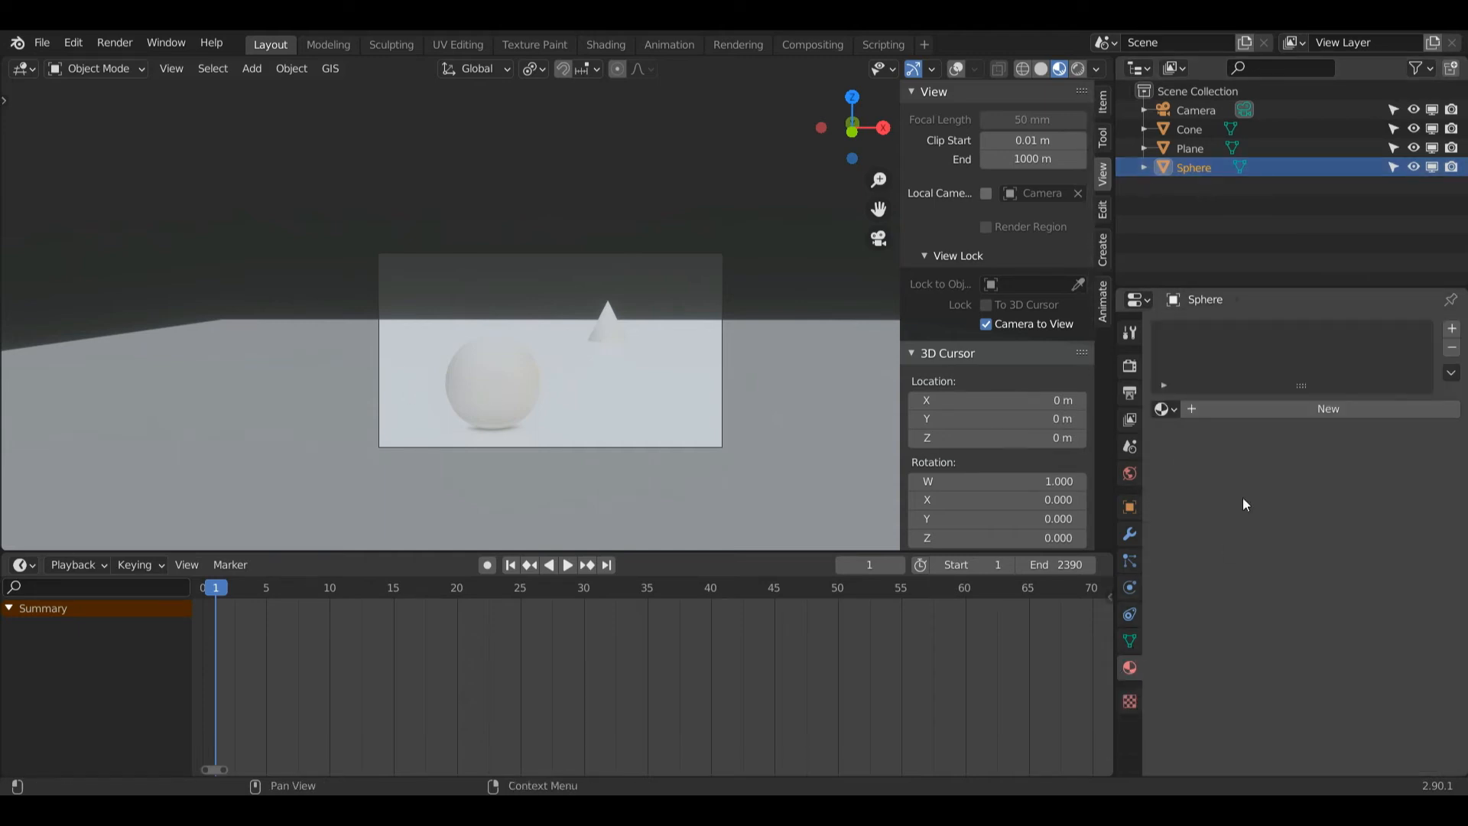
Create a new sphere material with red base colour, roughness 0 and transmission 1
left_click(1326, 408)
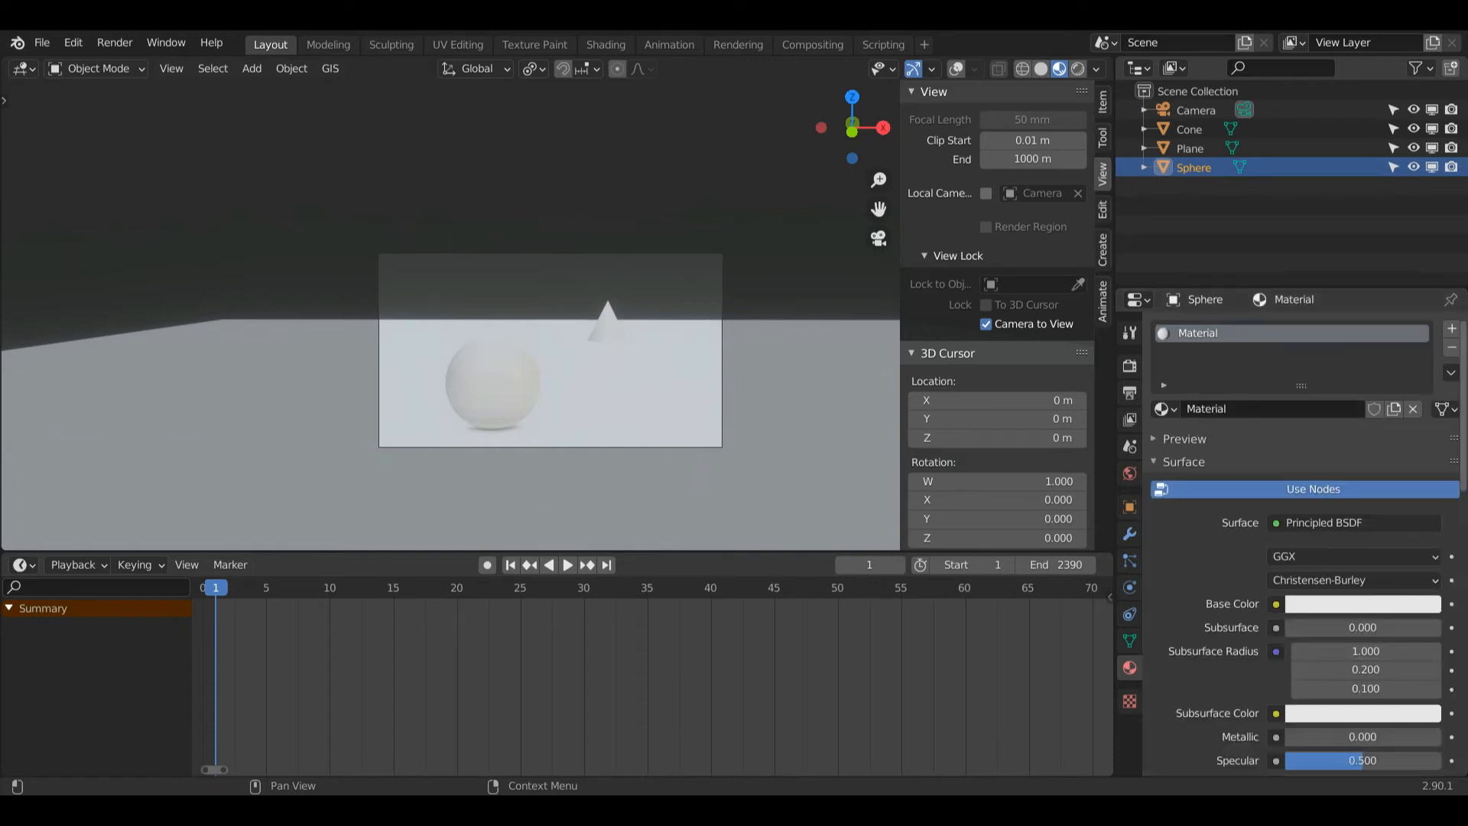
scroll("down", 3)
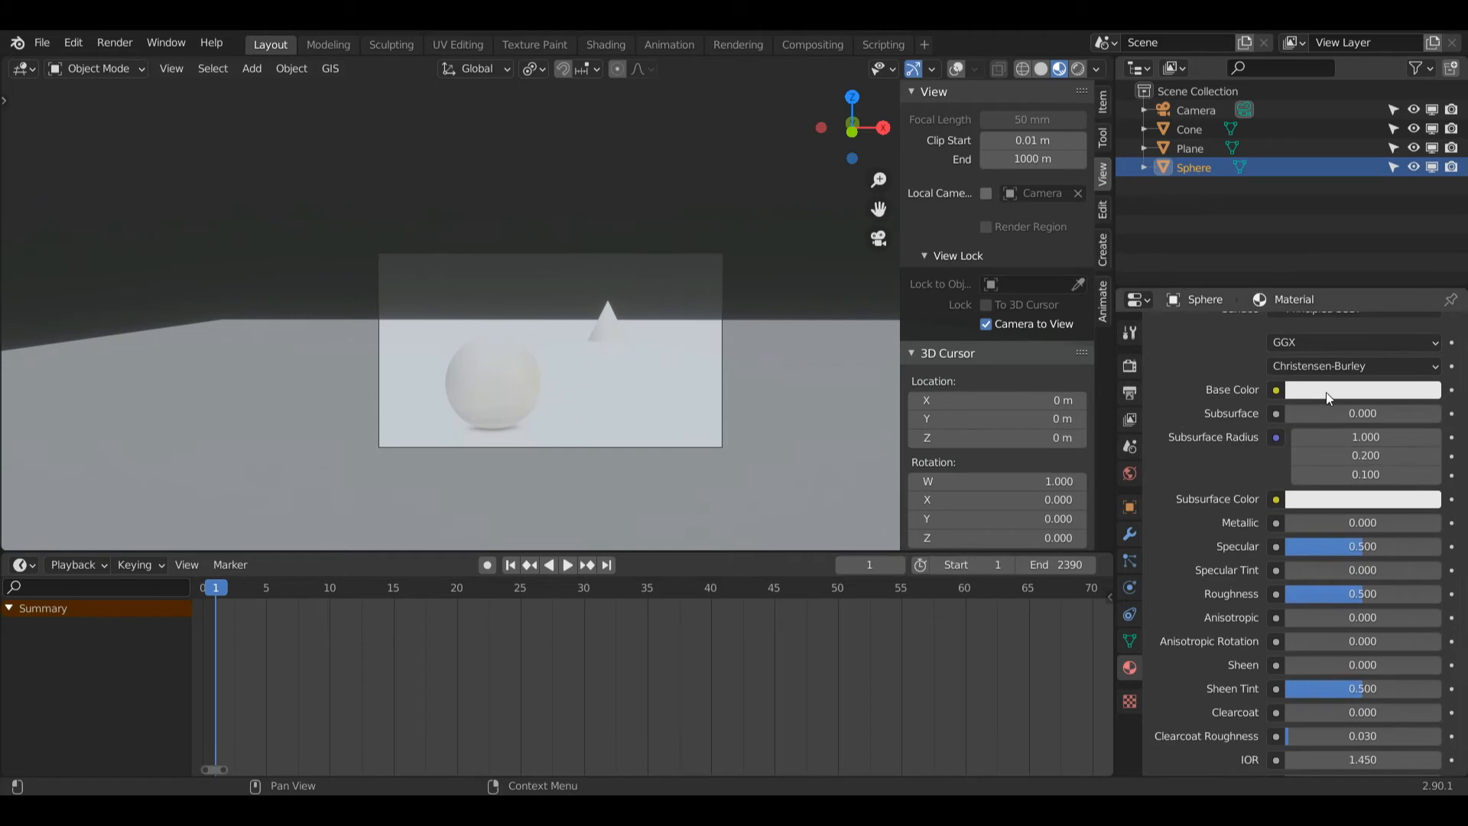
left_click(1360, 389)
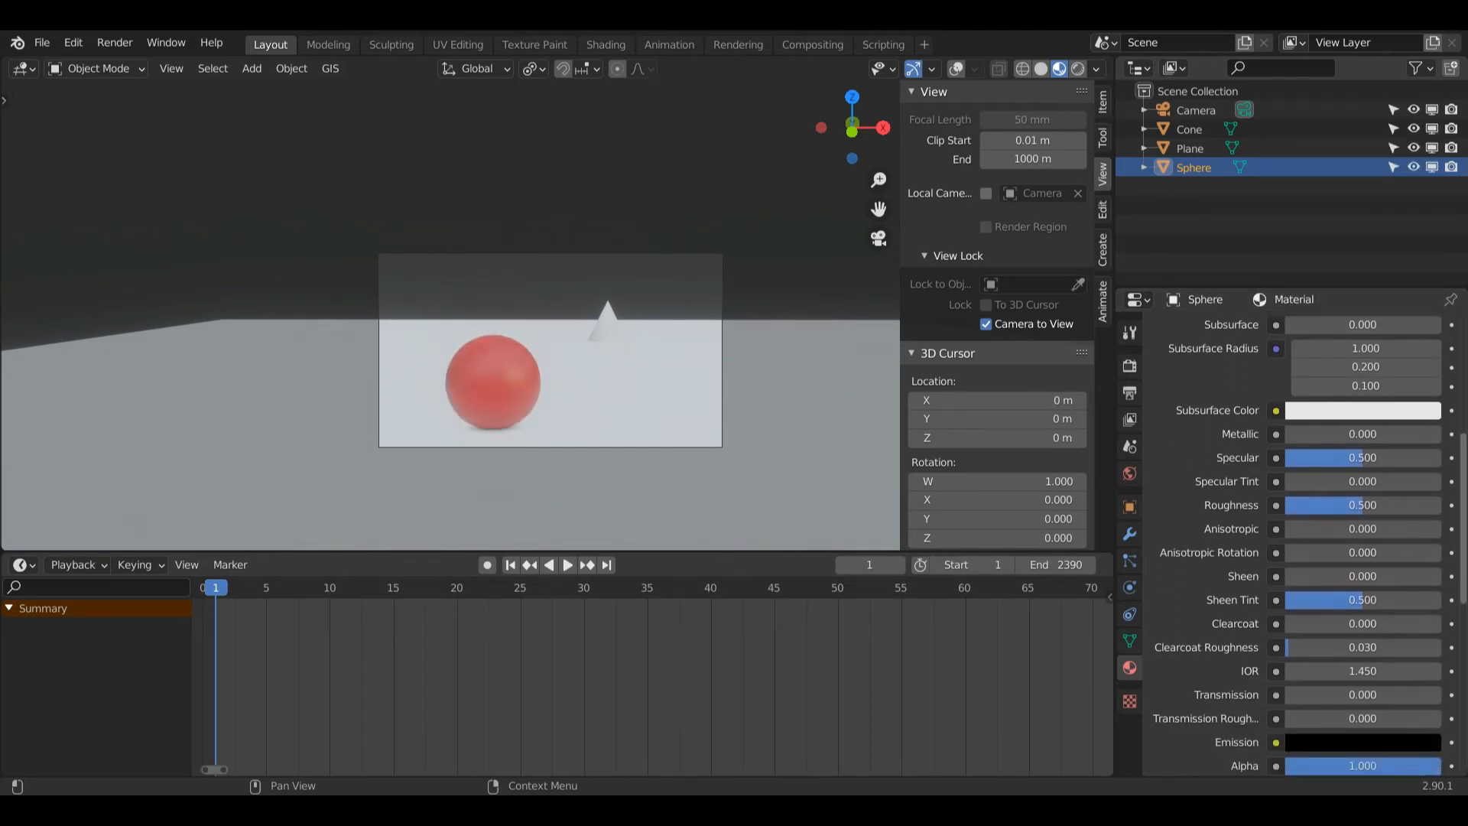
double_click(1363, 504)
type("1")
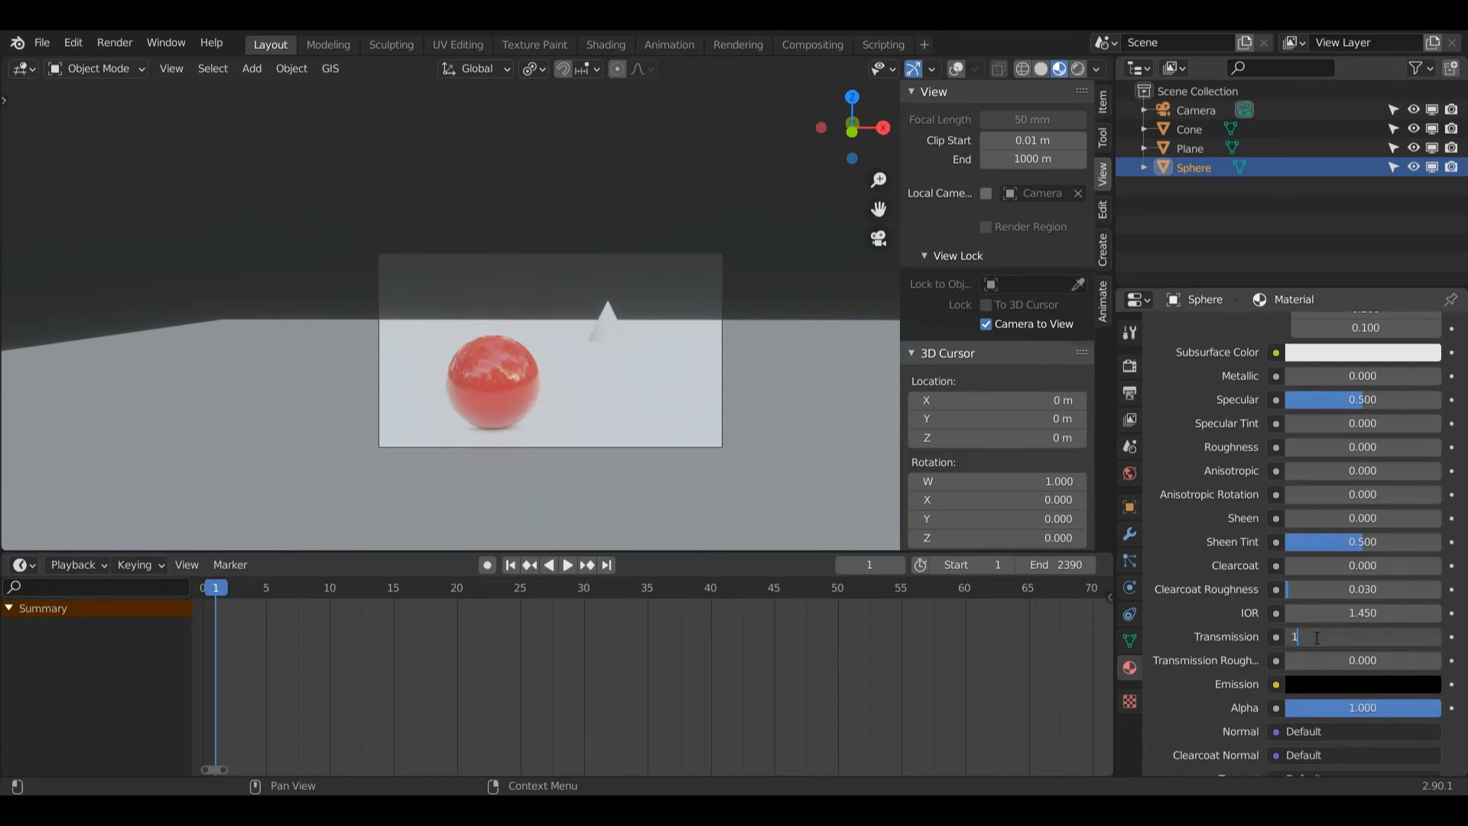
key("Return")
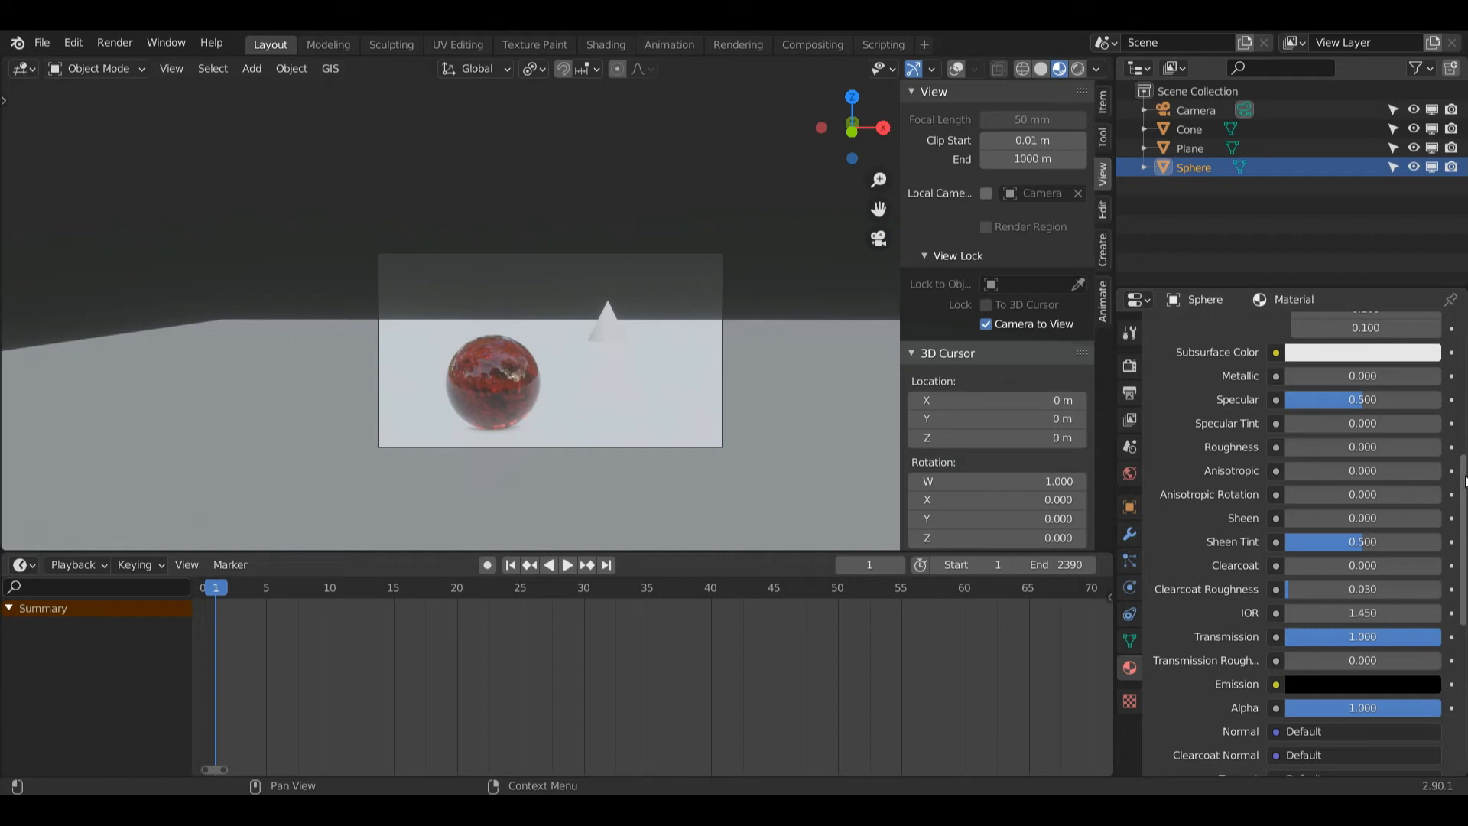
Enable Screen Space Refraction in the sphere material's settings
scroll("down", 3)
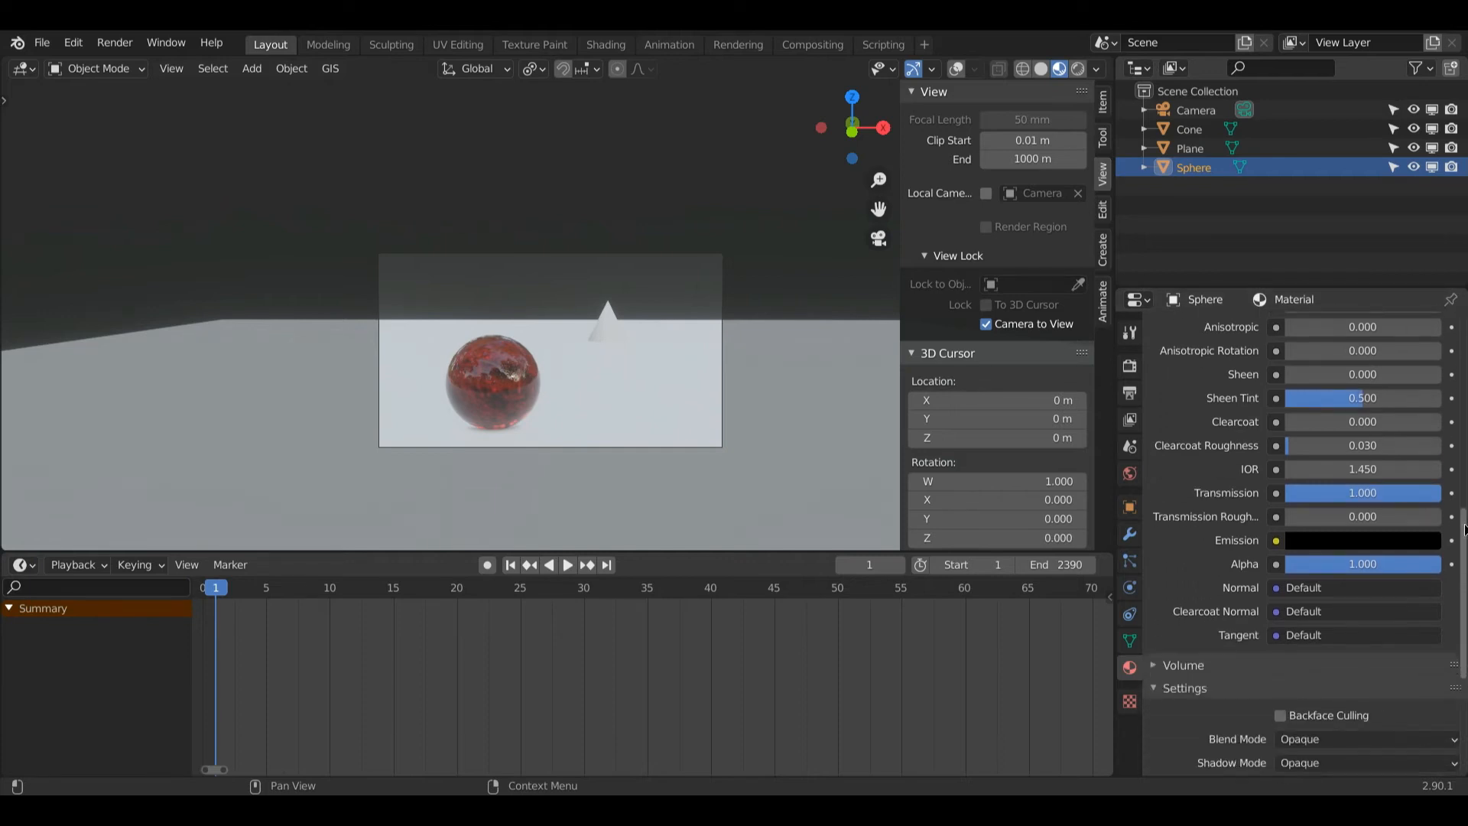
scroll("down", 3)
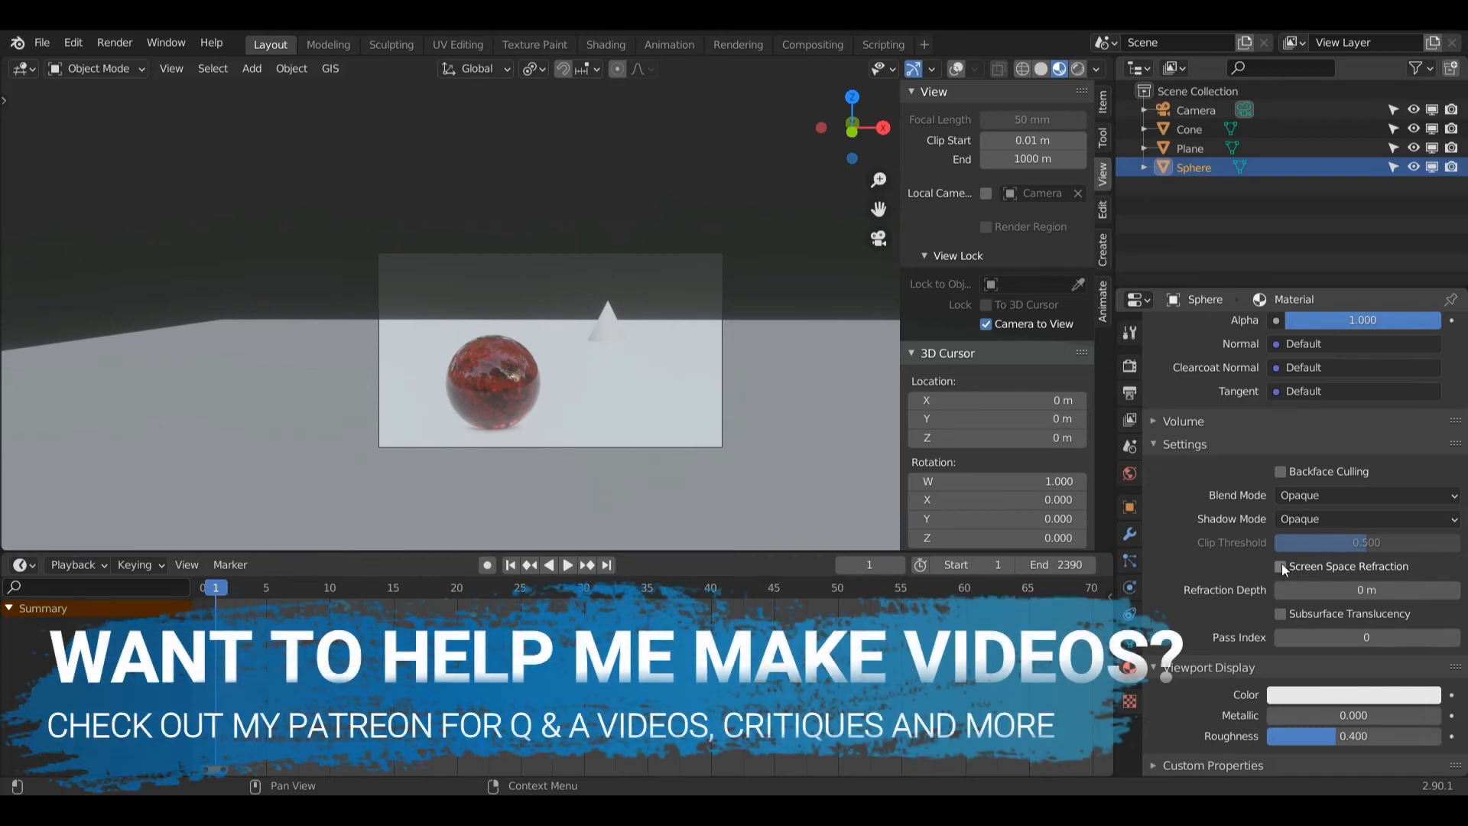
left_click(1280, 567)
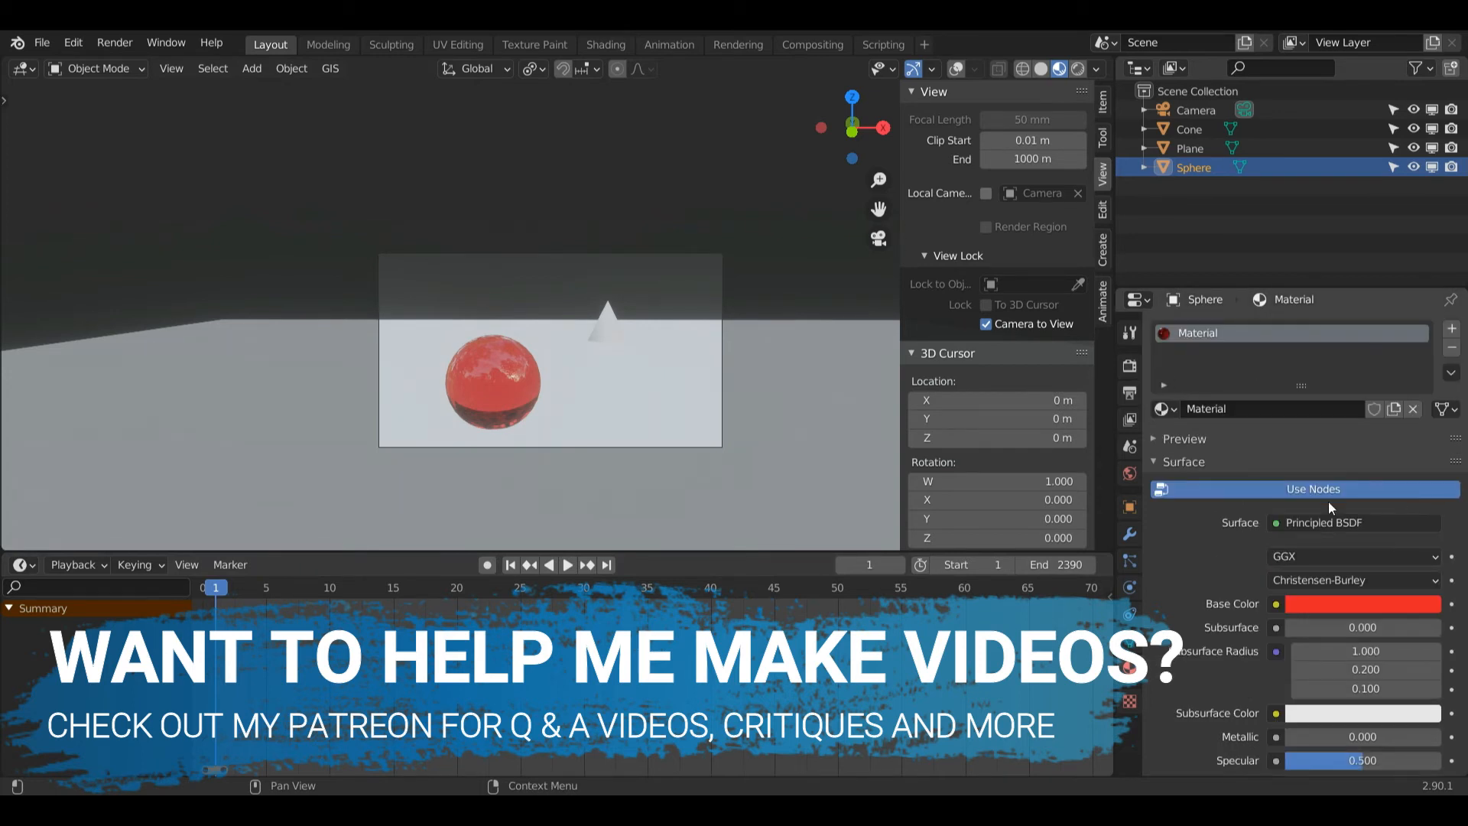
Select the plane, add a new material to it, then unlink that material again
left_click(1189, 148)
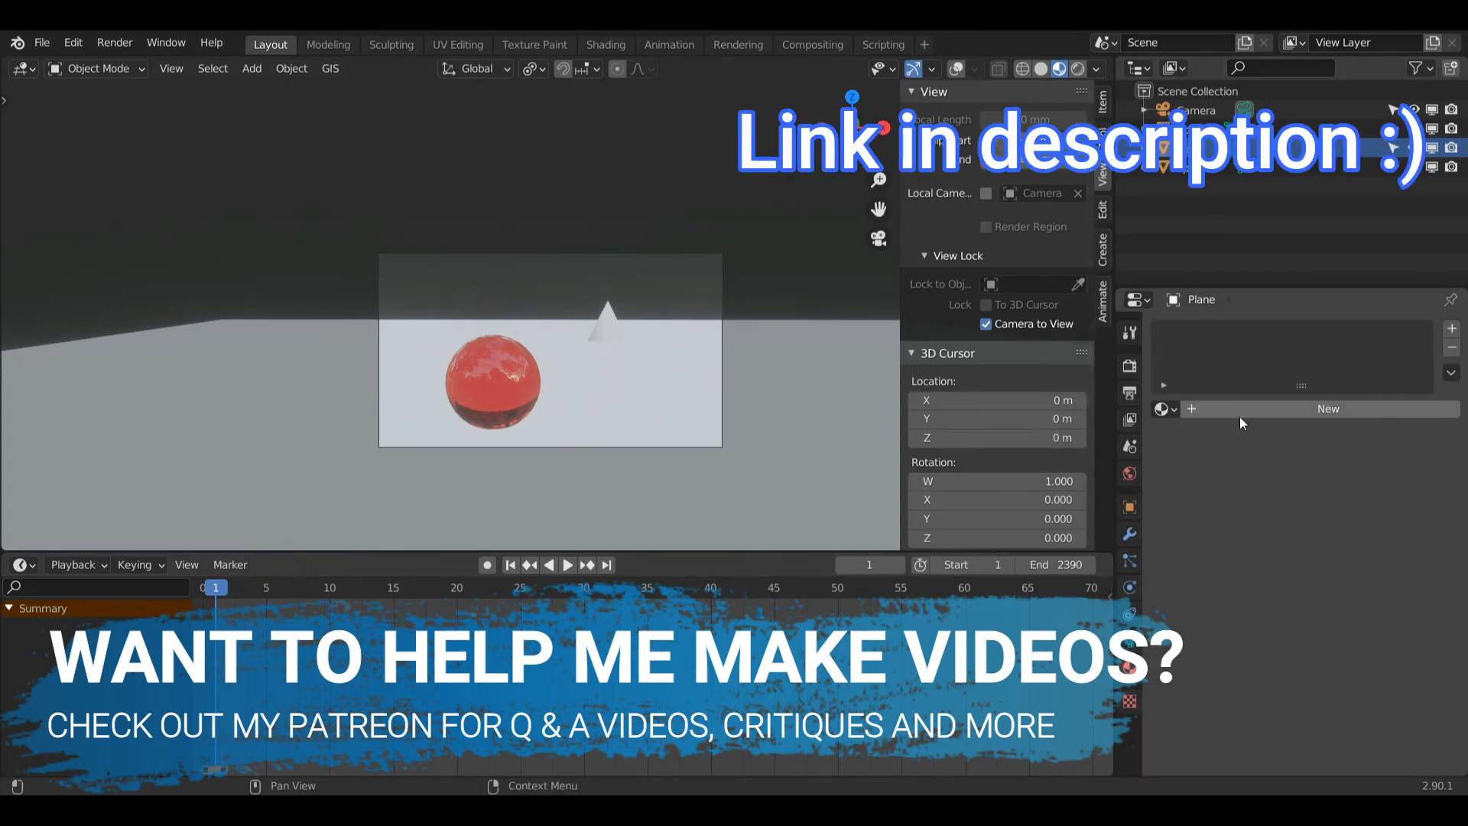
left_click(1327, 409)
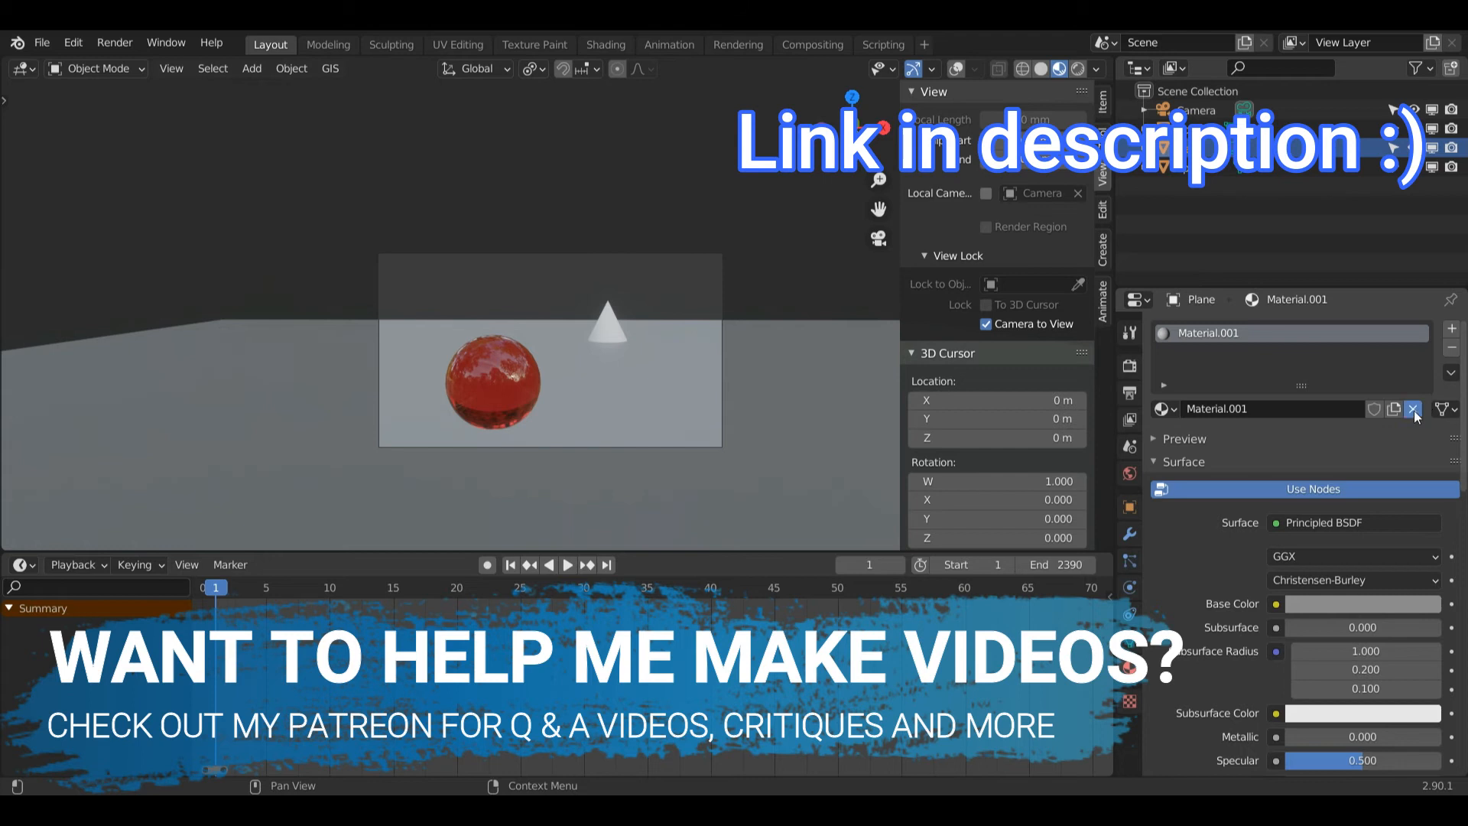
left_click(1188, 129)
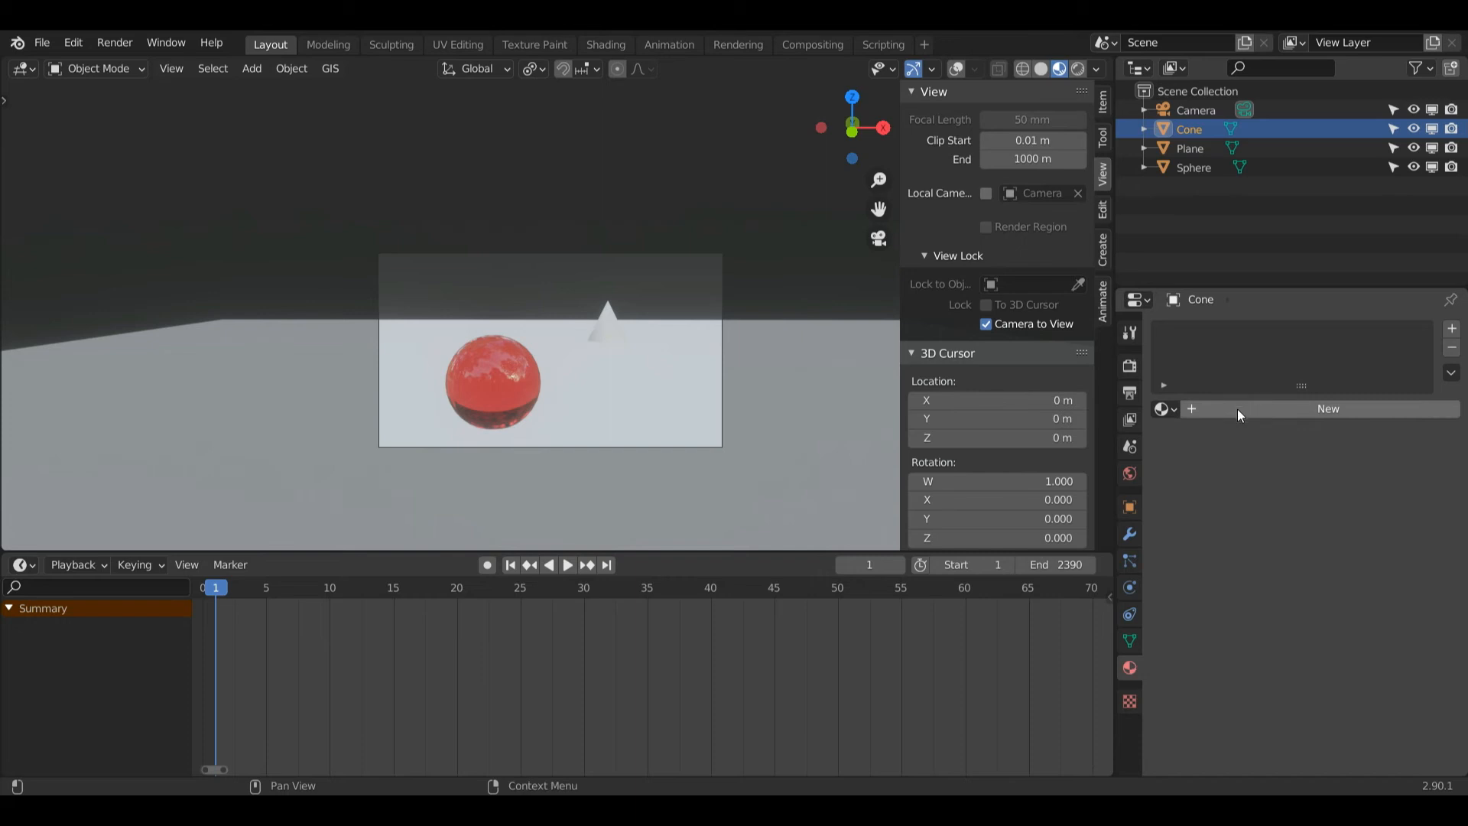
Create a new cone material with a green base colour, roughness 0 and transmission 1
left_click(1327, 408)
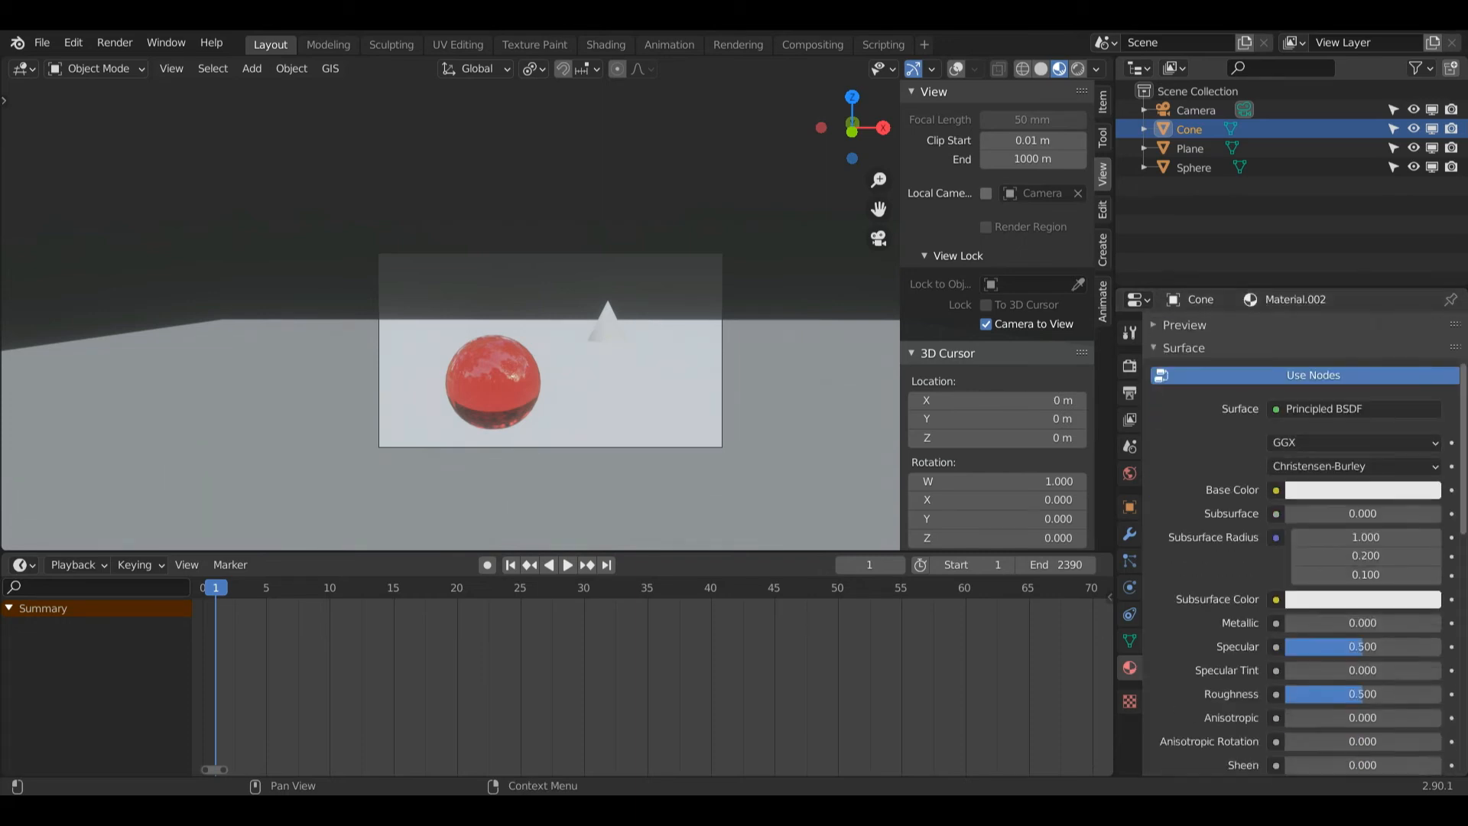
left_click(1361, 489)
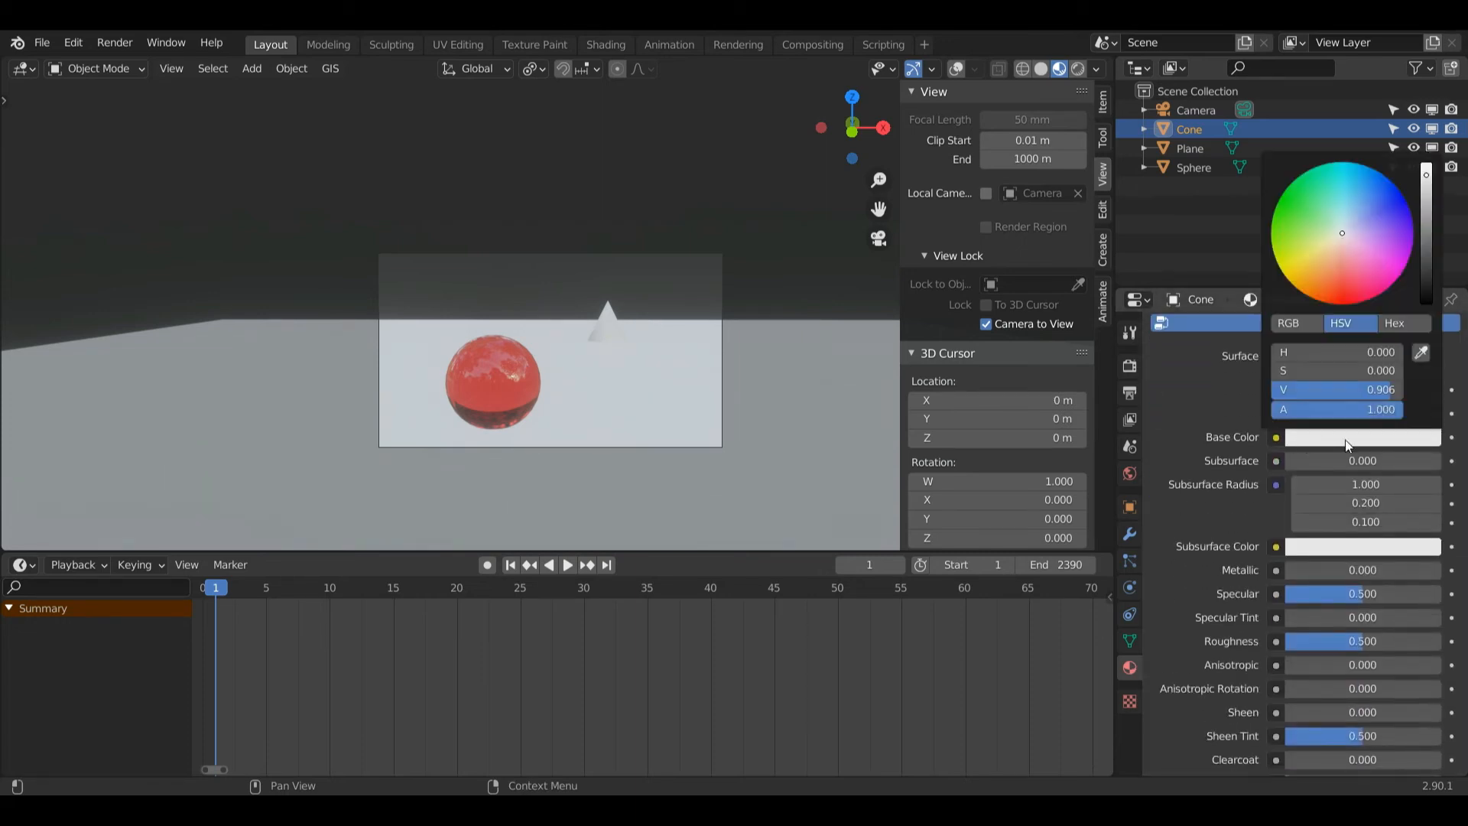
left_click(1299, 205)
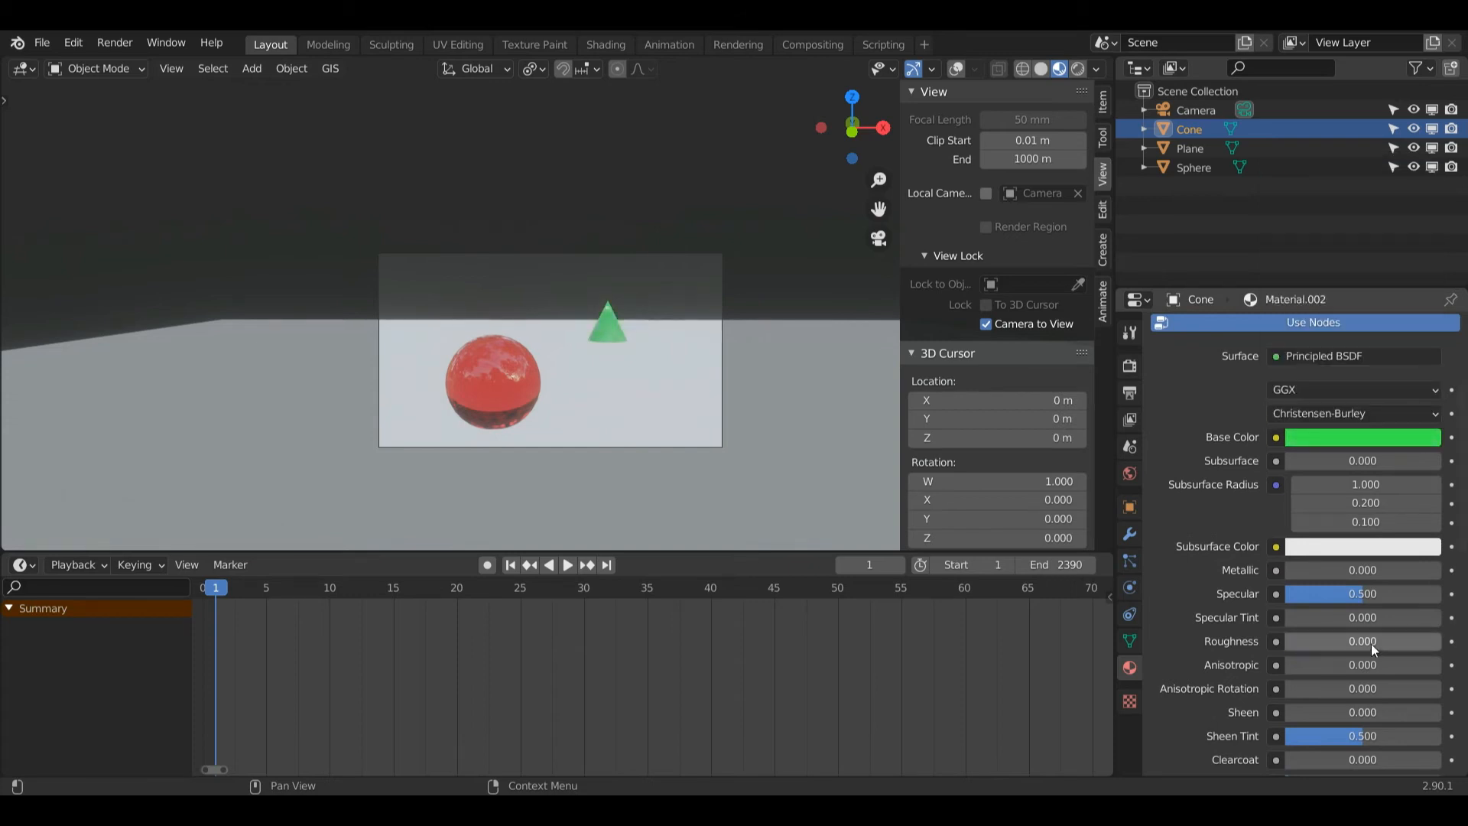
Enable Screen Space Refraction in the cone material's settings
scroll("down", 3)
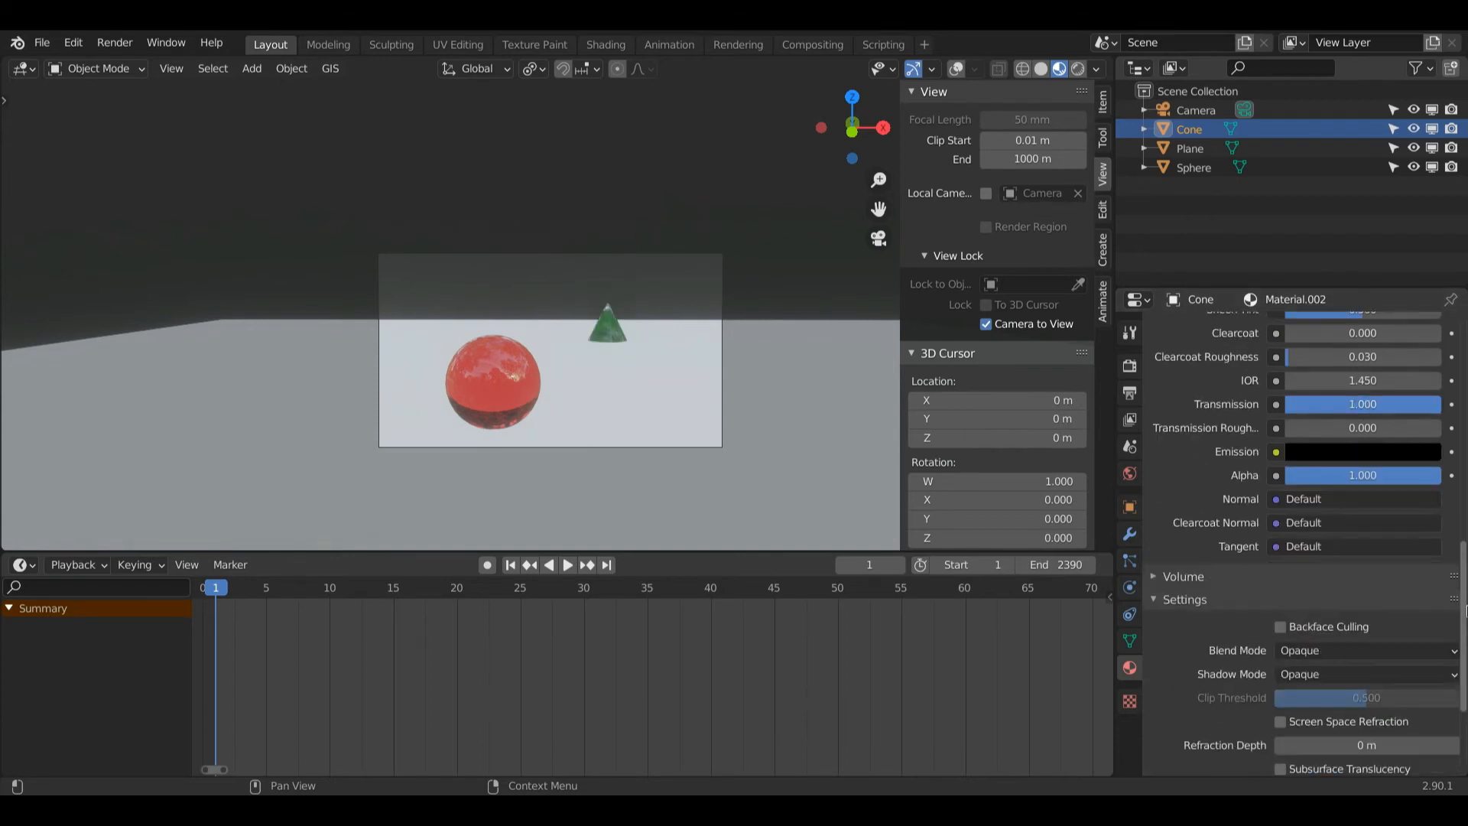
scroll("down", 3)
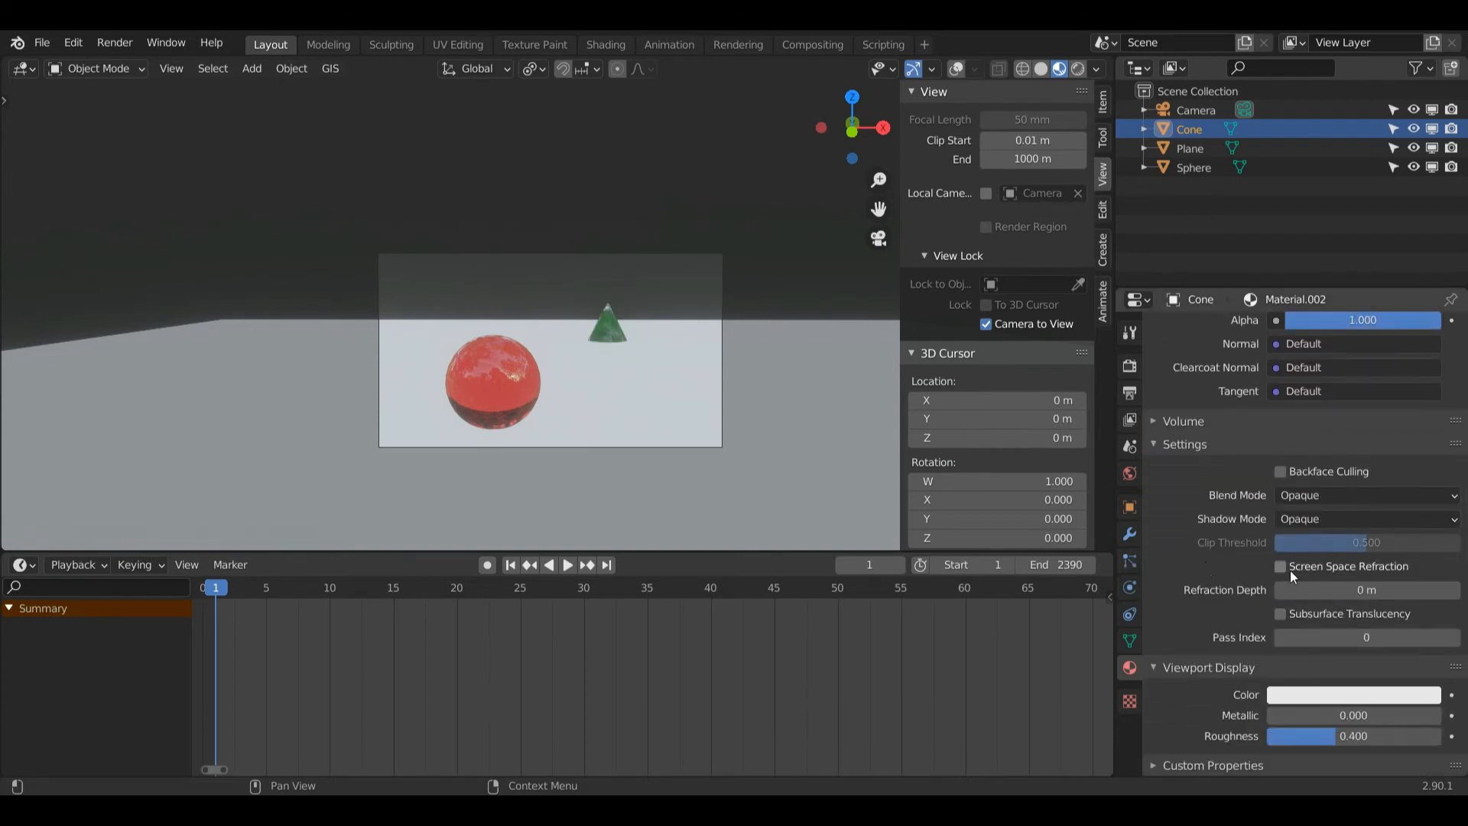
mouse_move(1281, 566)
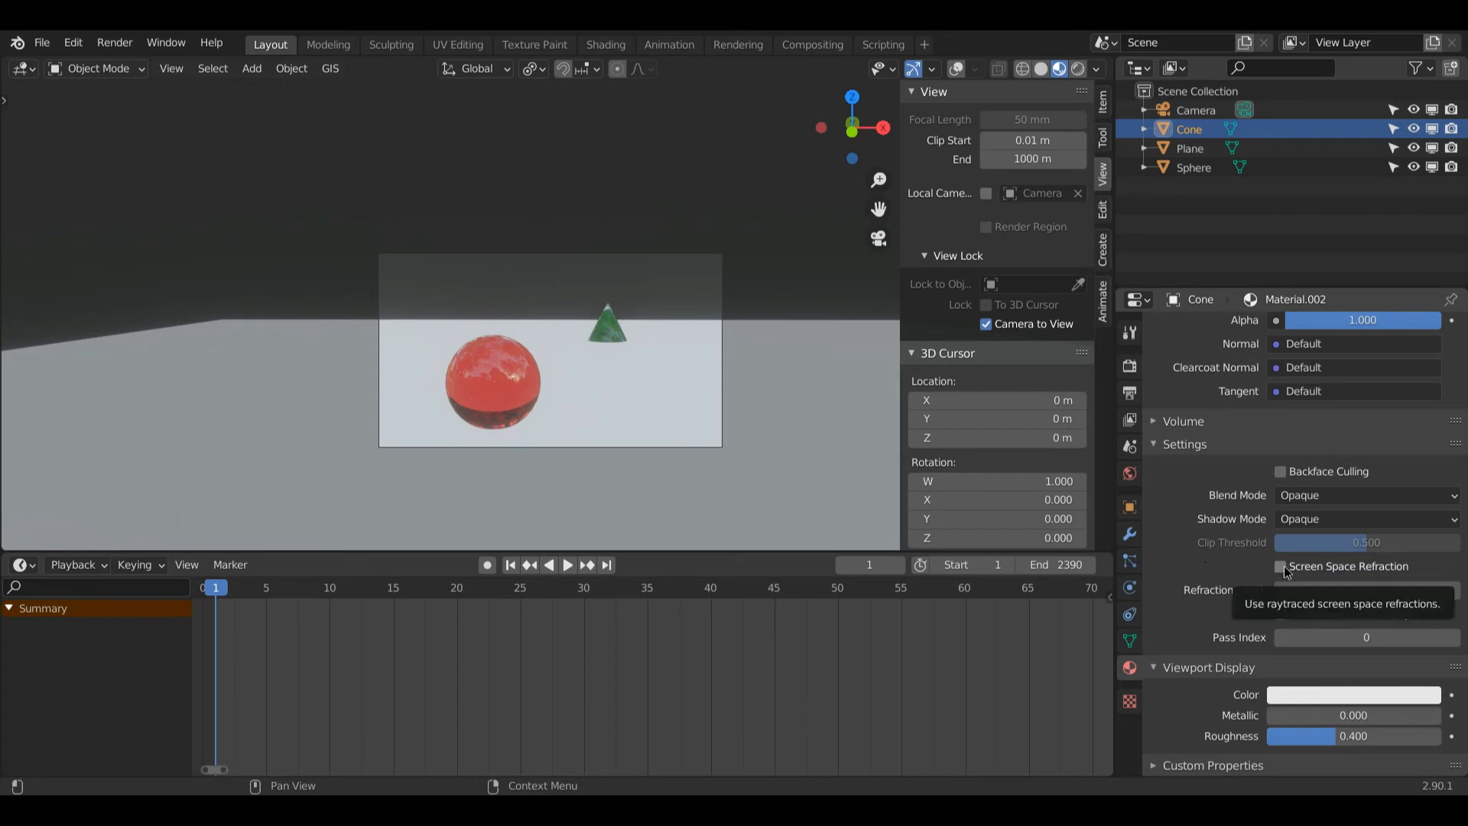
left_click(1280, 567)
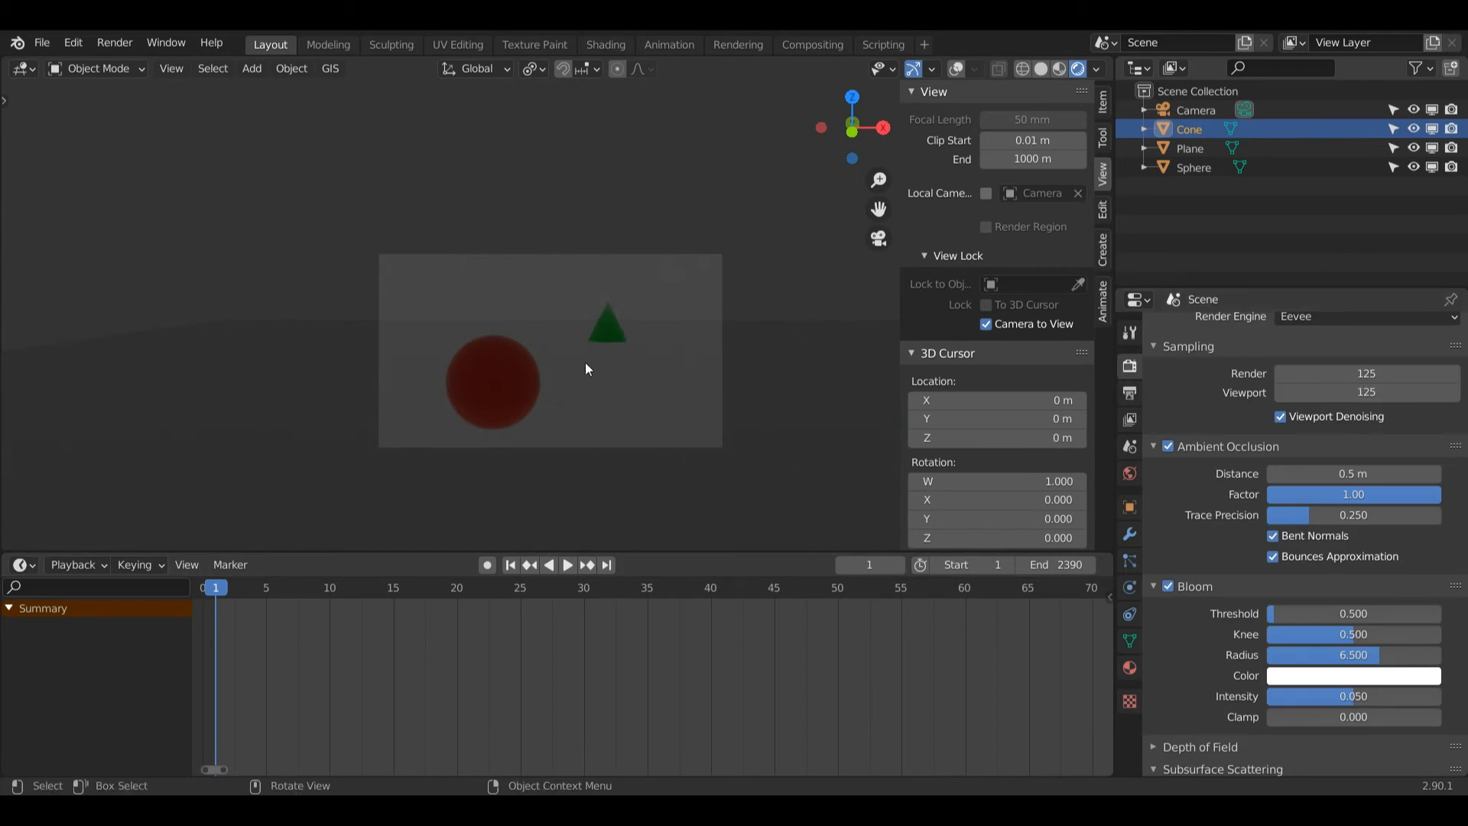
left_click(1363, 316)
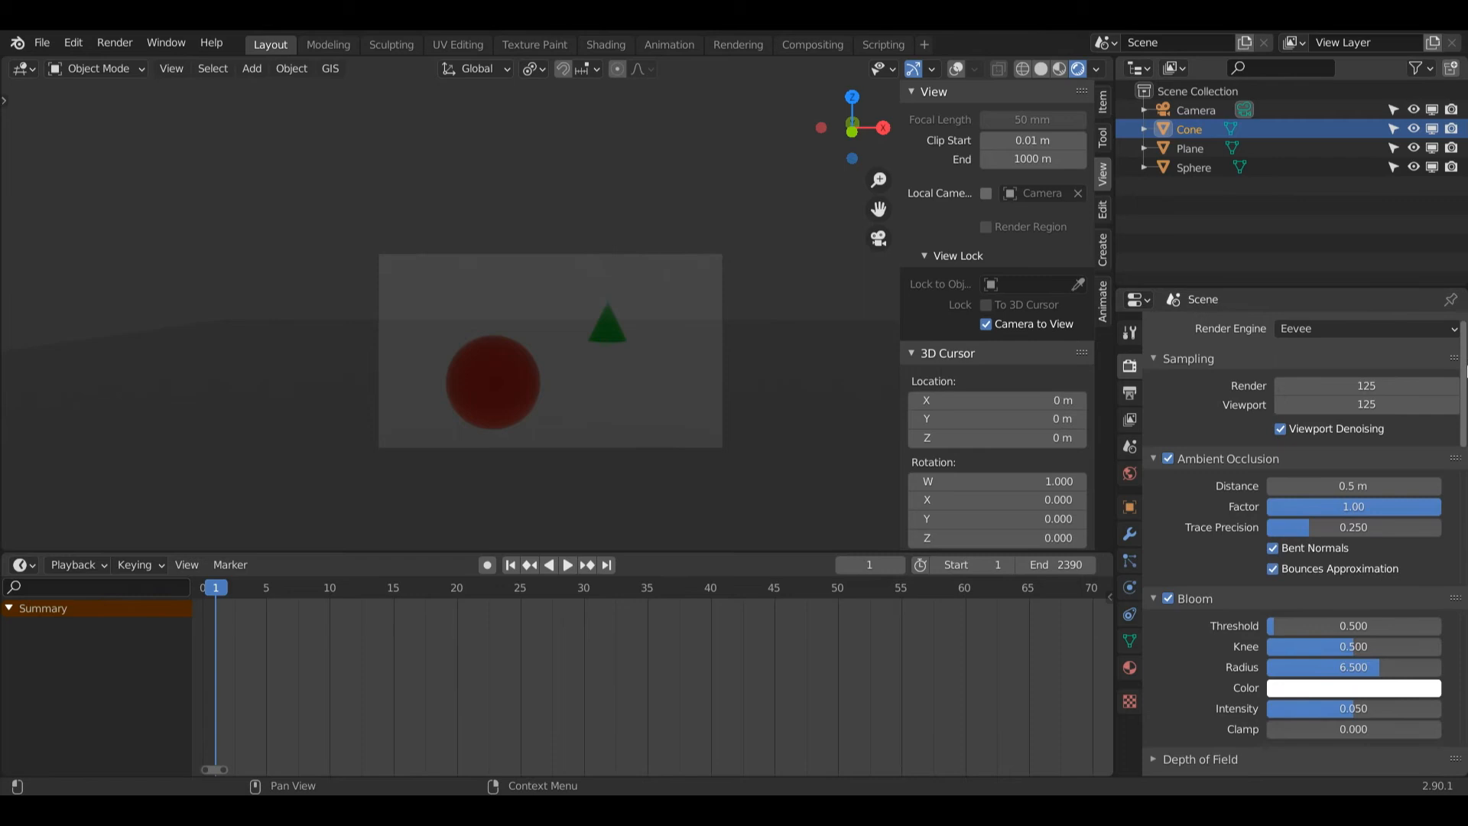
scroll("down", 3)
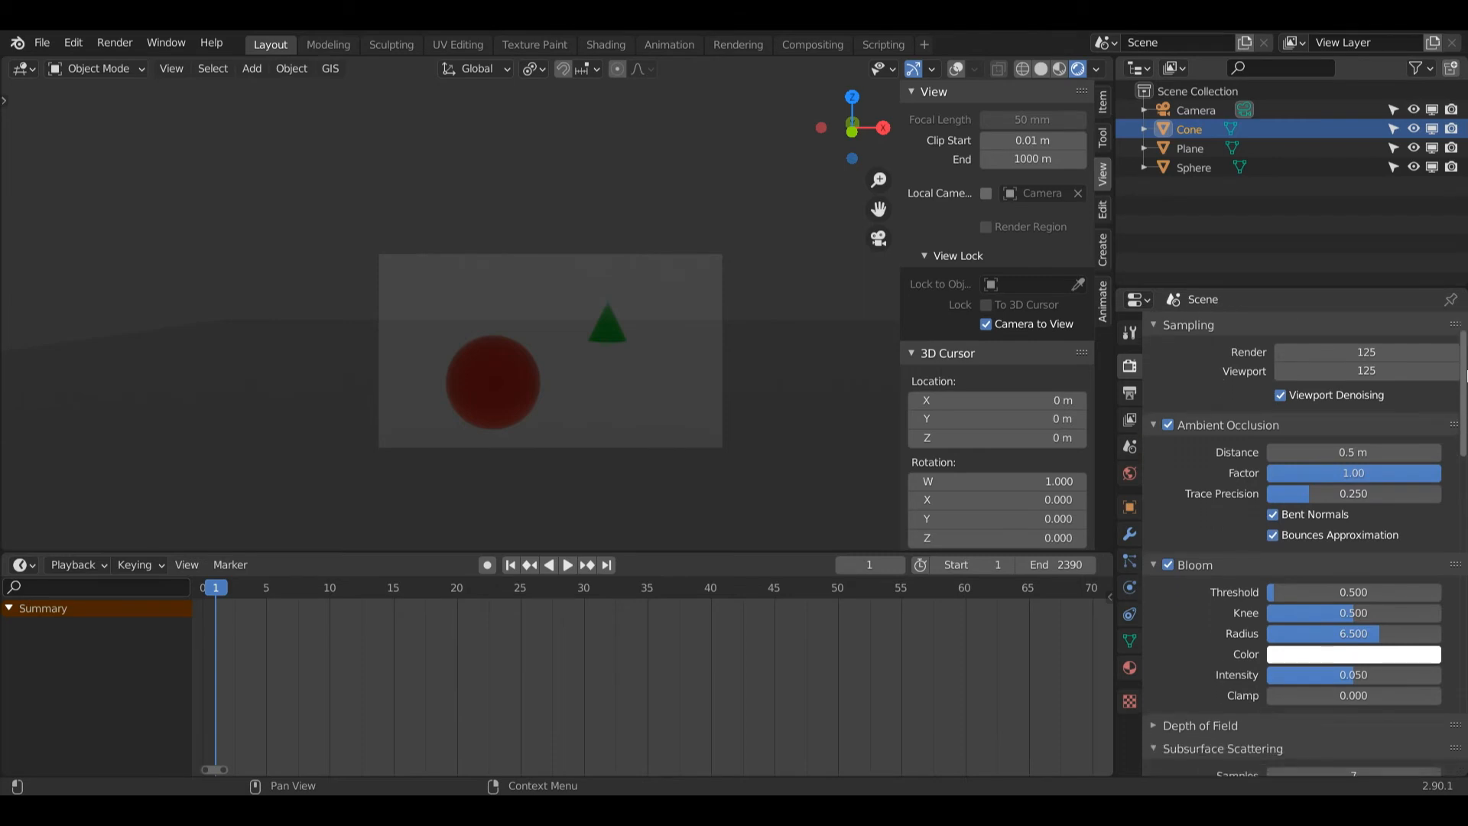
scroll("down", 3)
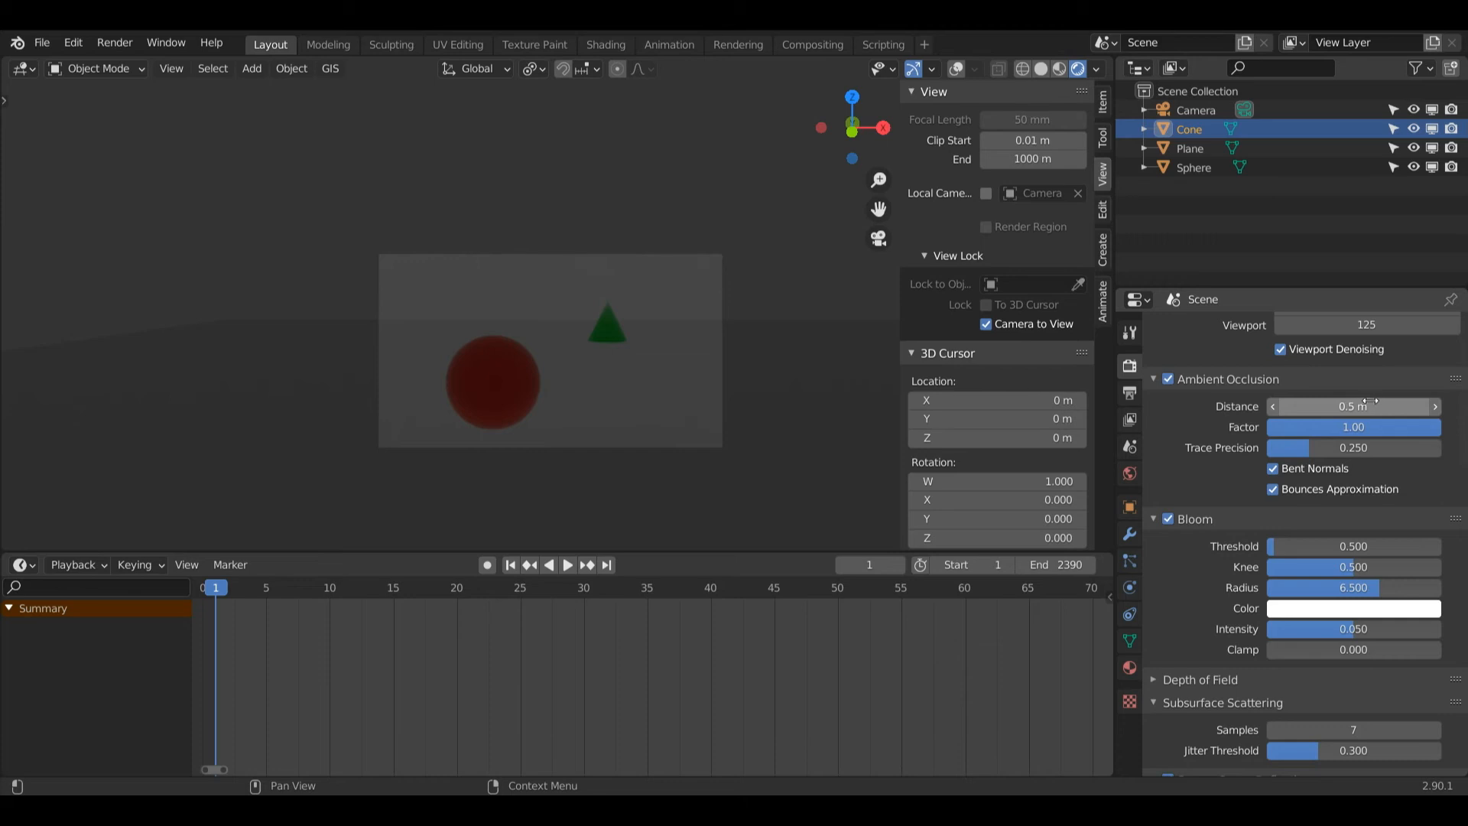
scroll("down", 3)
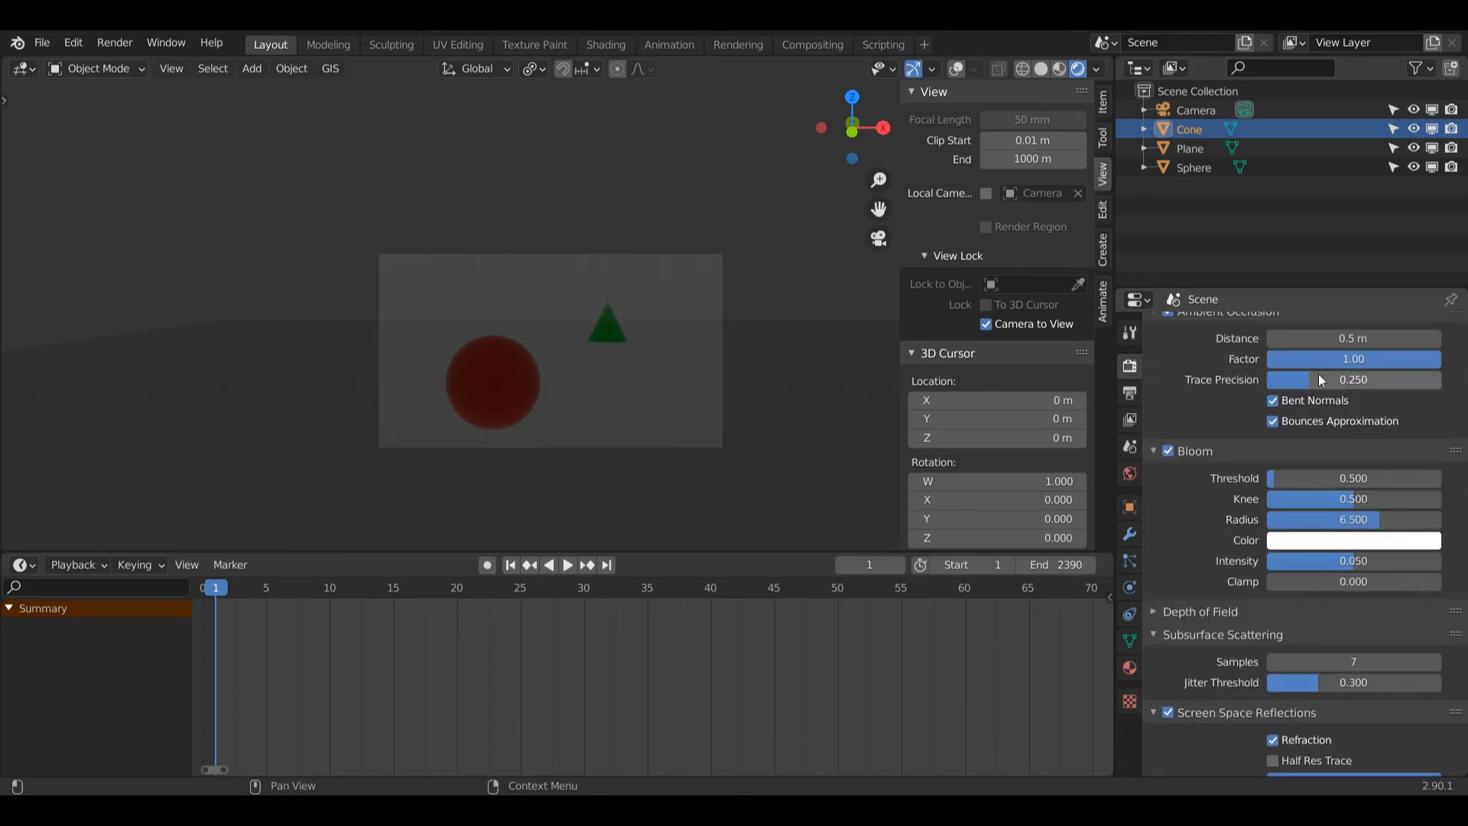
scroll("down", 3)
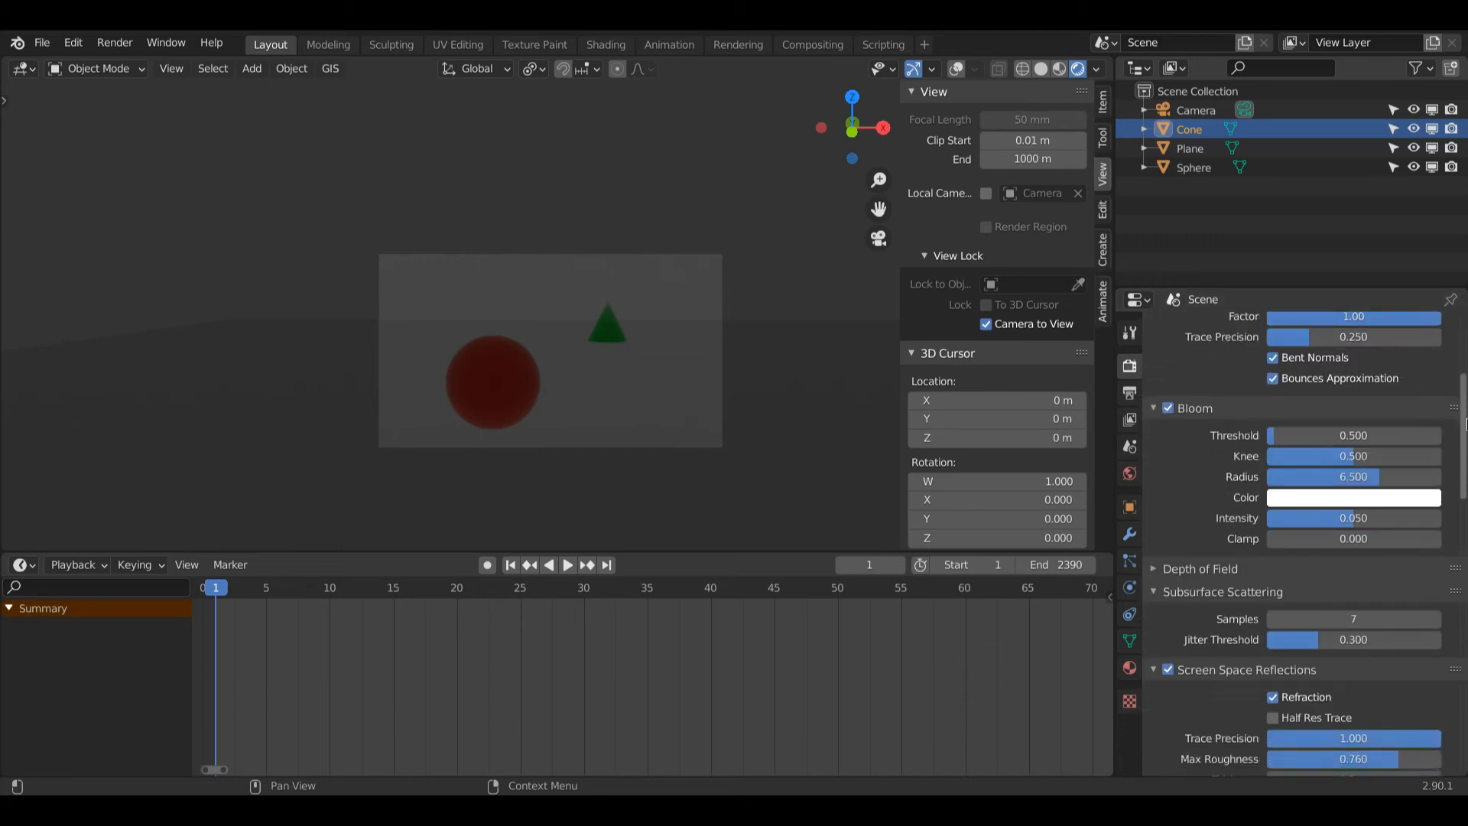
scroll("down", 3)
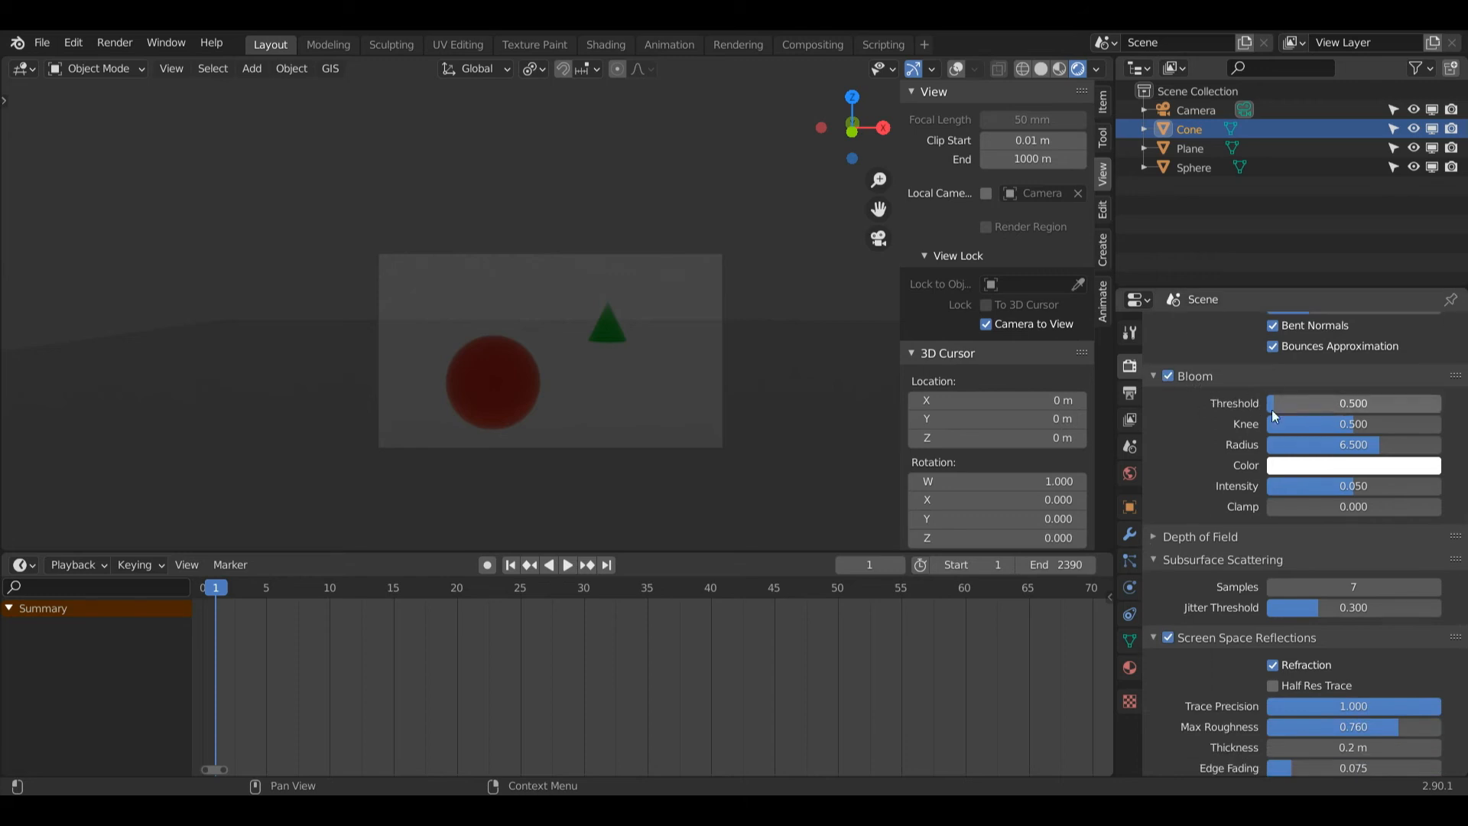
scroll("down", 3)
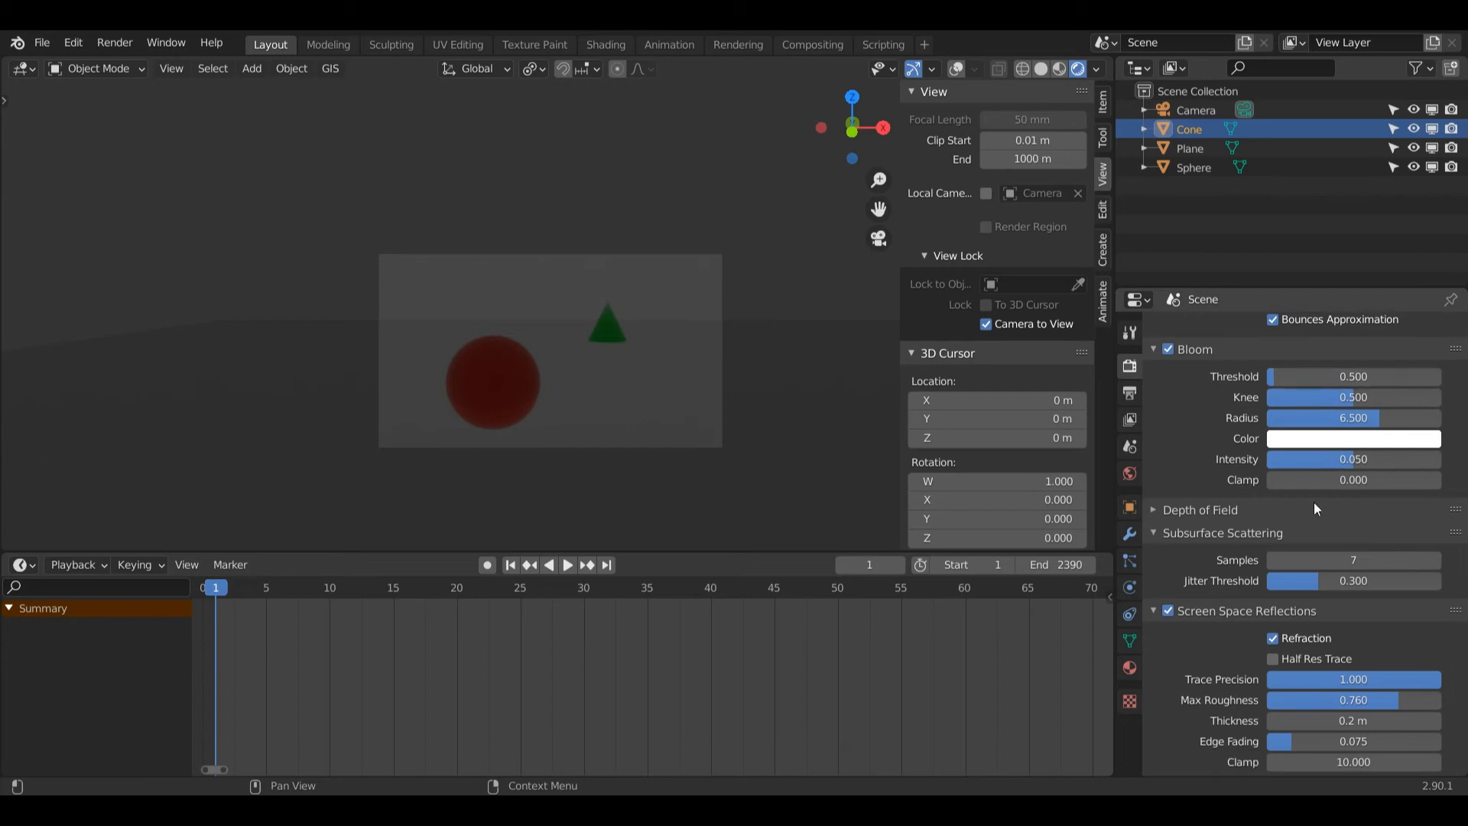
scroll("down", 3)
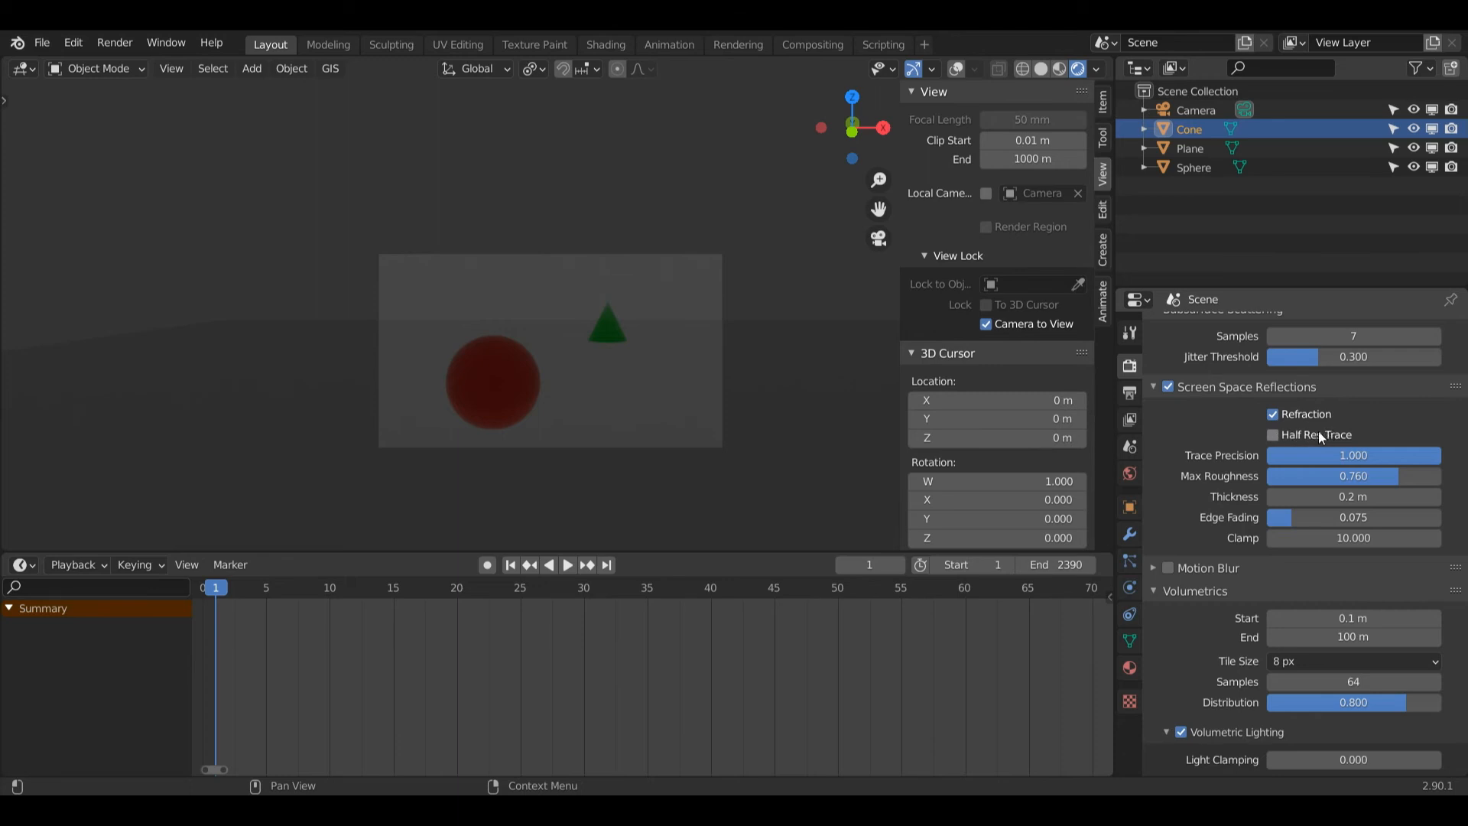
mouse_move(1294, 418)
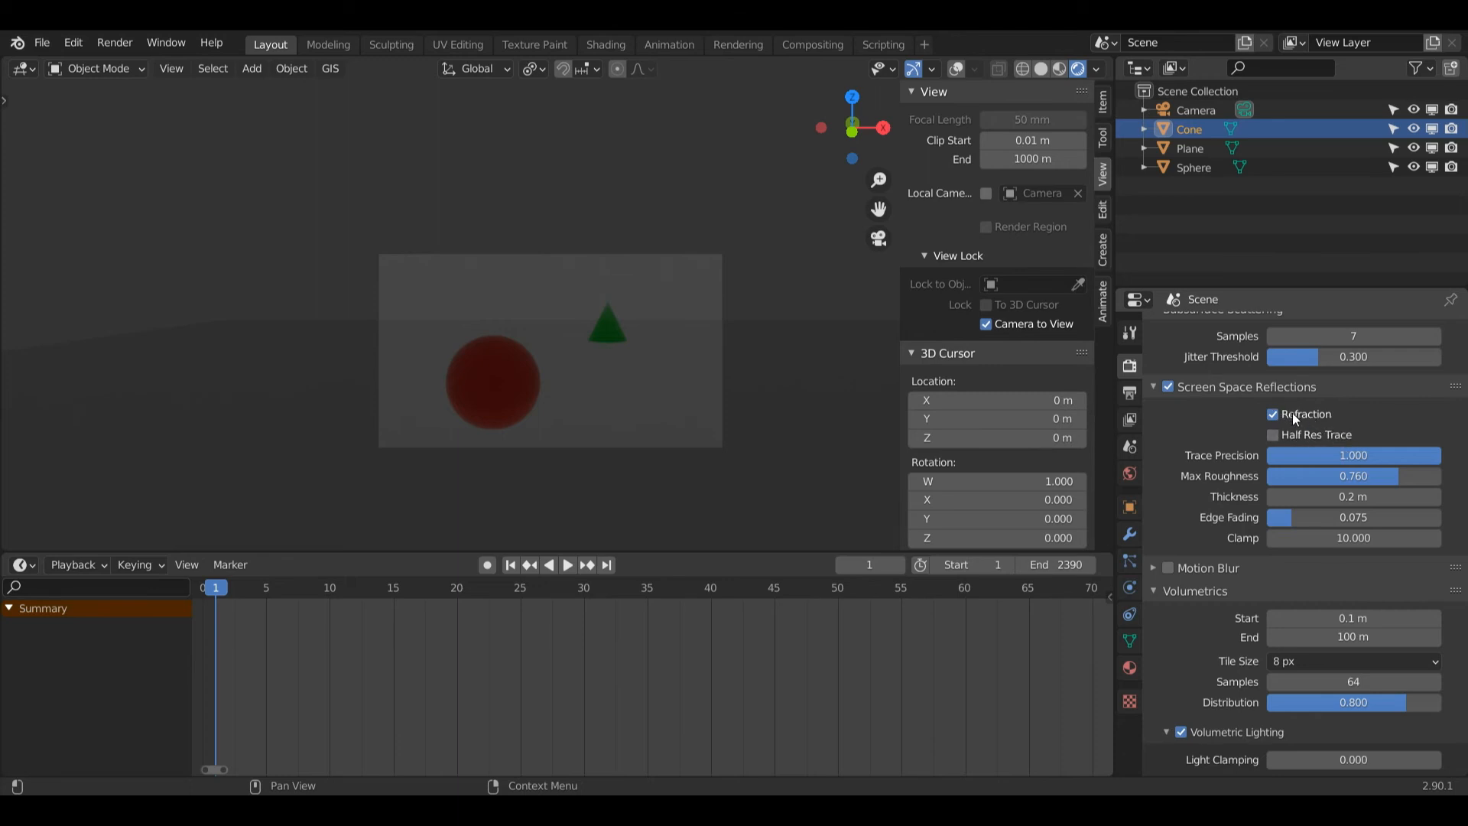
mouse_move(1431, 450)
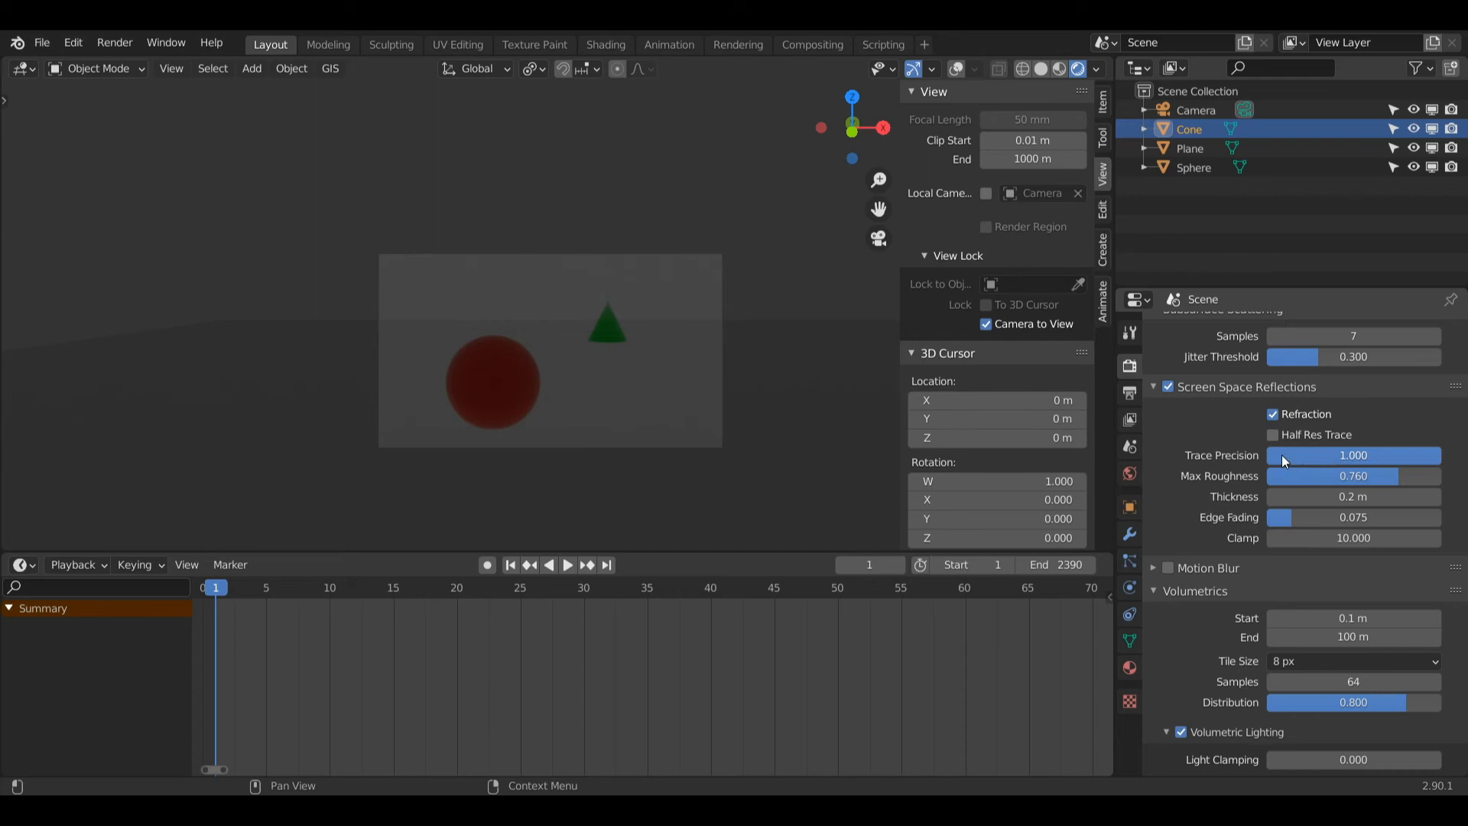
mouse_move(1439, 454)
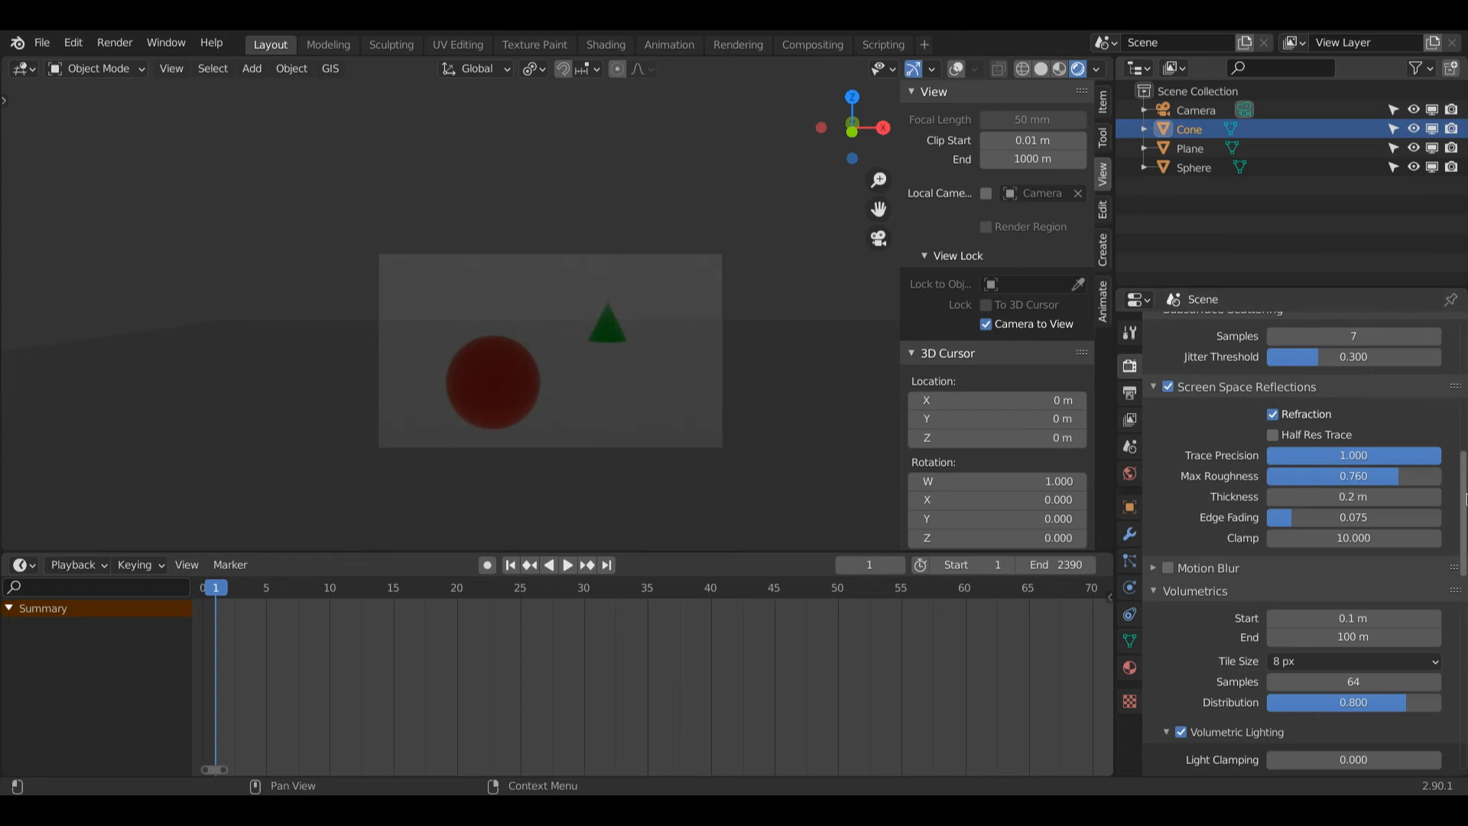
scroll("down", 3)
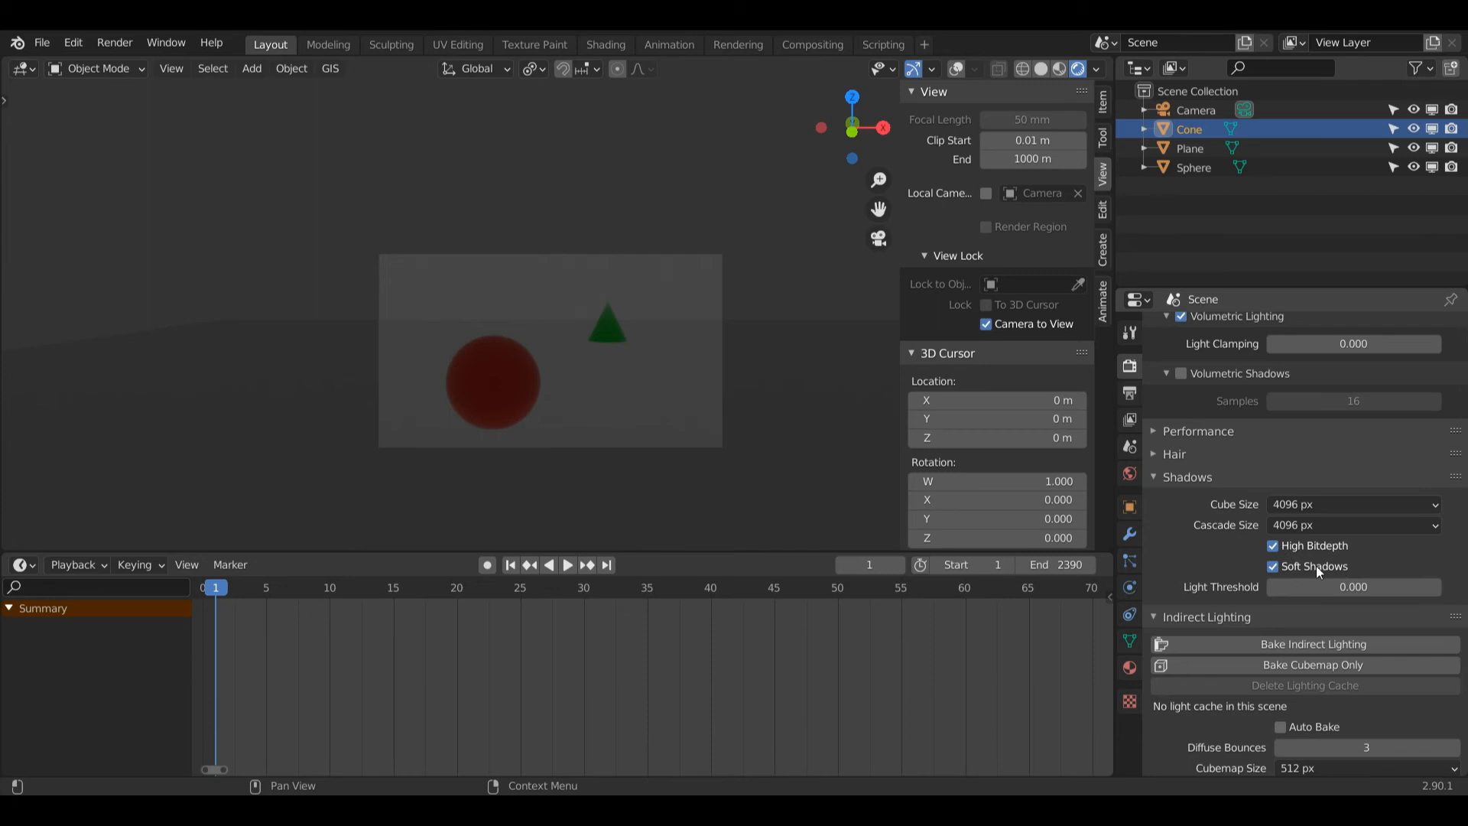
mouse_move(1240, 504)
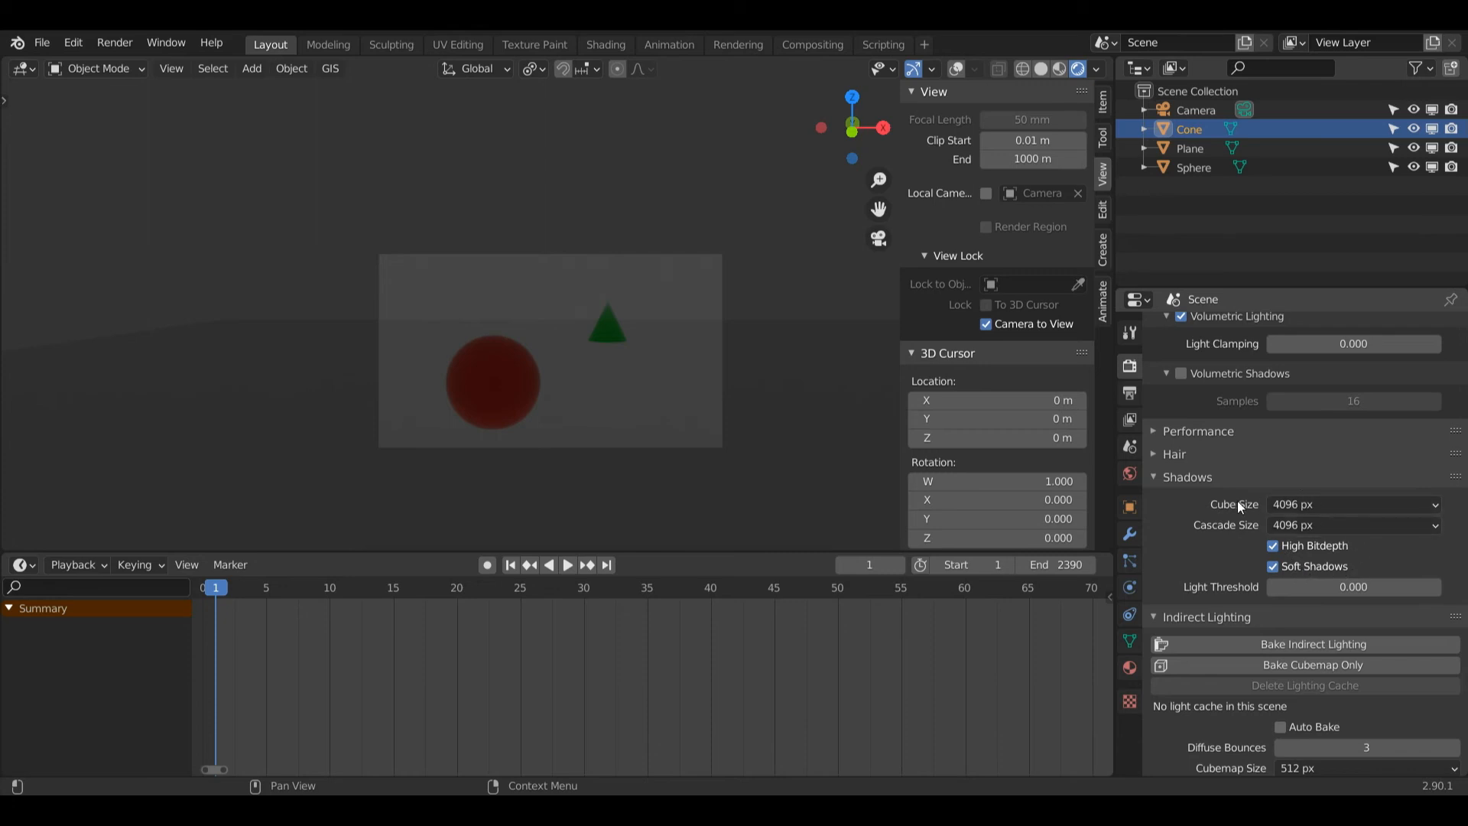
mouse_move(1365, 513)
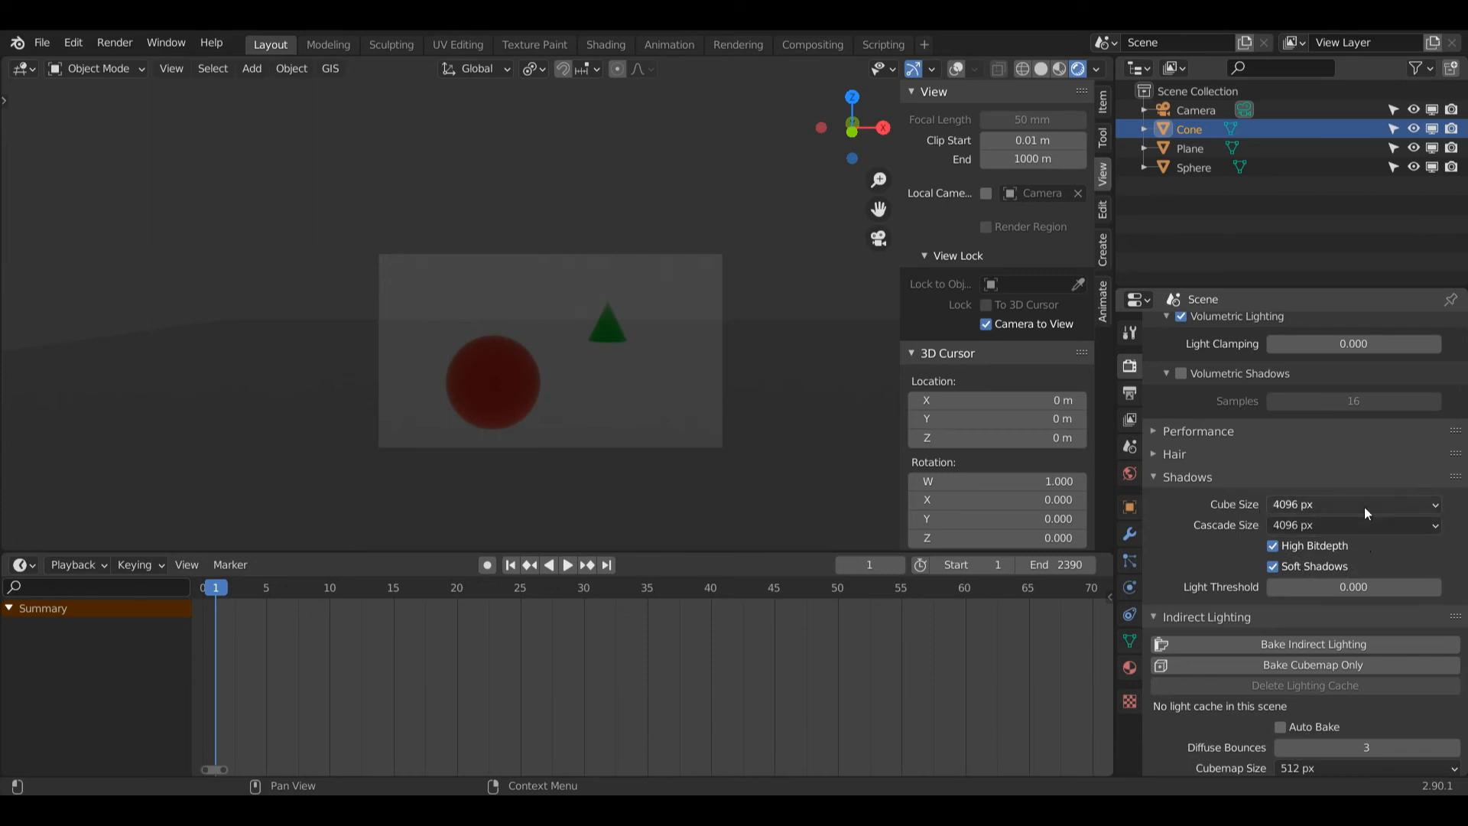
mouse_move(1364, 546)
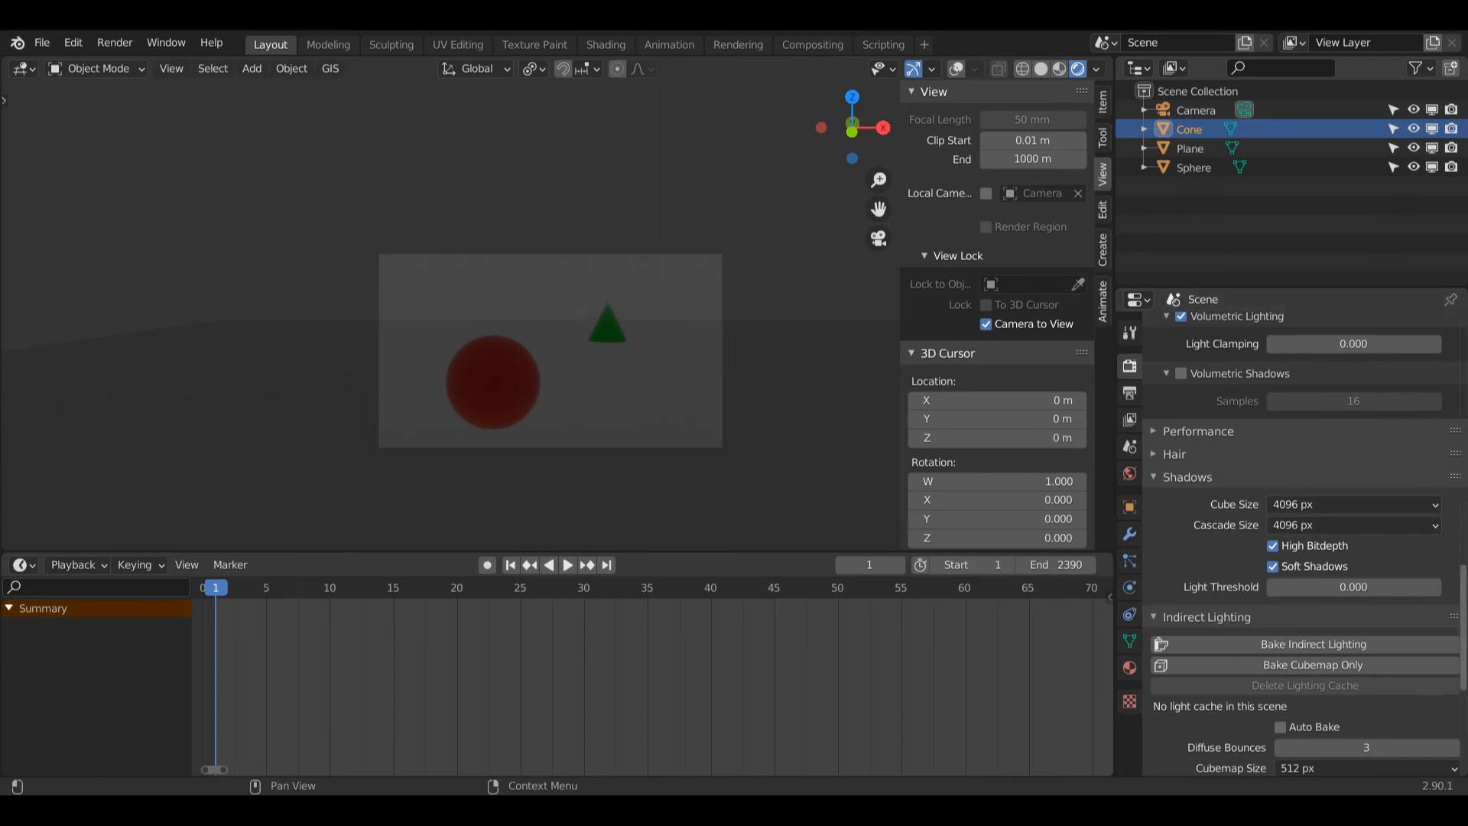
Set the render engine to Cycles so the viewport shows a path-traced preview
left_click(1365, 328)
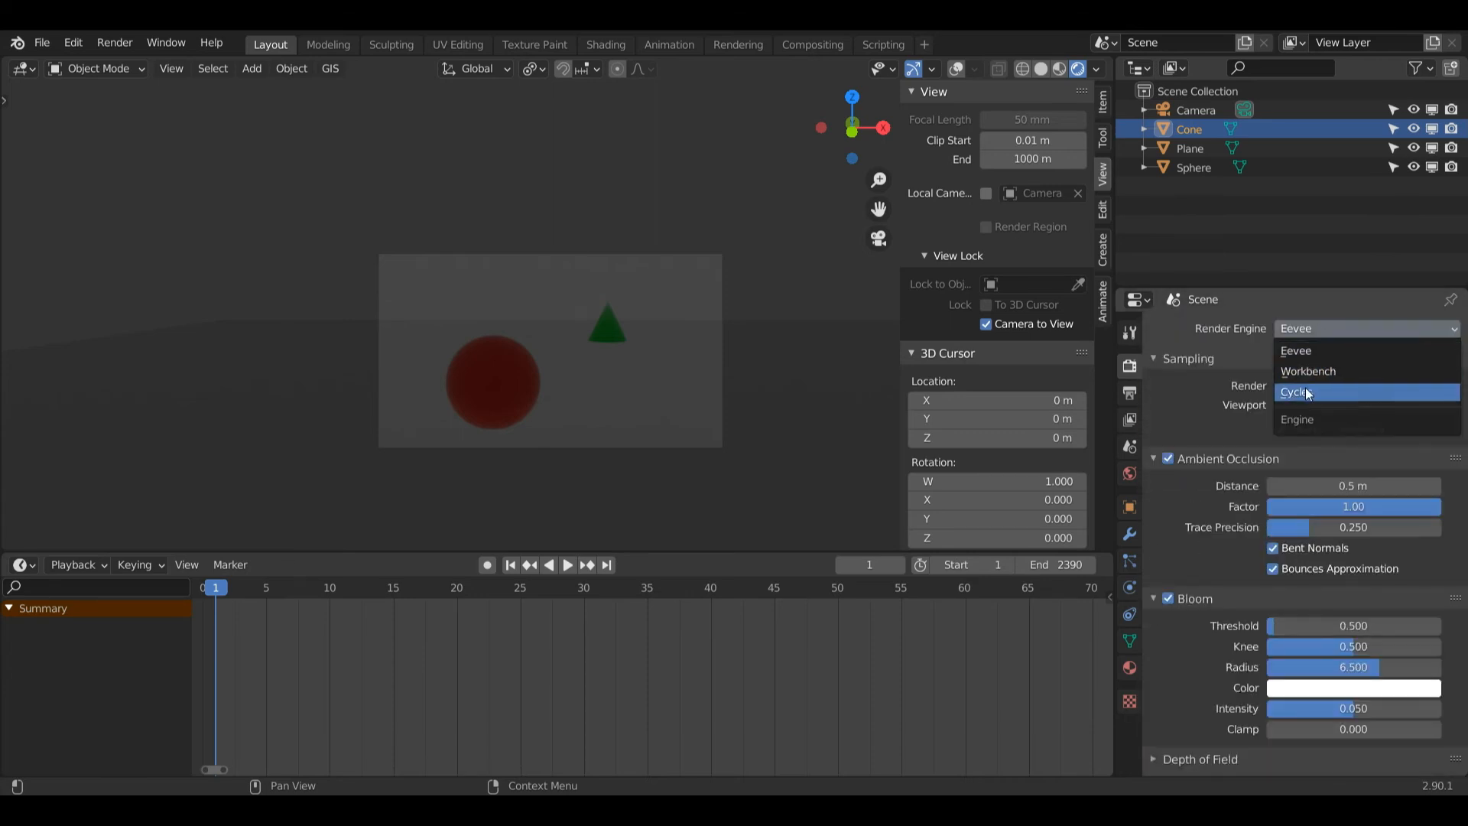
left_click(1294, 392)
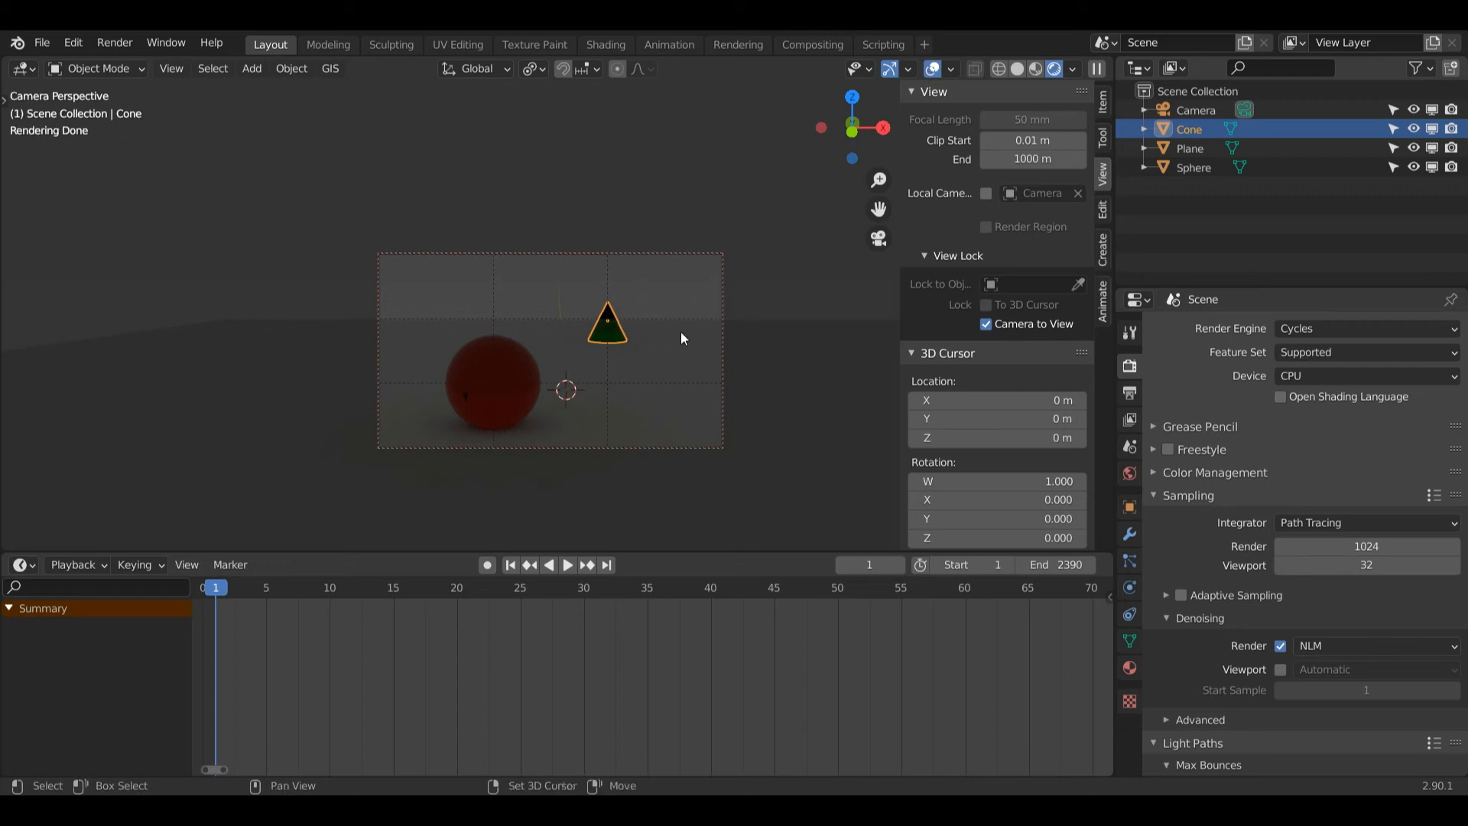
Add a Sun light and move it high above the sphere and cone
left_click(251, 68)
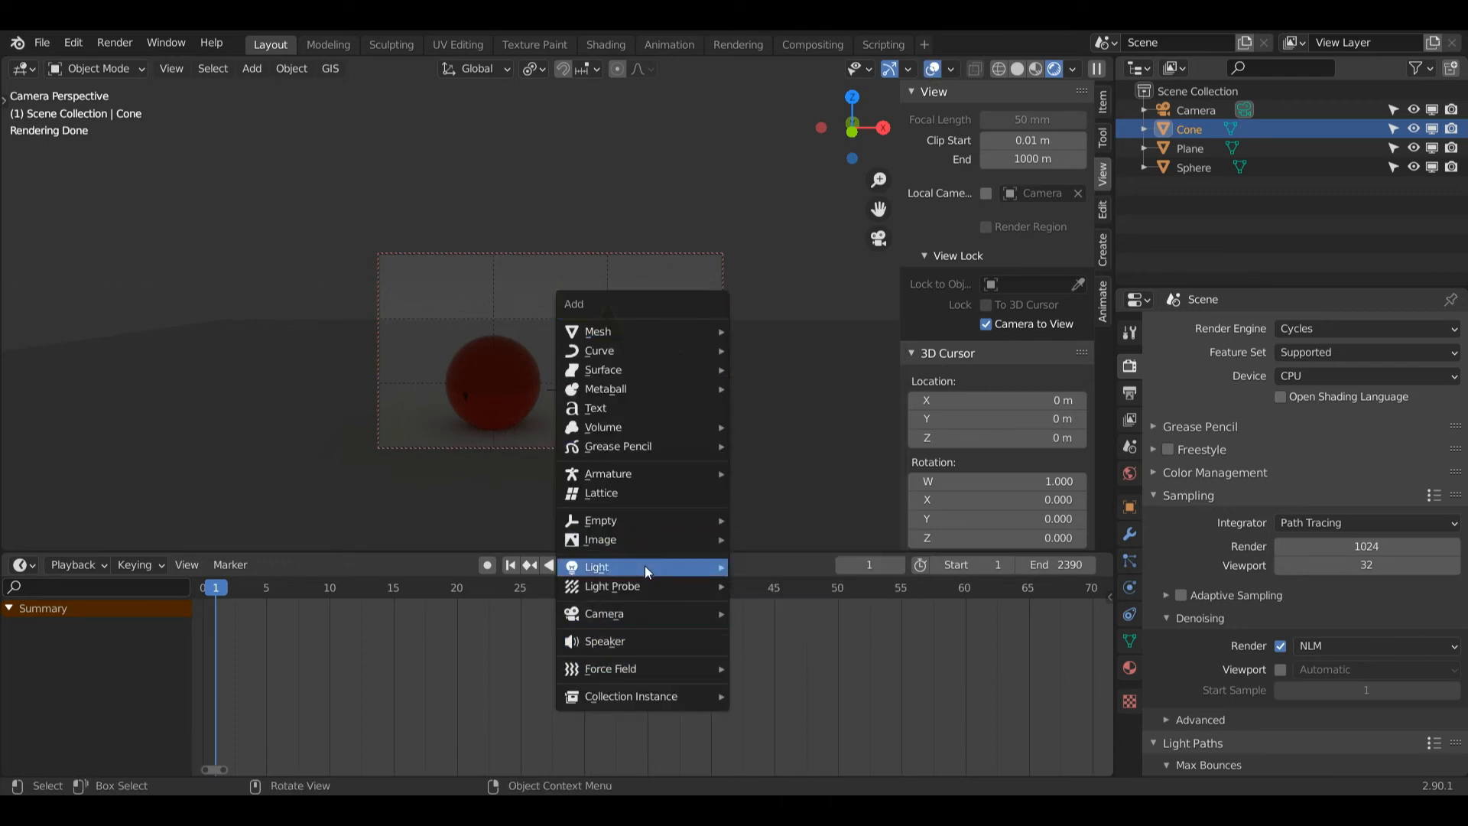
mouse_move(596, 566)
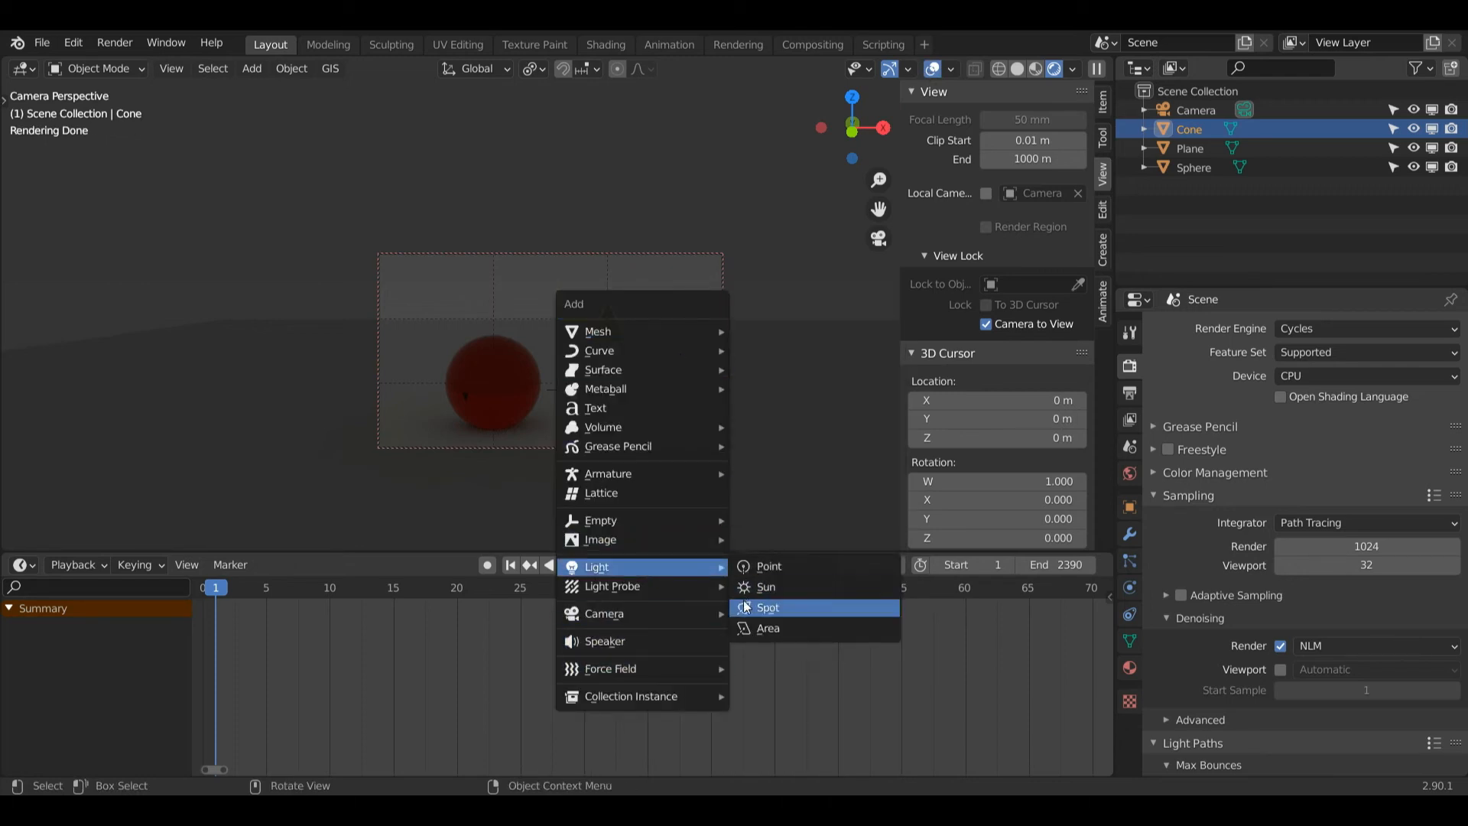
left_click(764, 587)
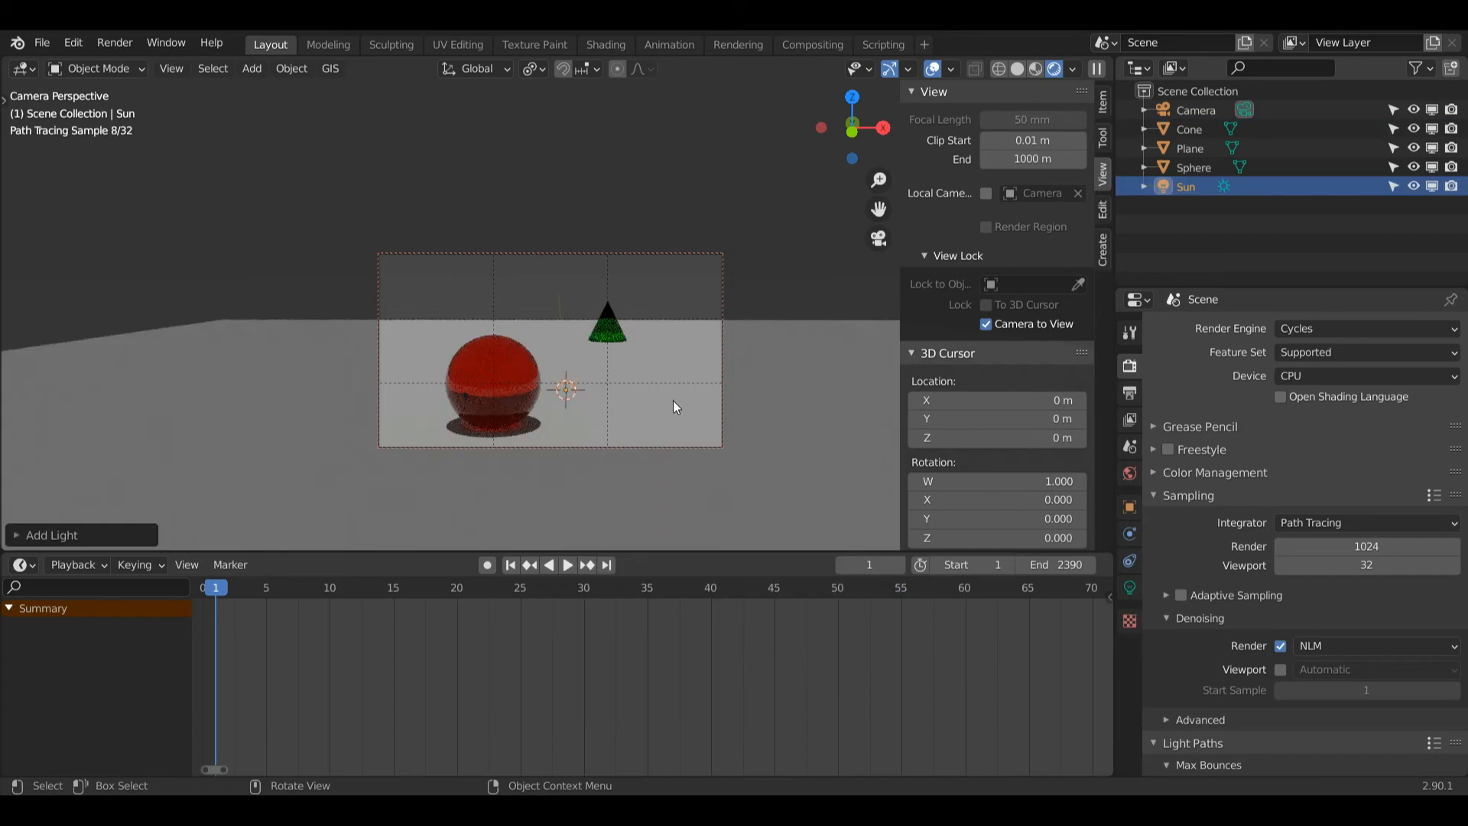
key("g")
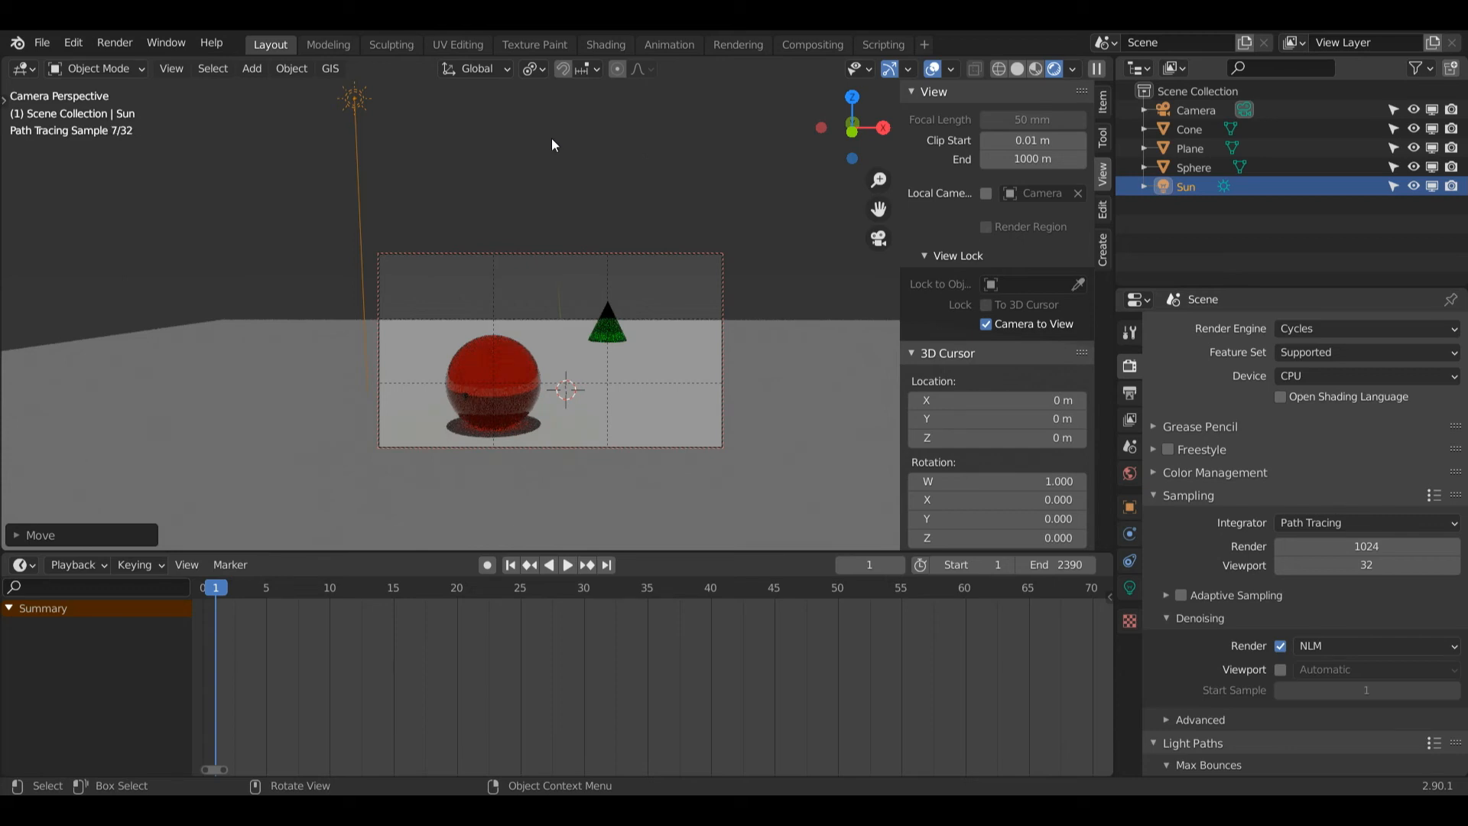
key("g")
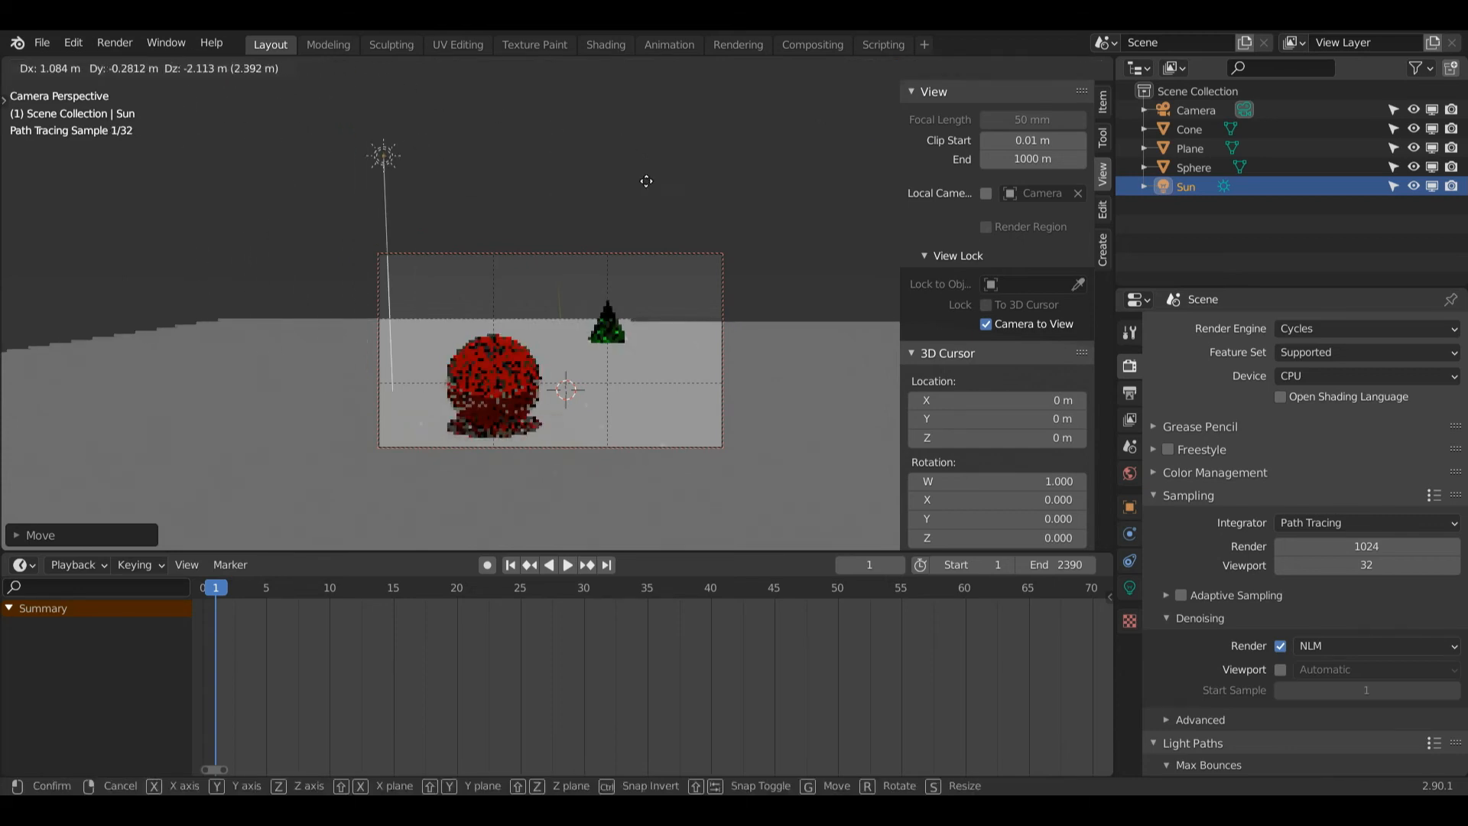
mouse_move(527, 190)
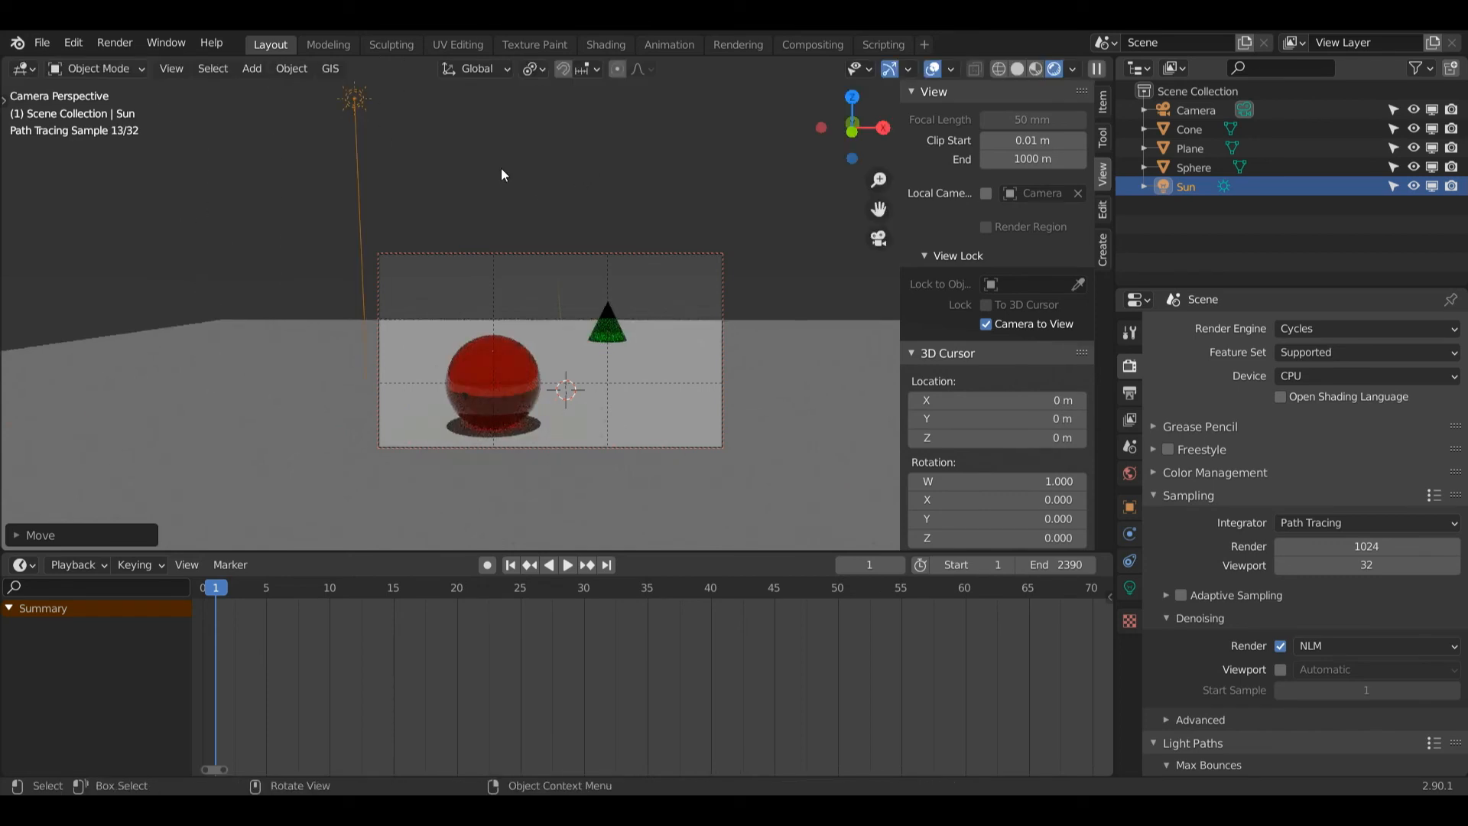
Rotate the sun toward the sphere so its shadow falls onto the plane
key("r")
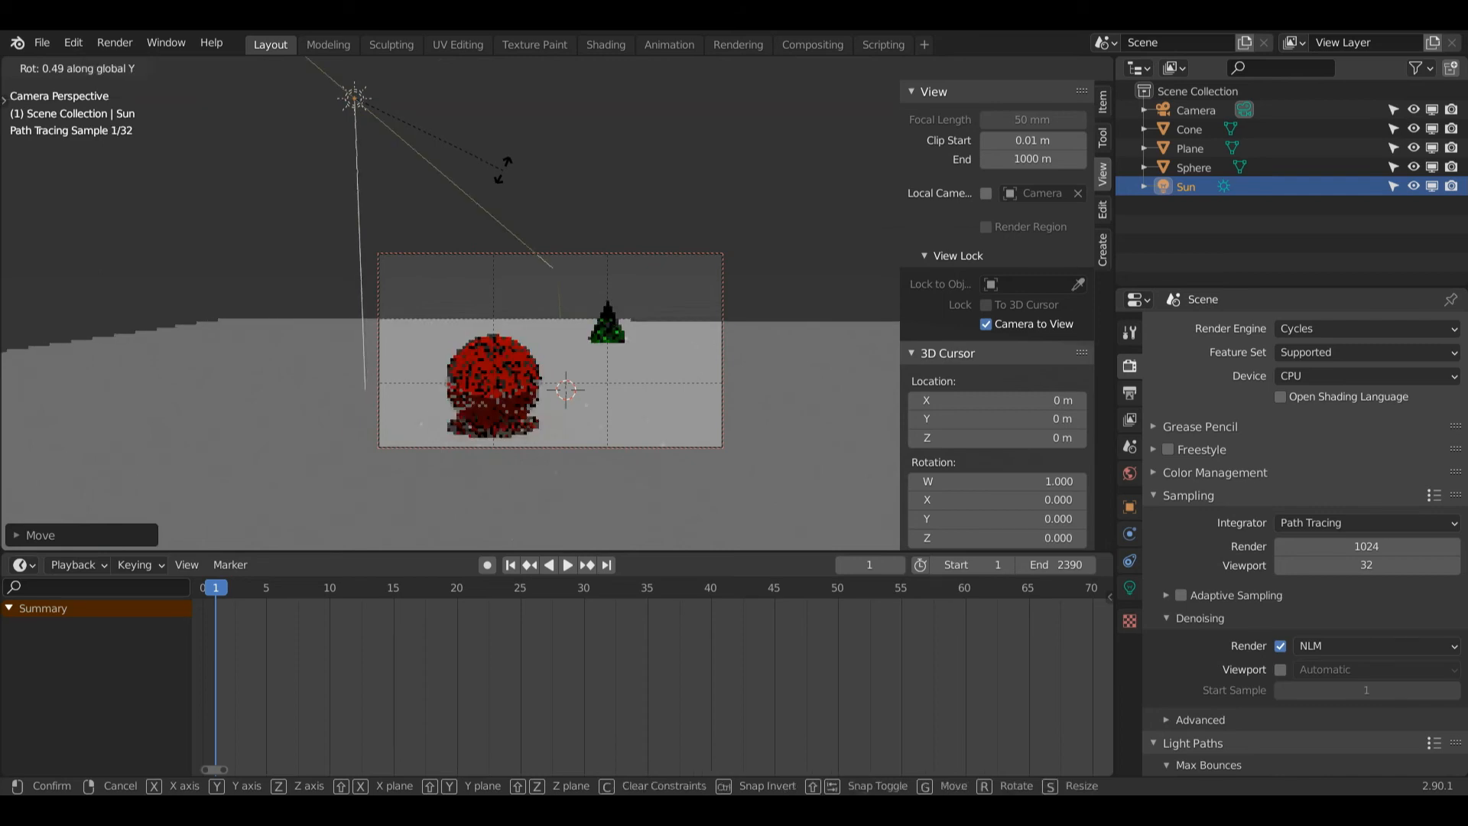
mouse_move(440, 71)
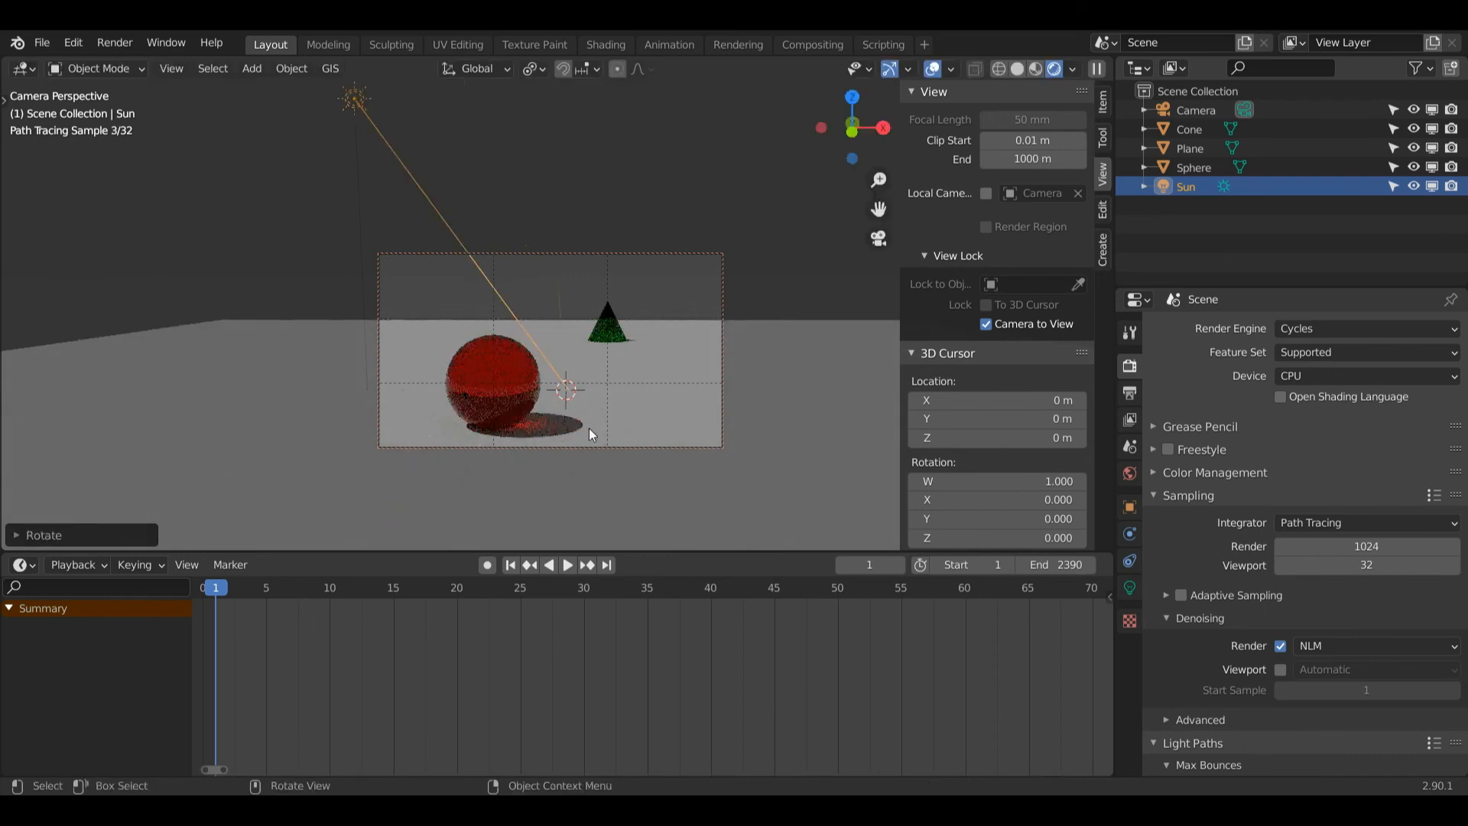
mouse_move(684, 328)
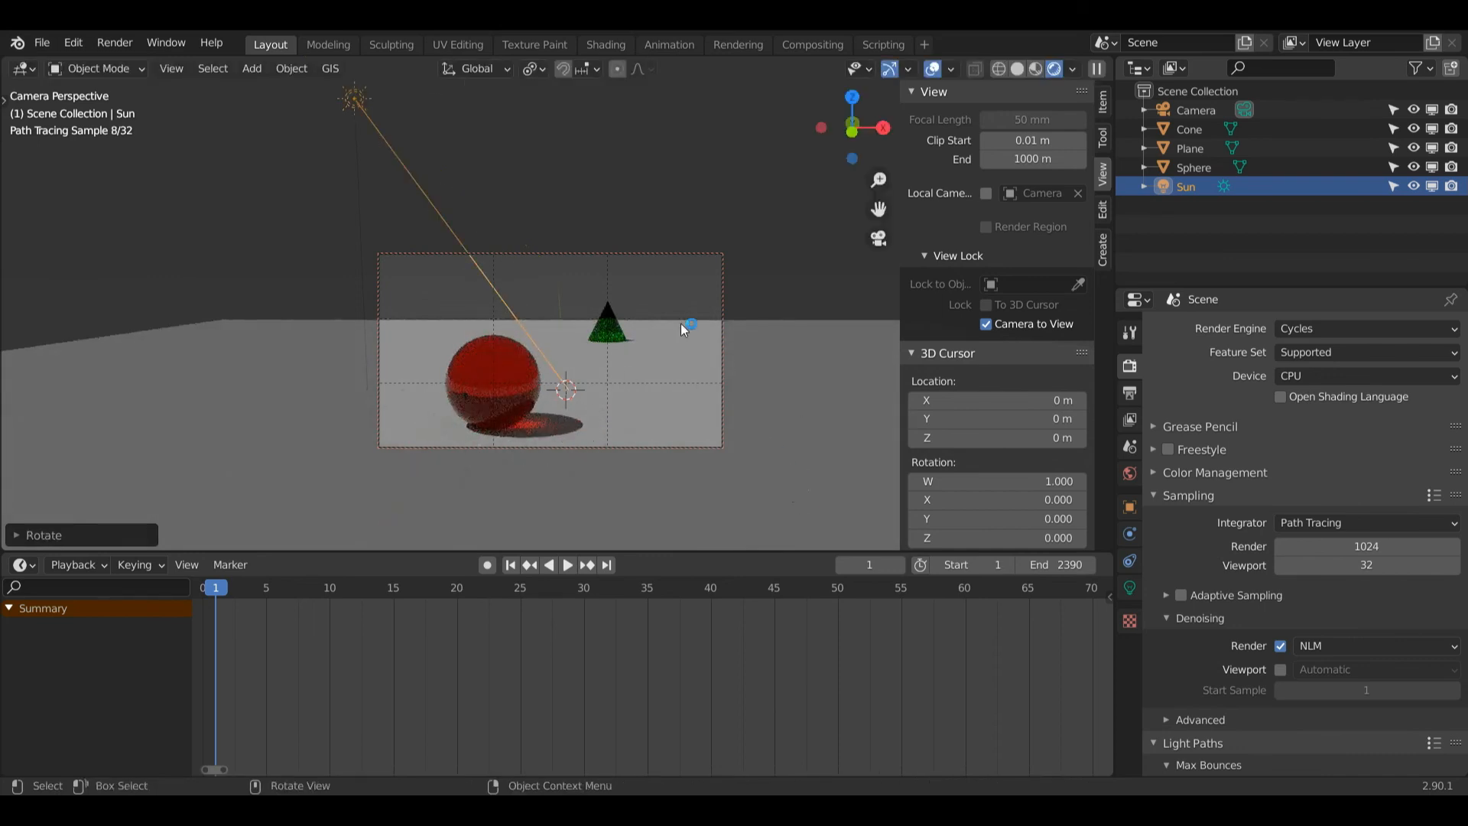
key("r")
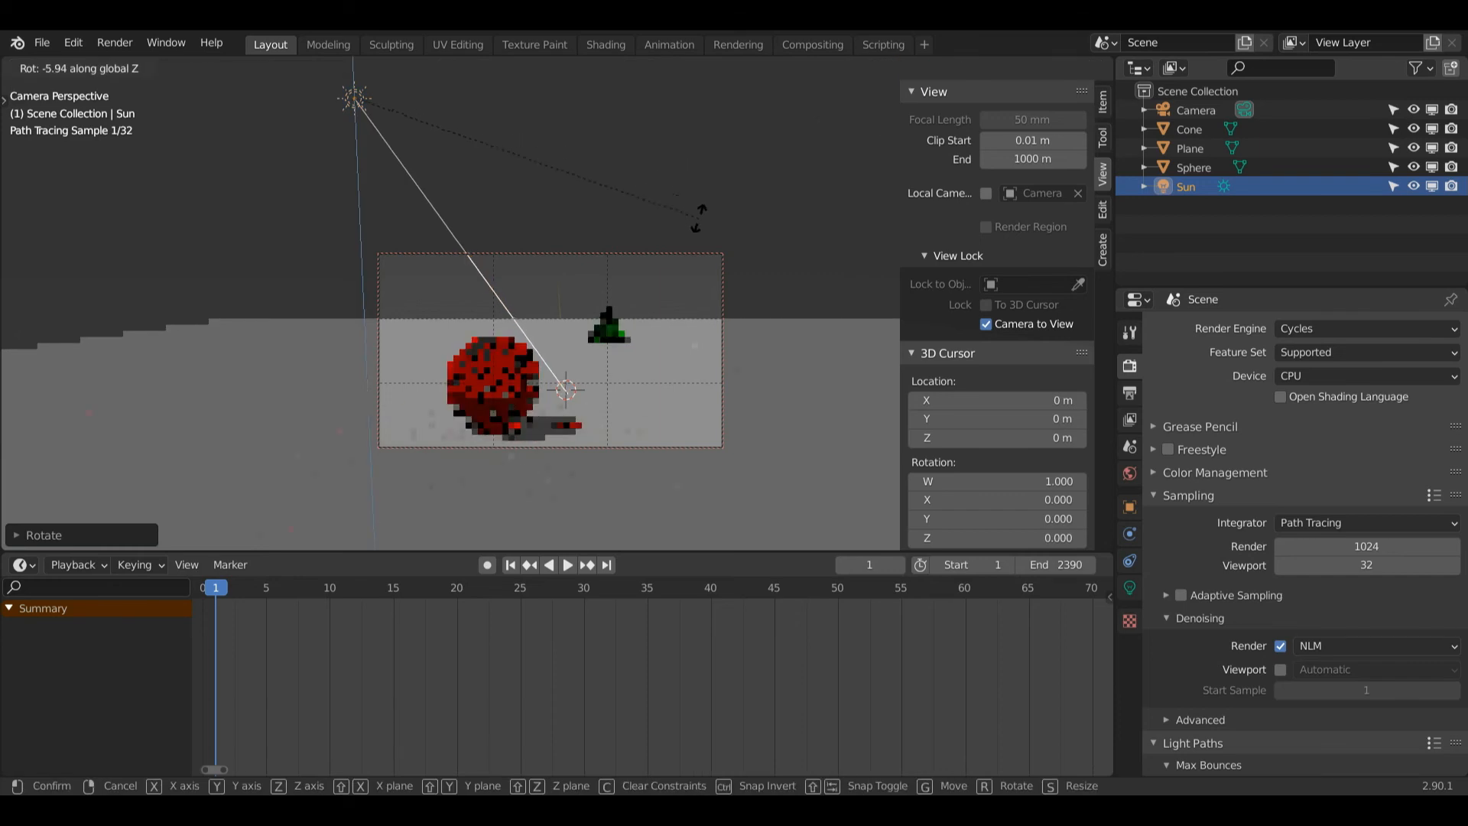
mouse_move(459, 117)
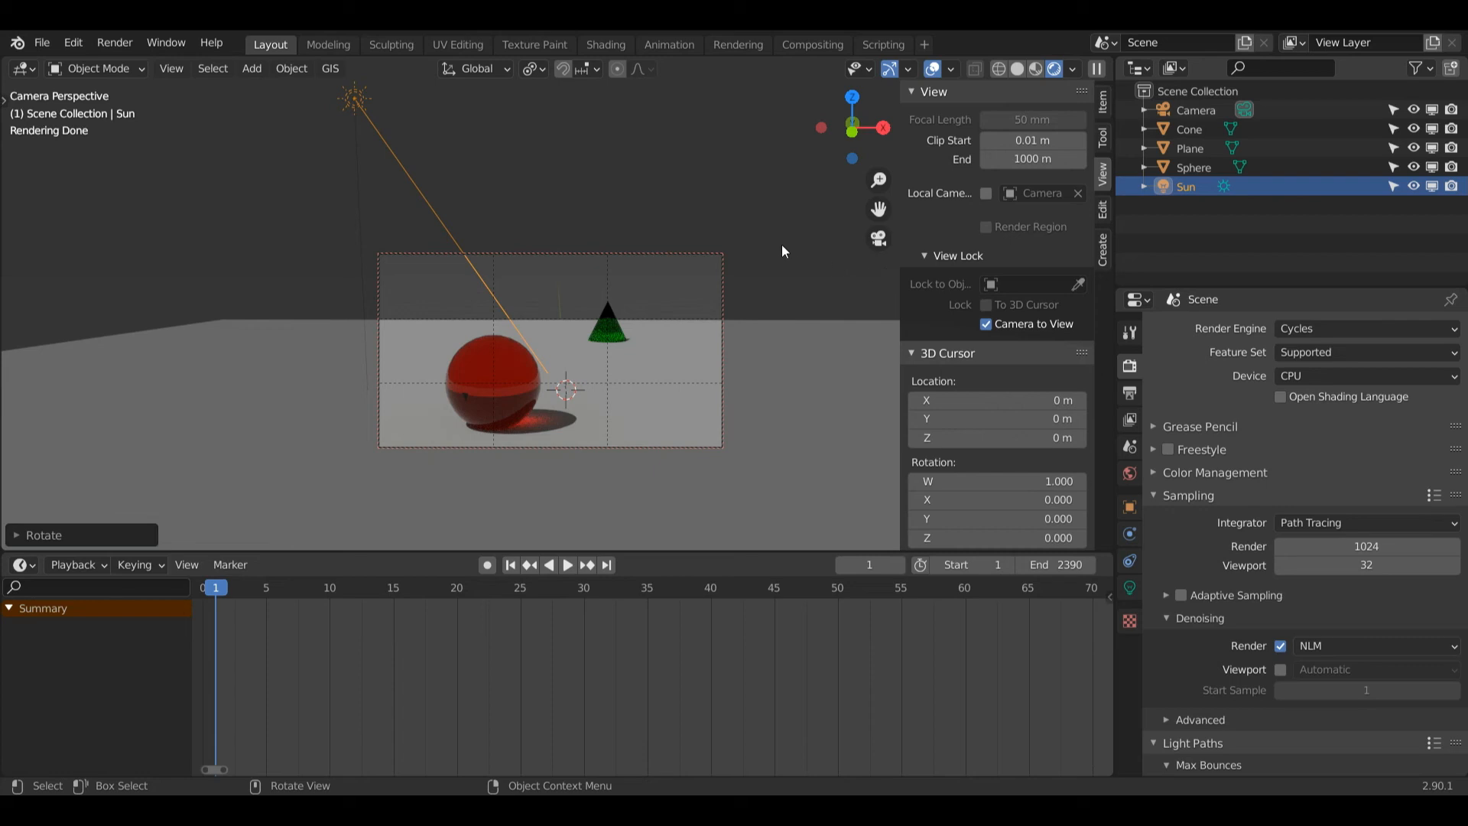
mouse_move(916, 205)
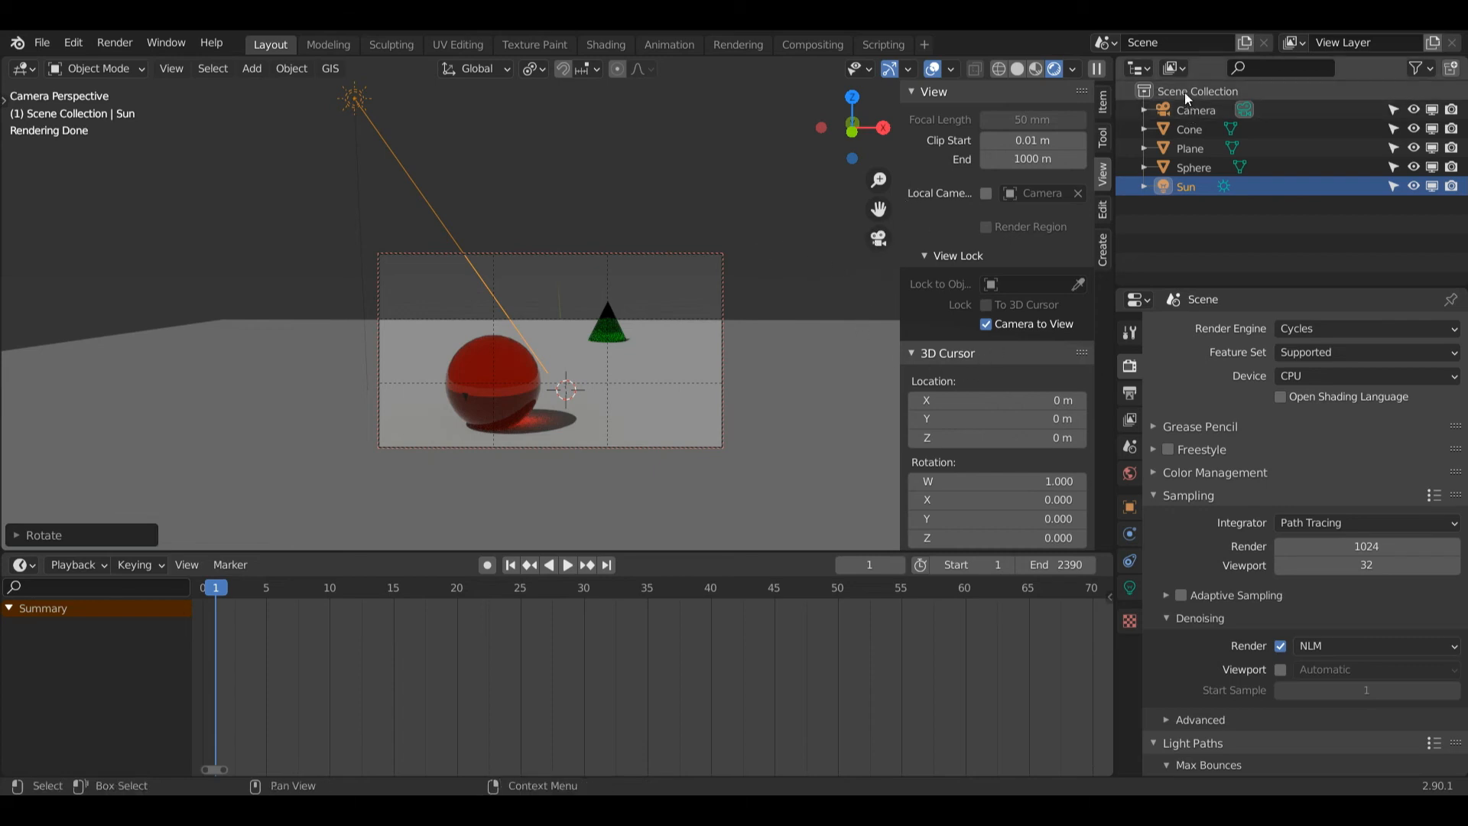
Enable the camera's depth of field focused on the Sphere with f-stop 0.1
left_click(1197, 91)
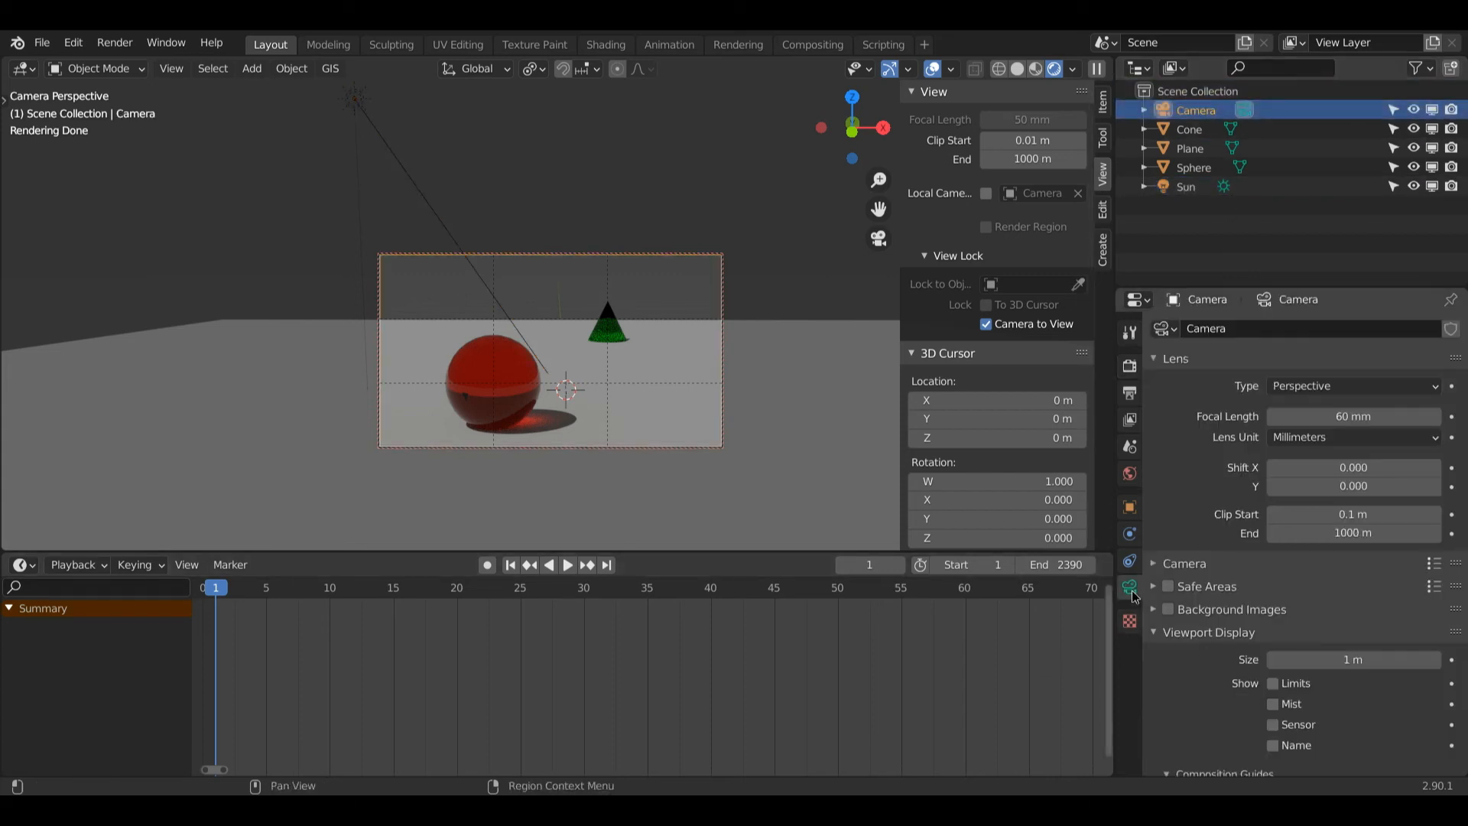
scroll("down", 3)
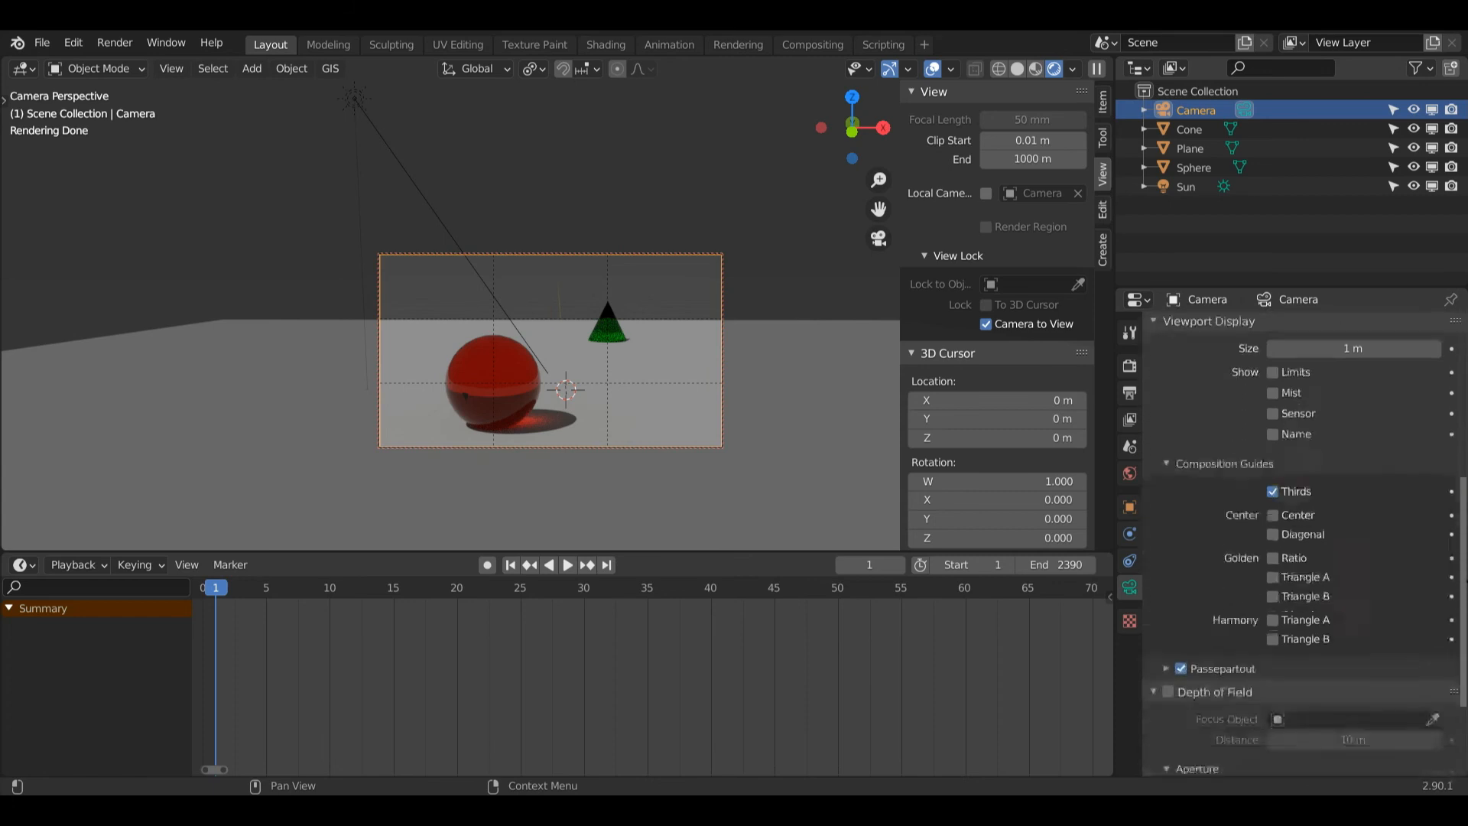
scroll("down", 3)
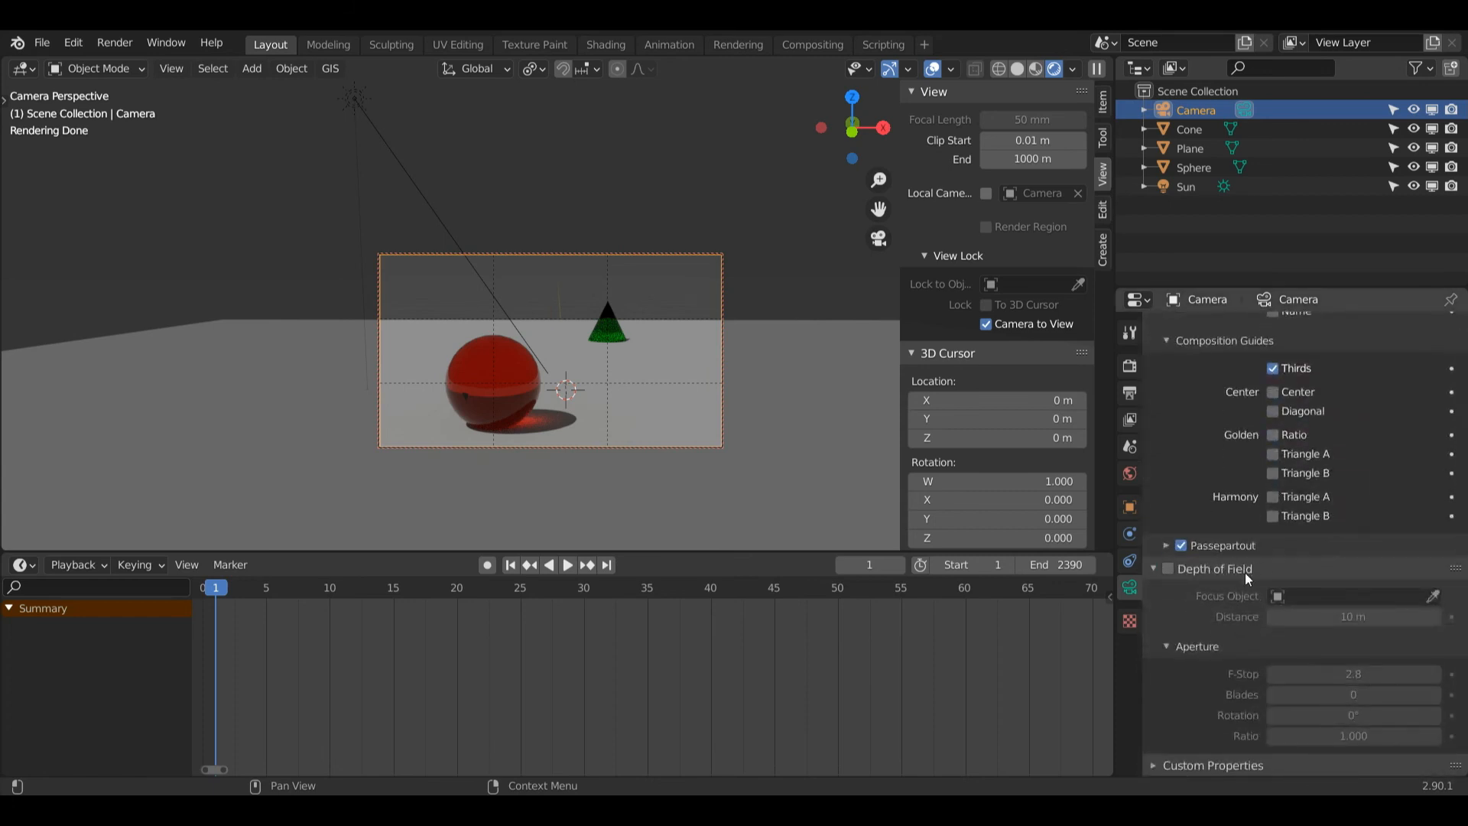
mouse_move(1129, 588)
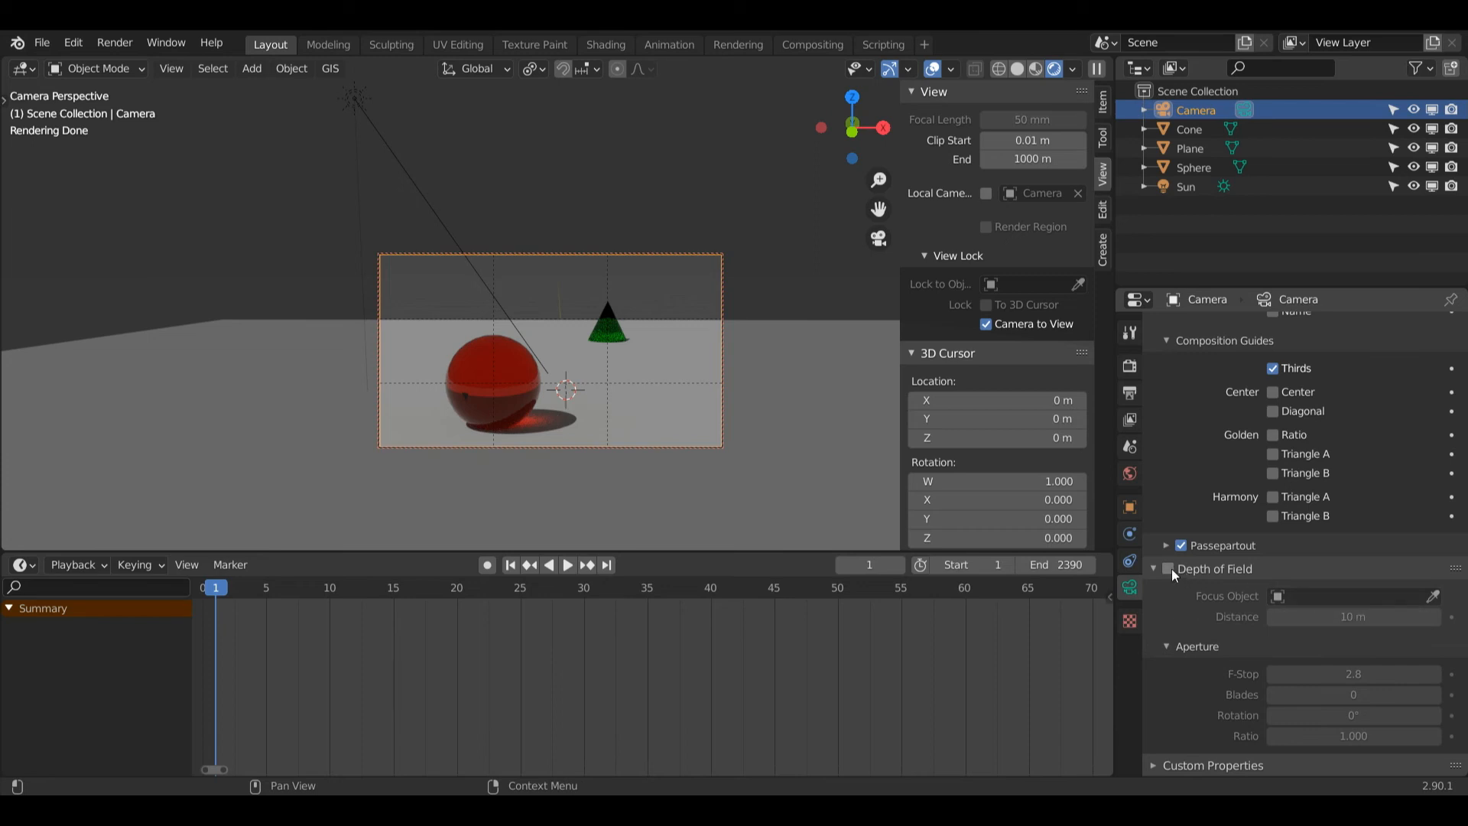
left_click(1167, 568)
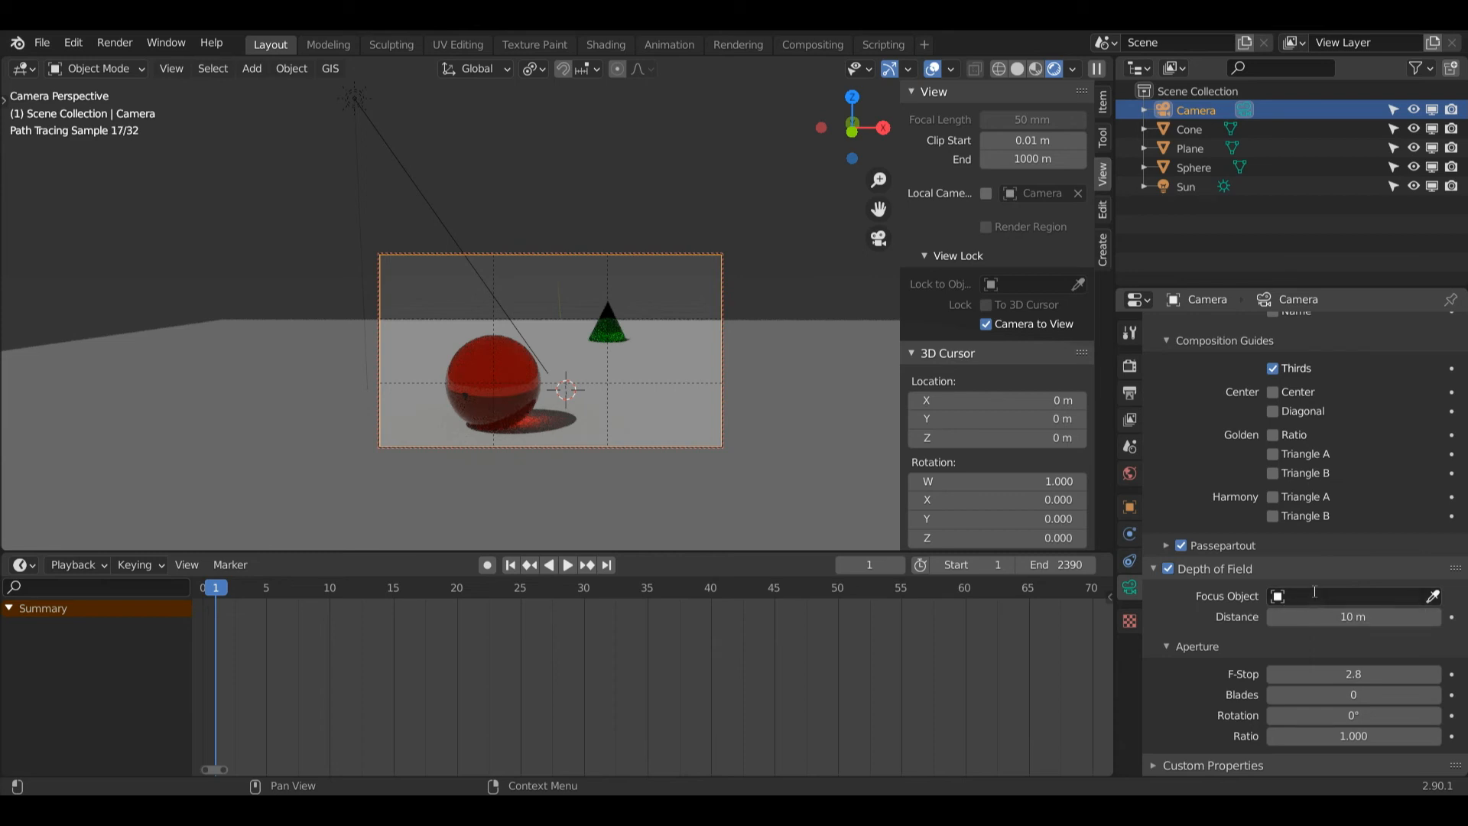
left_click(1348, 595)
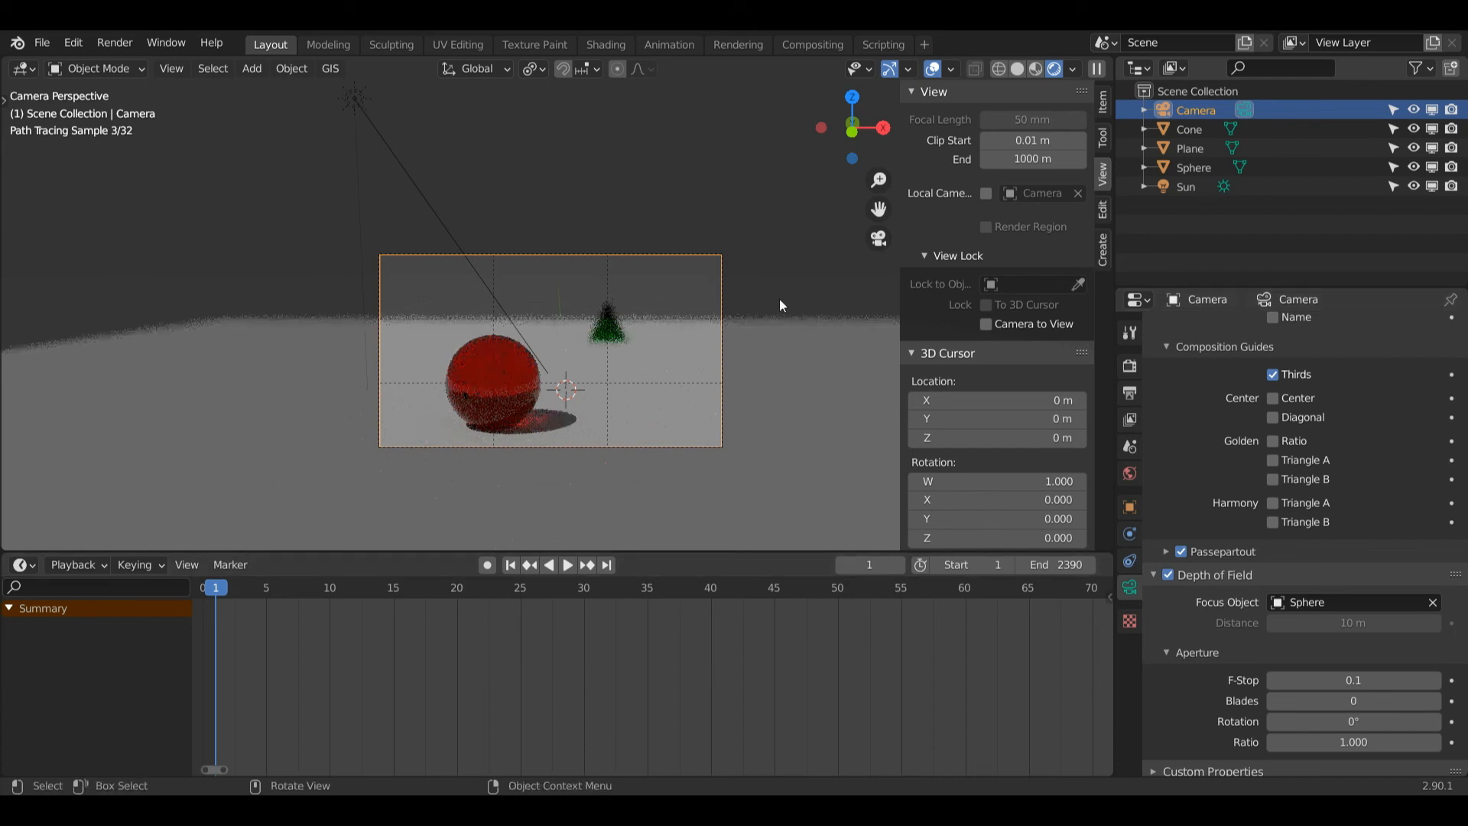
mouse_move(866, 323)
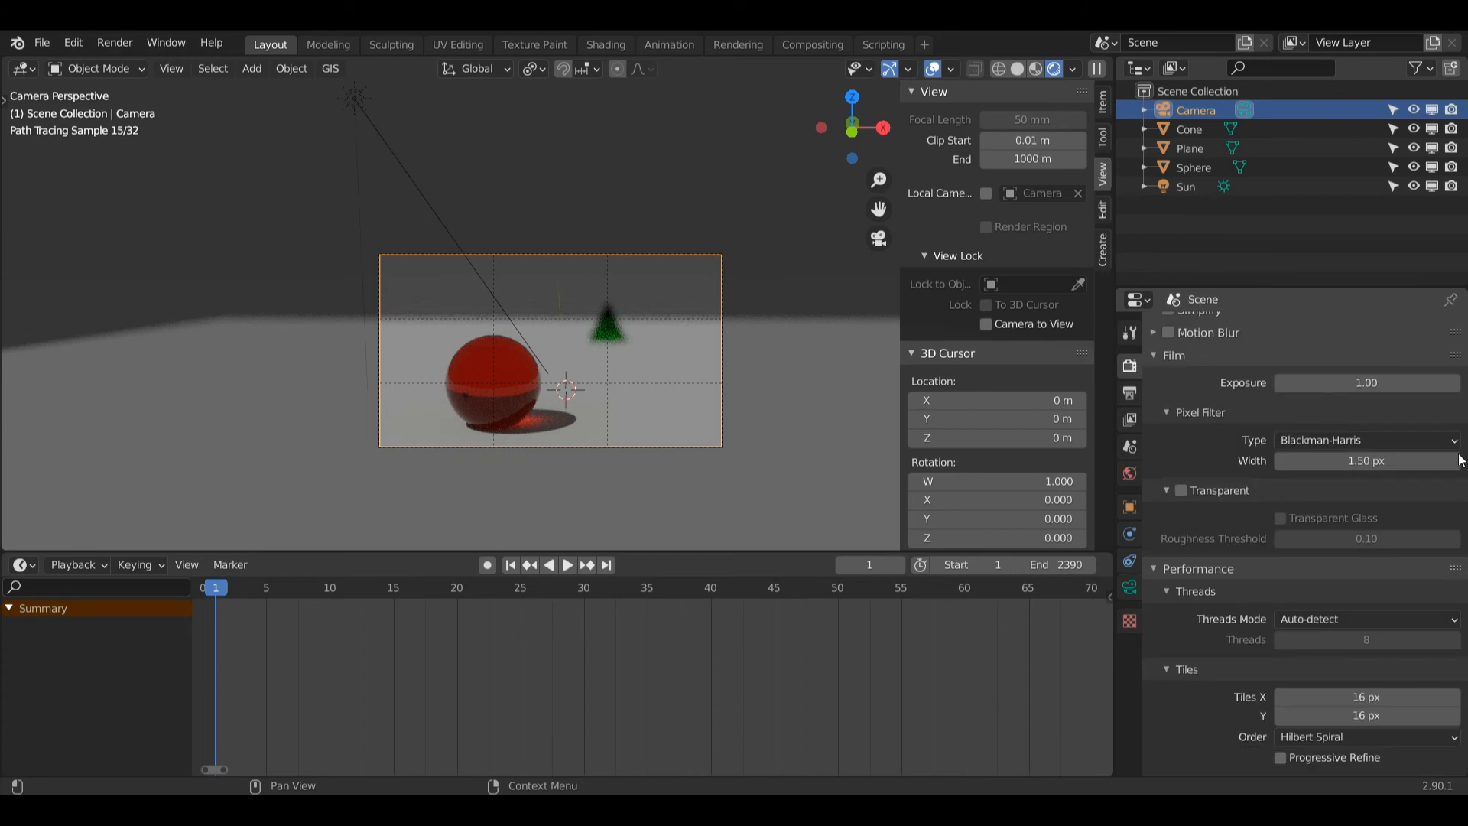
Switch the render engine to Eevee and back to Cycles, then raise the camera f-stop to 0.6
left_click(1362, 328)
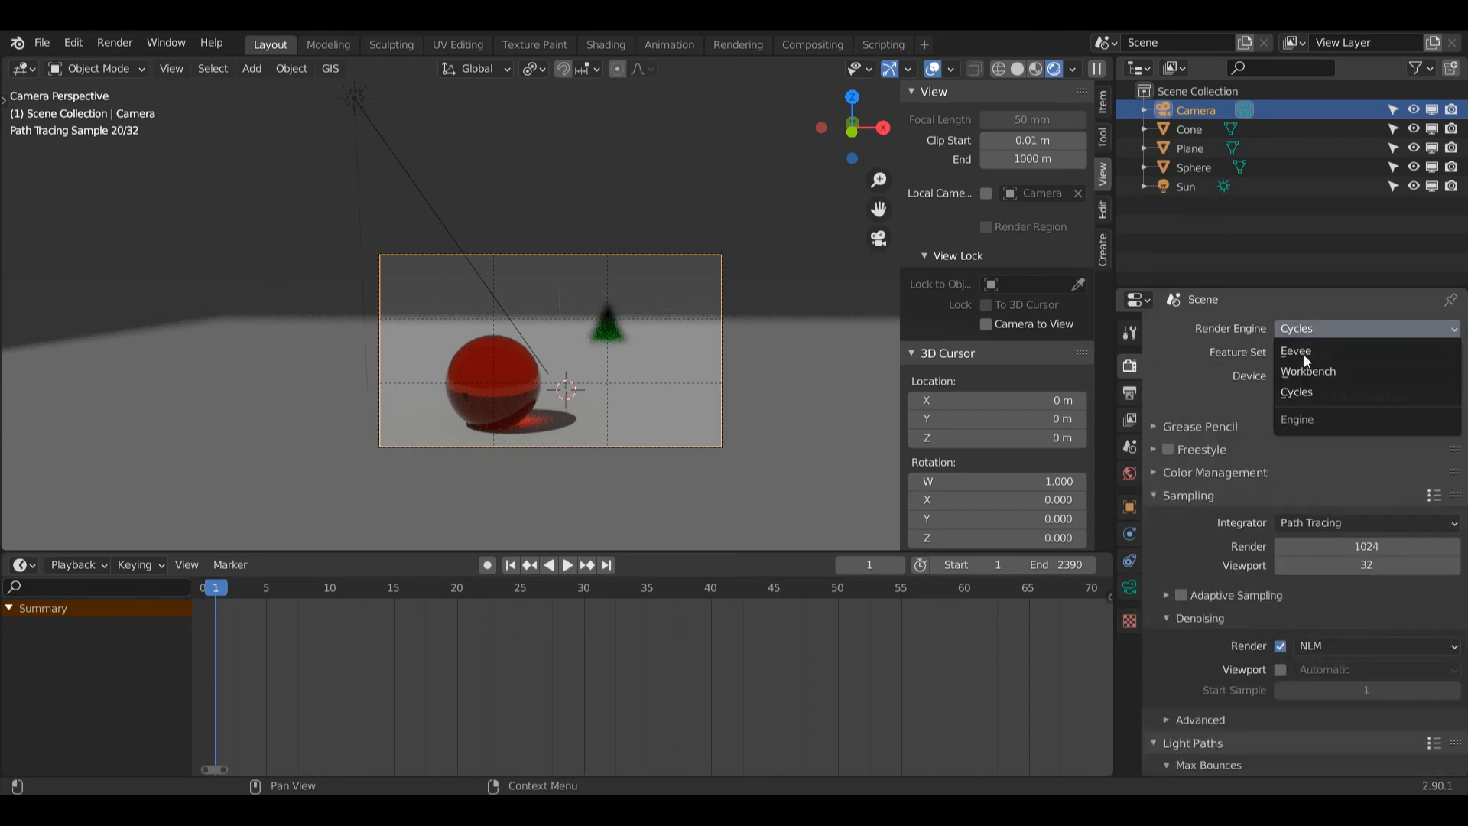
left_click(1297, 350)
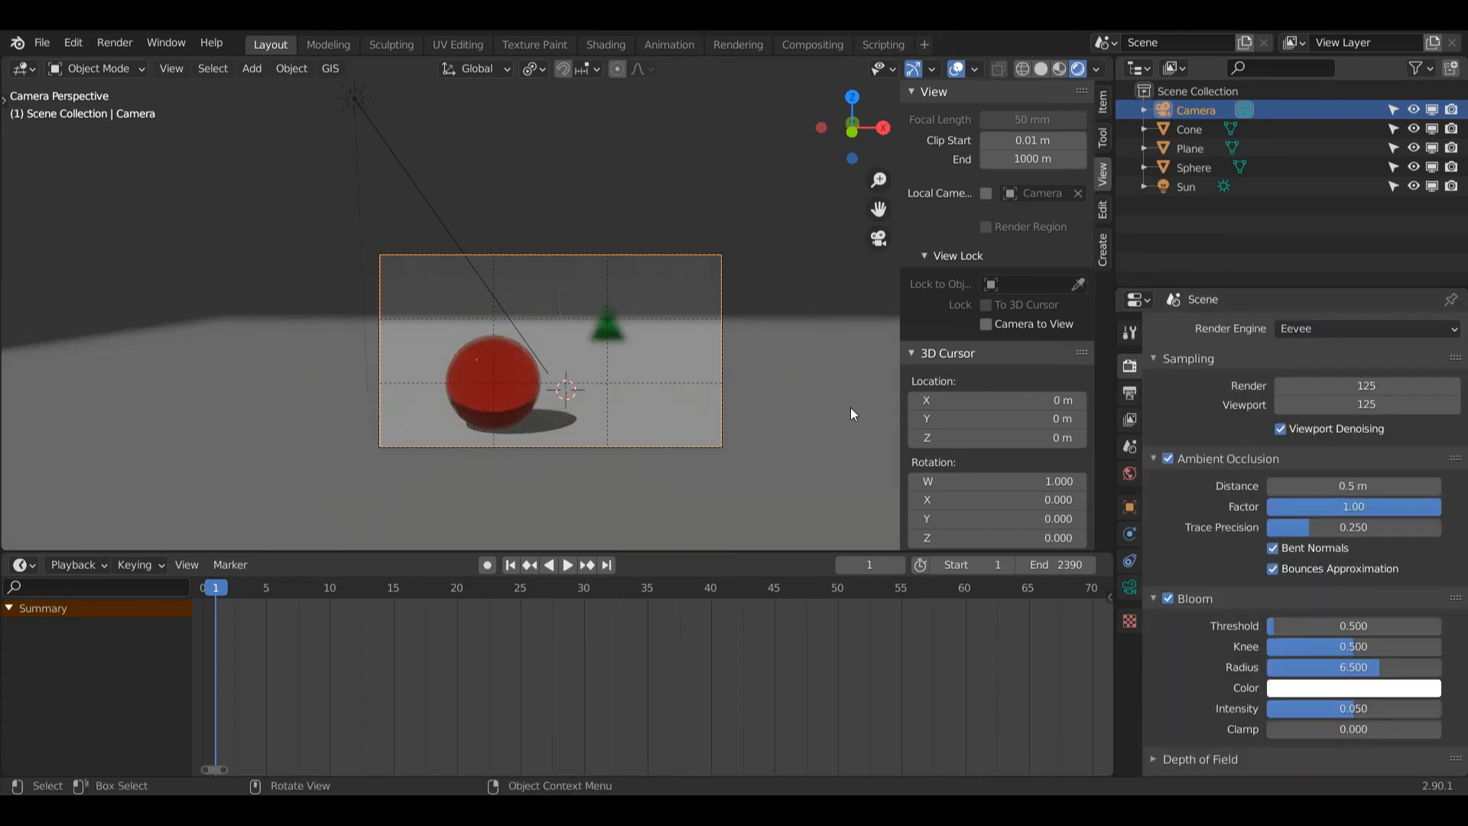
left_click(1362, 328)
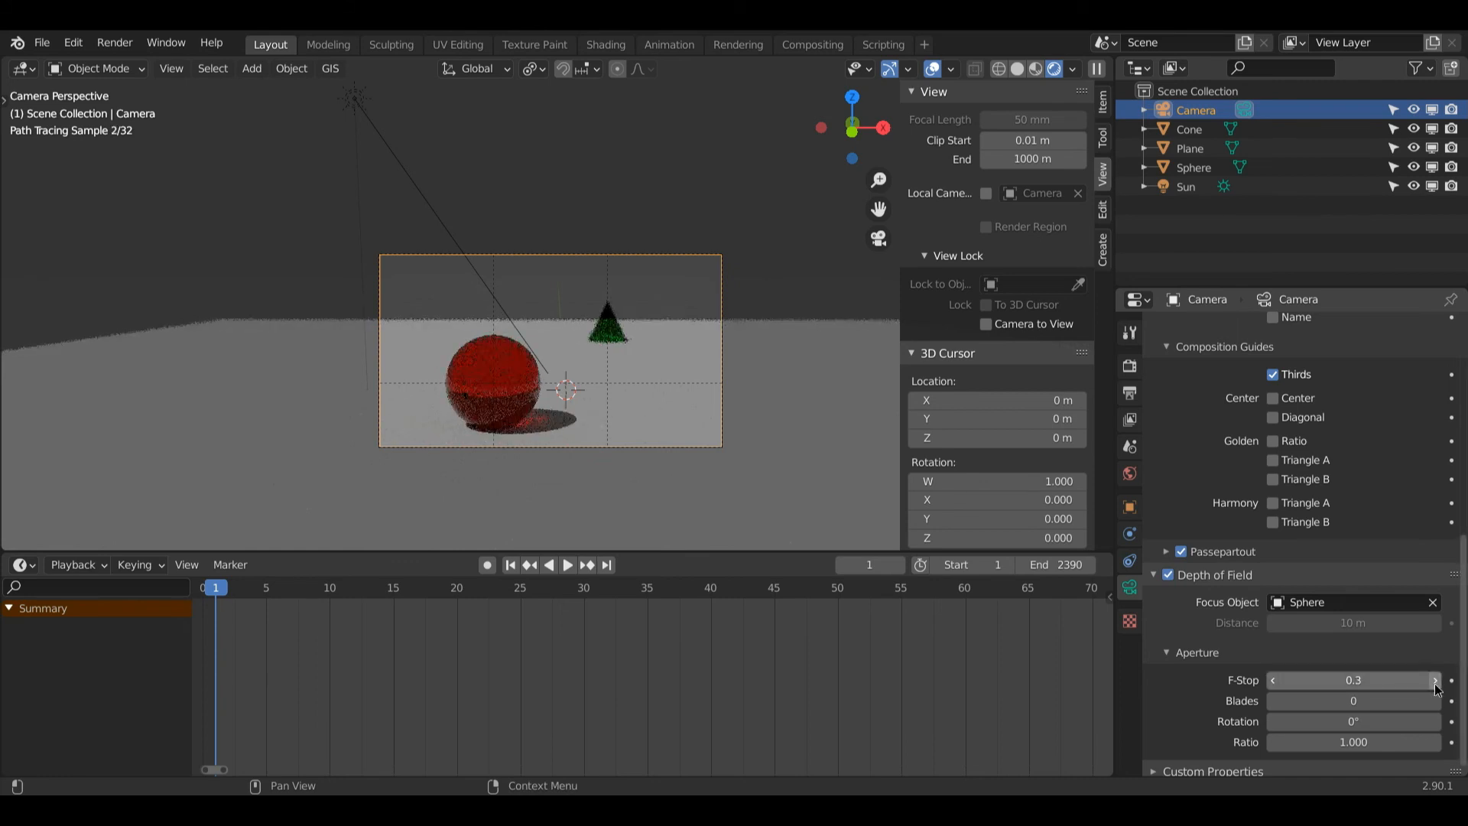
left_click(1431, 680)
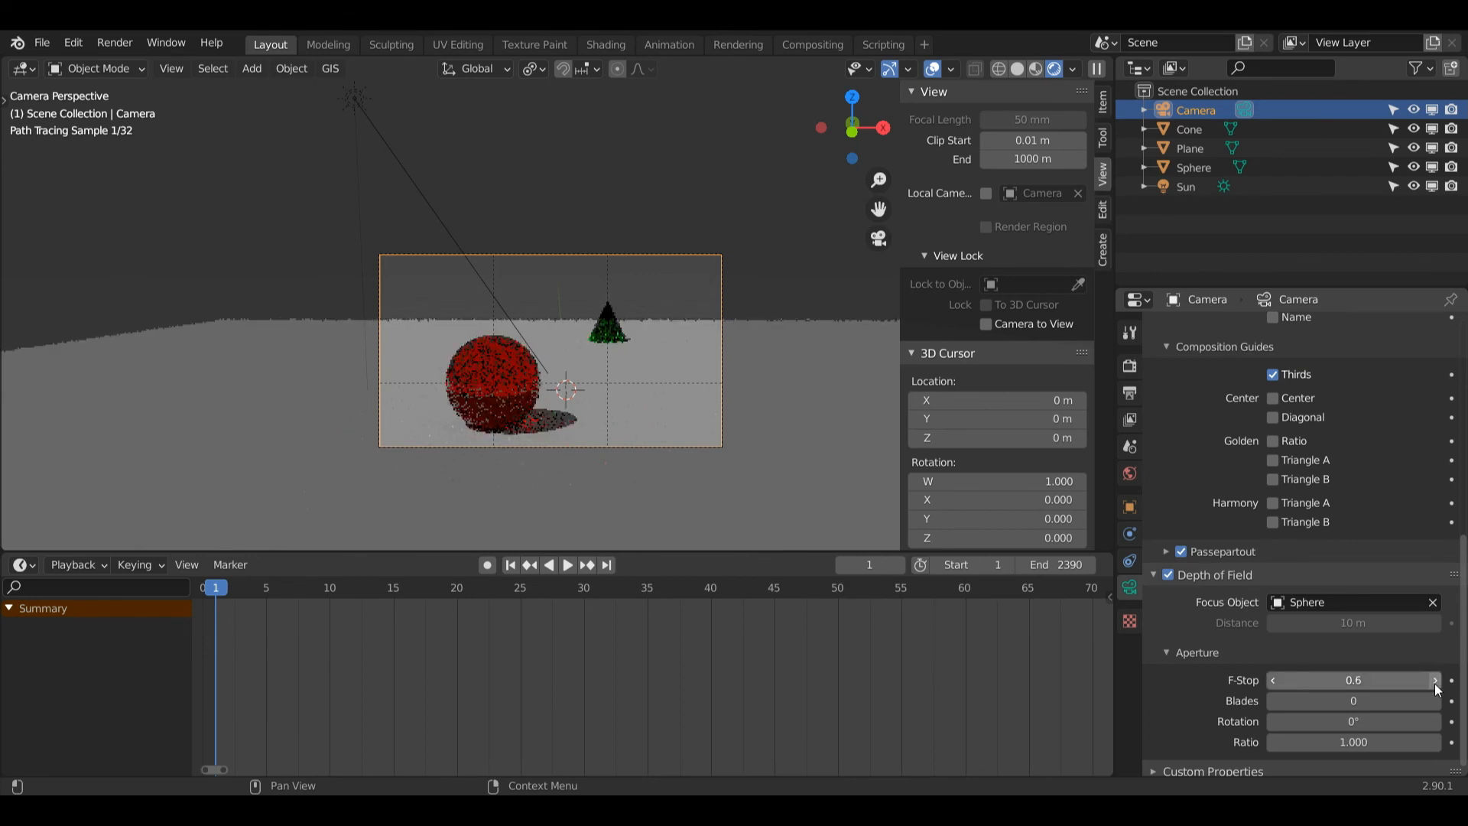
left_click(1434, 679)
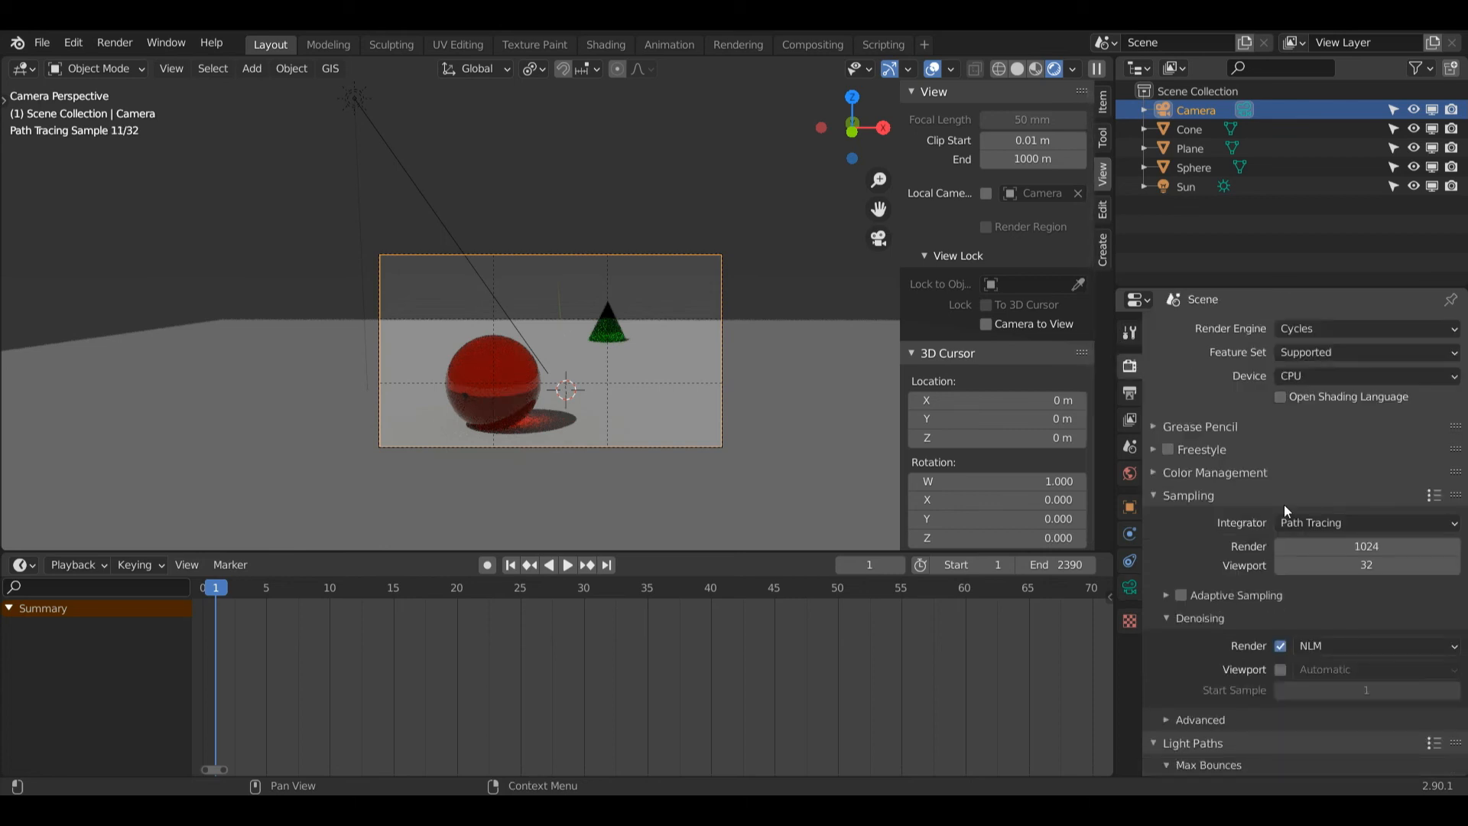
scroll("down", 3)
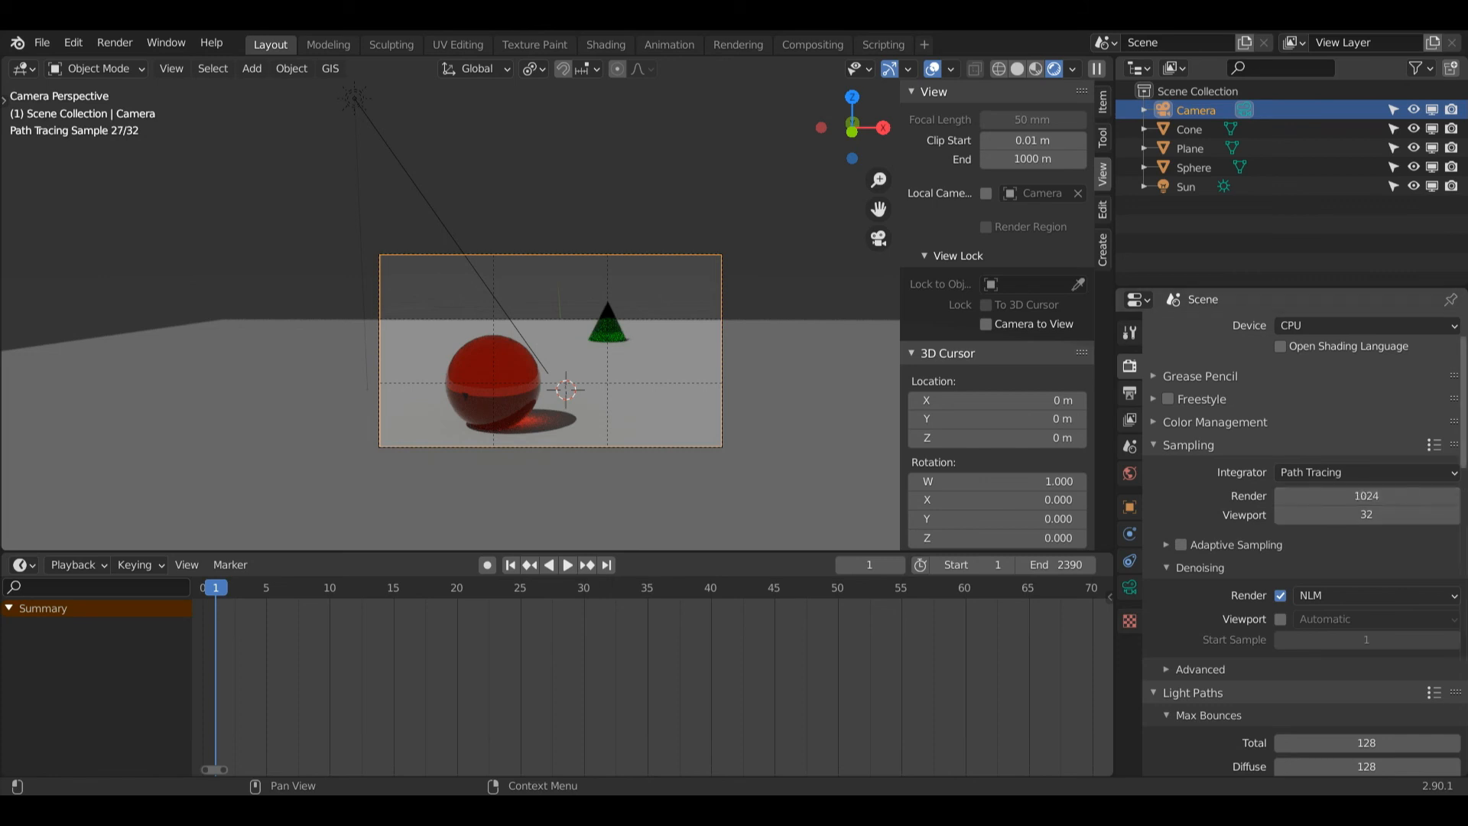
scroll("down", 3)
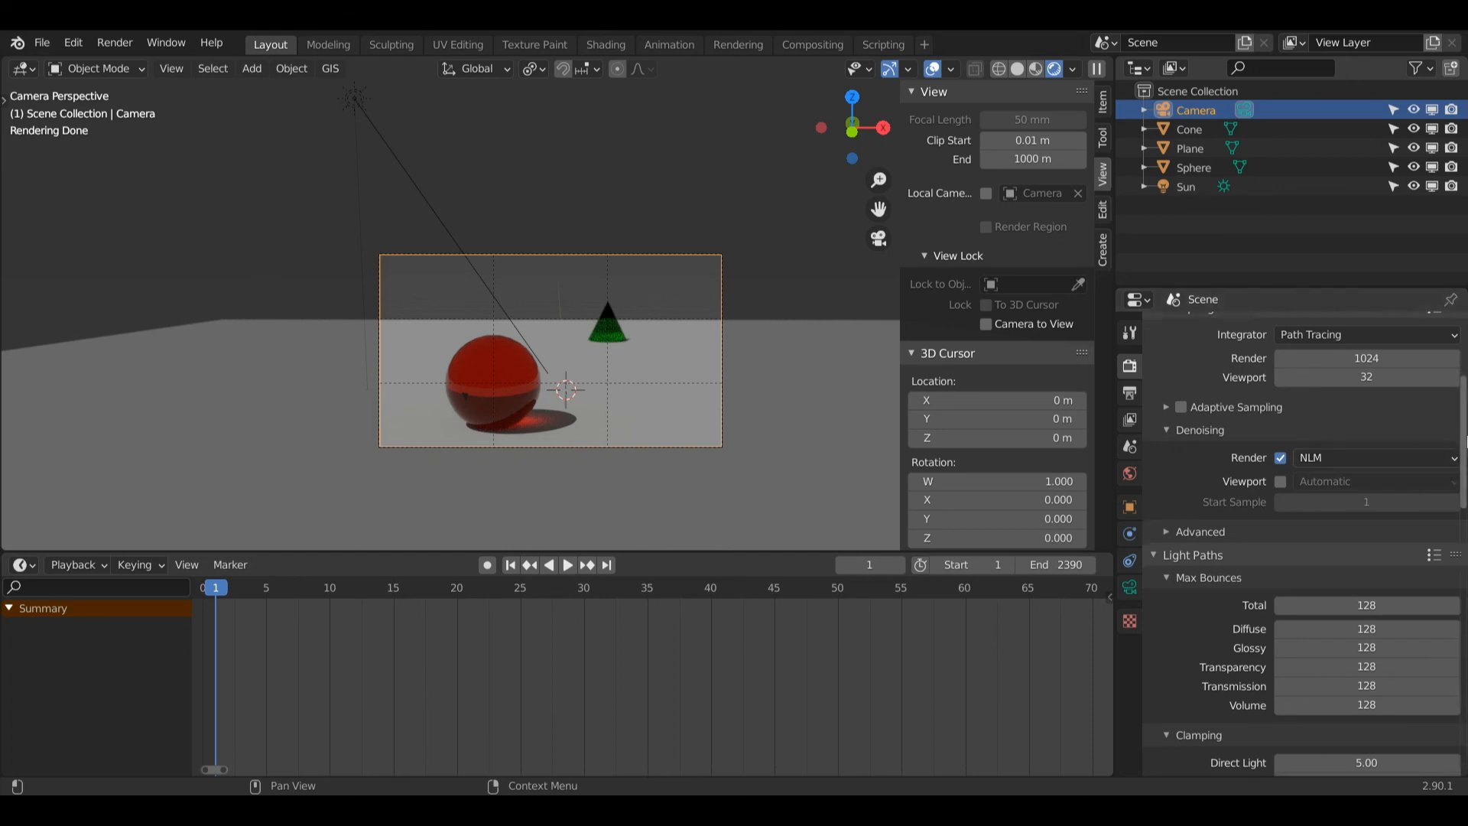
scroll("down", 3)
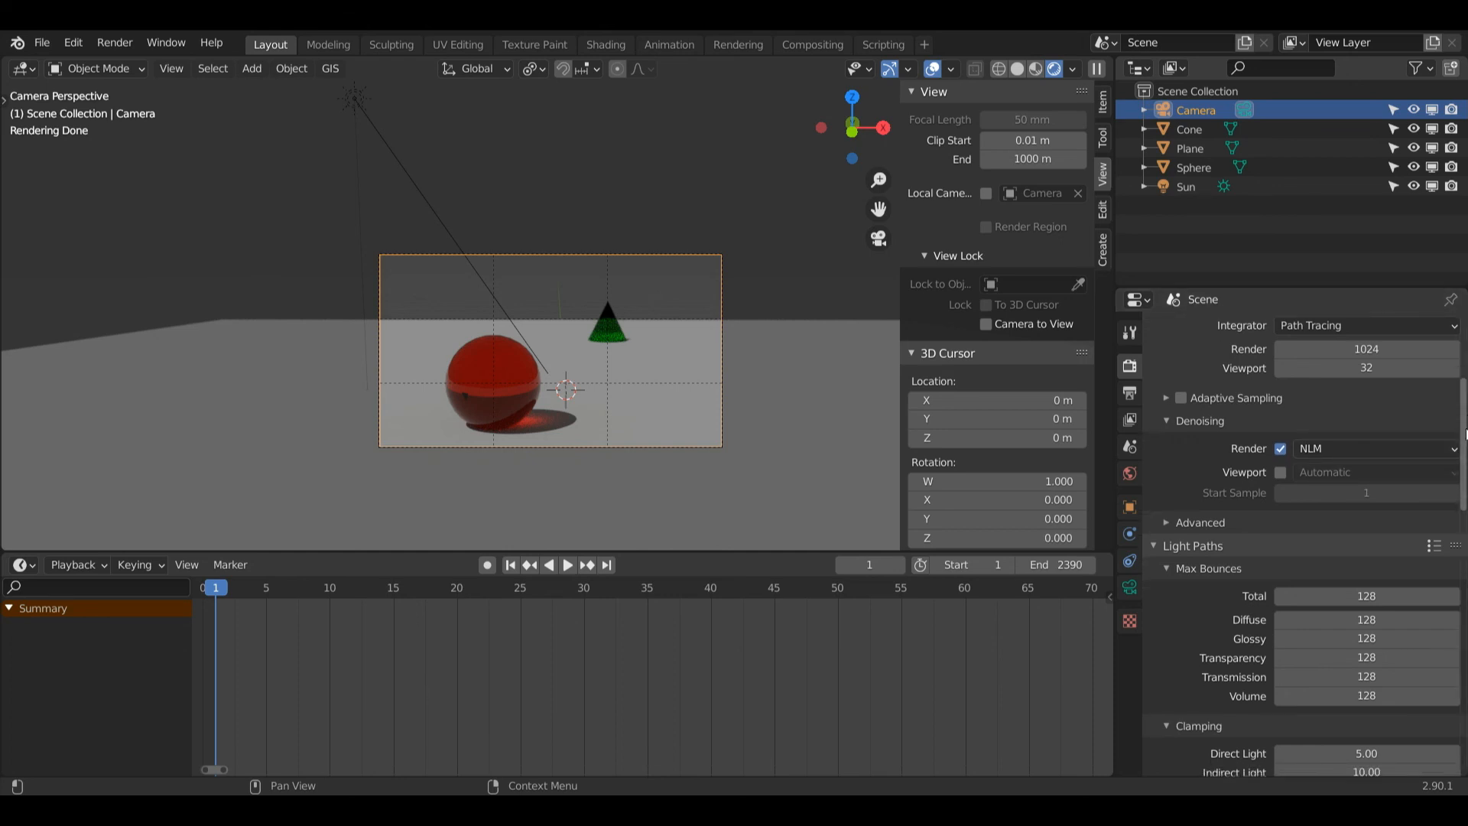
scroll("down", 3)
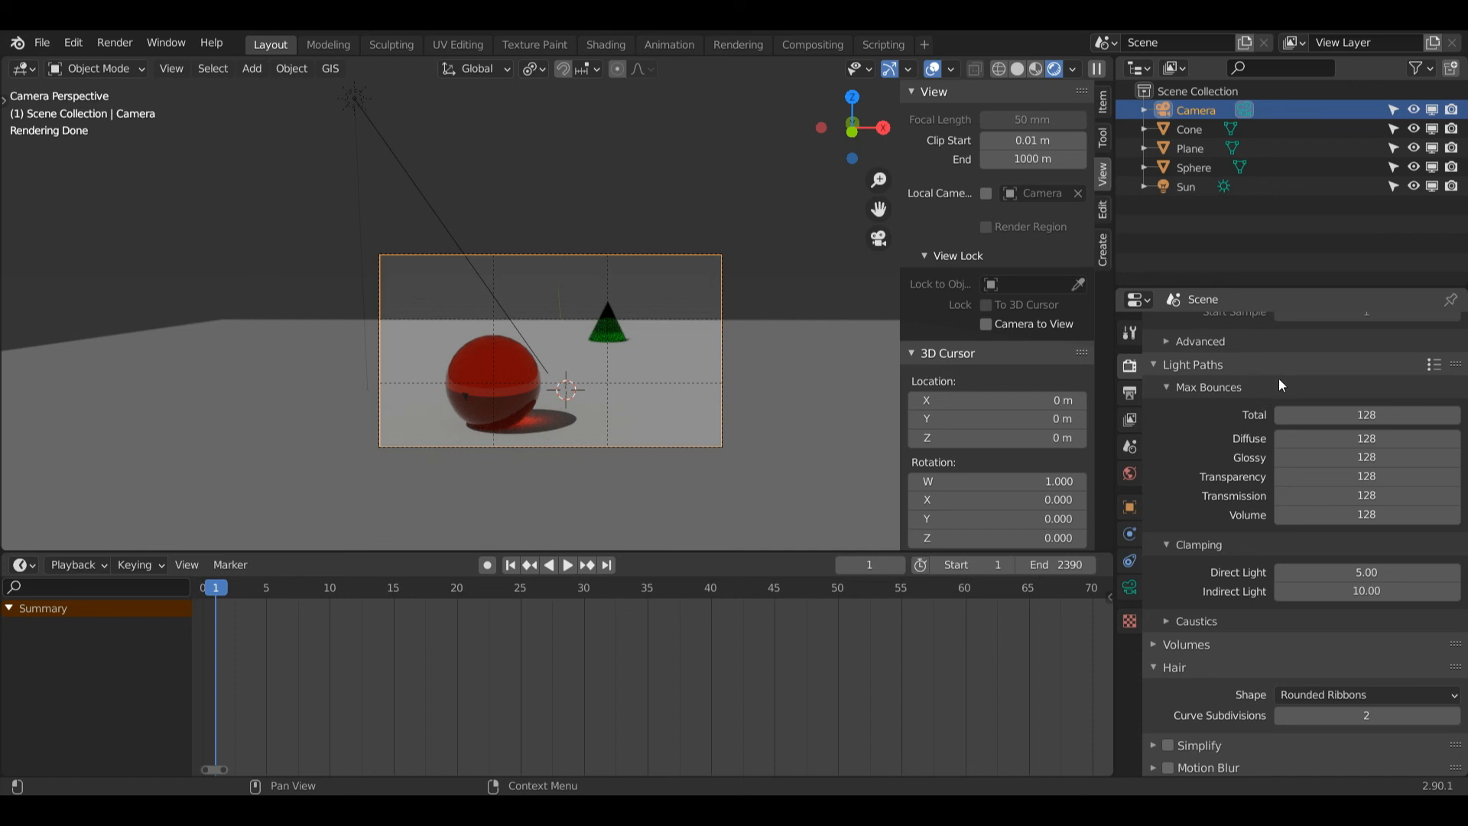
mouse_move(1437, 405)
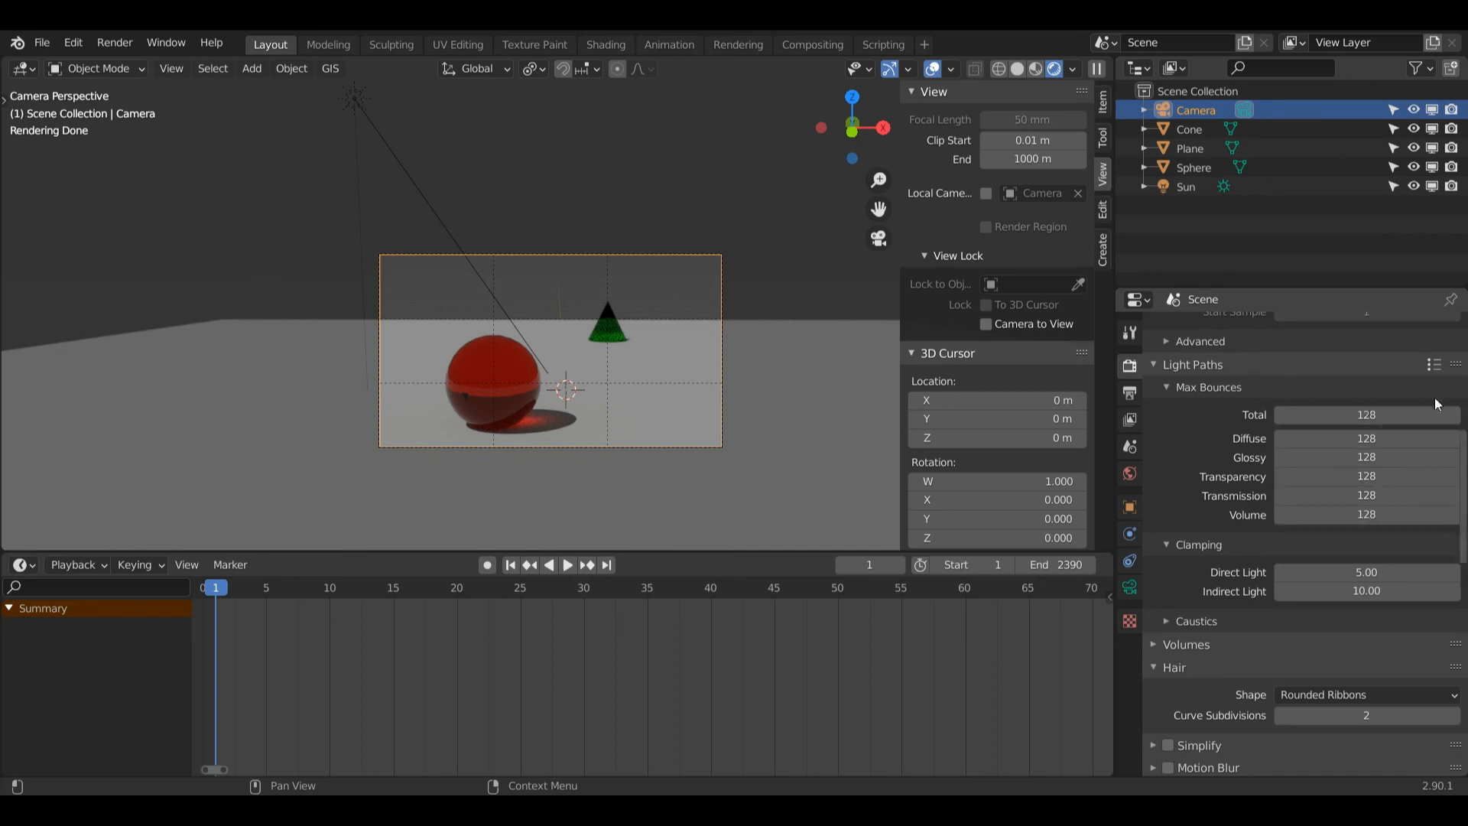
left_click(1435, 364)
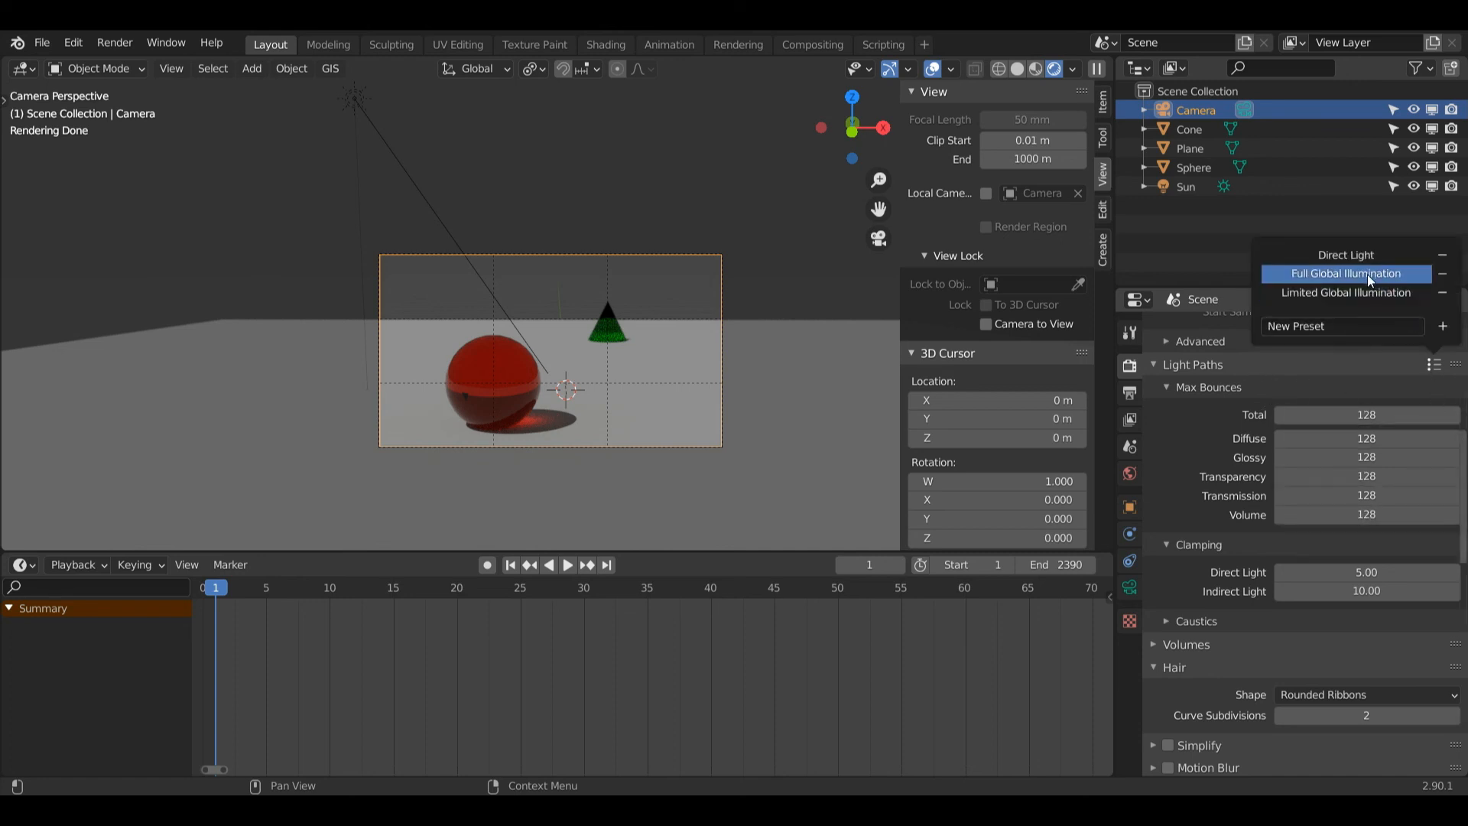
mouse_move(1423, 283)
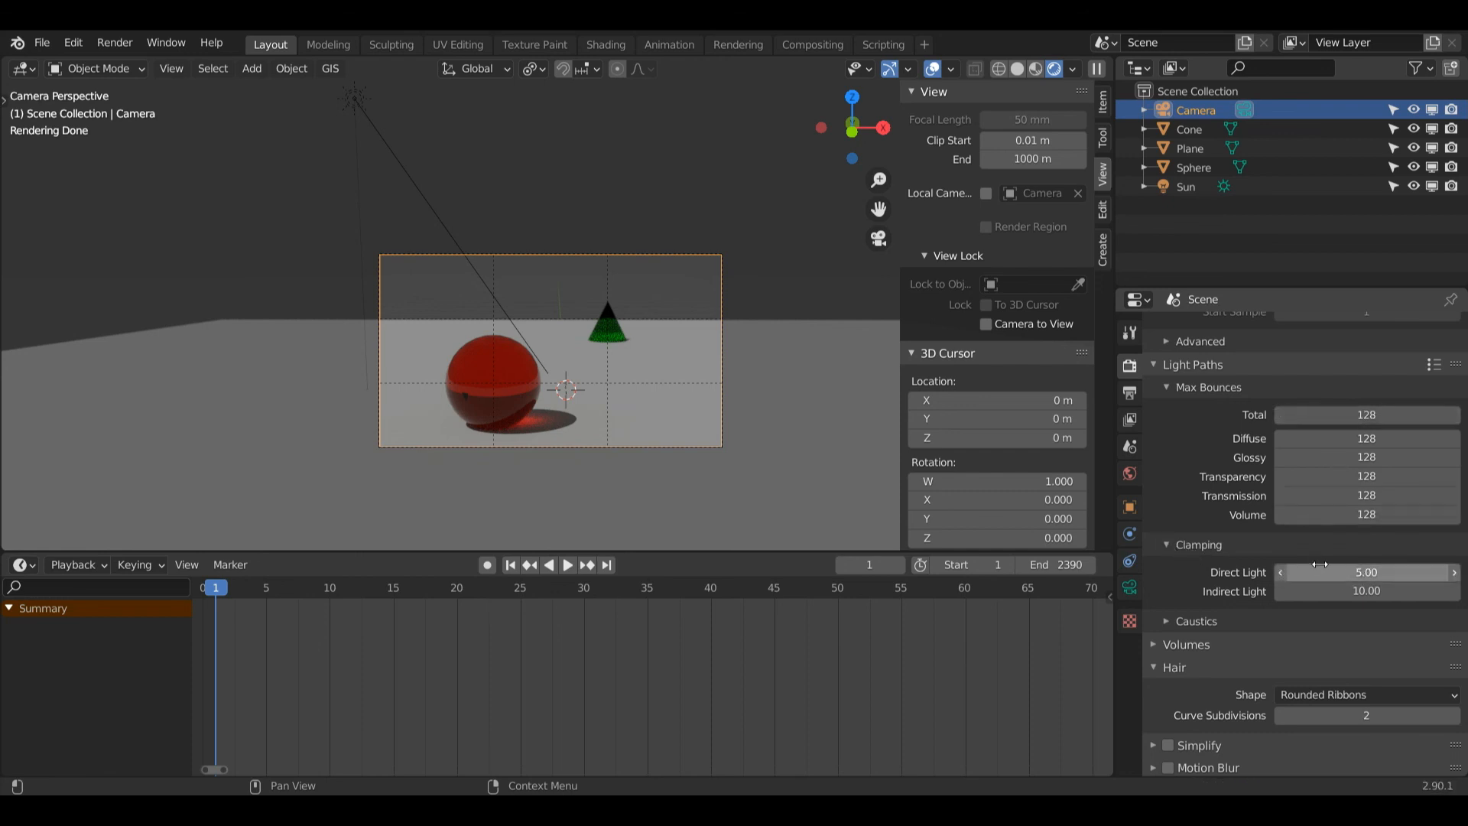
mouse_move(1367, 572)
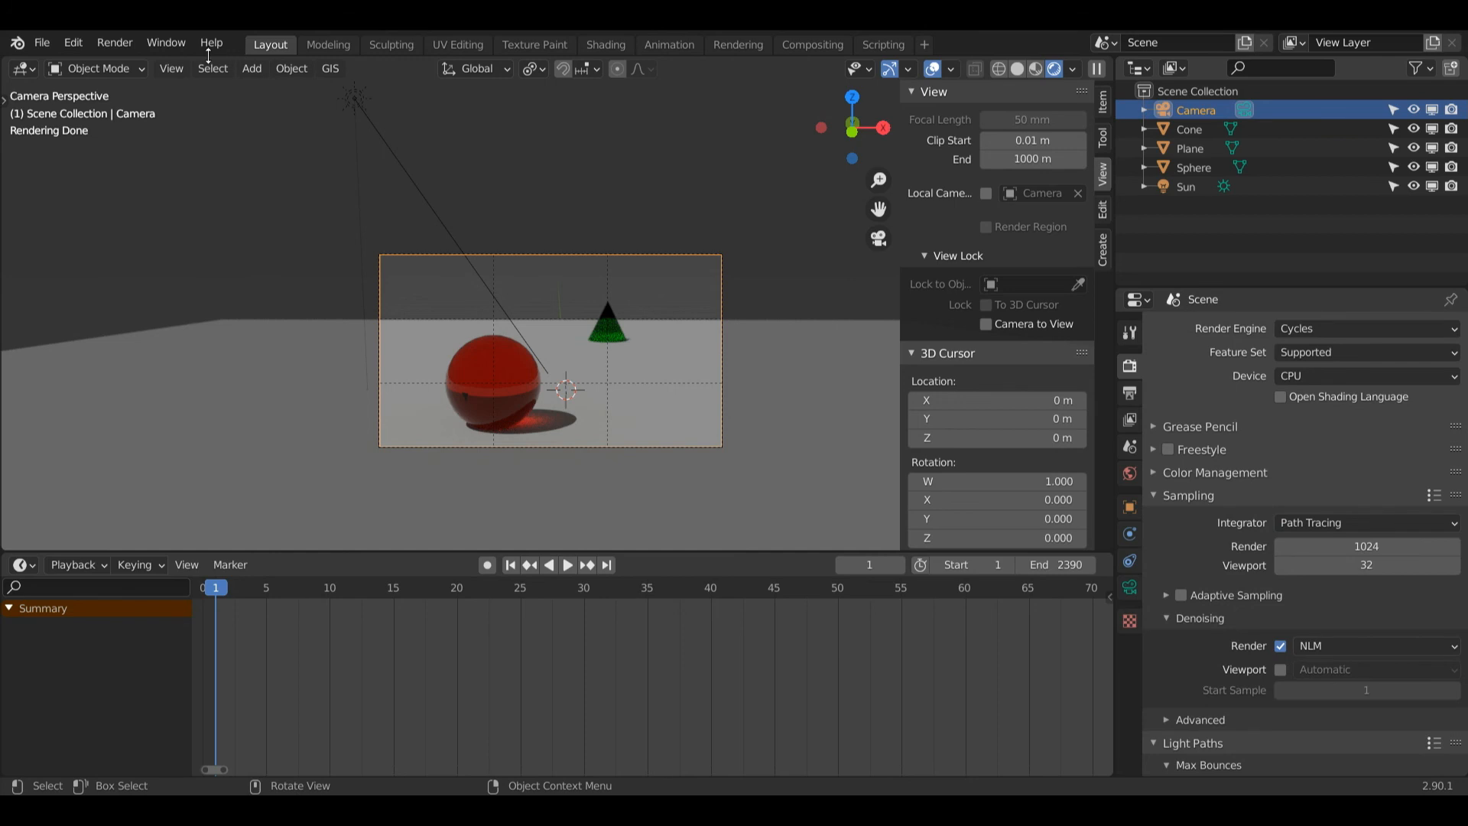
Start the final still render of the camera view via Render Image (F12)
left_click(114, 43)
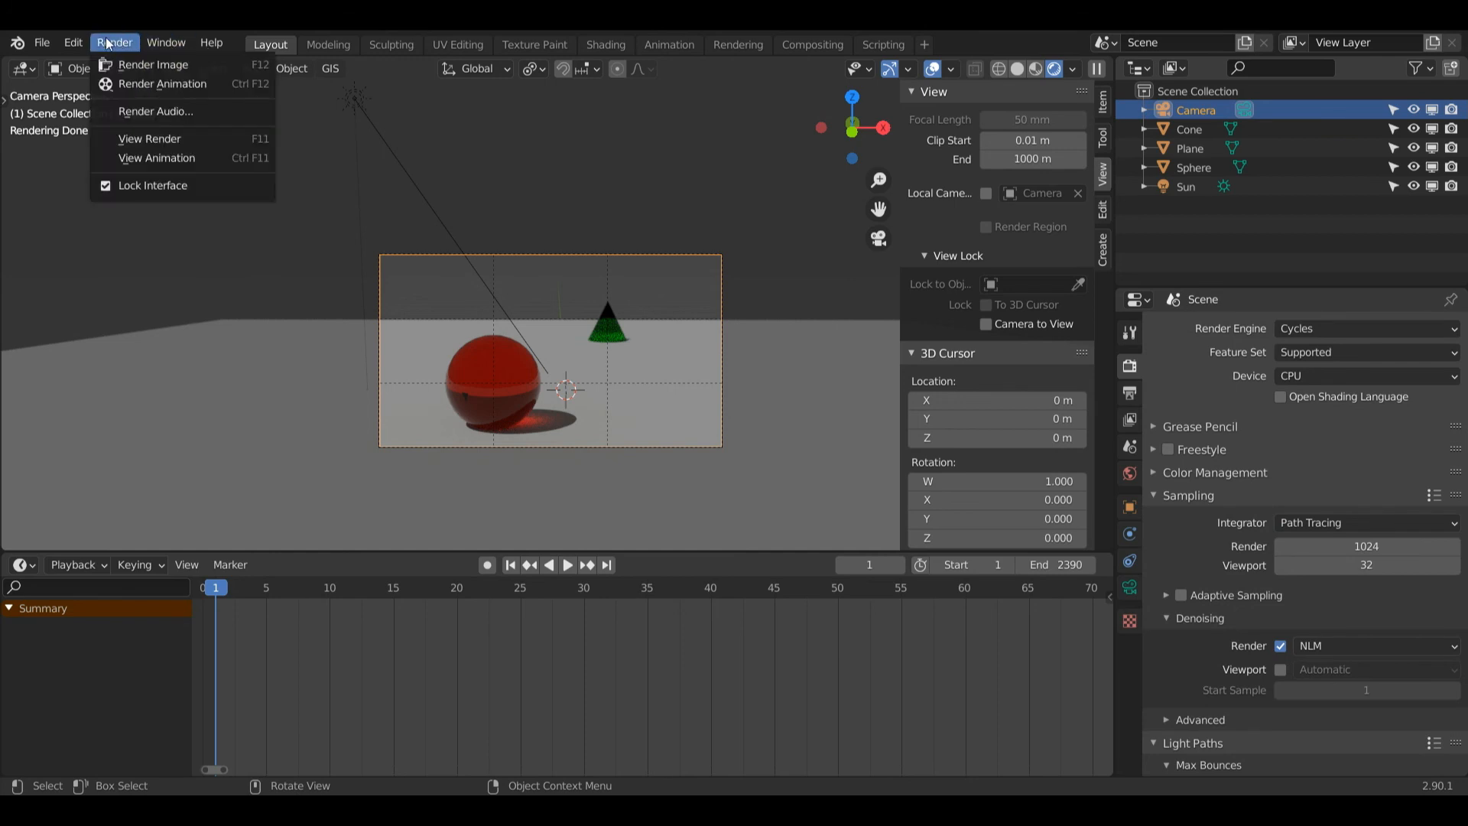
mouse_move(152, 65)
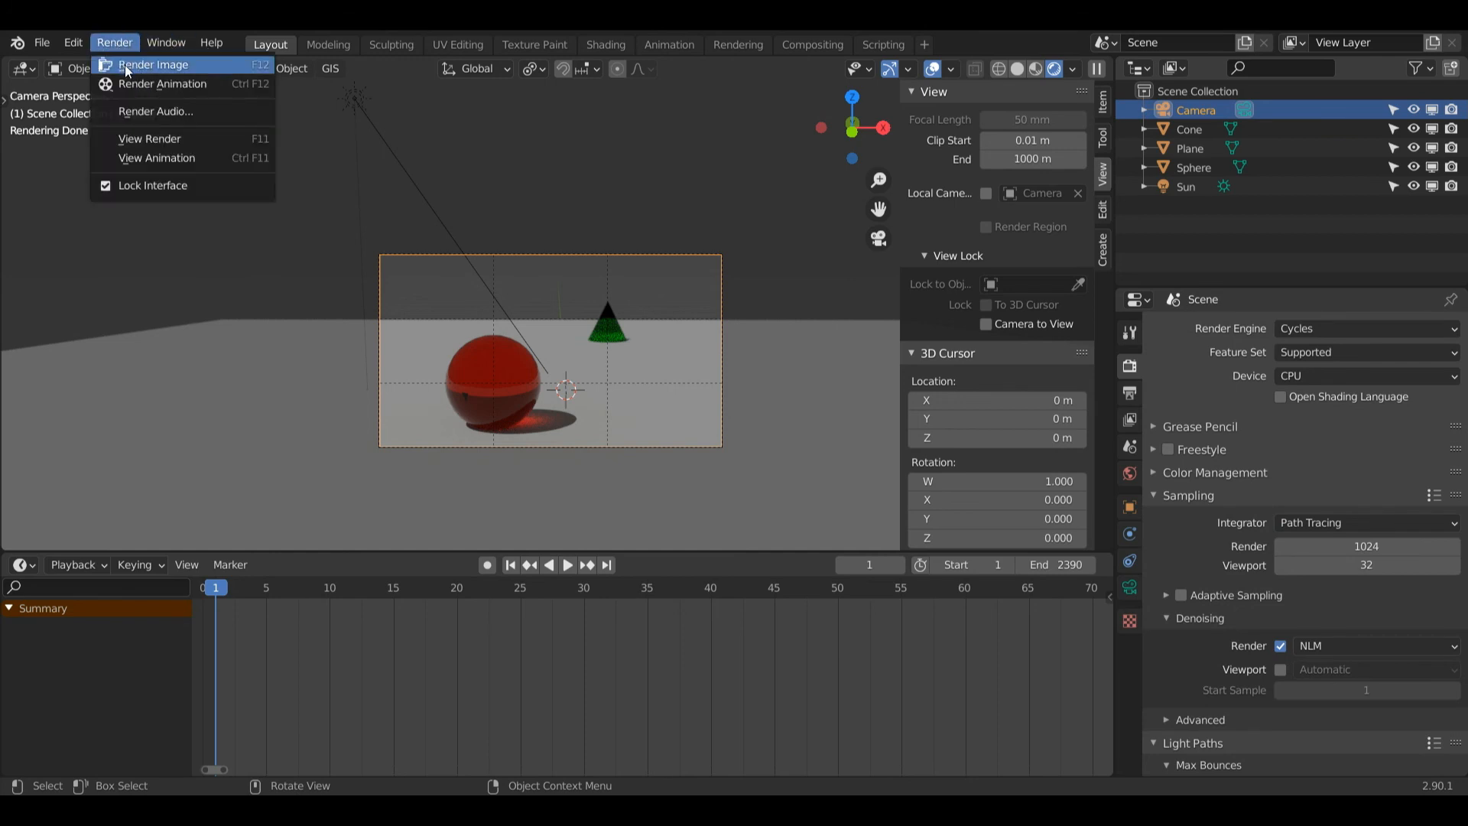
left_click(153, 65)
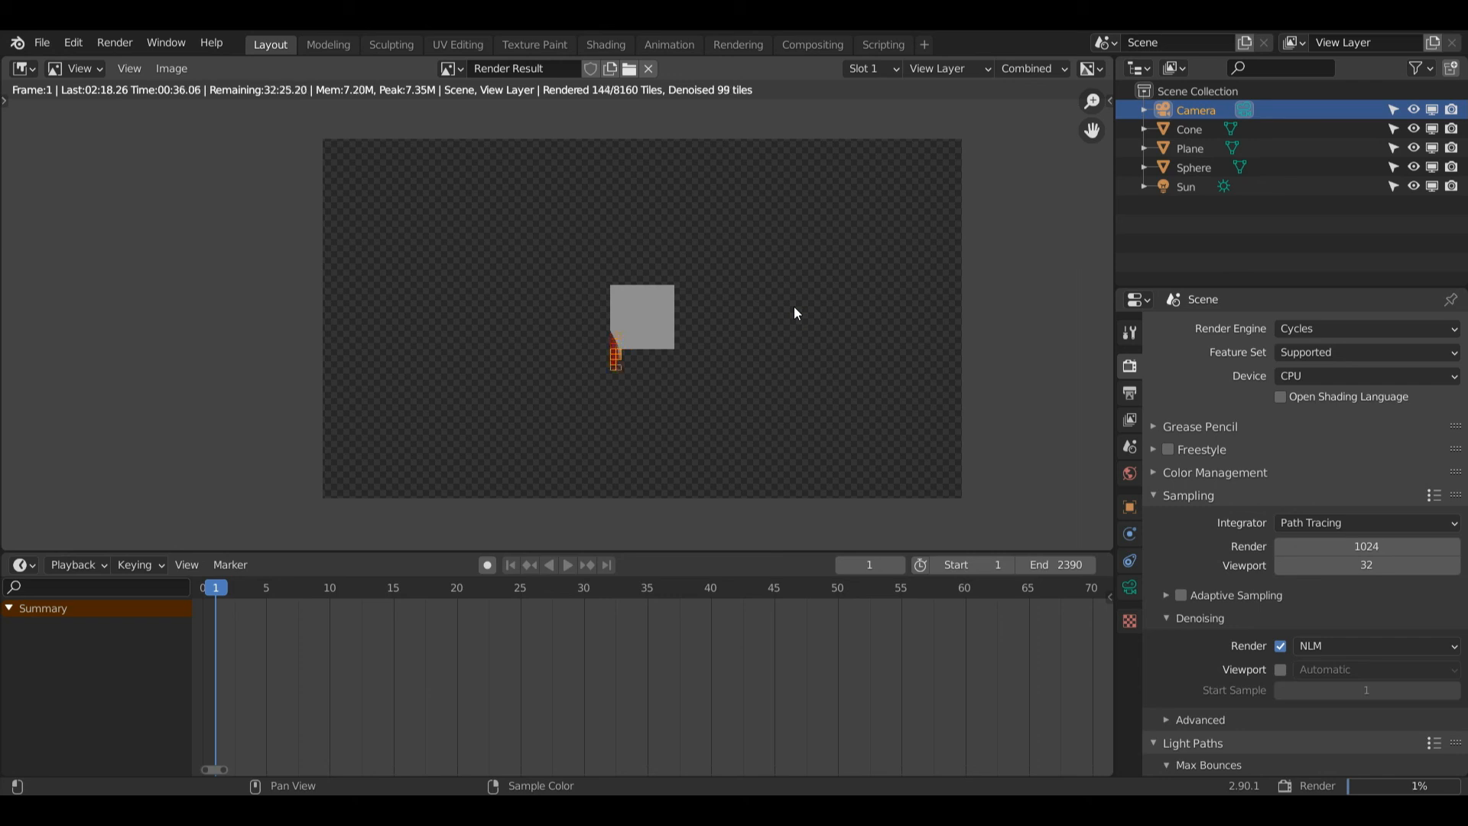
mouse_move(849, 284)
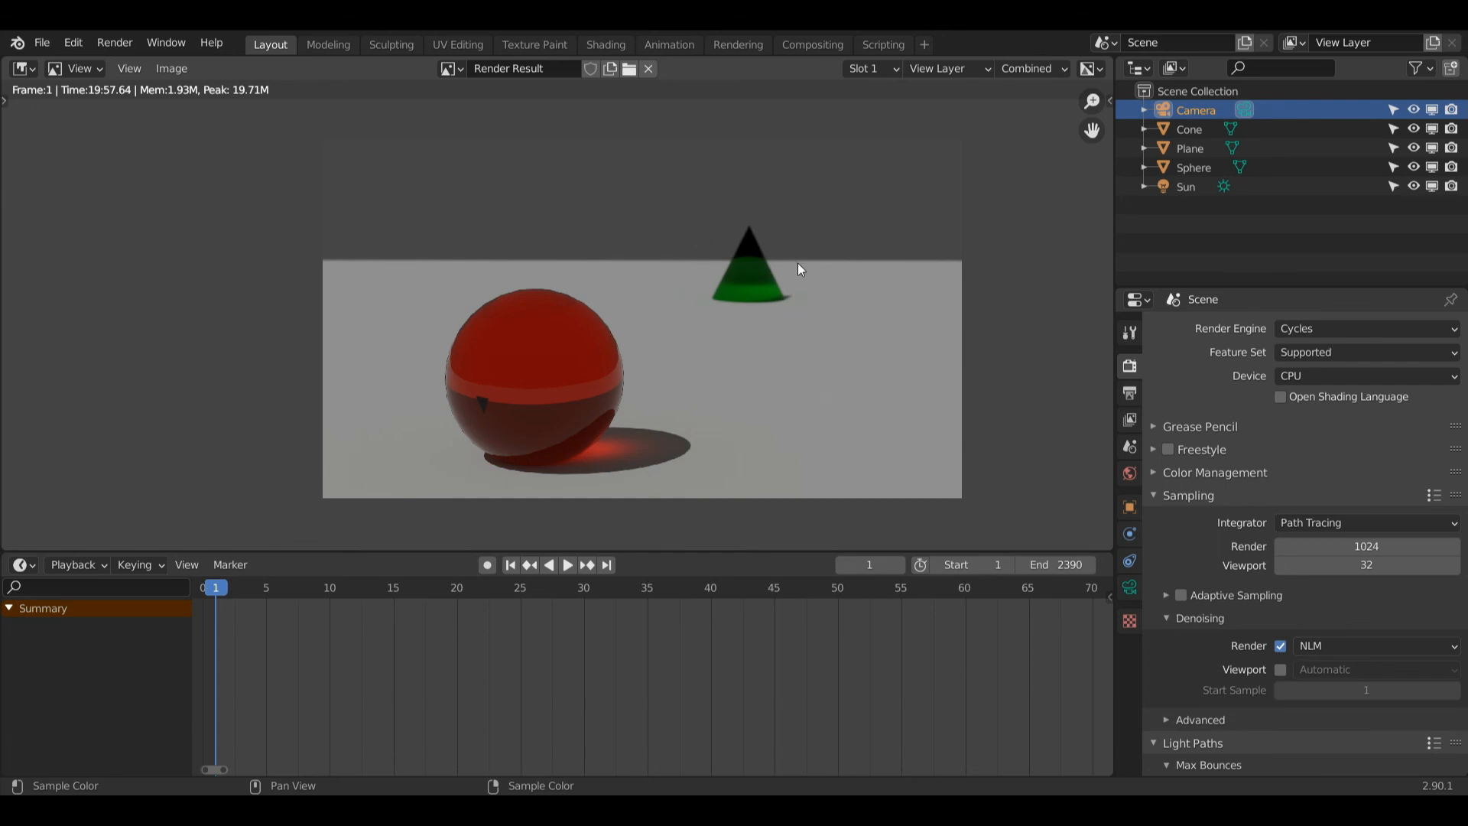
mouse_move(695, 263)
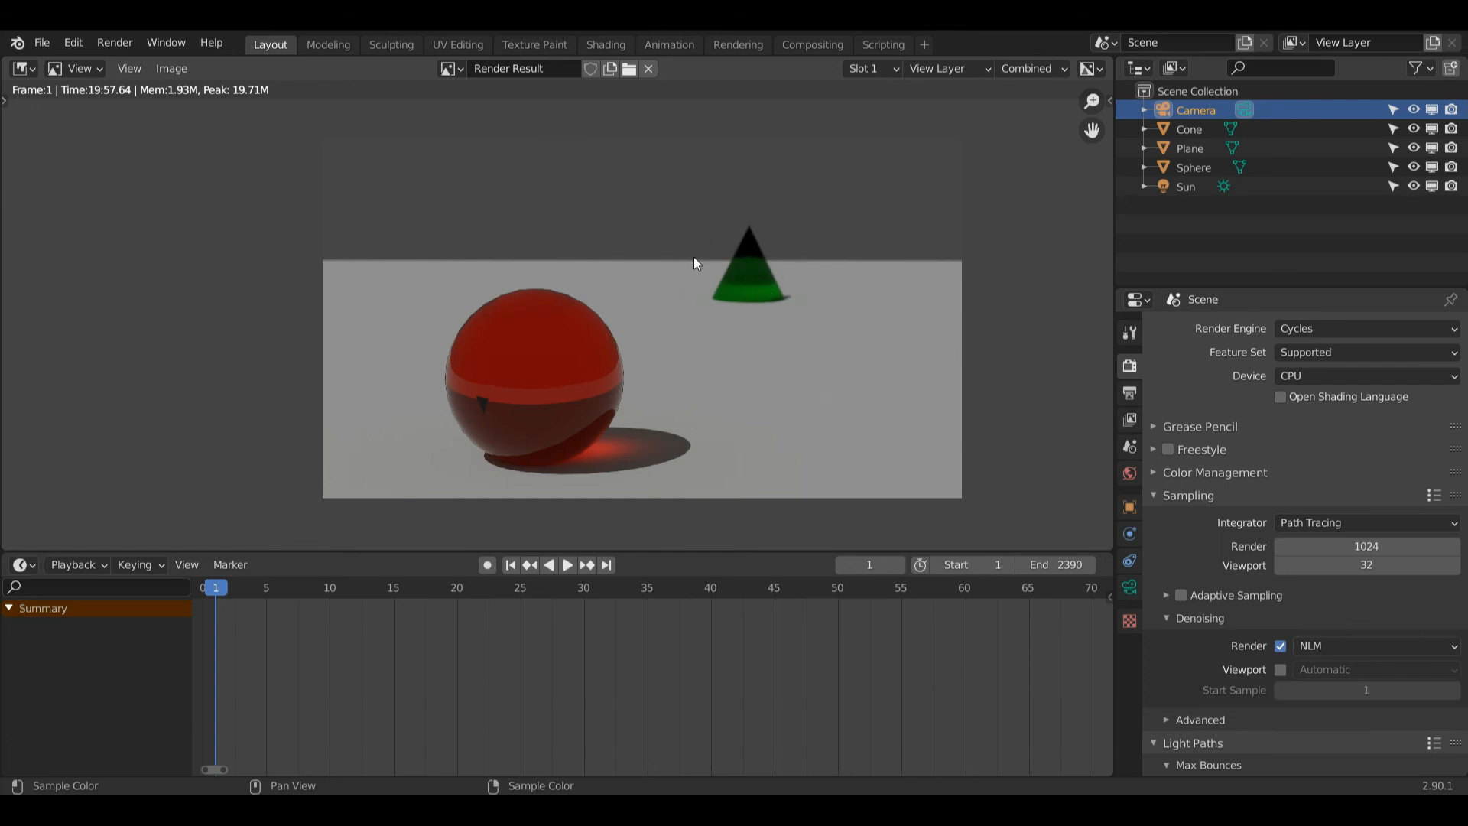
mouse_move(445, 301)
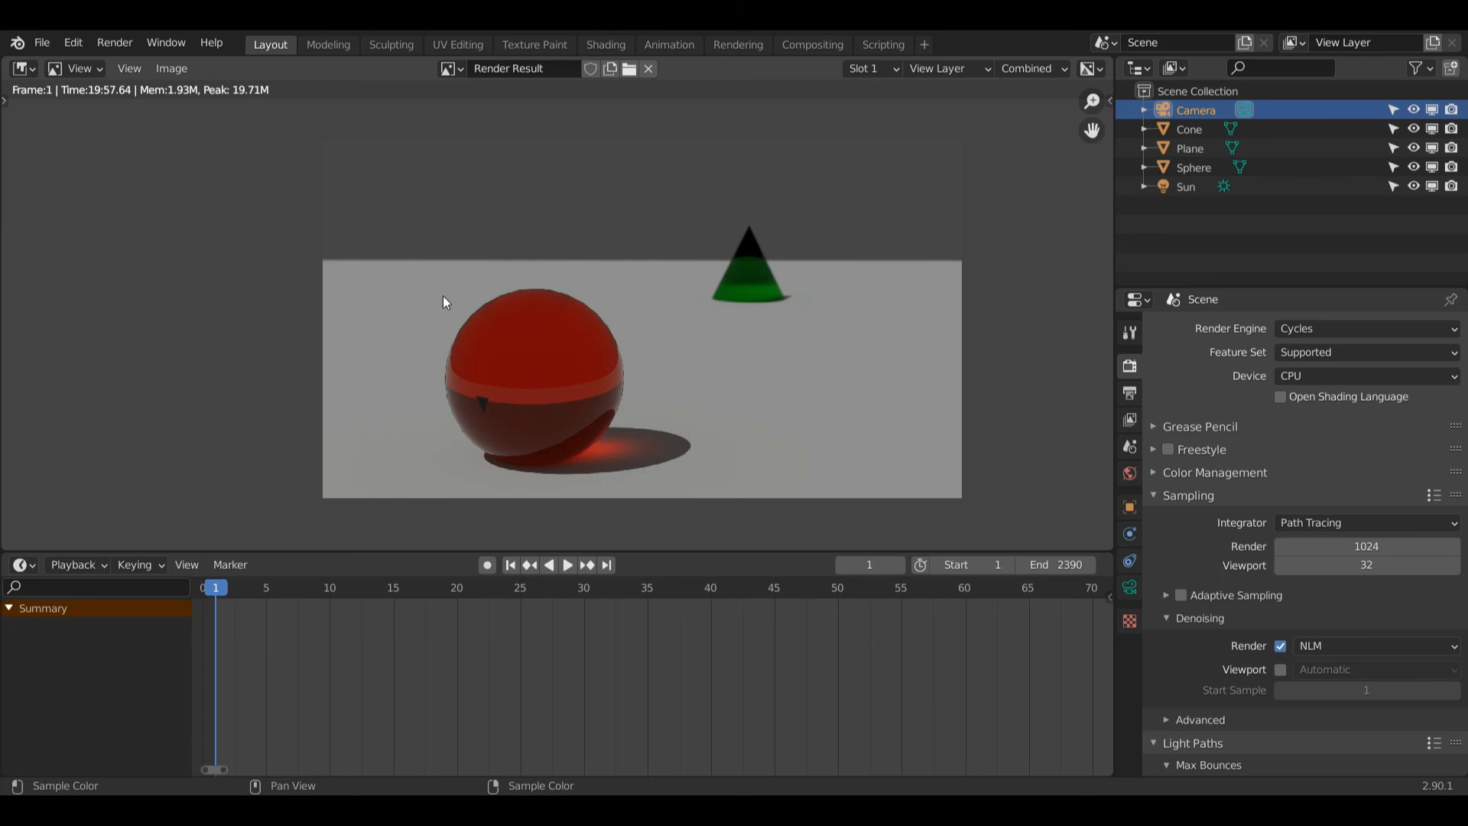
mouse_move(503, 368)
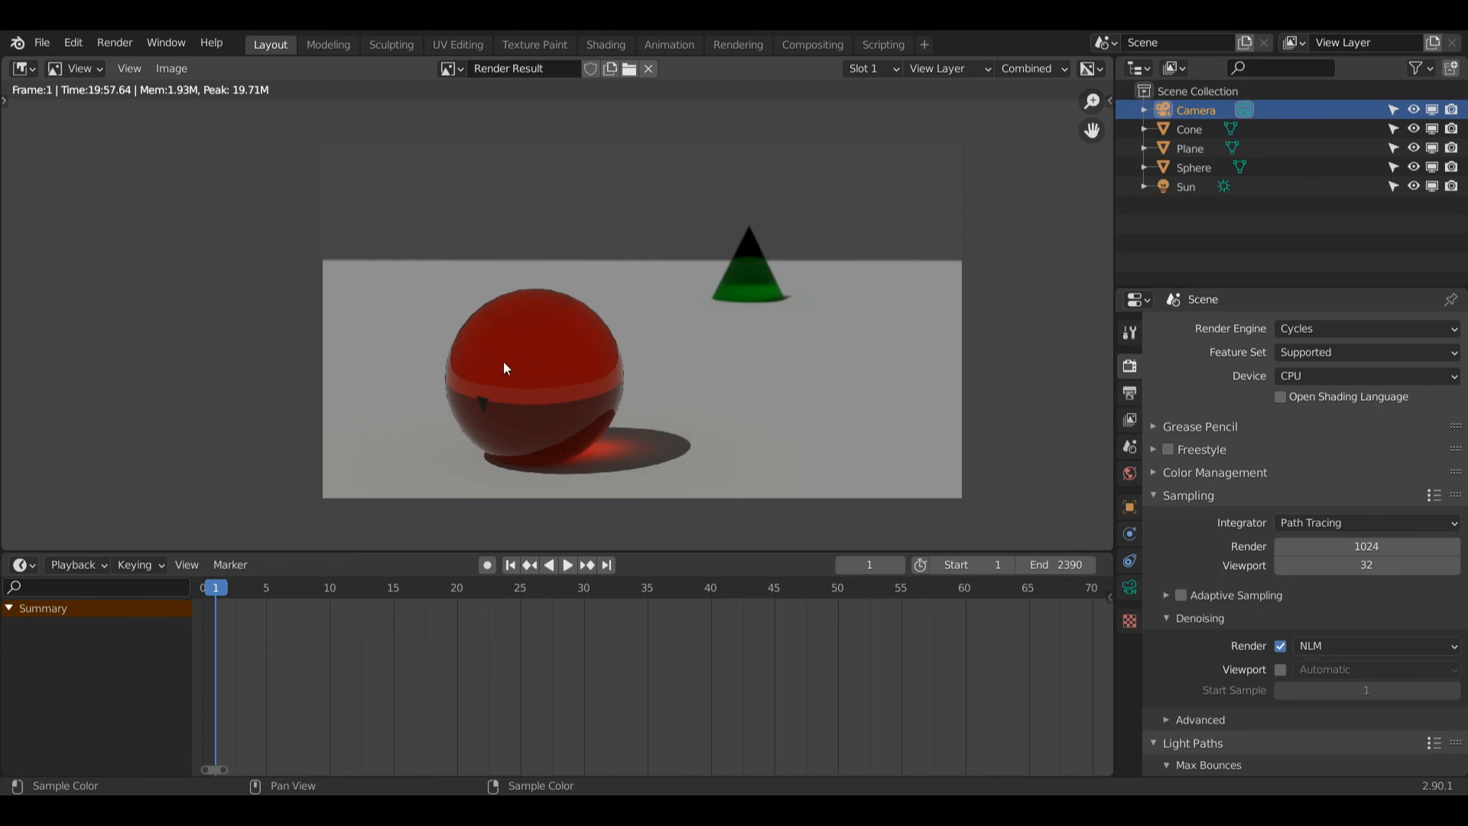
mouse_move(982, 253)
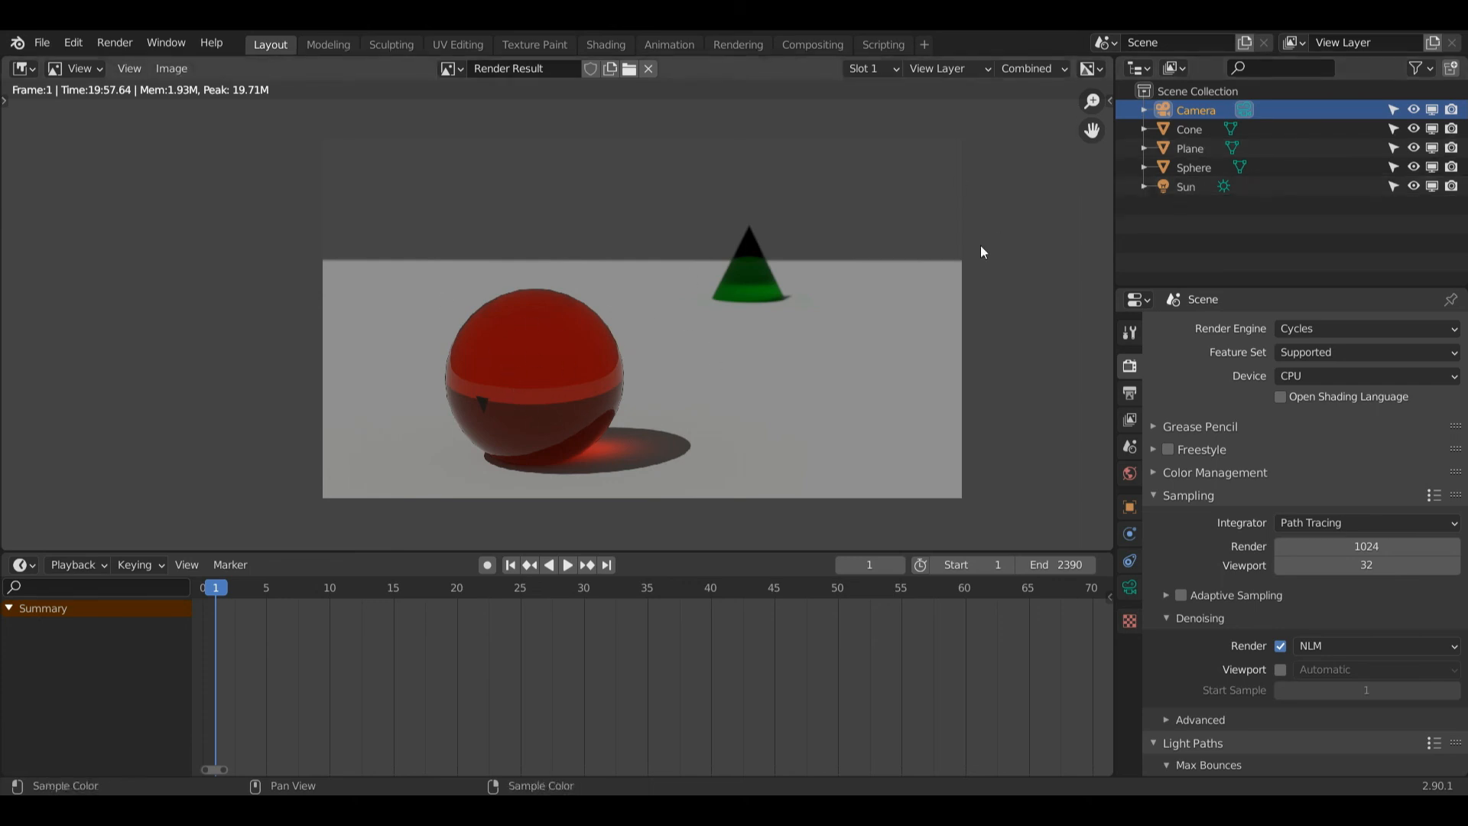
mouse_move(1091, 100)
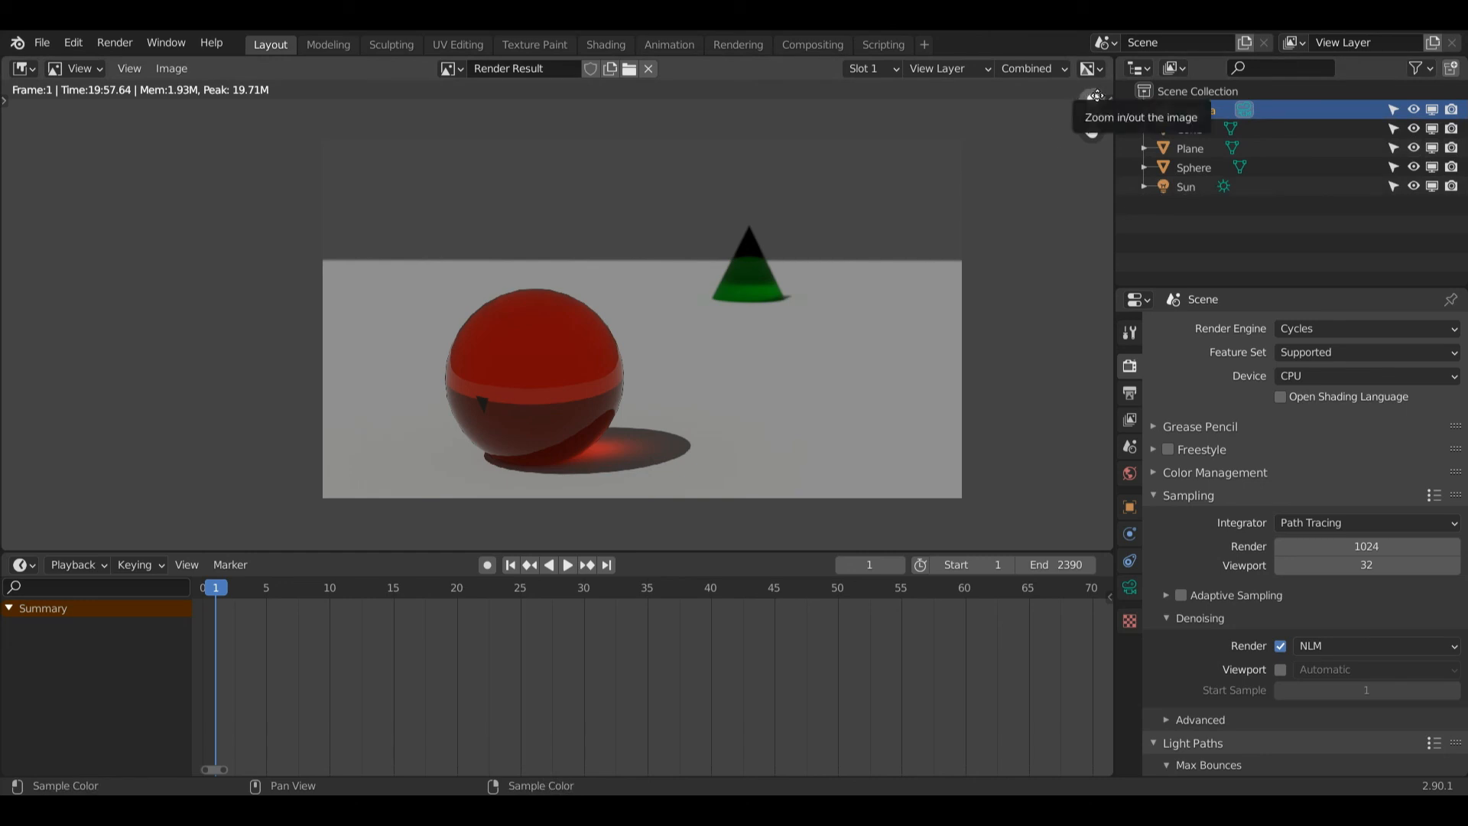